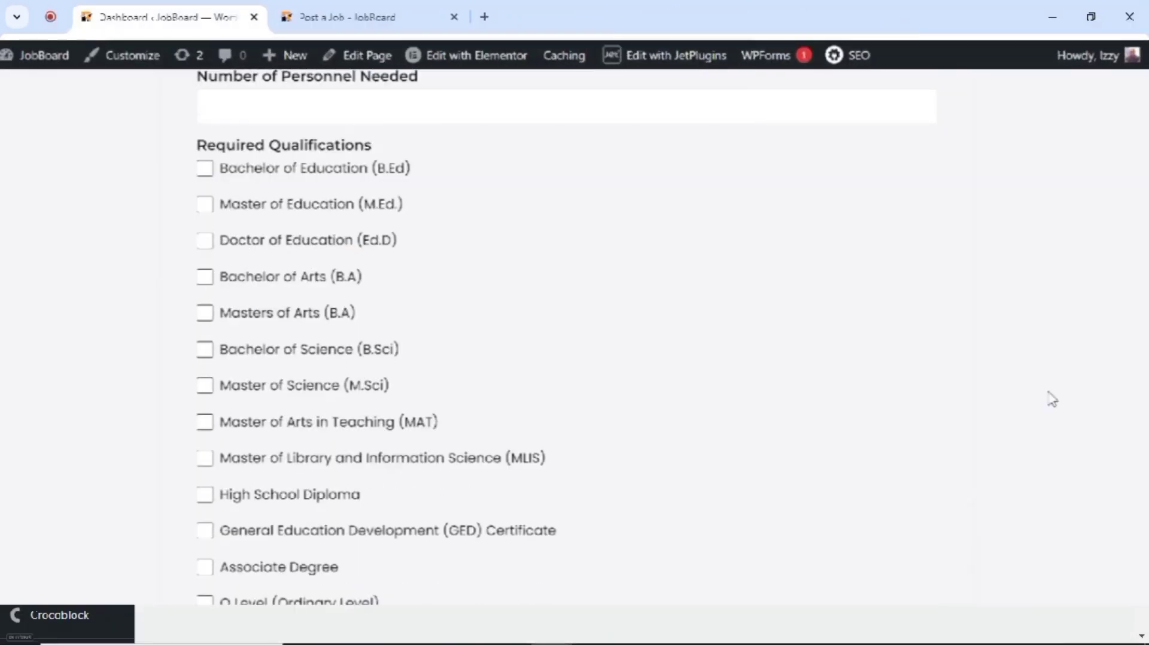
Select Education and Technology in the Job Tags list, then view the Select2 tag field holding Crocoblock Expert
scroll("down", 3)
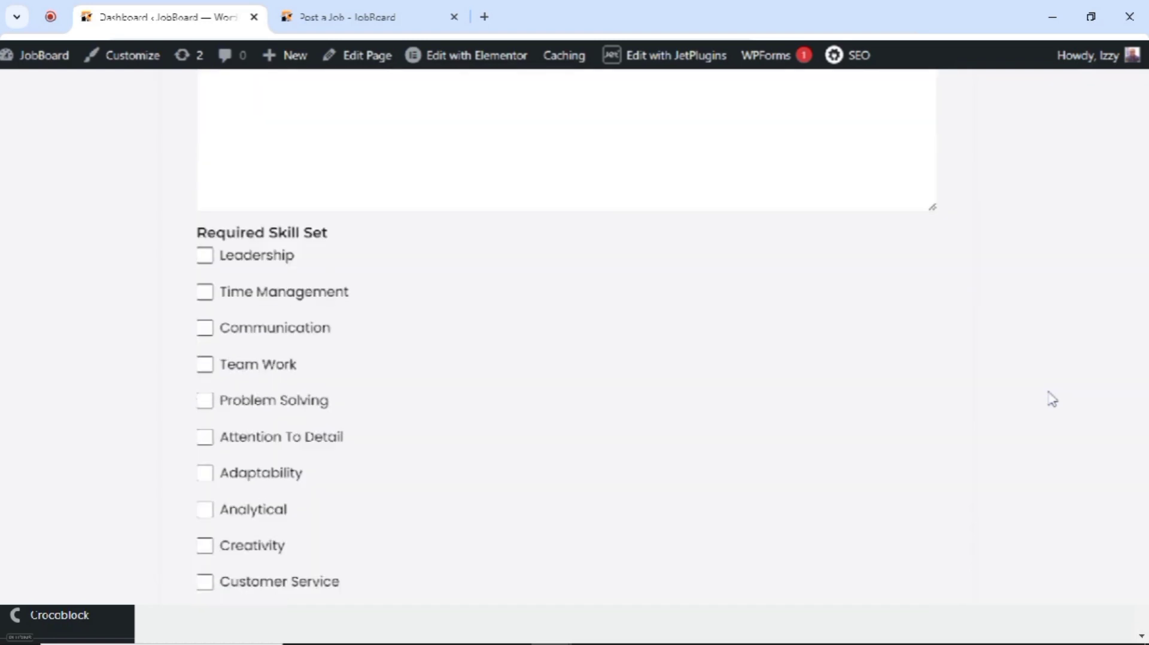
scroll("down", 3)
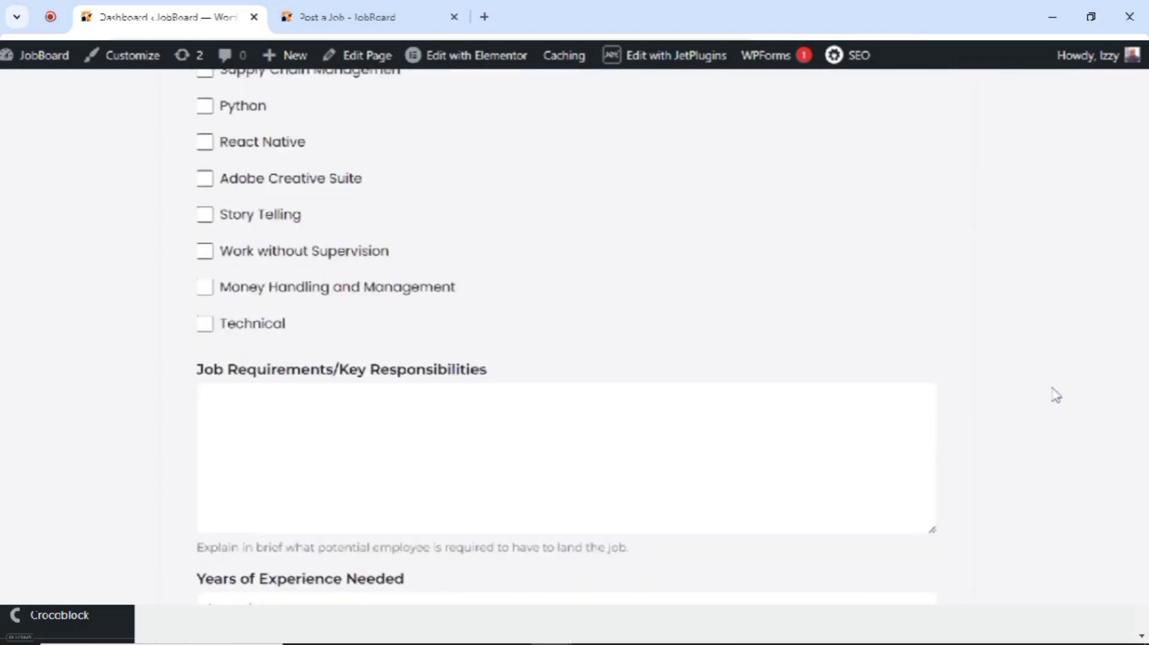
scroll("down", 3)
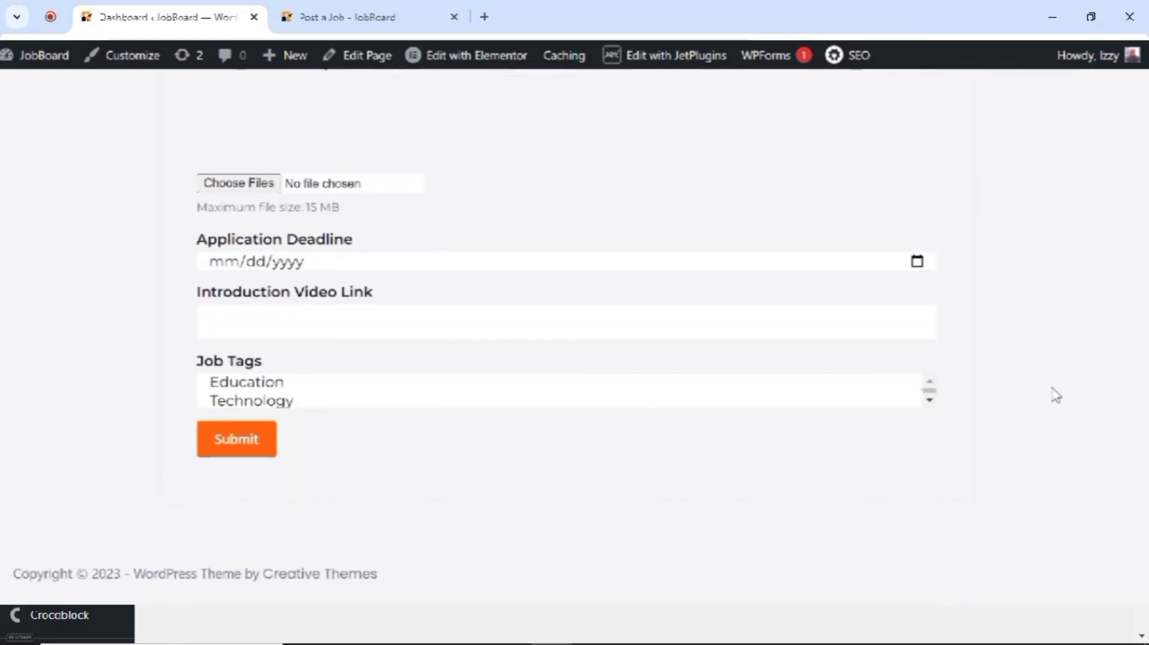
left_click(251, 401)
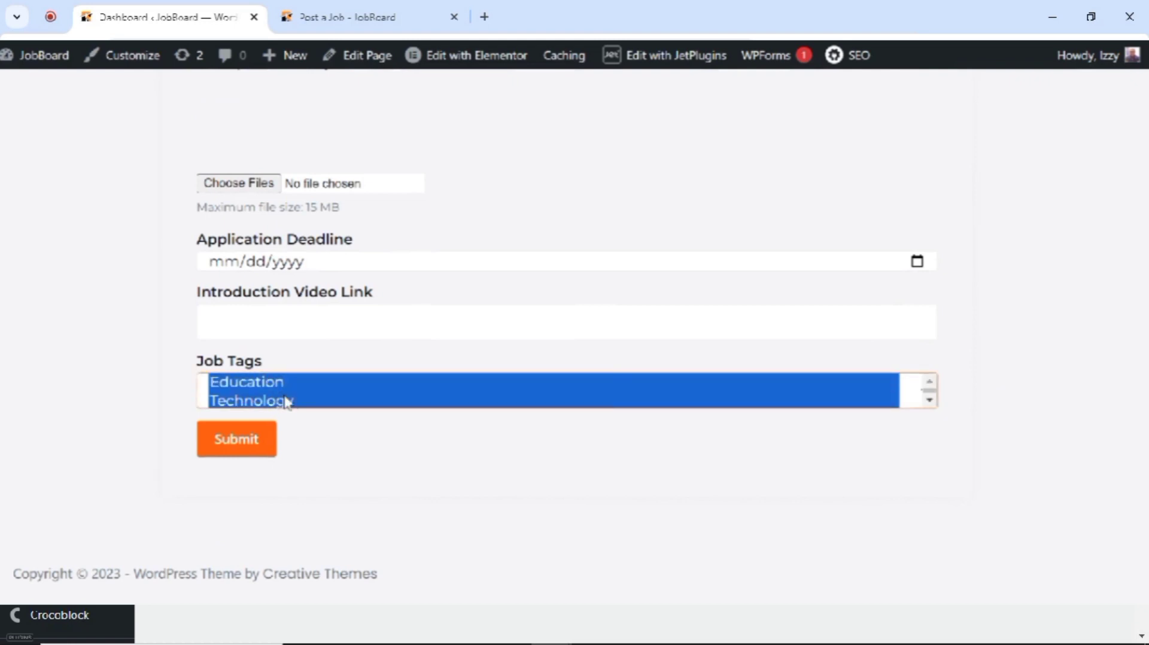
left_click(251, 399)
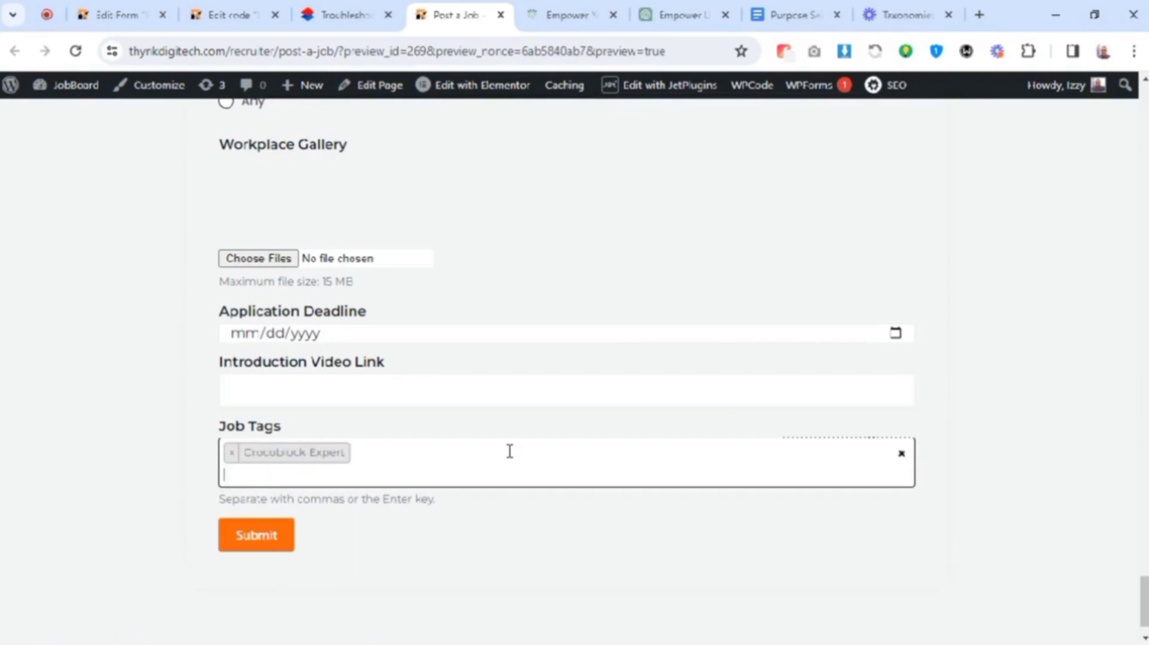
type("Je")
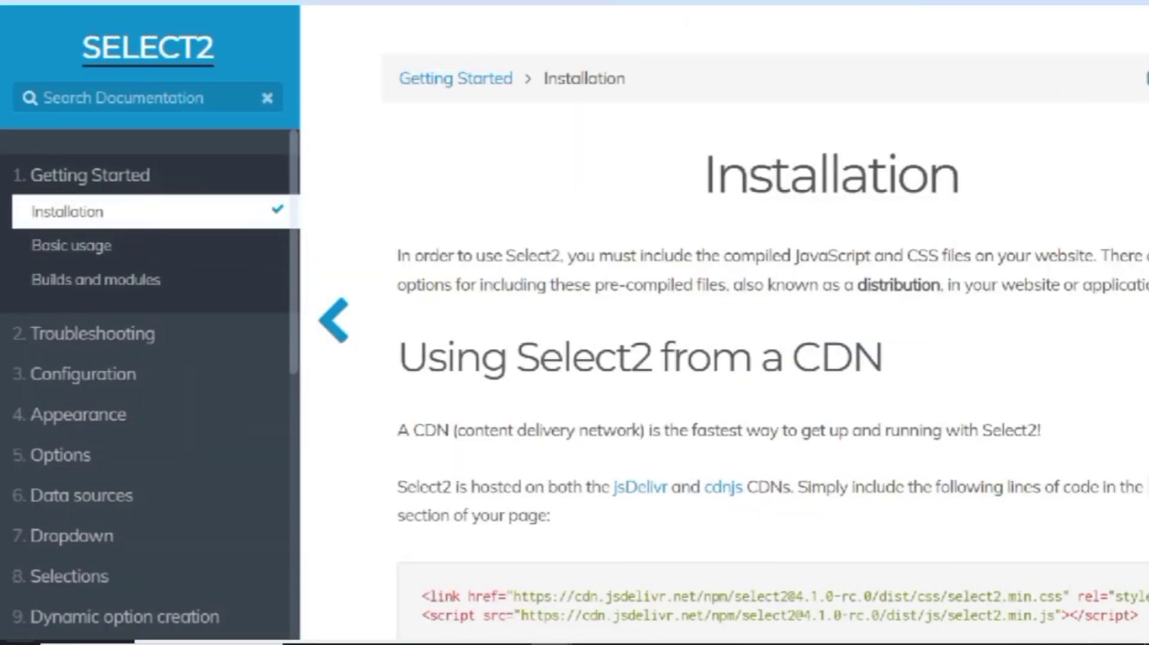
Review Select2's CDN link and script tags, then return to the WordPress admin dashboard
scroll("down", 3)
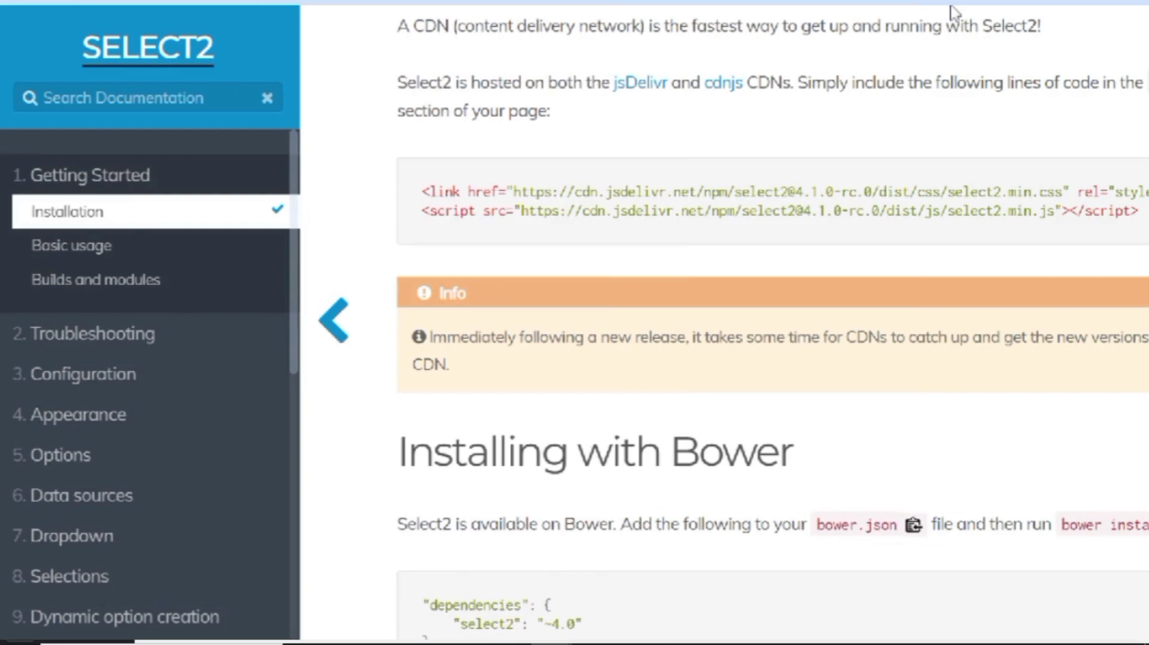
left_click(168, 17)
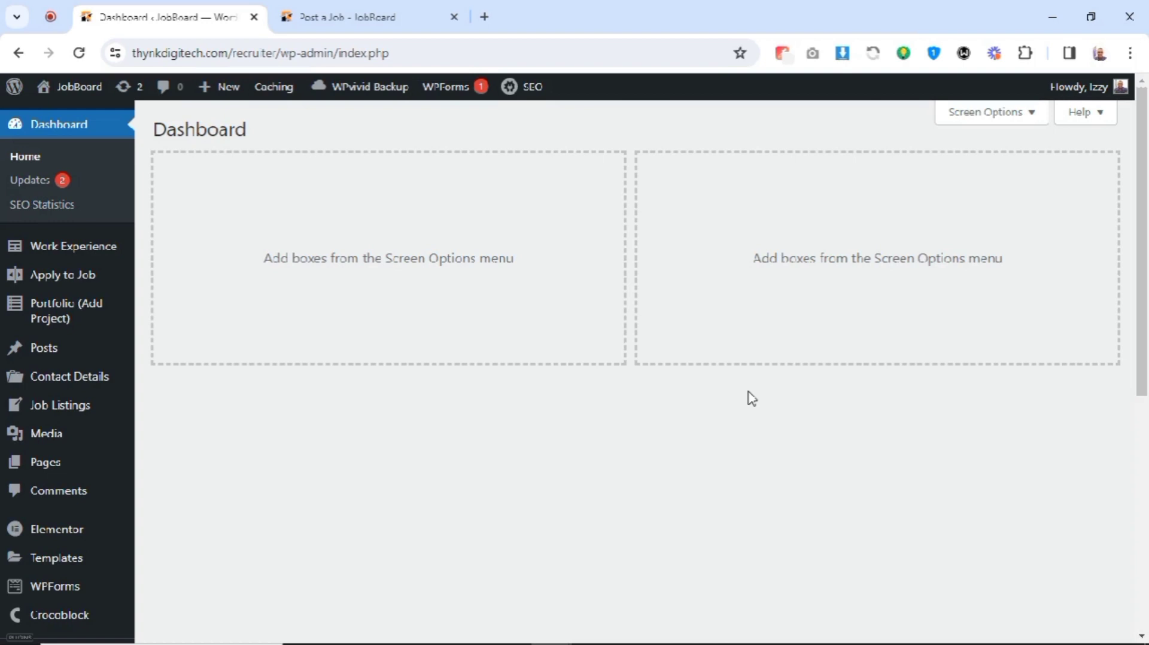
Review the Job Tags select field filling its options from Terms of the Job Tags taxonomy
left_click(345, 15)
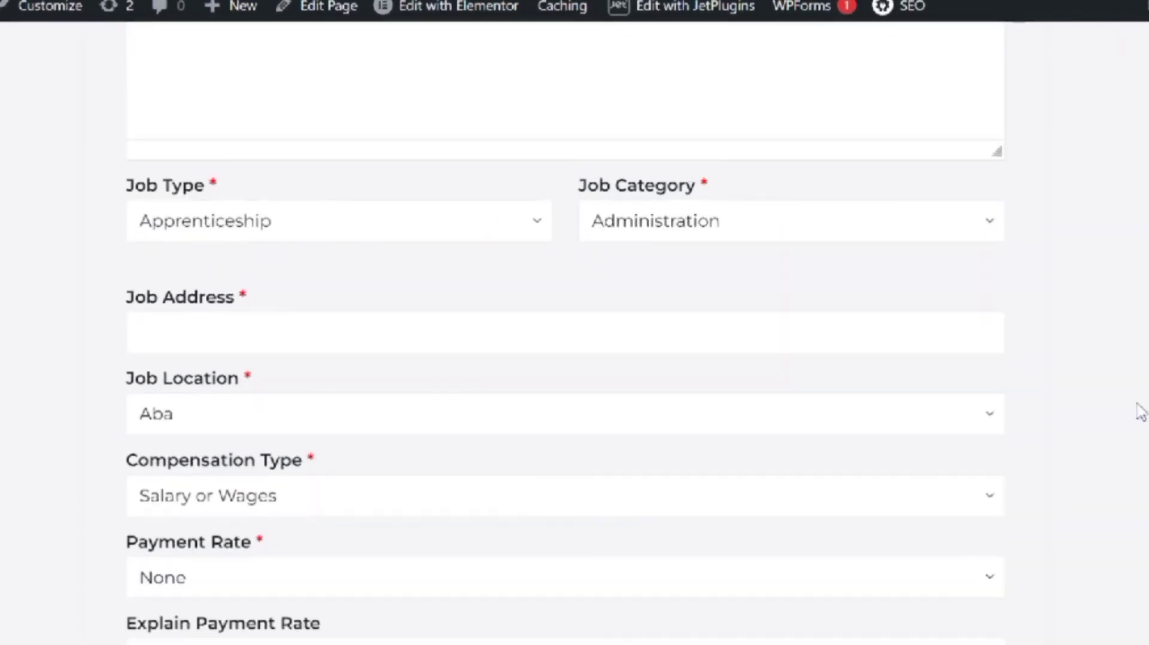
scroll("down", 3)
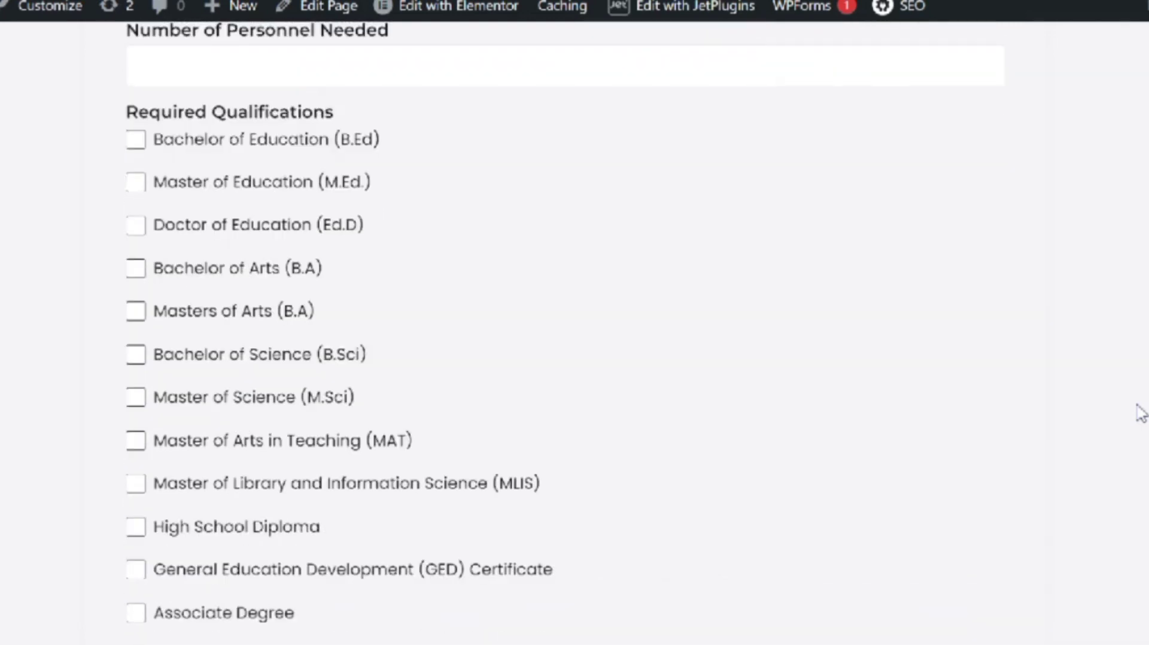
scroll("down", 3)
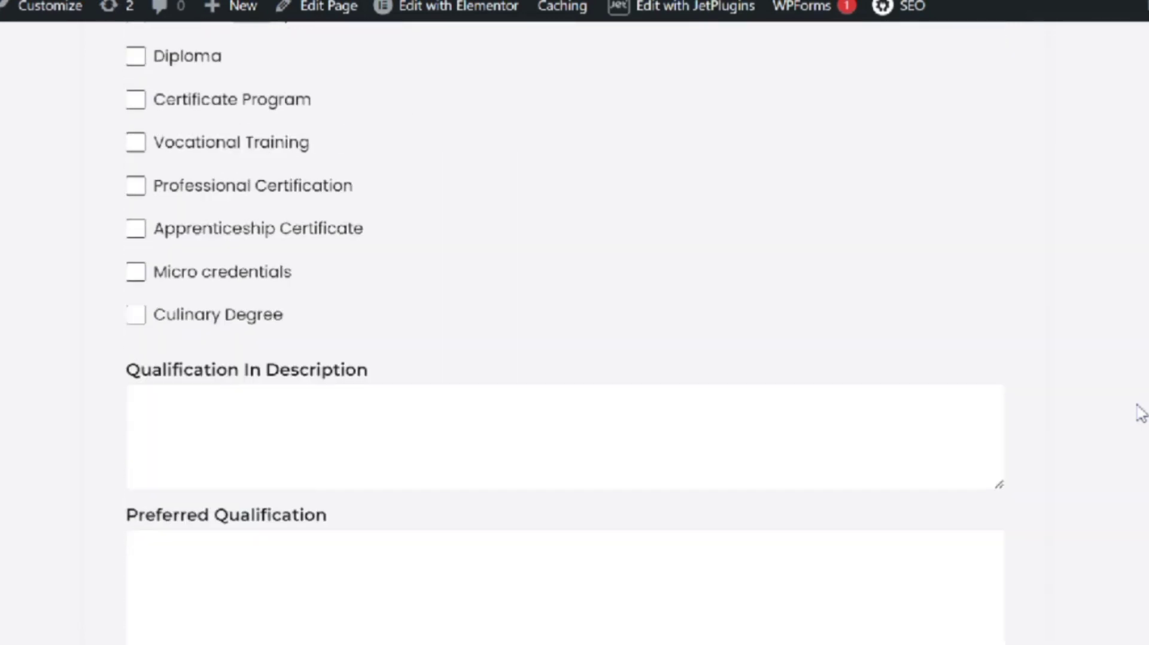
scroll("down", 3)
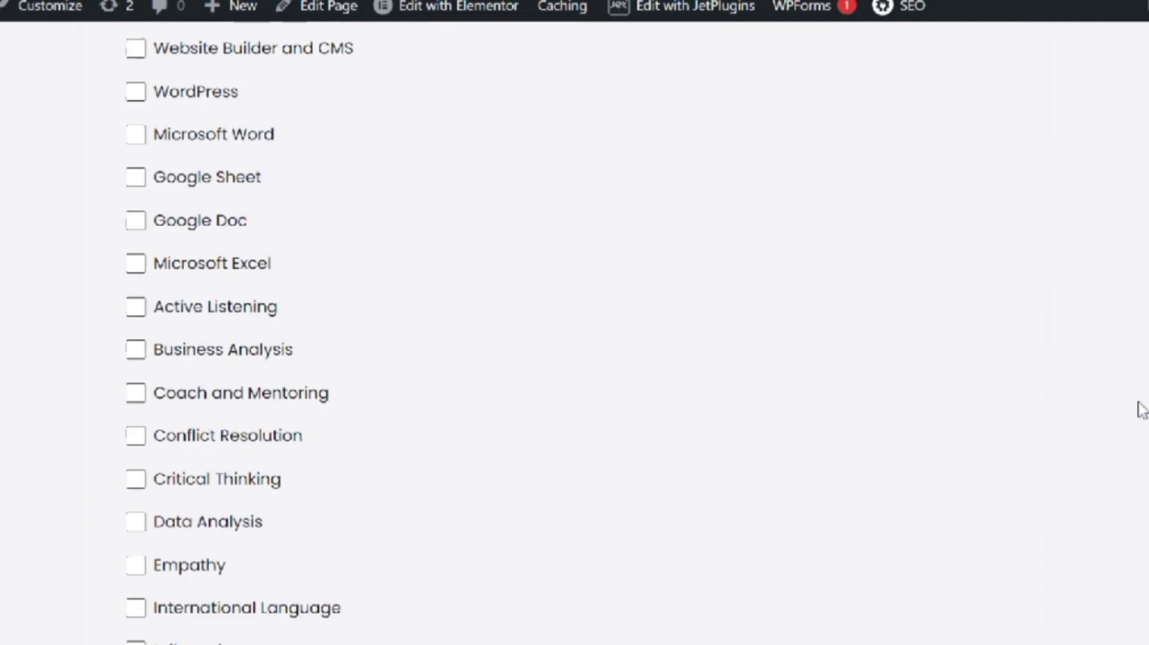
scroll("down", 3)
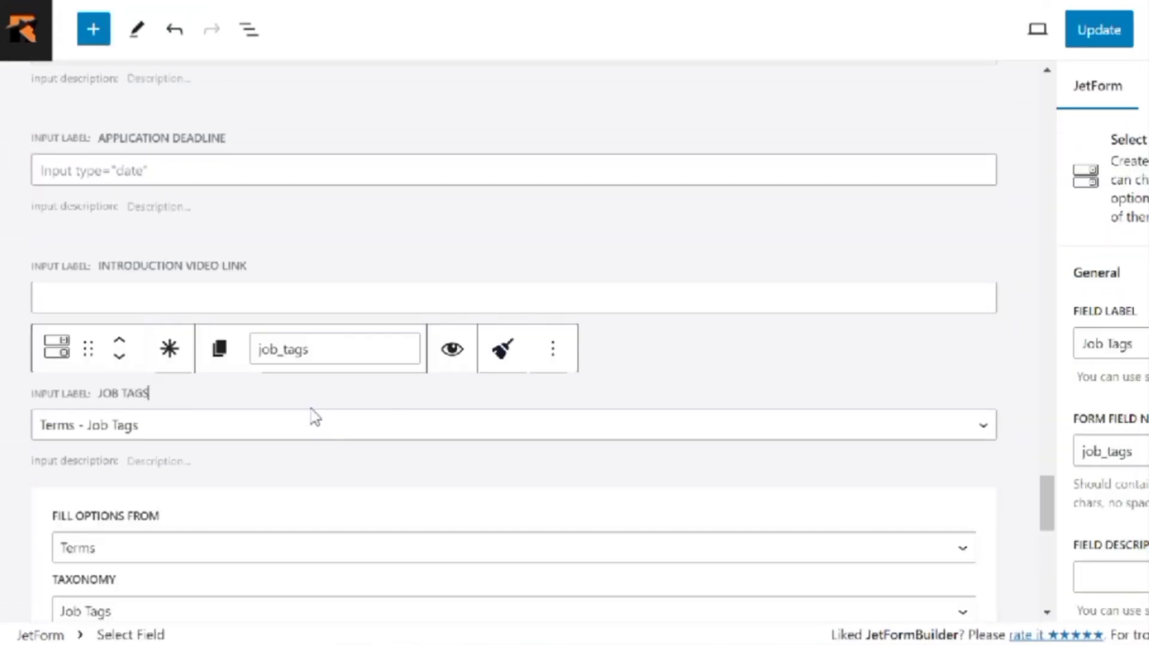
scroll("down", 3)
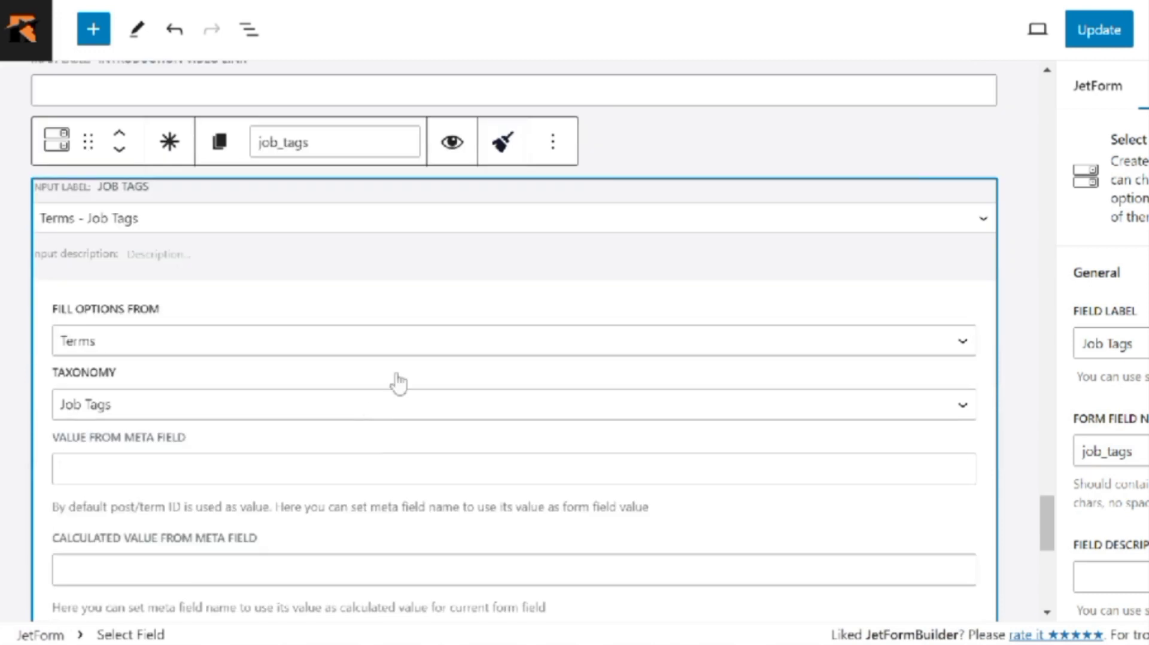
scroll("down", 3)
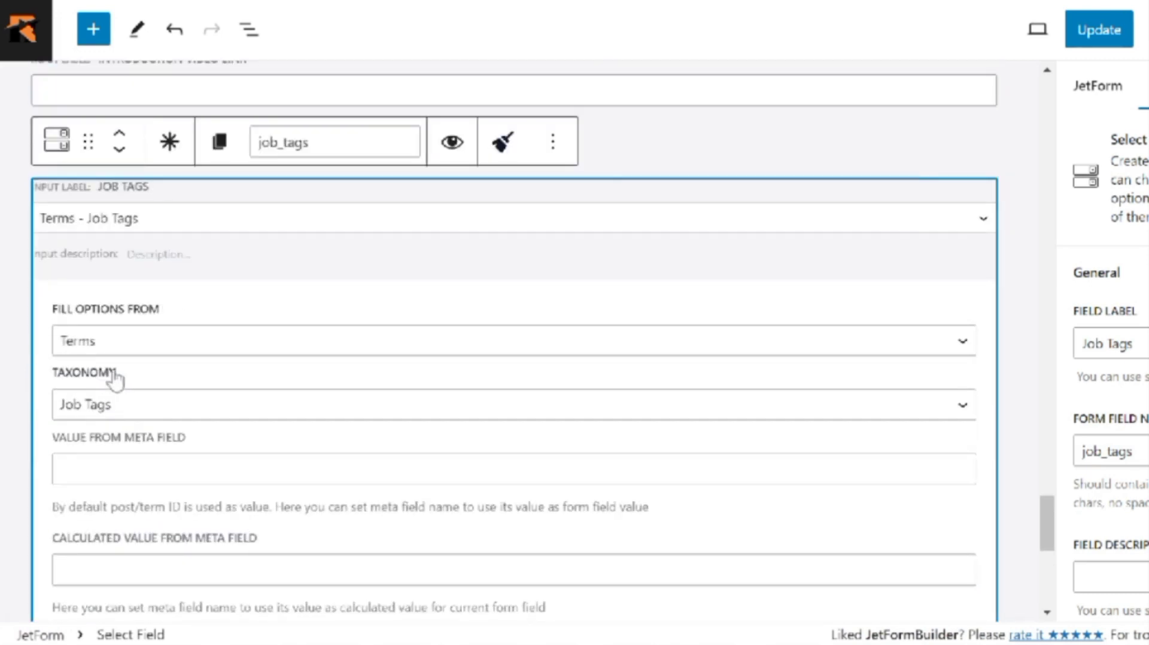
scroll("down", 3)
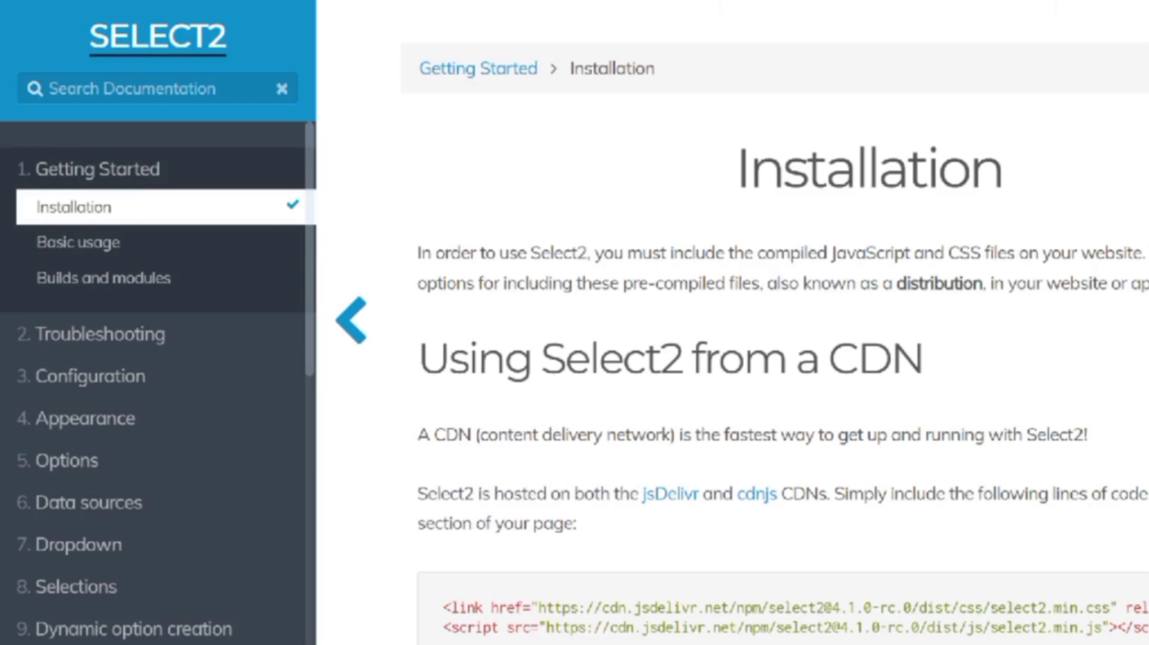
View the Select2 Getting Started > Installation page with its CDN instructions
scroll("down", 3)
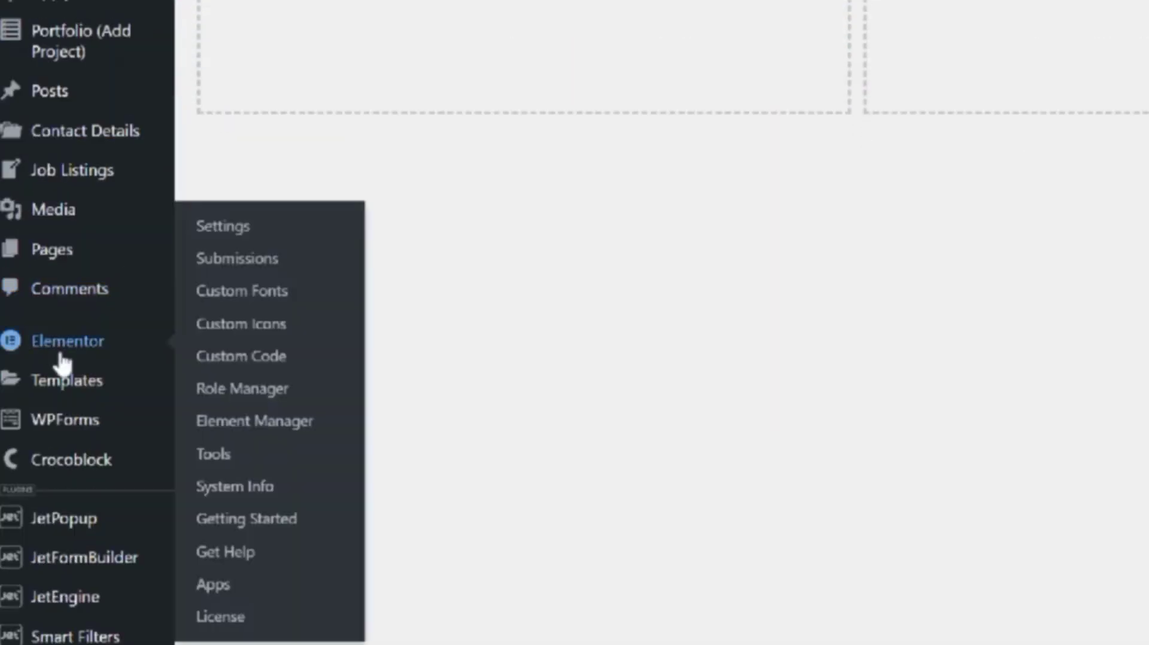
mouse_move(240, 357)
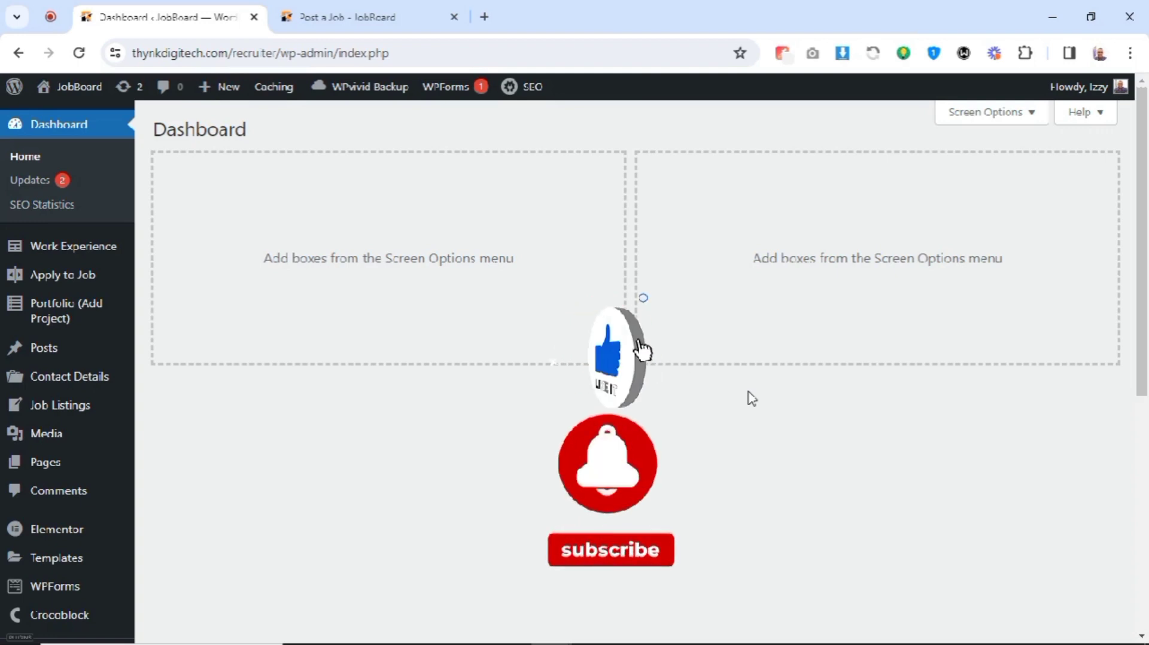
left_click(611, 550)
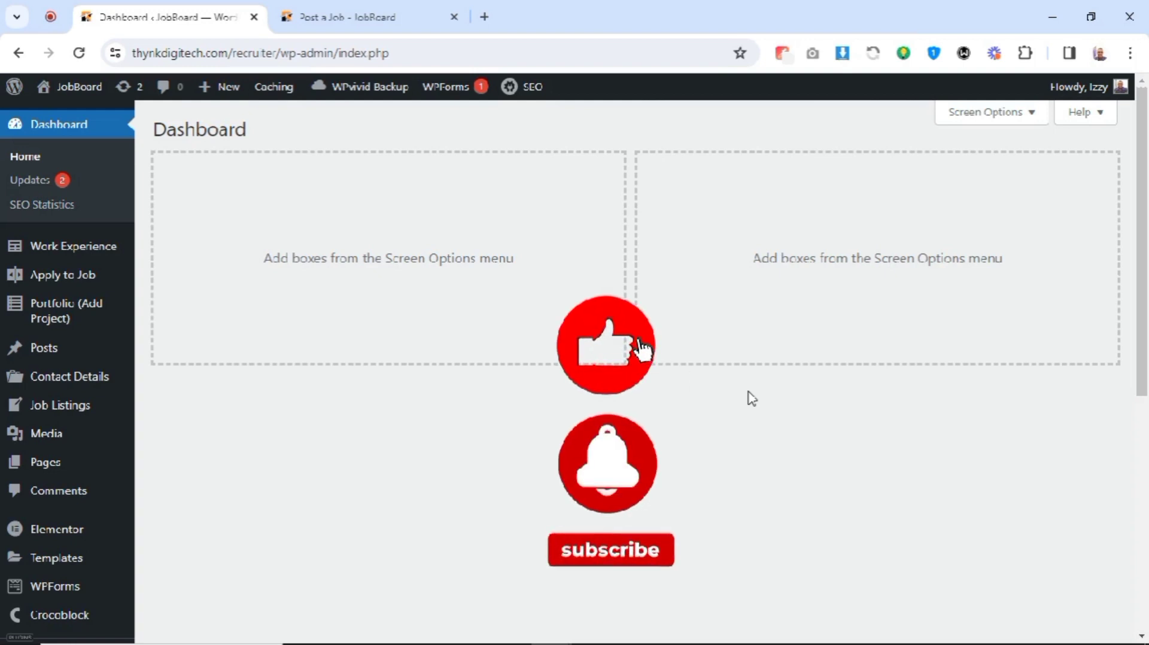
left_click(609, 550)
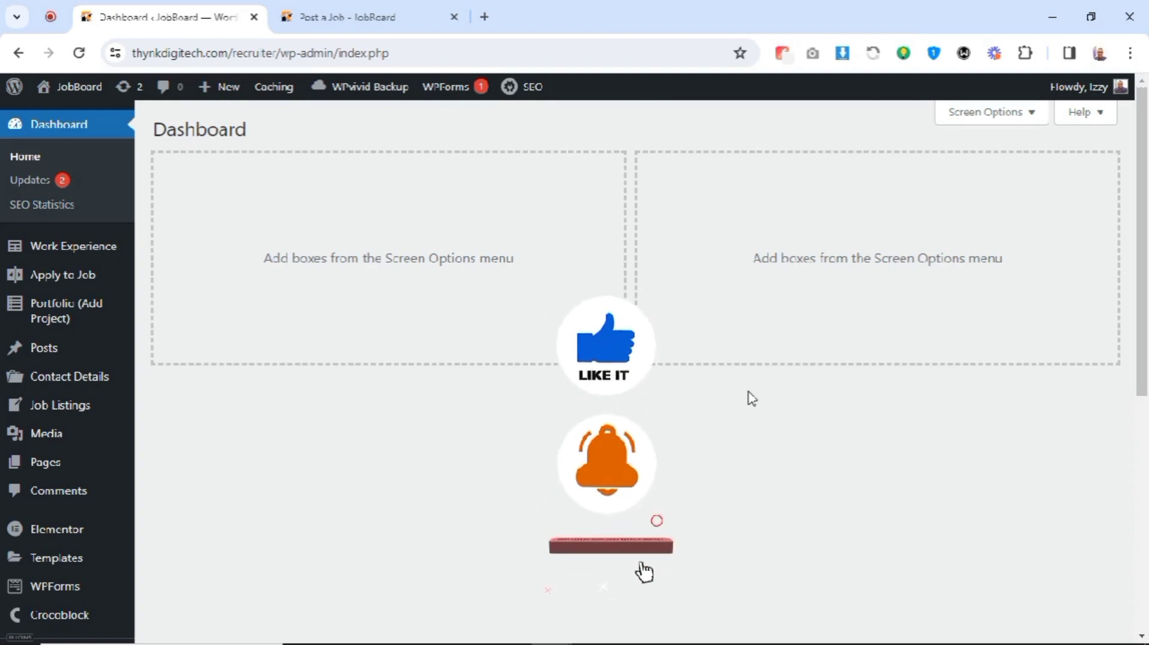
left_click(609, 545)
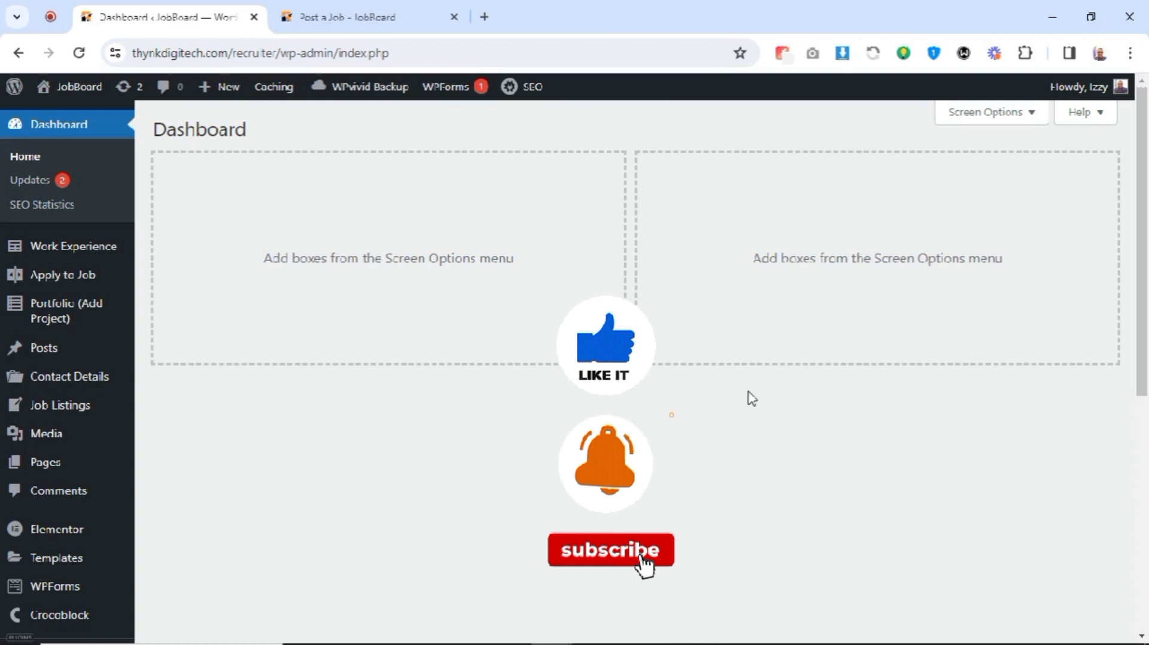
left_click(609, 549)
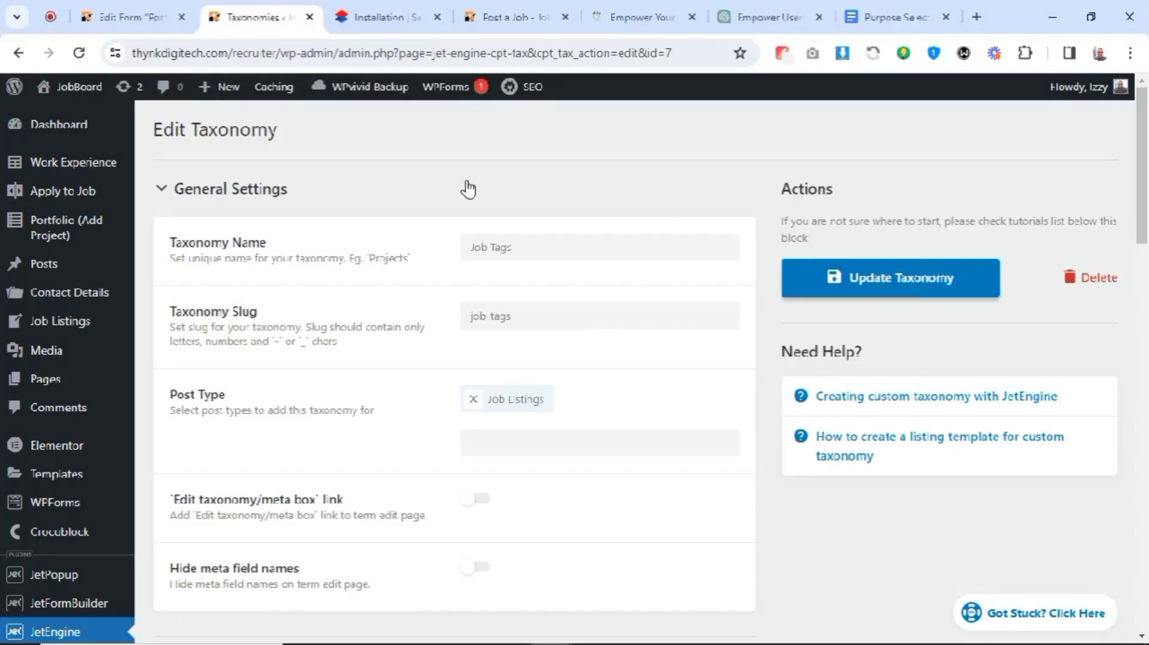
mouse_move(43, 263)
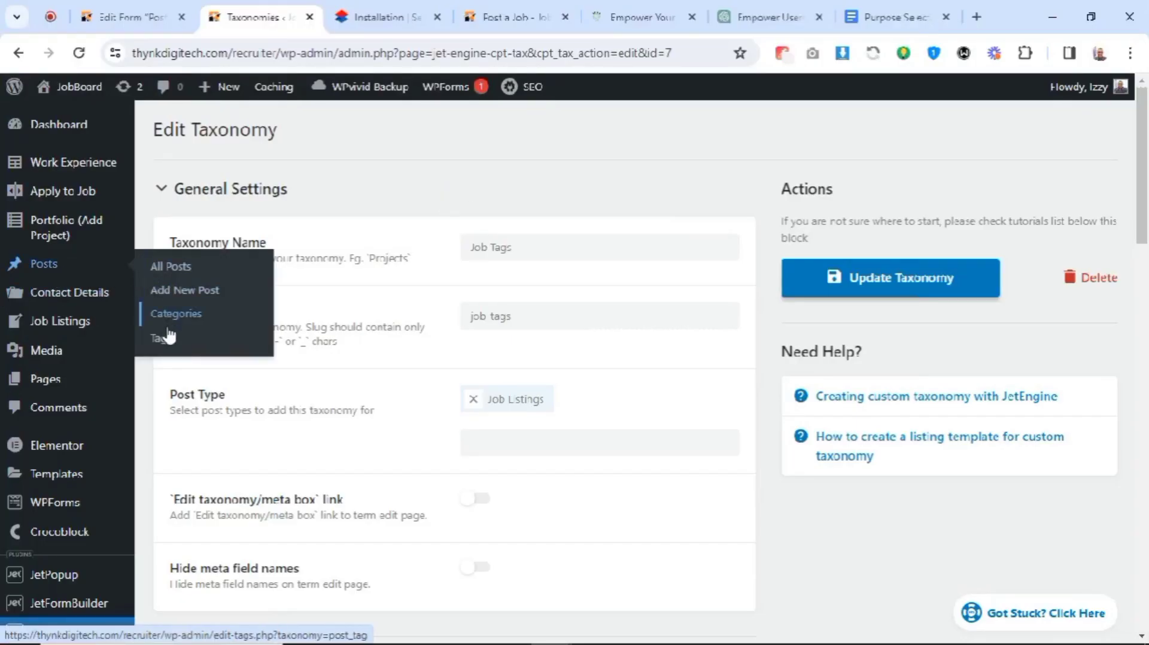
mouse_move(160, 338)
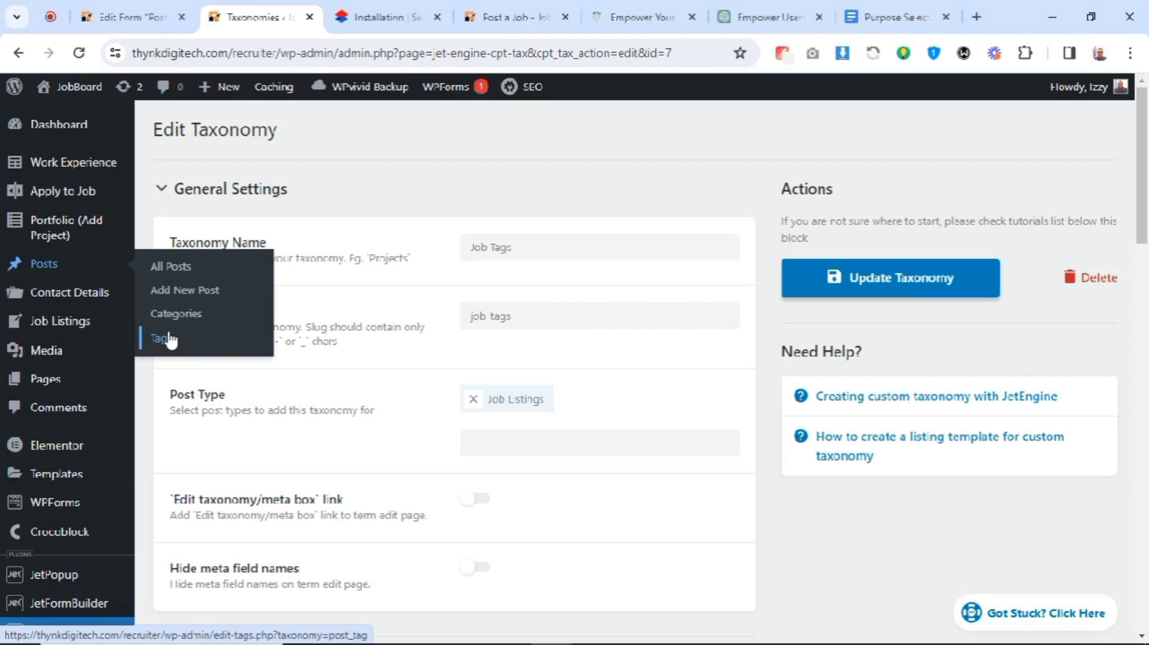
mouse_move(173, 237)
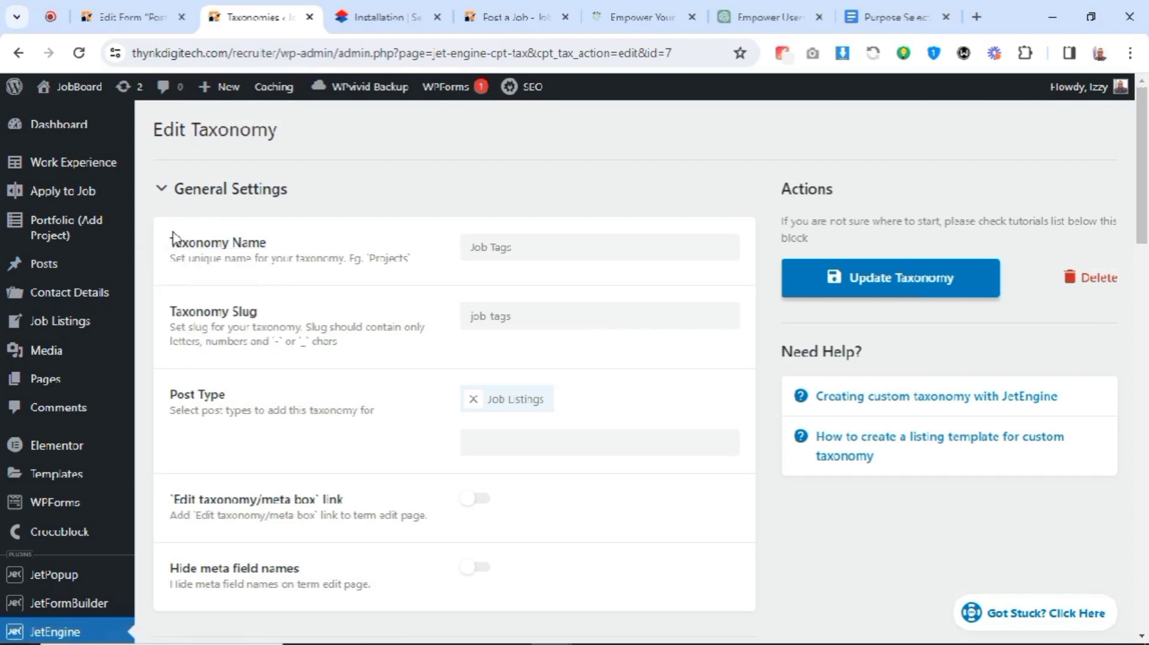
Expand the Job Tags taxonomy's Advanced Settings showing it public, queryable and visible in admin menus
scroll("down", 3)
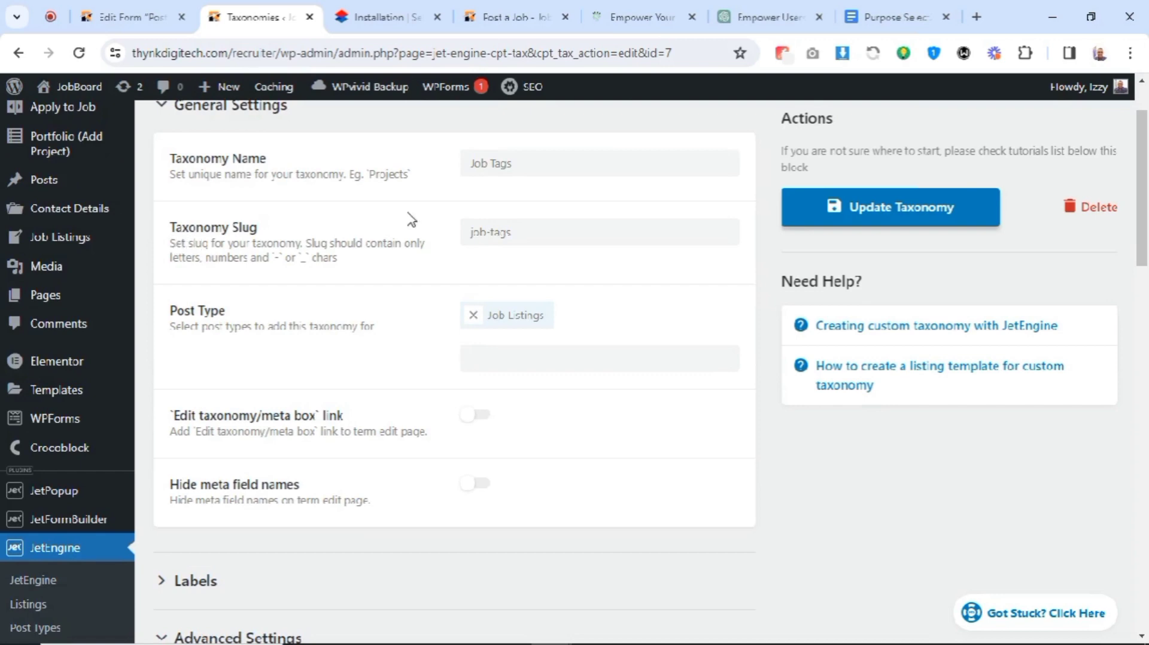
scroll("down", 3)
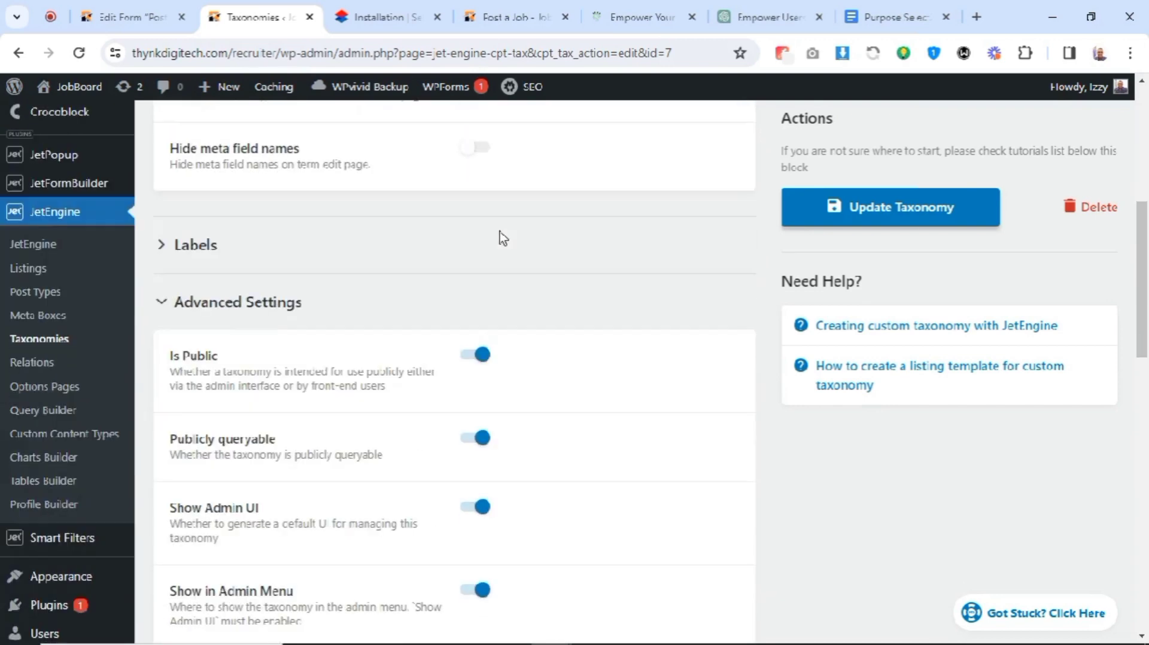
scroll("down", 3)
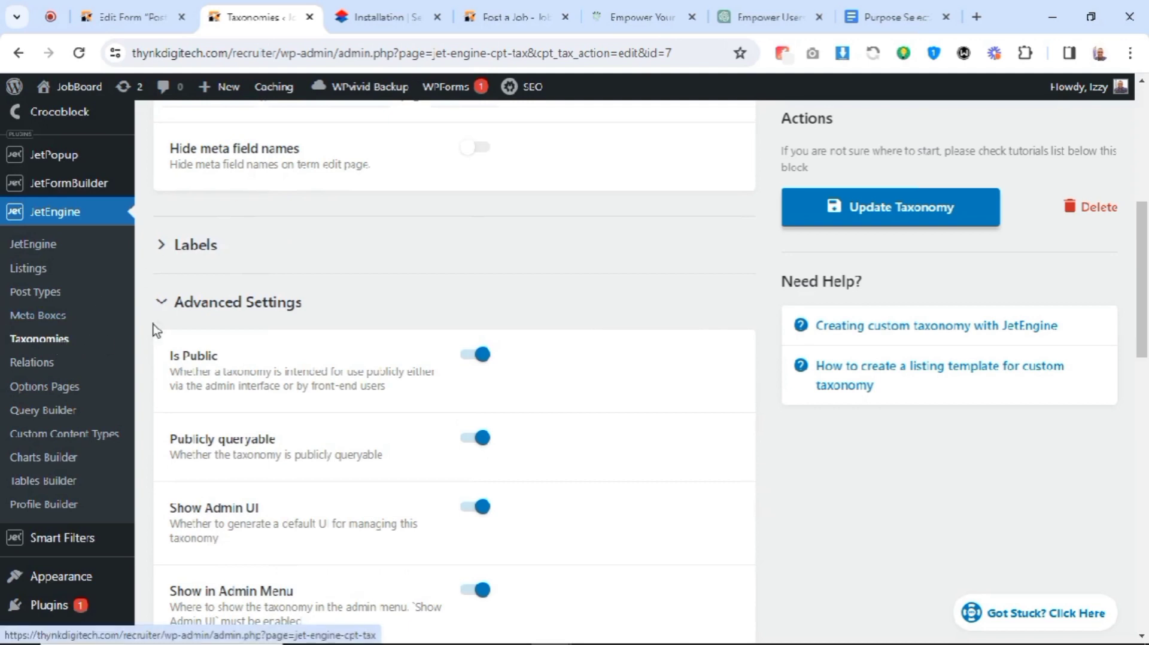
mouse_move(86, 265)
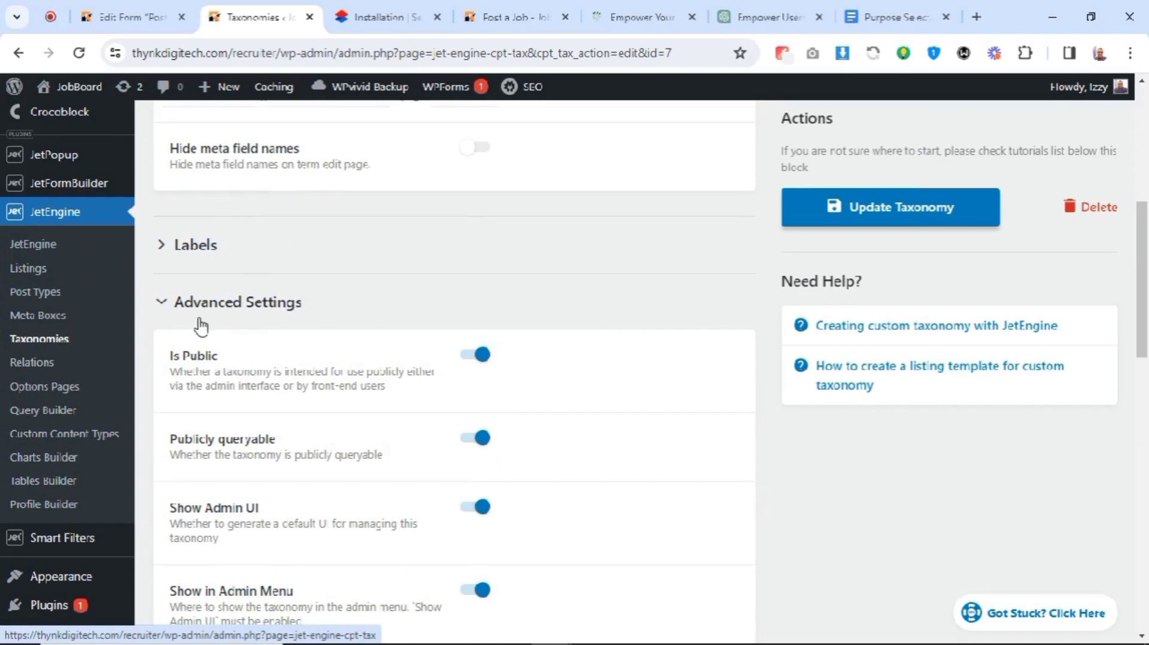
scroll("down", 3)
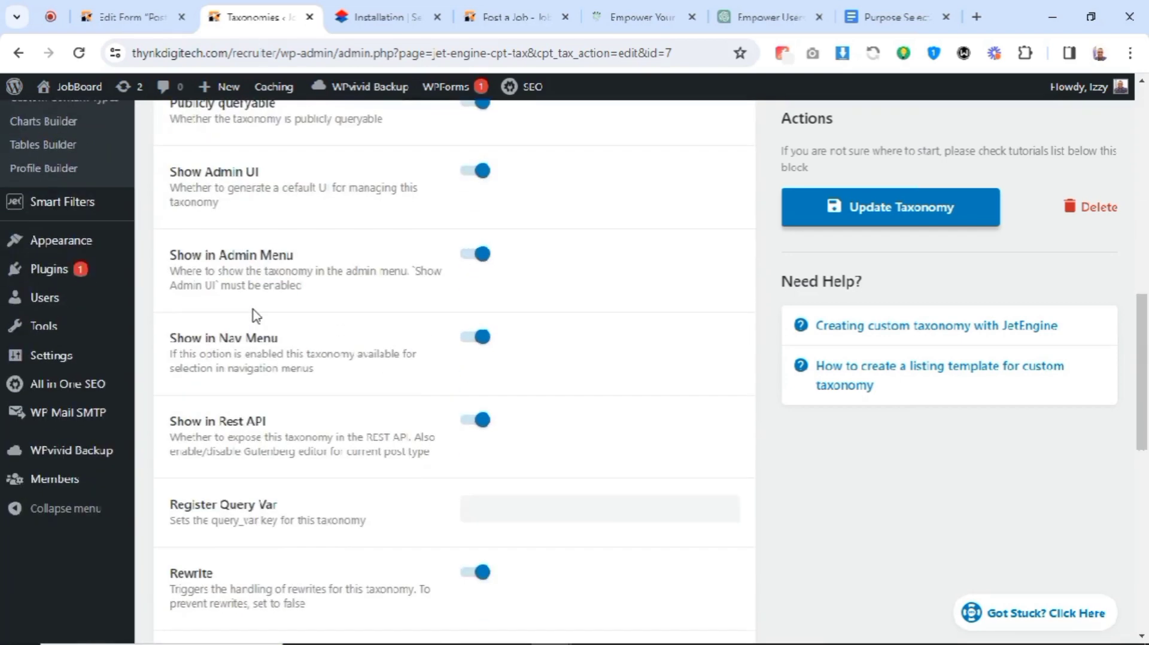
scroll("down", 3)
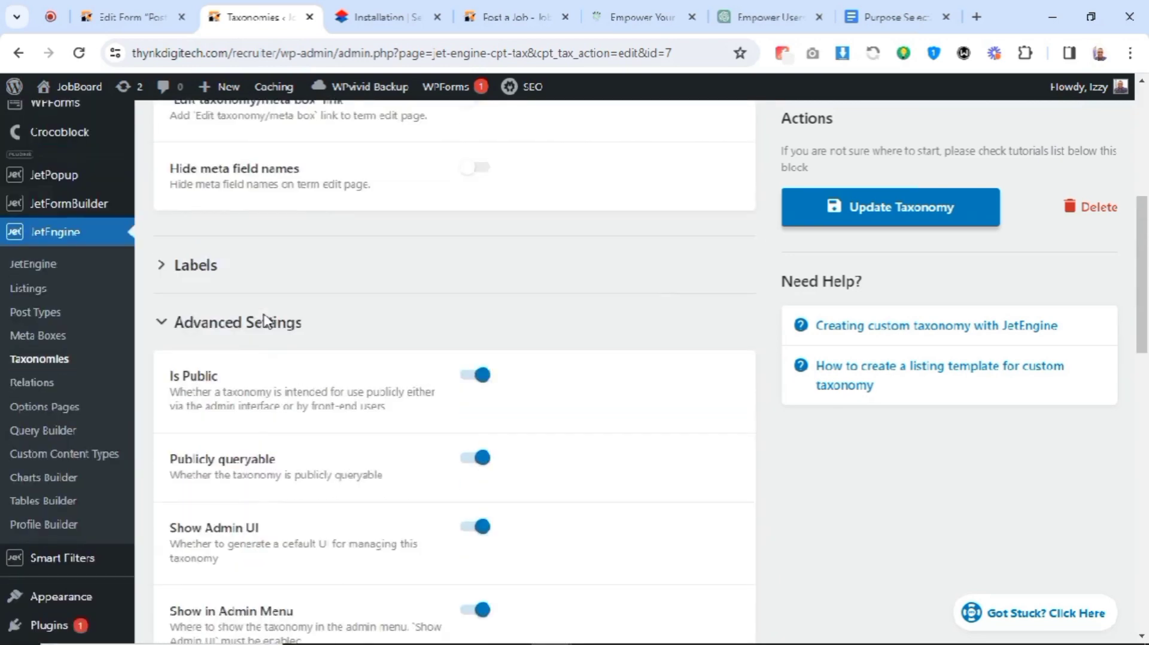
Locate the Job Tags select field in the job post form editor
left_click(132, 15)
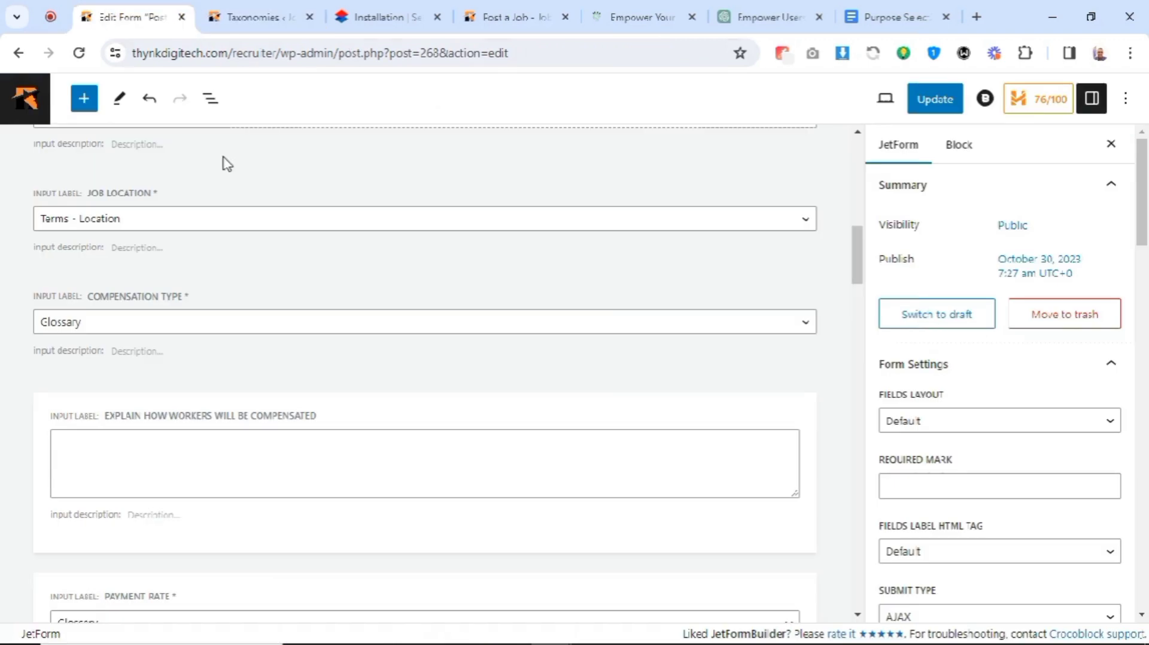
mouse_move(441, 393)
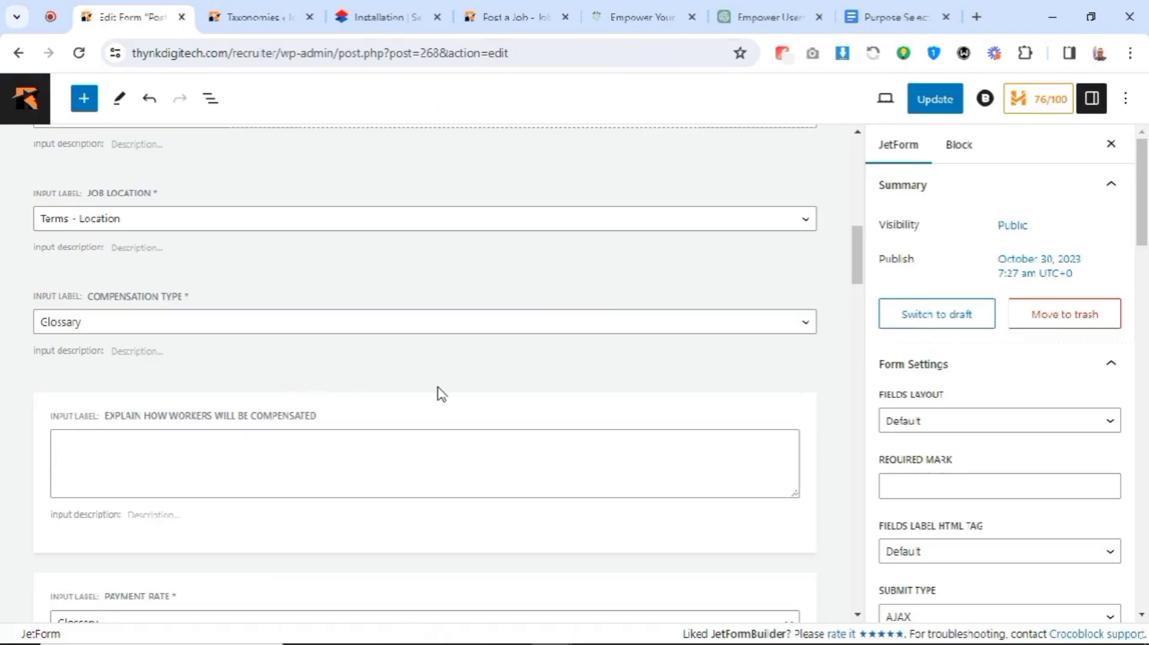
scroll("down", 3)
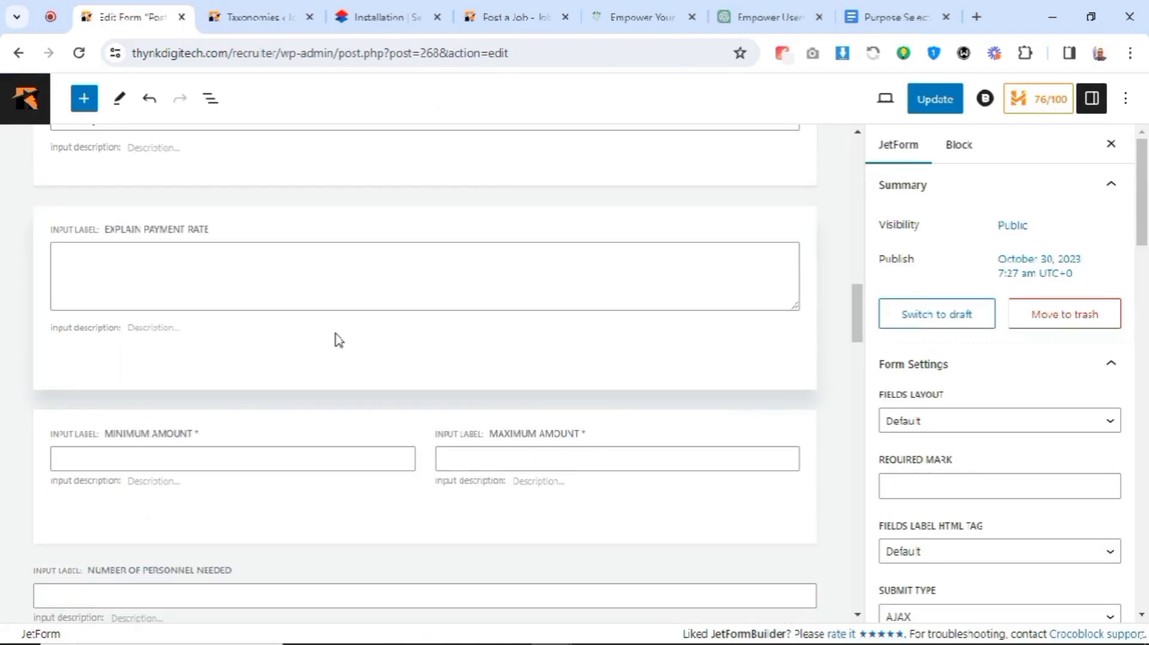
scroll("down", 3)
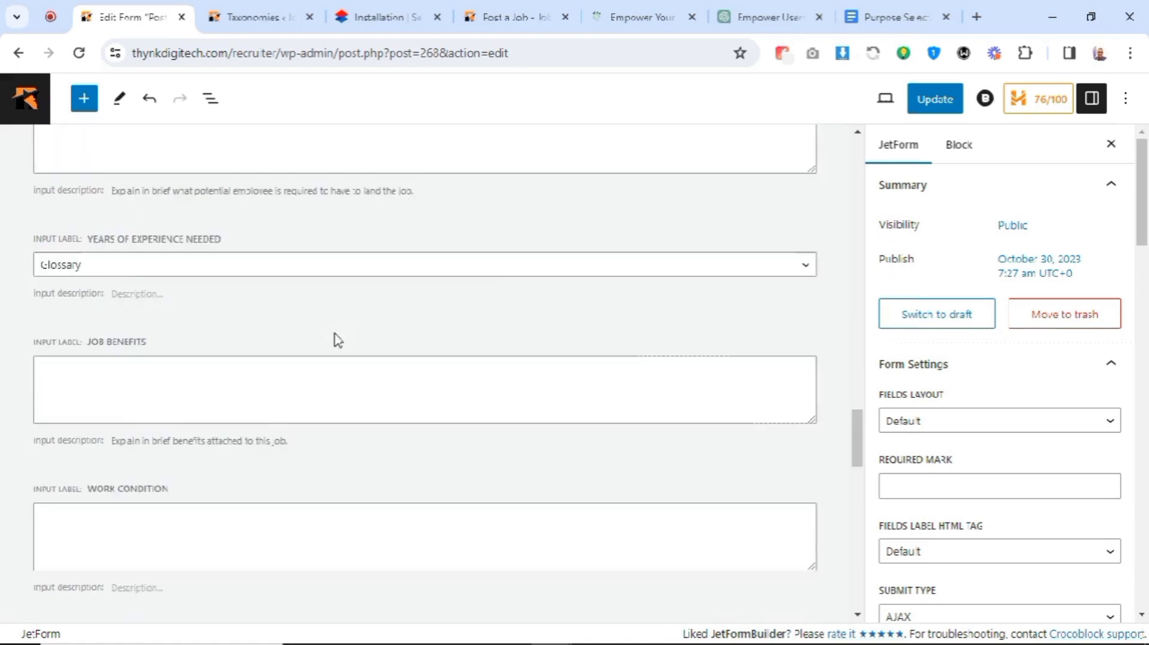
scroll("down", 3)
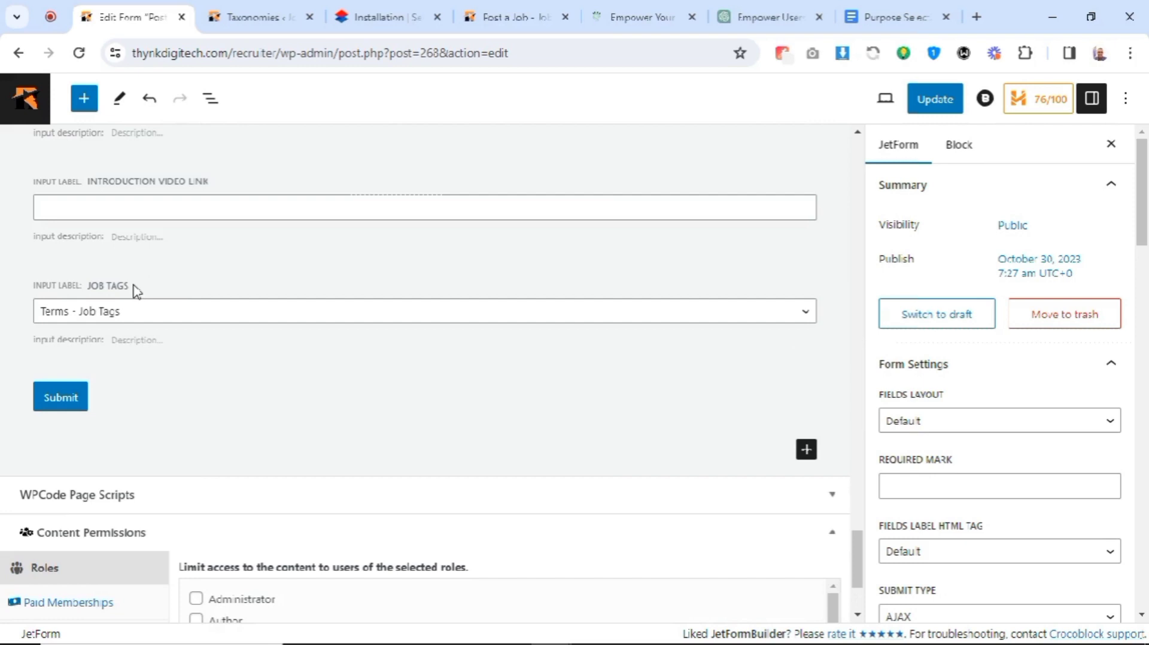
mouse_move(141, 294)
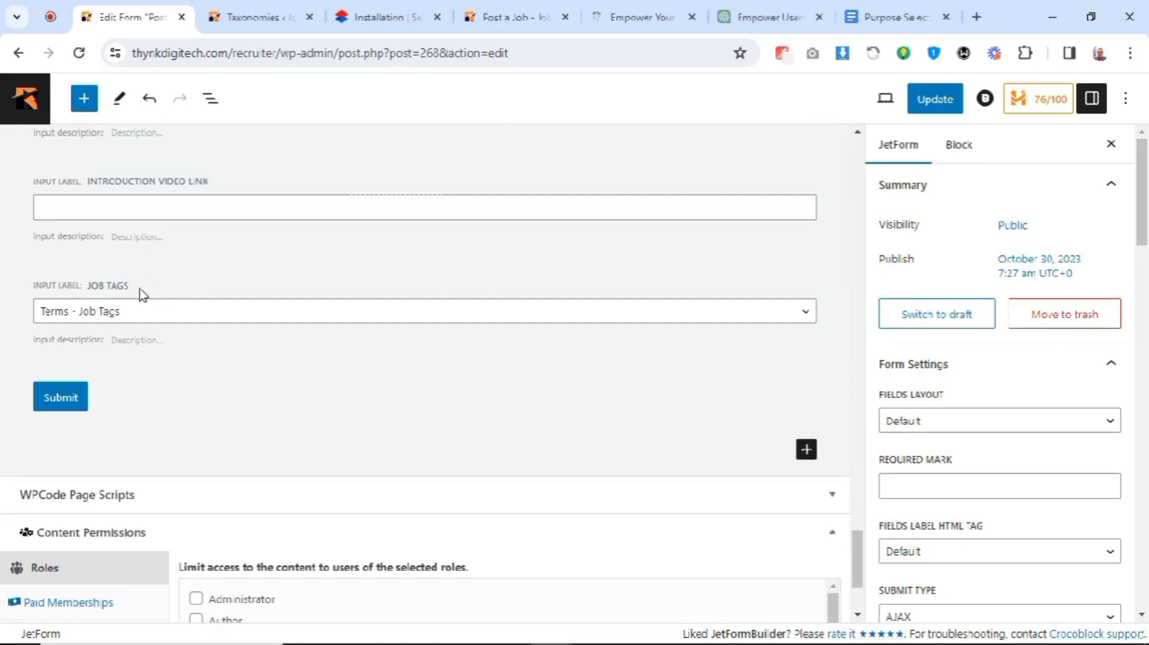
mouse_move(168, 298)
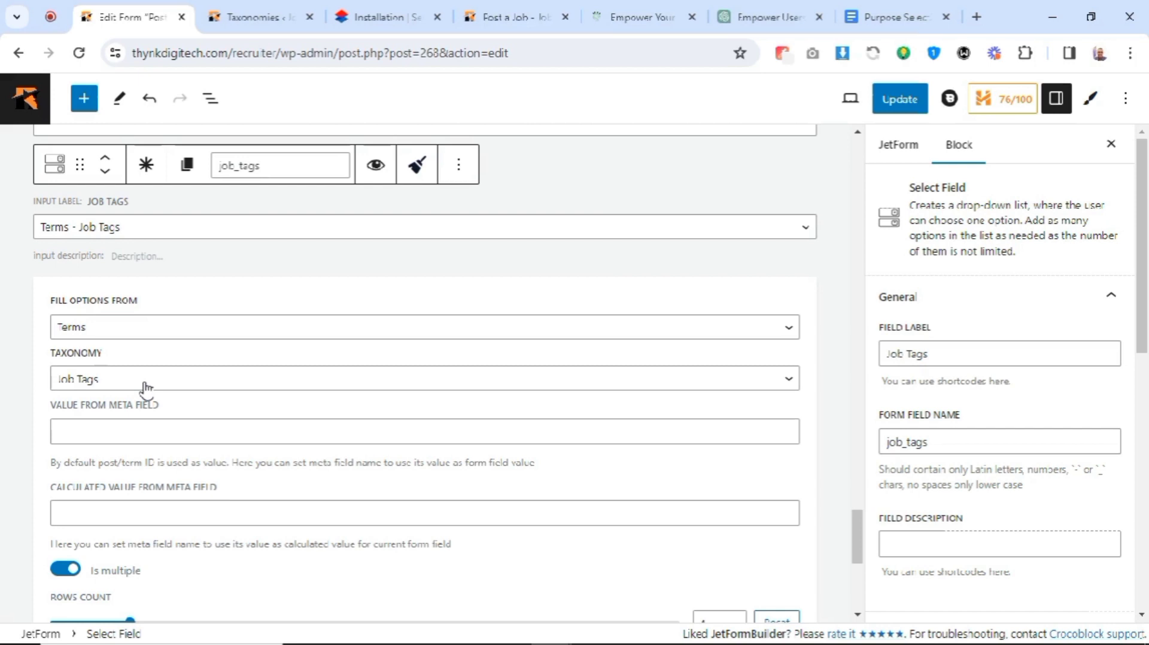
Show the Job Tags field's settings: options from Job Tags terms, multiple selection, four rows
left_click(129, 201)
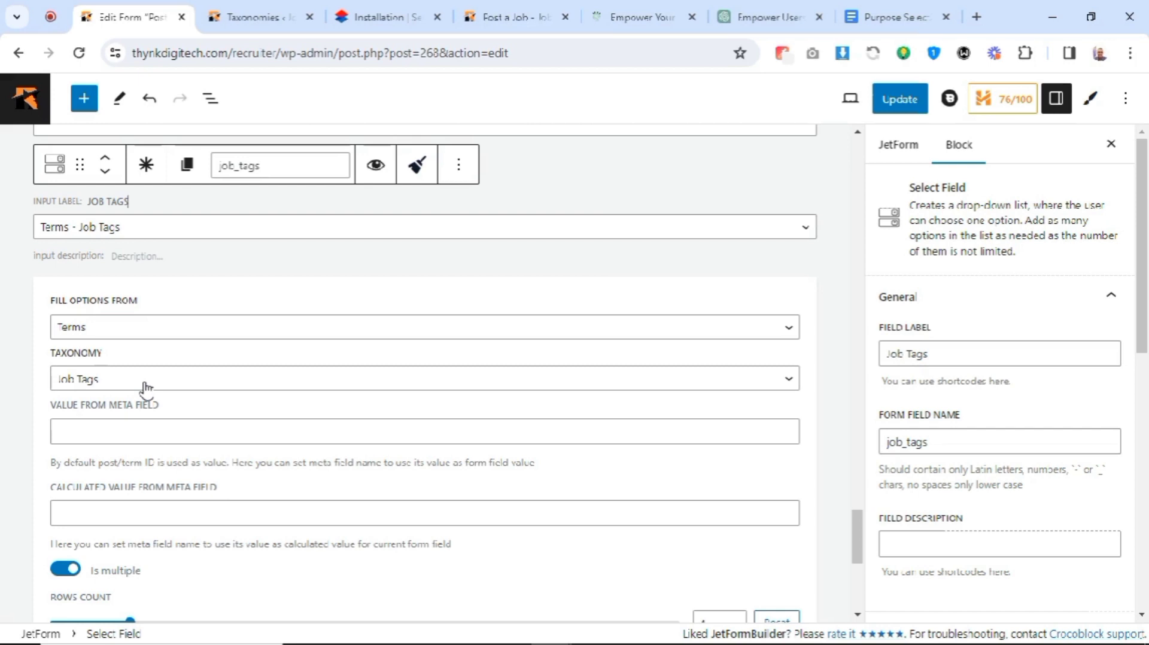
mouse_move(105, 414)
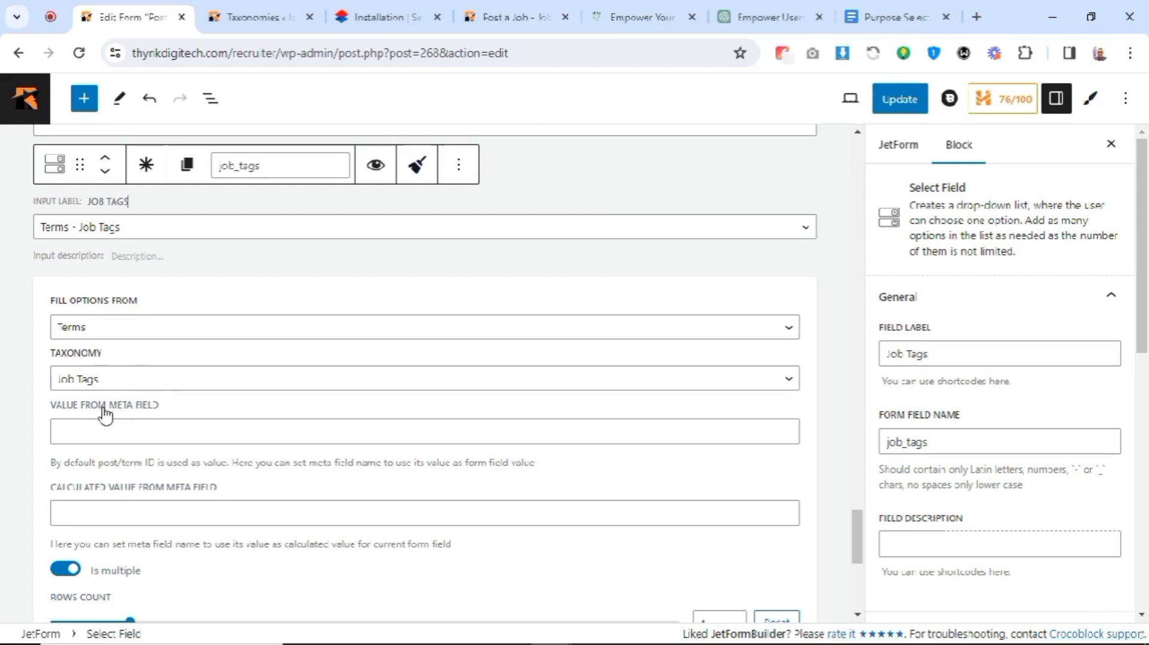
scroll("down", 3)
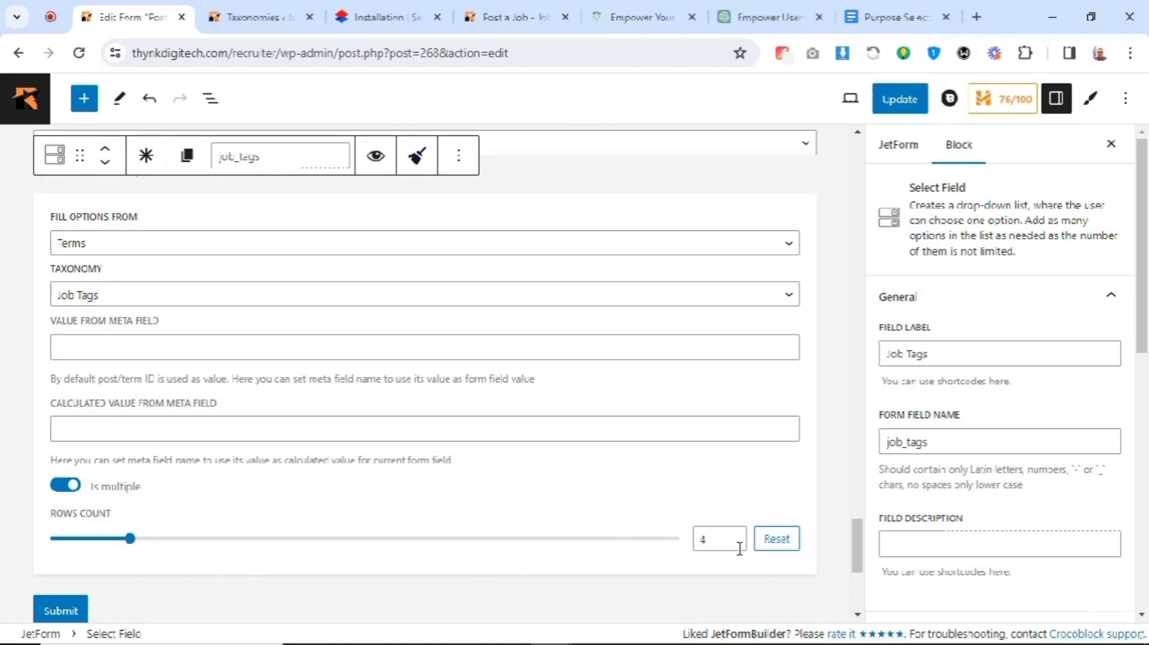
scroll("down", 3)
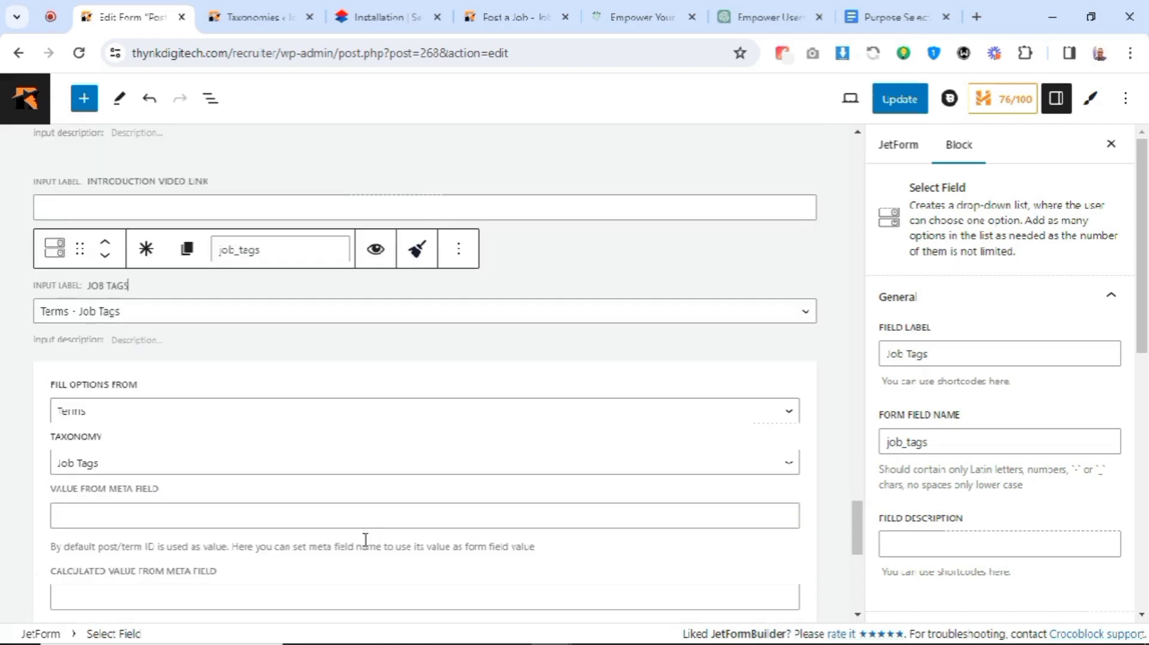
scroll("down", 3)
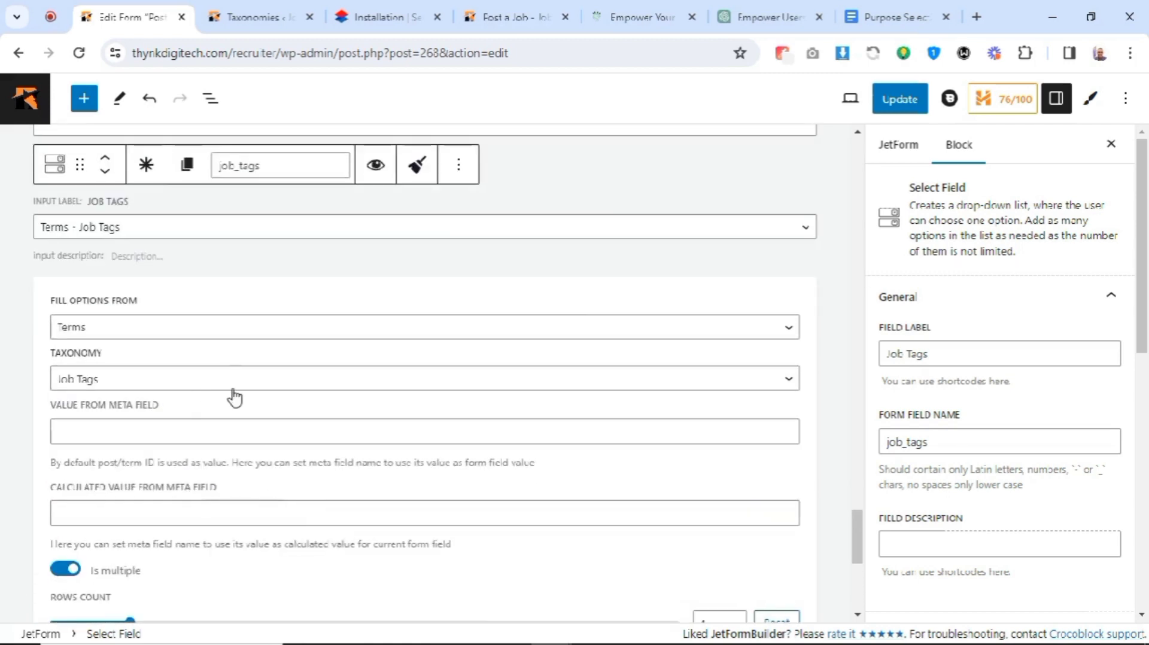
mouse_move(277, 352)
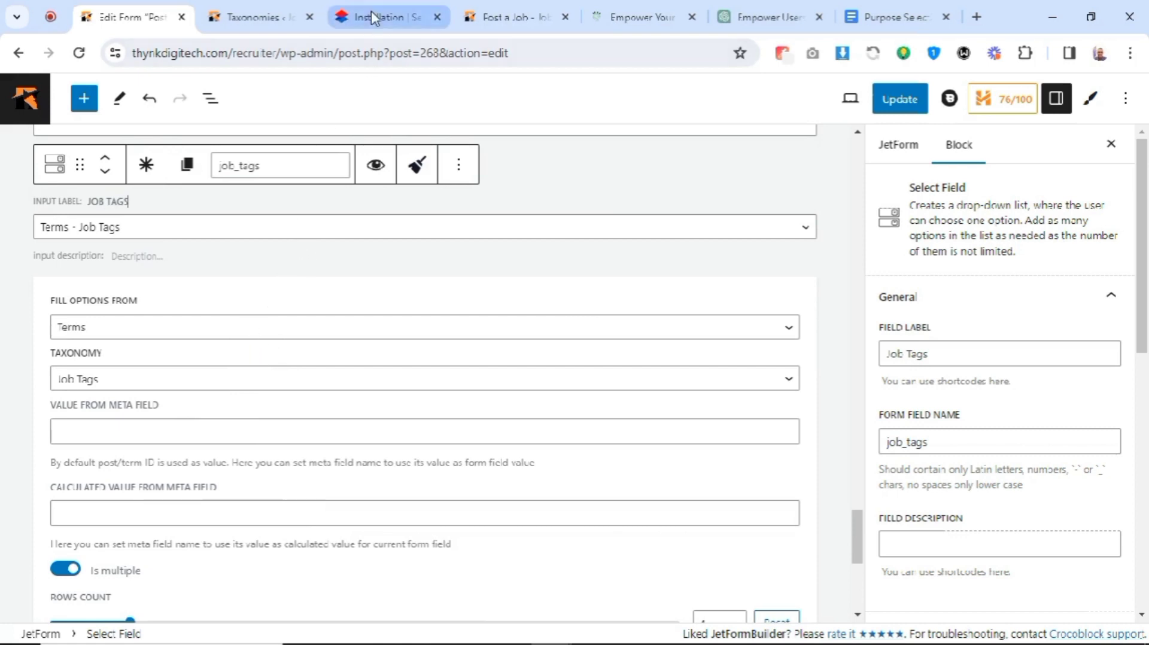
Advance from Select2's Installation page through Basic usage to Builds and modules
left_click(384, 16)
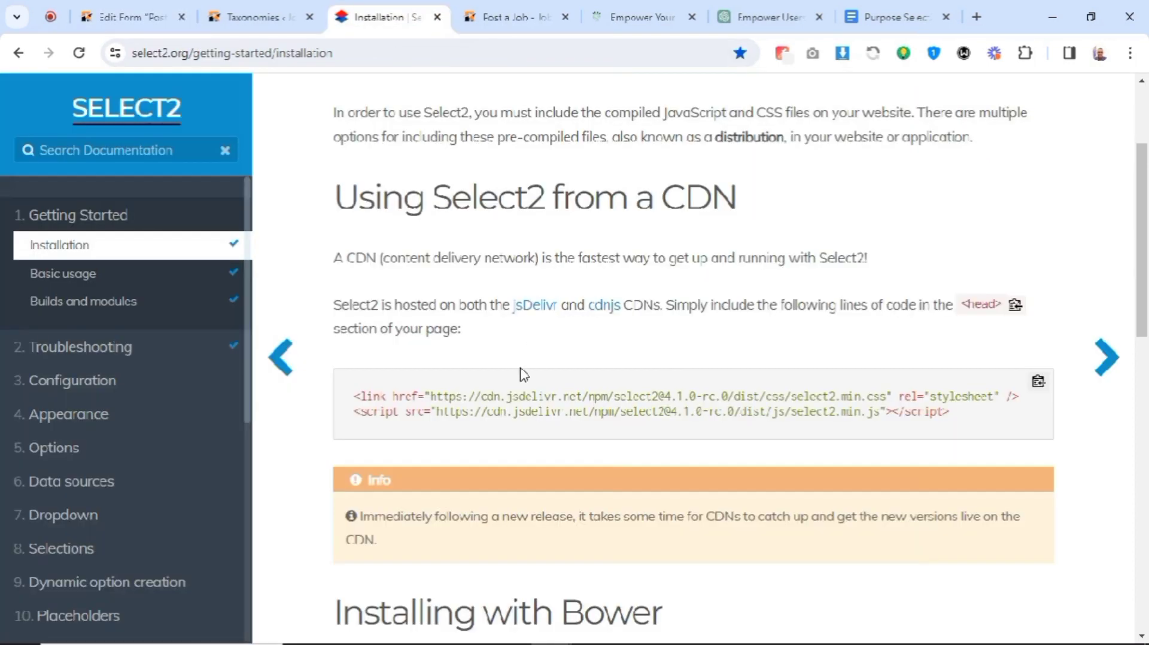
mouse_move(513, 372)
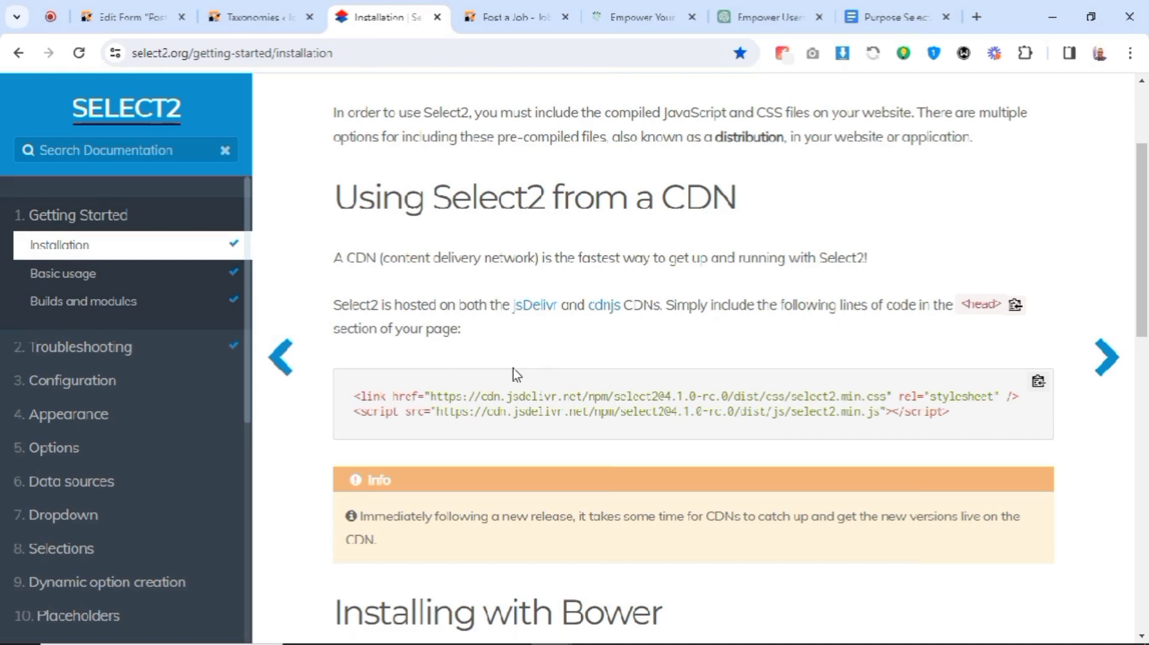
mouse_move(410, 284)
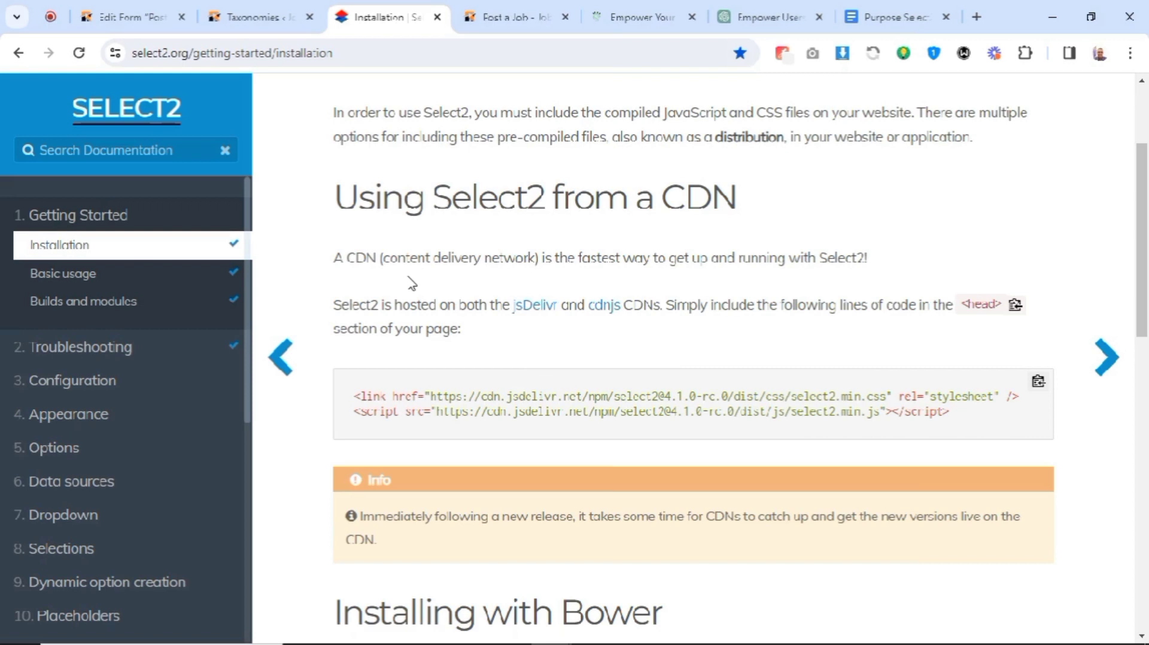
mouse_move(674, 300)
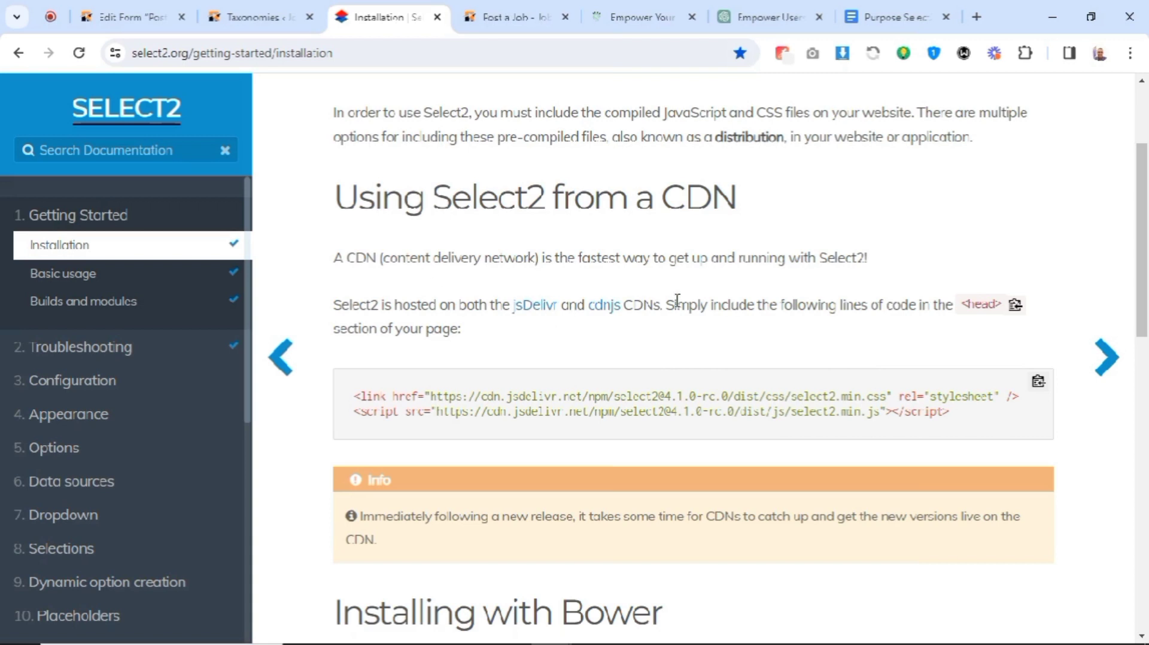
left_click(1104, 358)
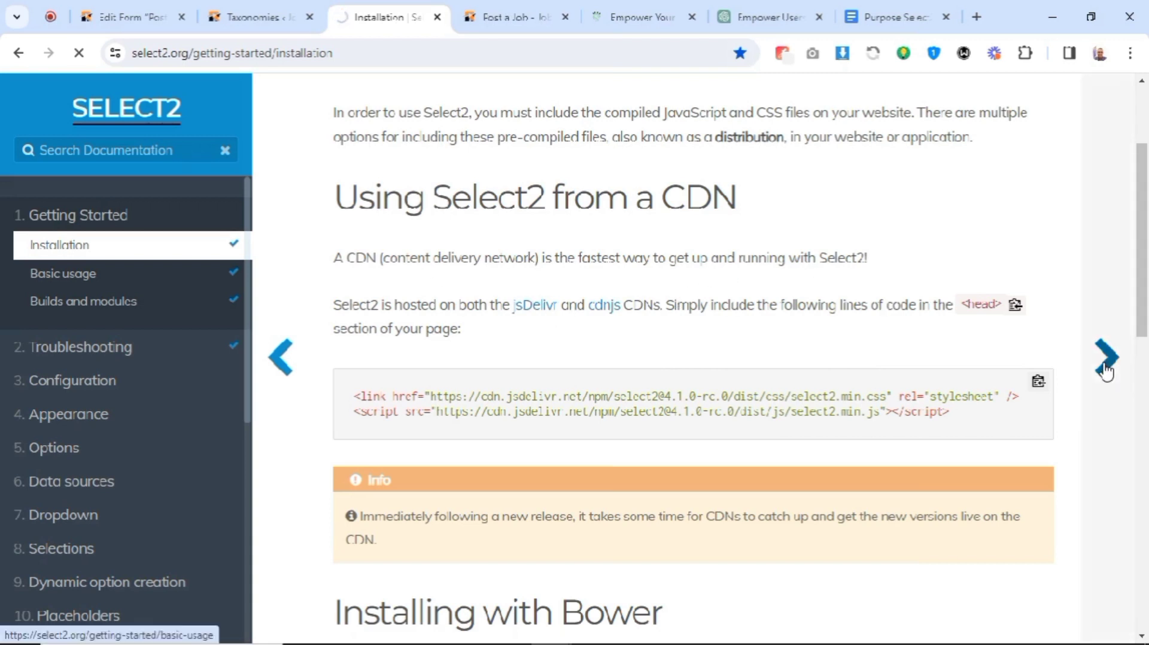
left_click(1105, 356)
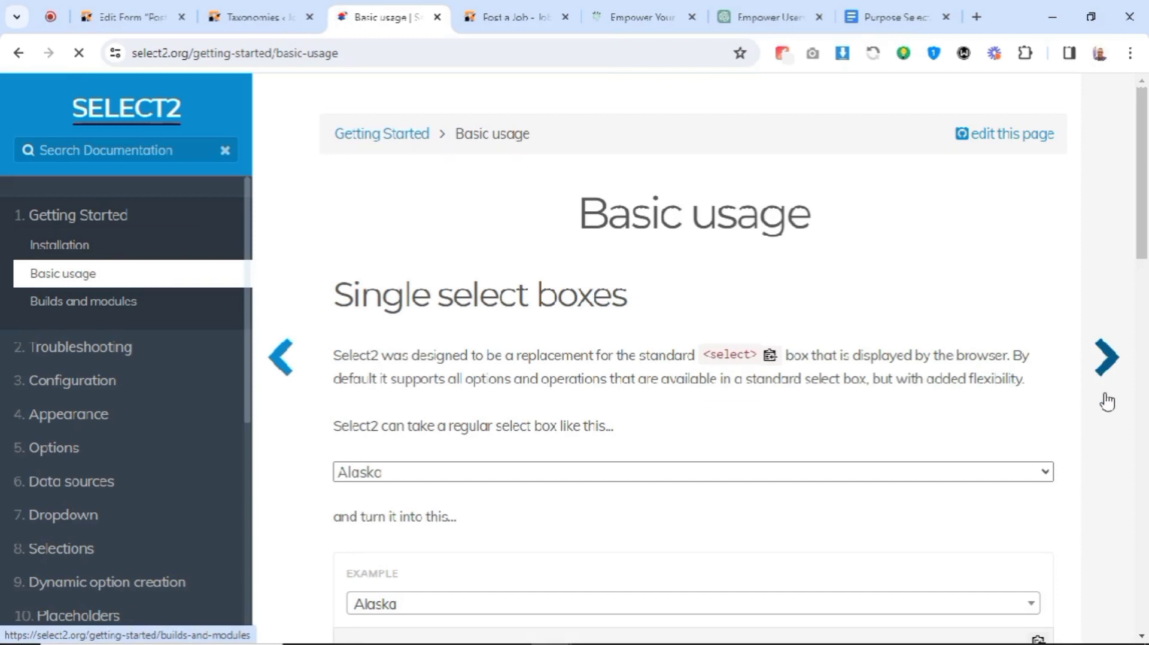
scroll("down", 3)
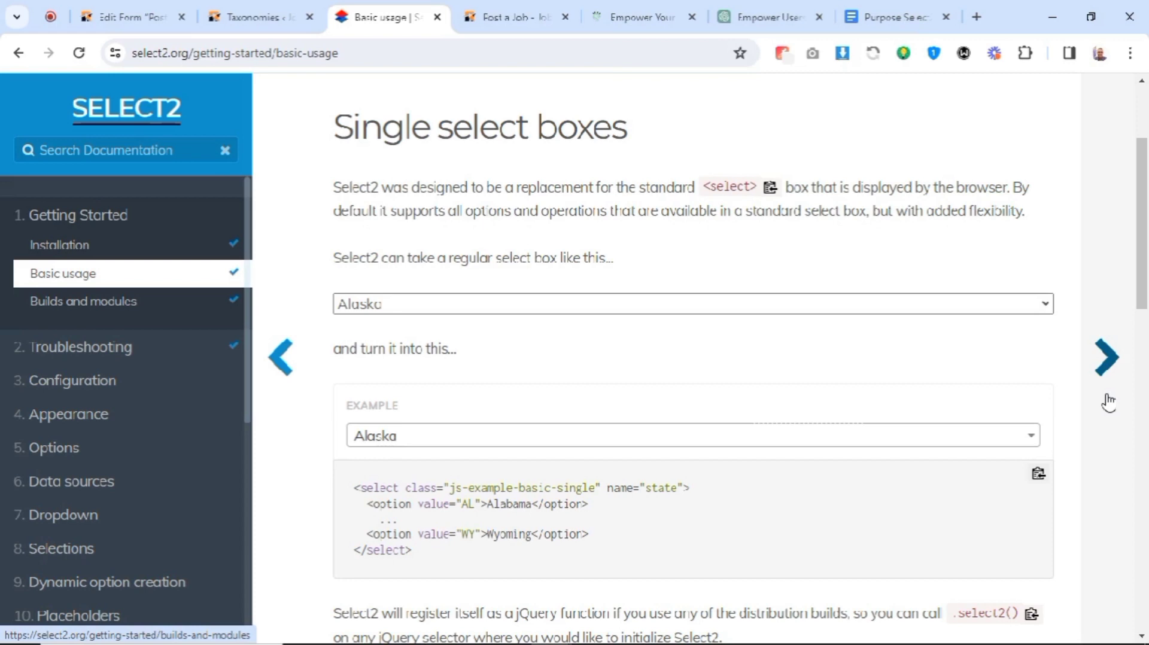
left_click(1105, 357)
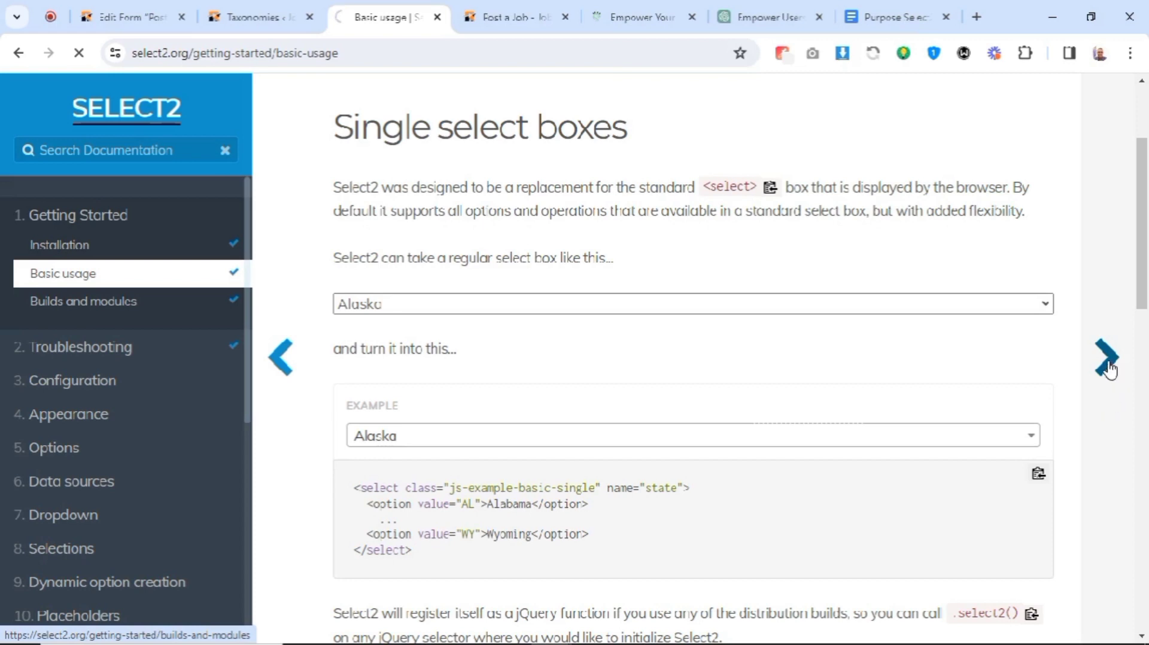
left_click(1105, 355)
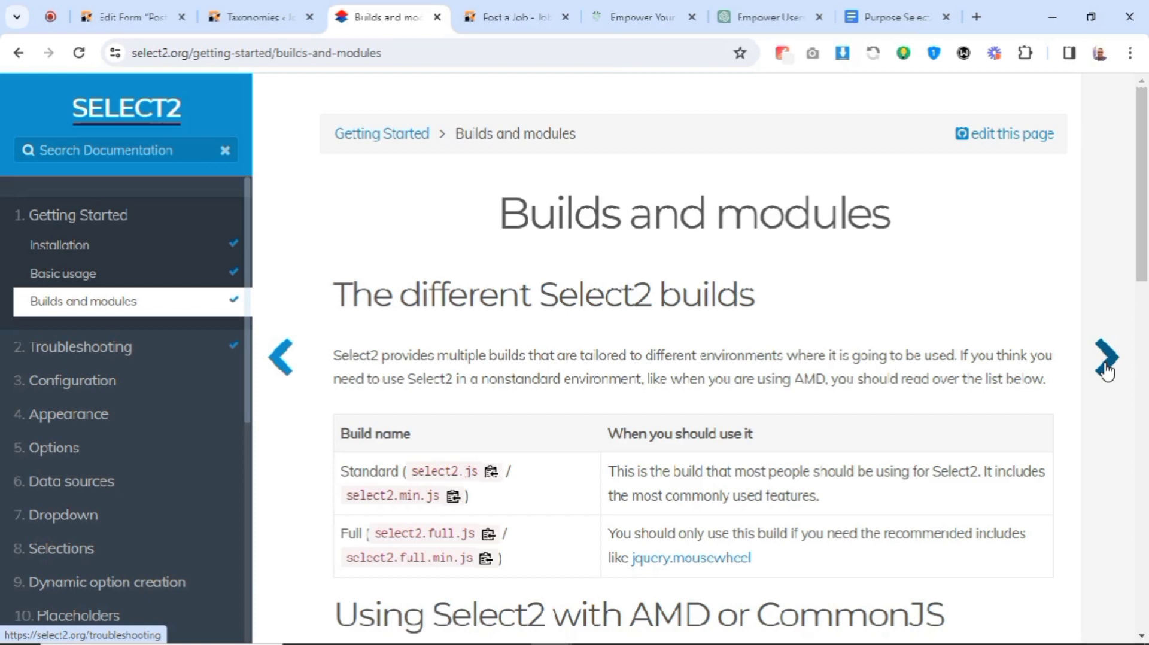
Reach Select2's Troubleshooting chapter, then return to the Job Tags taxonomy editor
left_click(1106, 357)
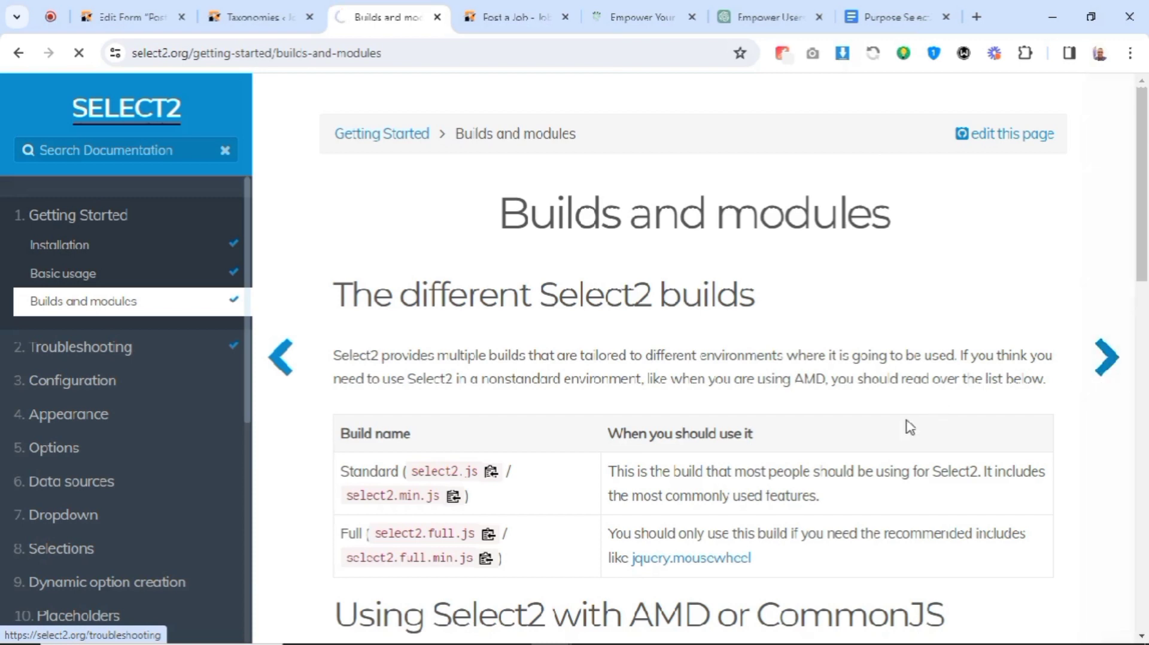
left_click(80, 346)
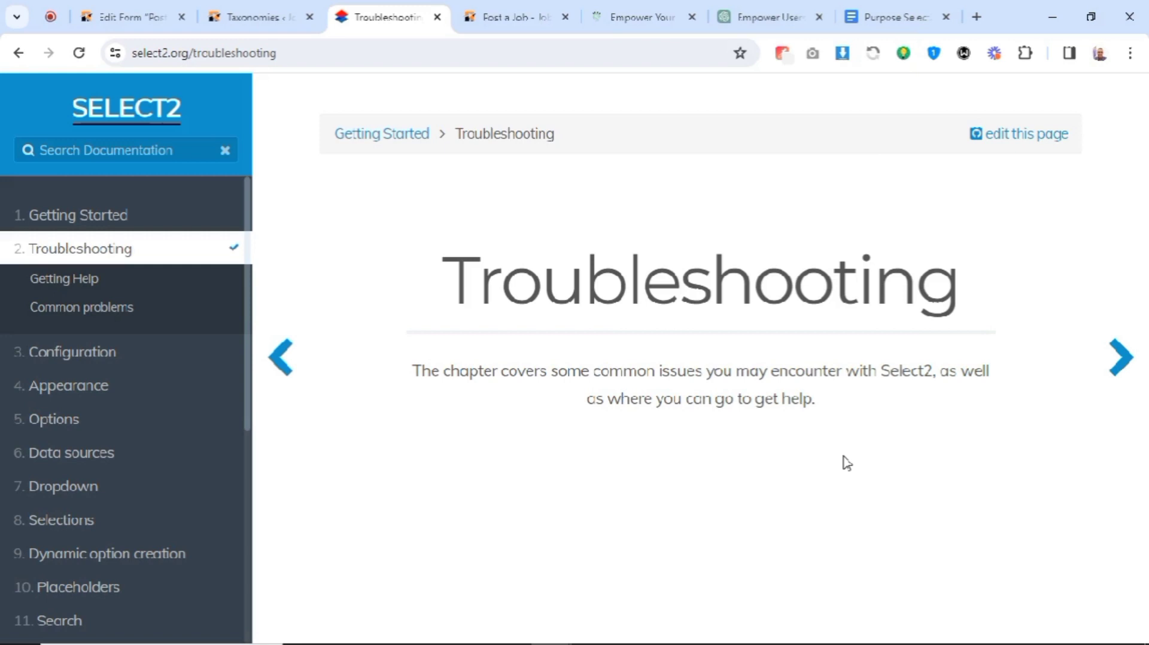
mouse_move(478, 220)
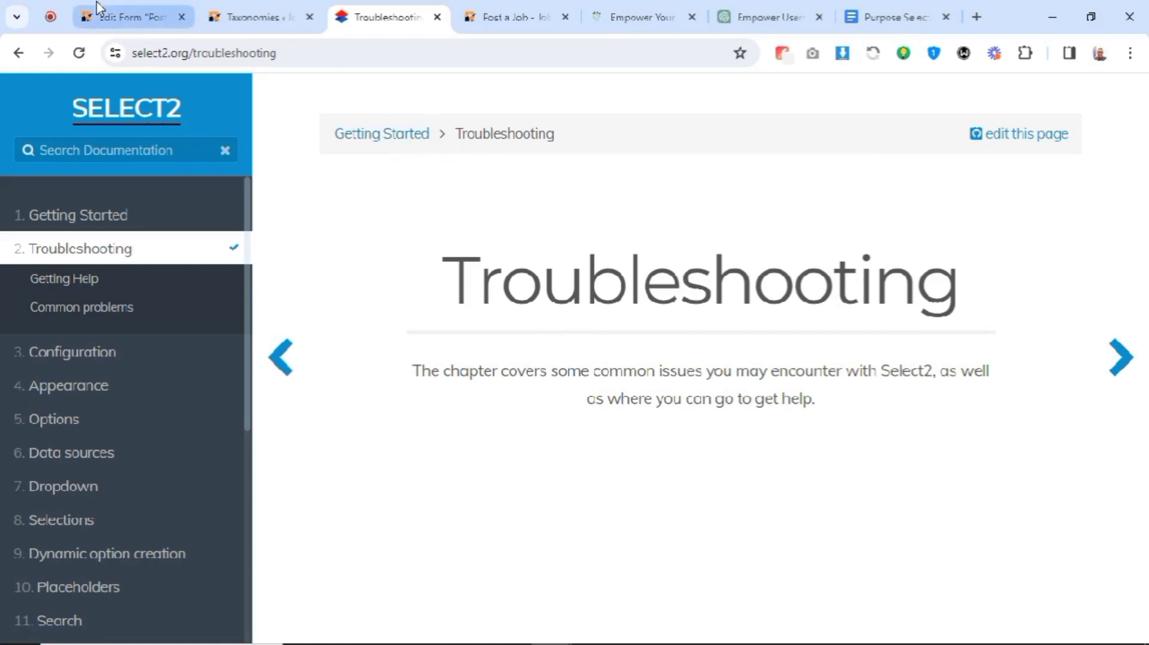
left_click(256, 16)
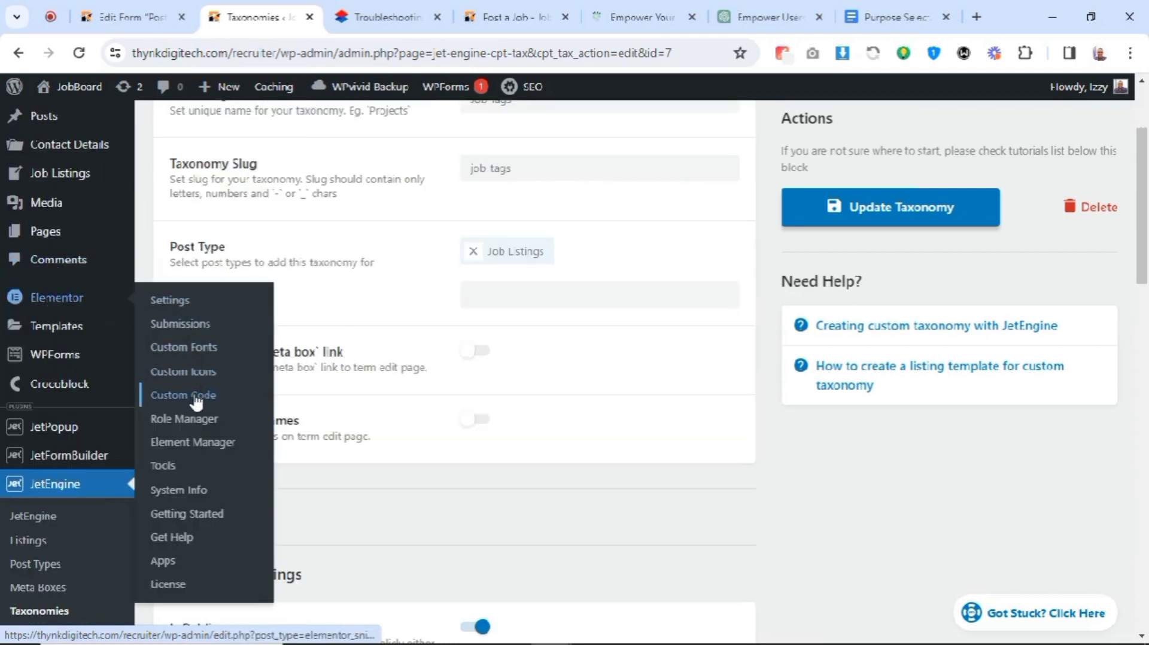
mouse_move(201, 402)
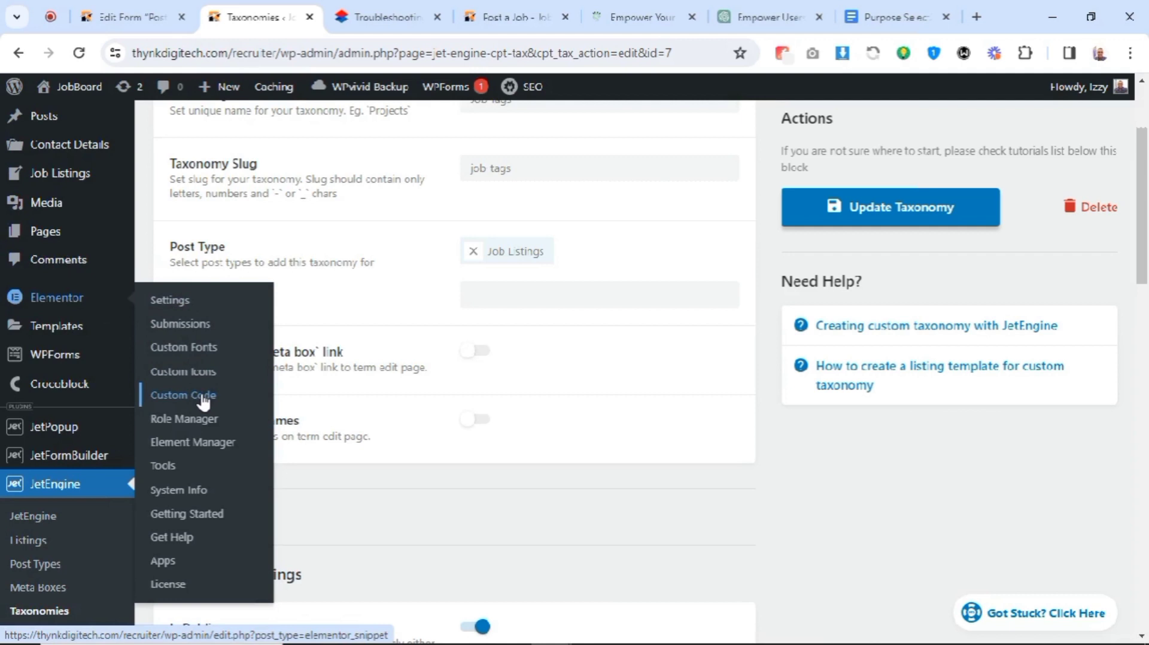
mouse_move(204, 402)
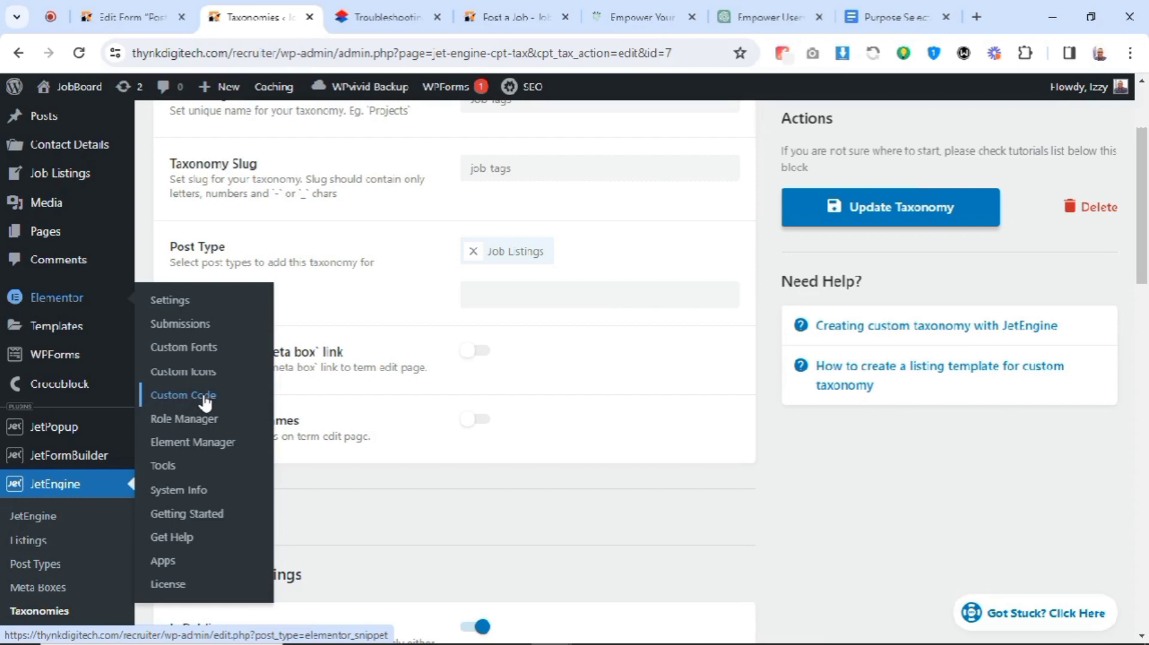
mouse_move(191, 402)
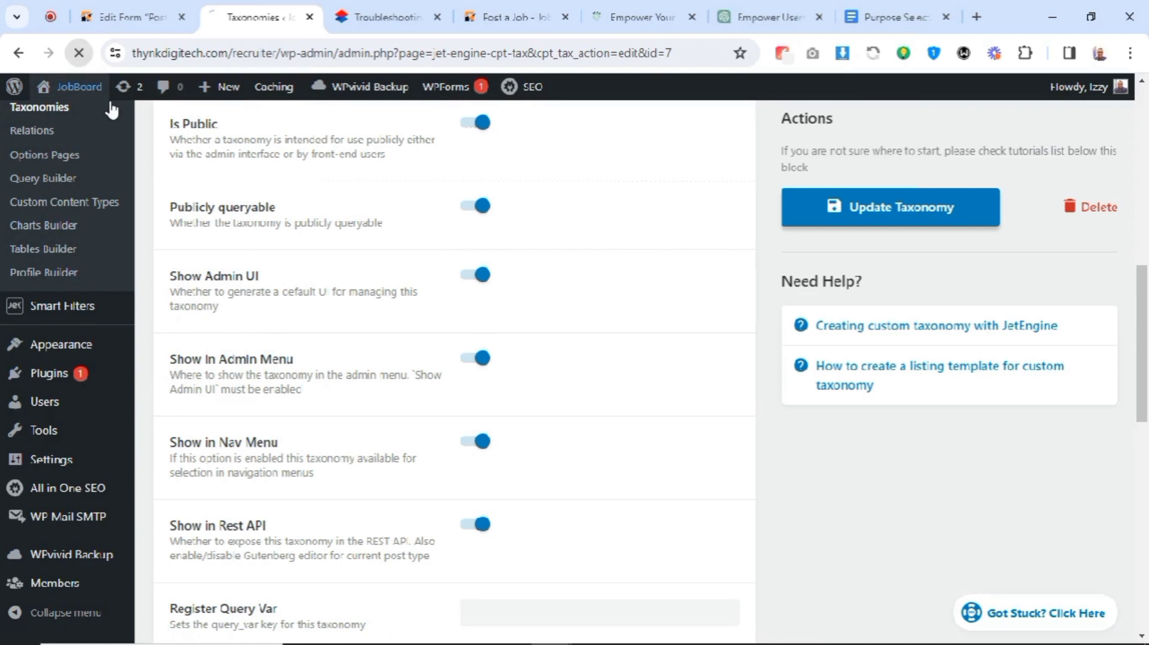
mouse_move(43, 271)
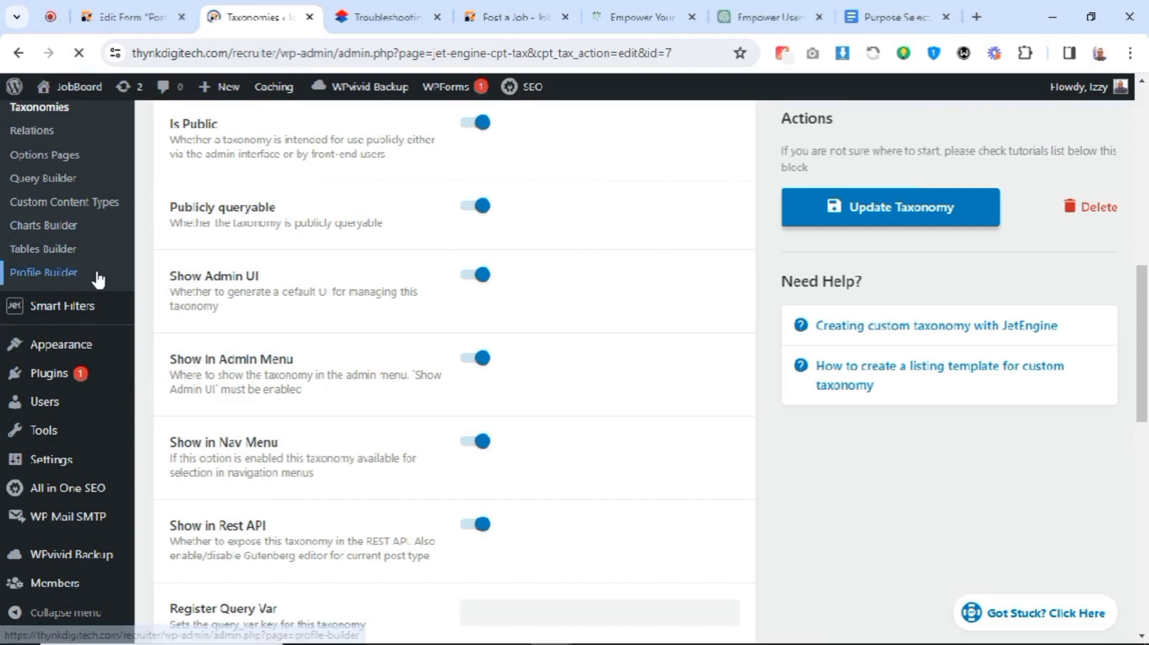
Edit the JetEngine taxonomy assigned to the Job Listings post type
left_click(889, 207)
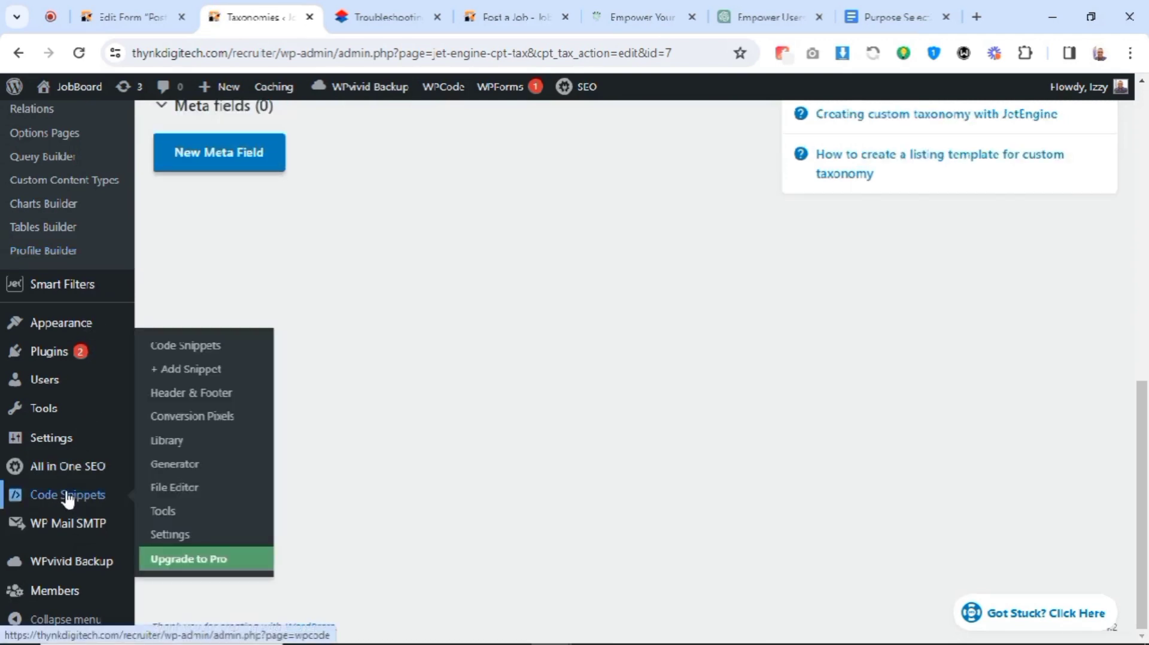
mouse_move(186, 369)
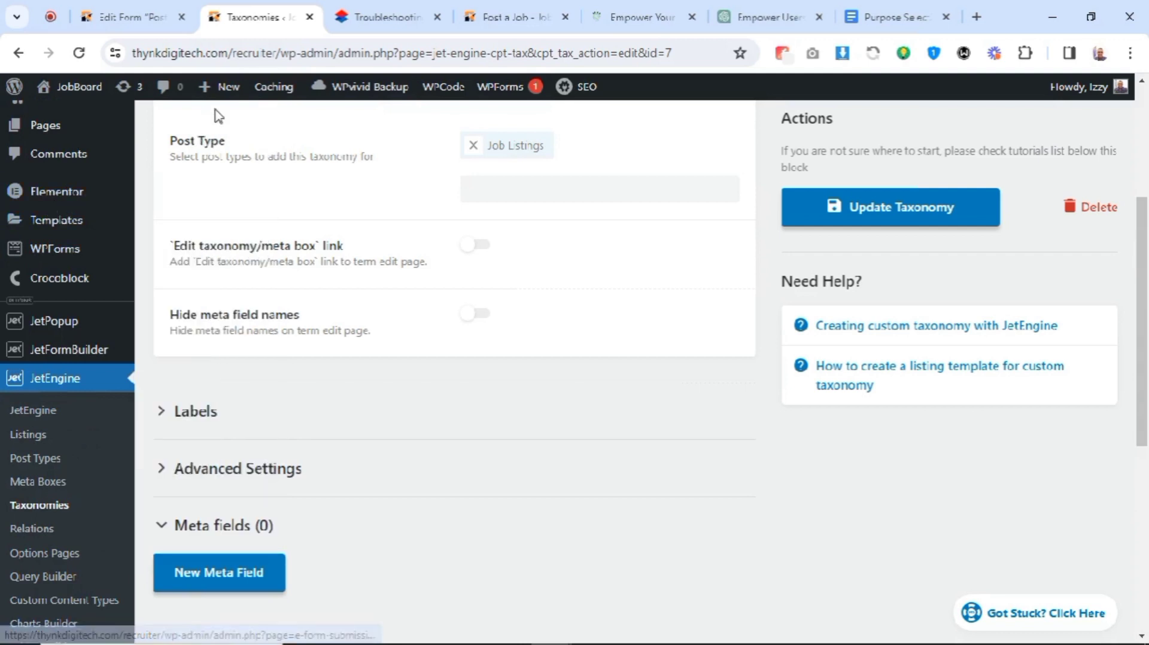
mouse_move(514, 17)
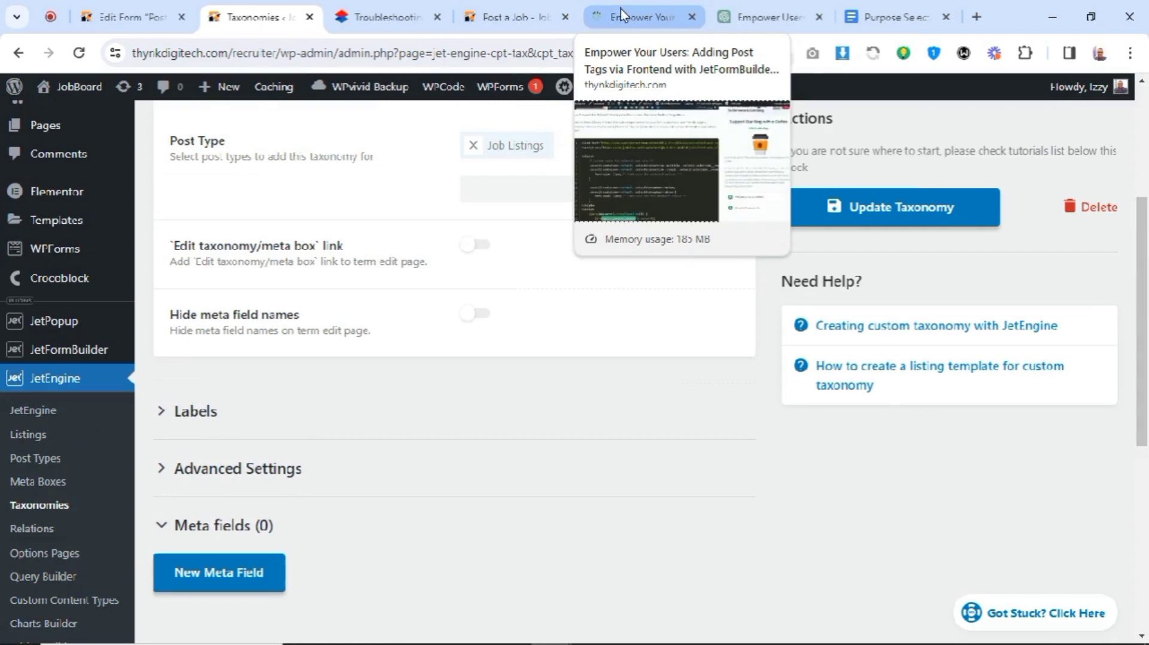
Review Step 3's Select2 code block in the Empower Your Users tutorial, then return to the Post a Job preview
left_click(642, 16)
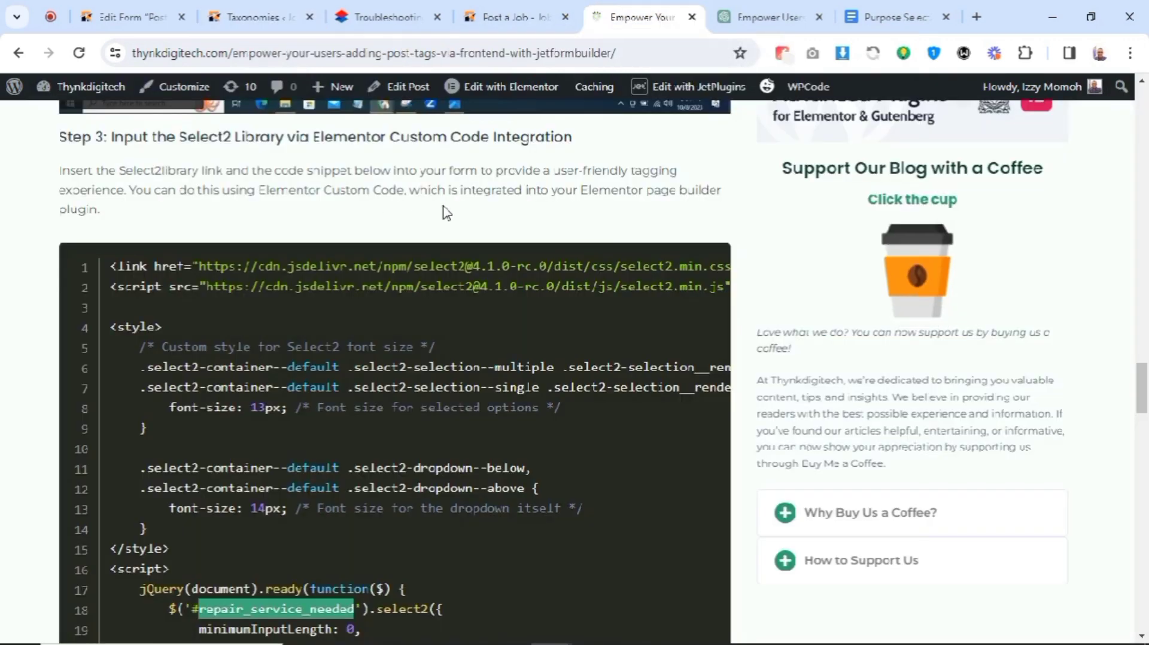
scroll("down", 3)
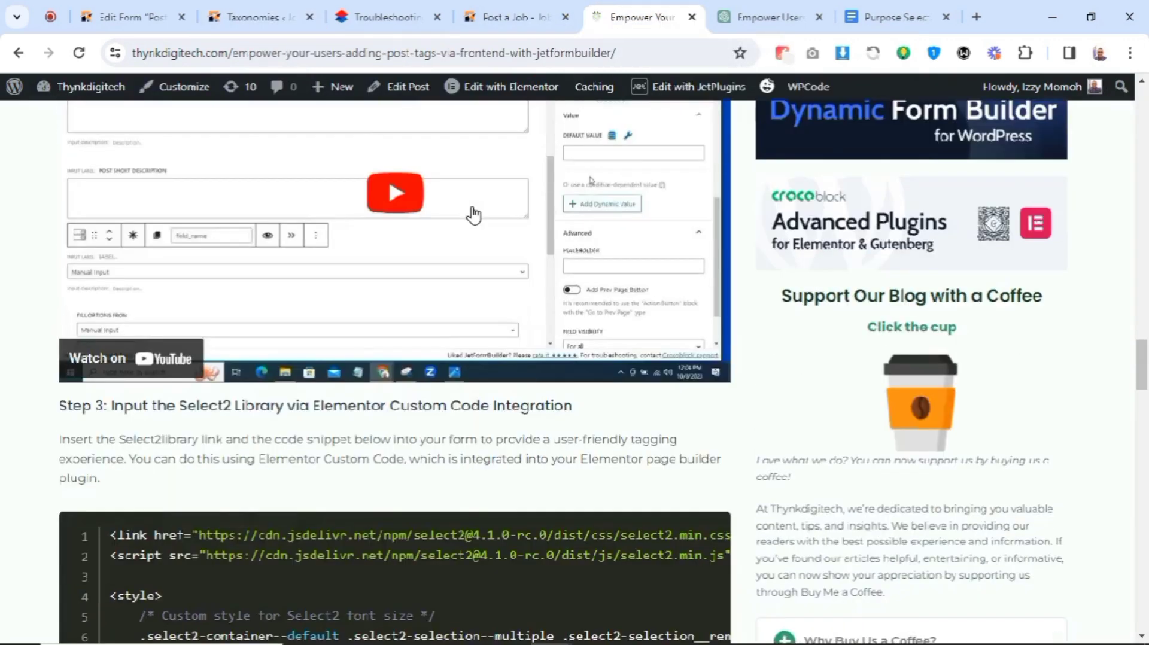
scroll("up", 3)
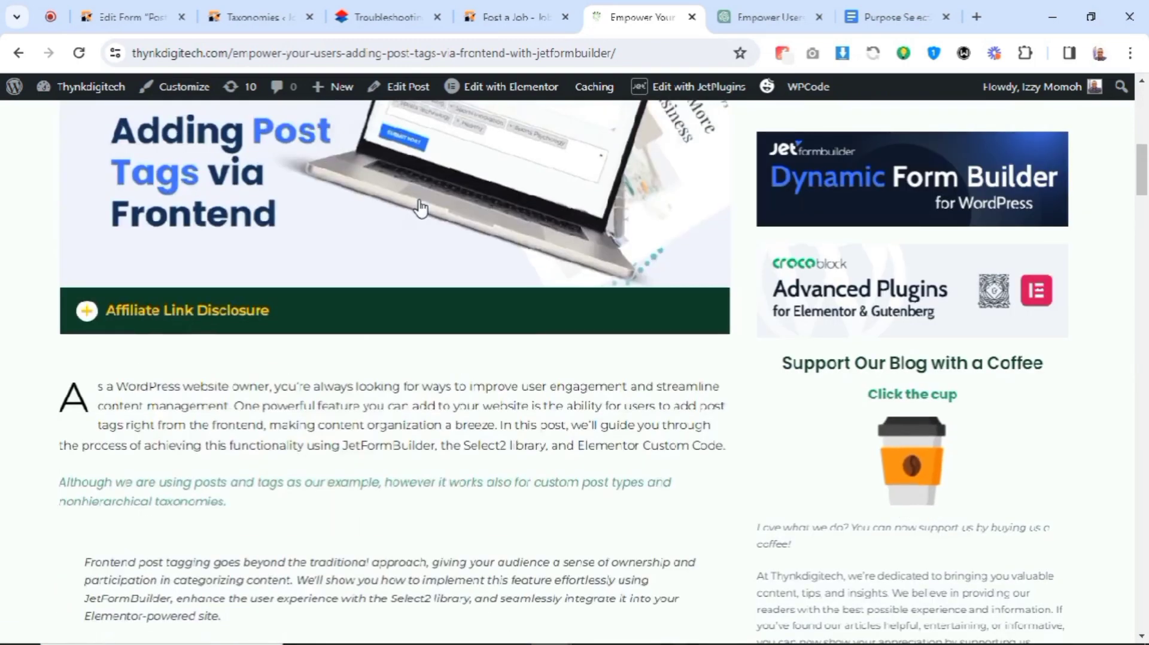
scroll("down", 3)
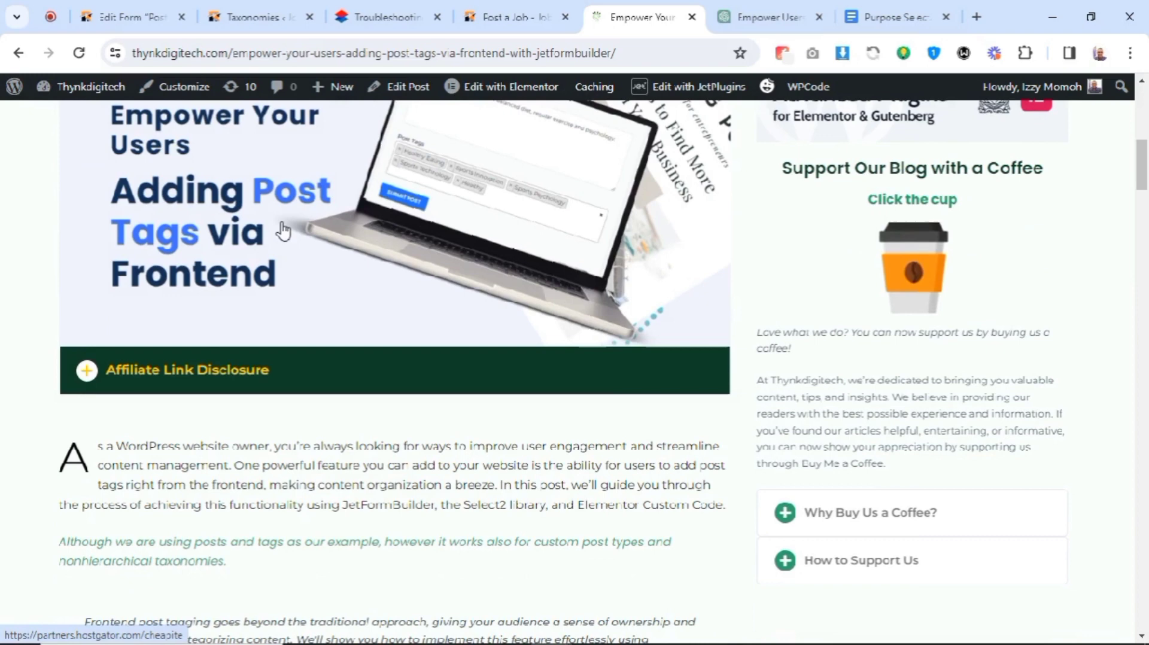
scroll("down", 3)
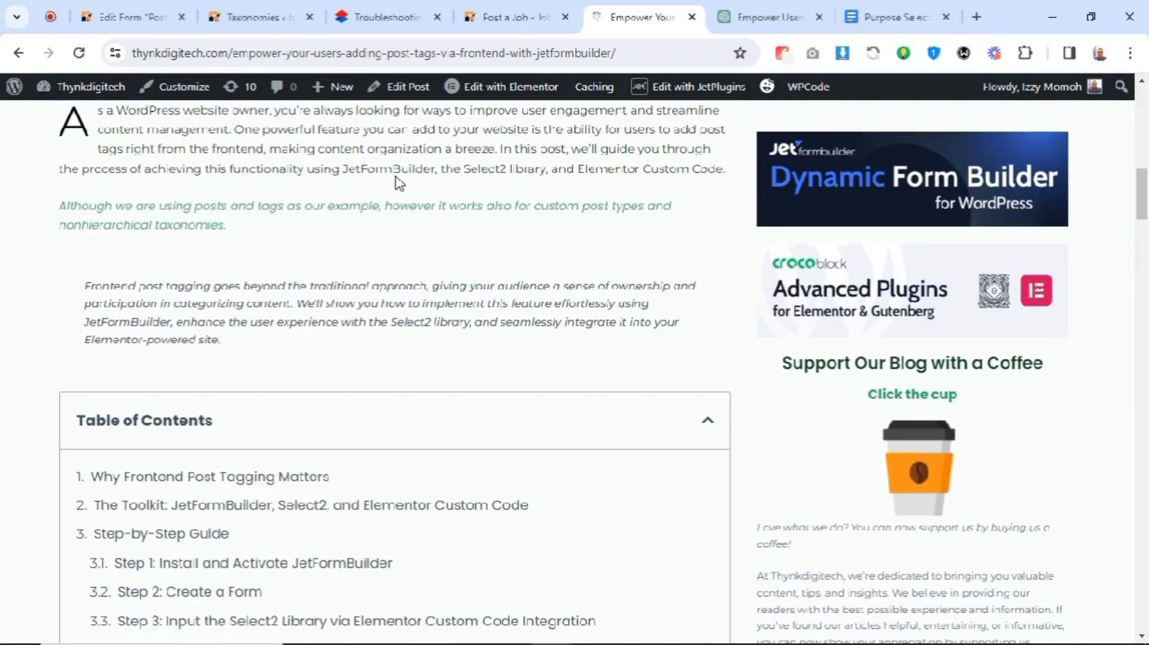
scroll("up", 3)
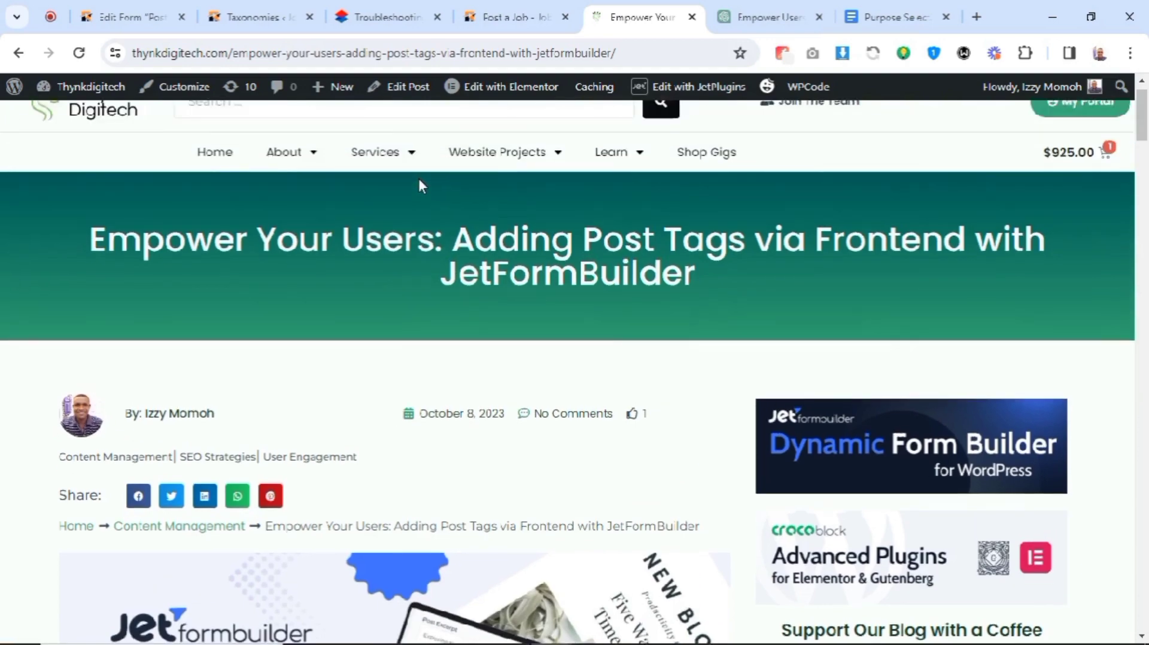
scroll("down", 3)
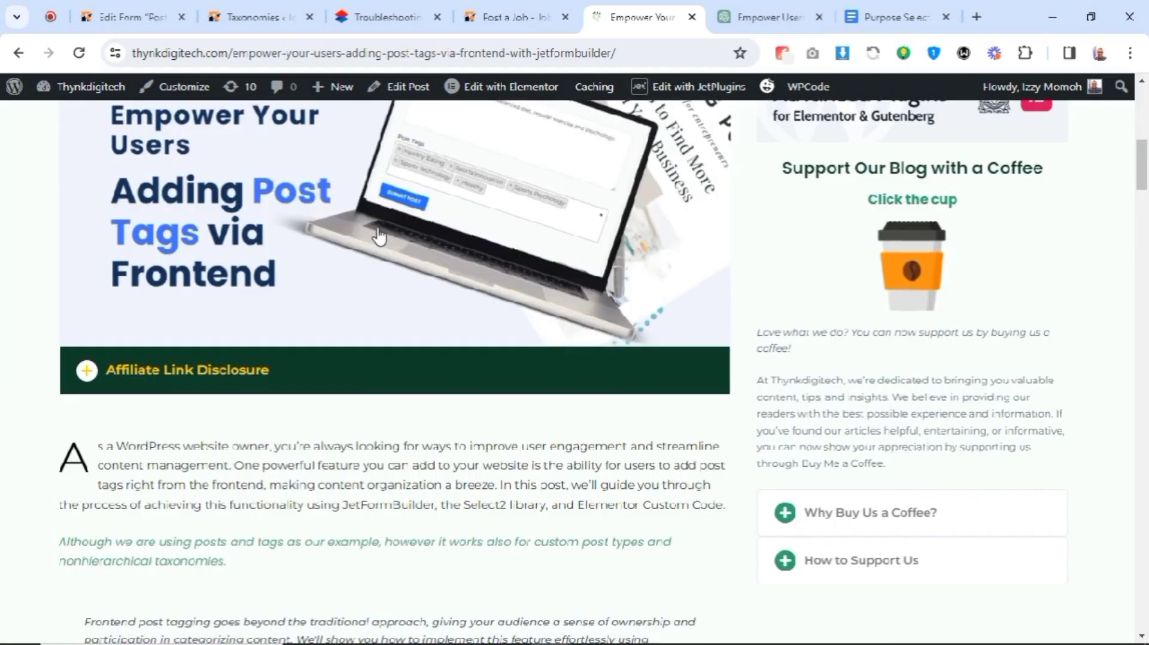
scroll("down", 3)
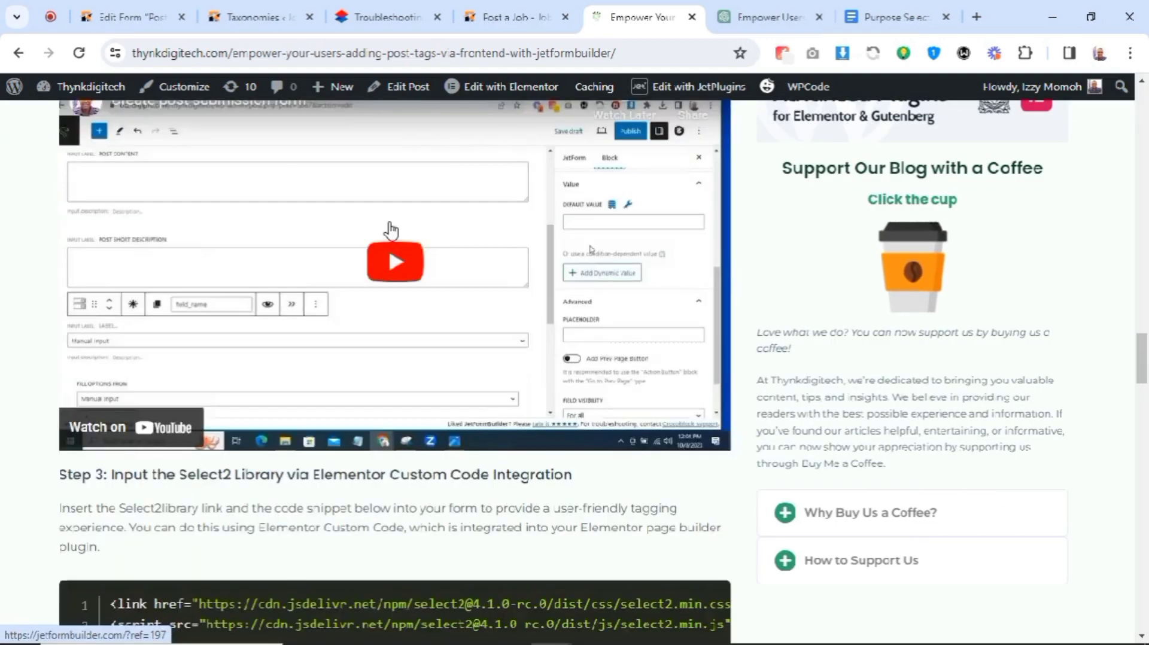
scroll("down", 3)
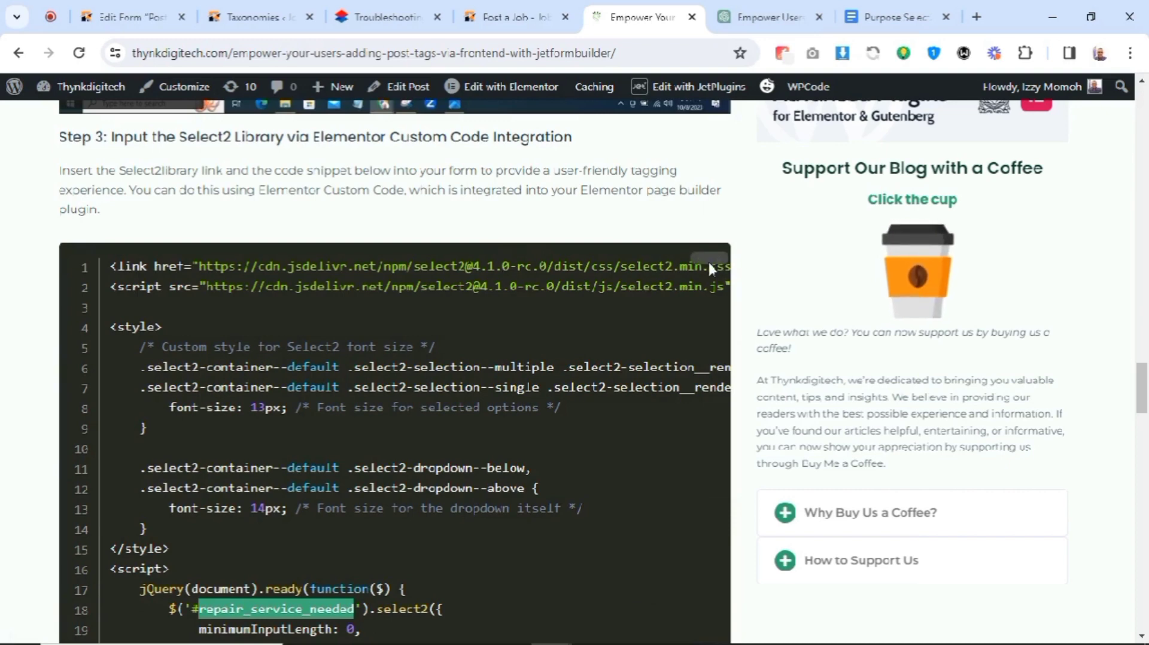
scroll("down", 3)
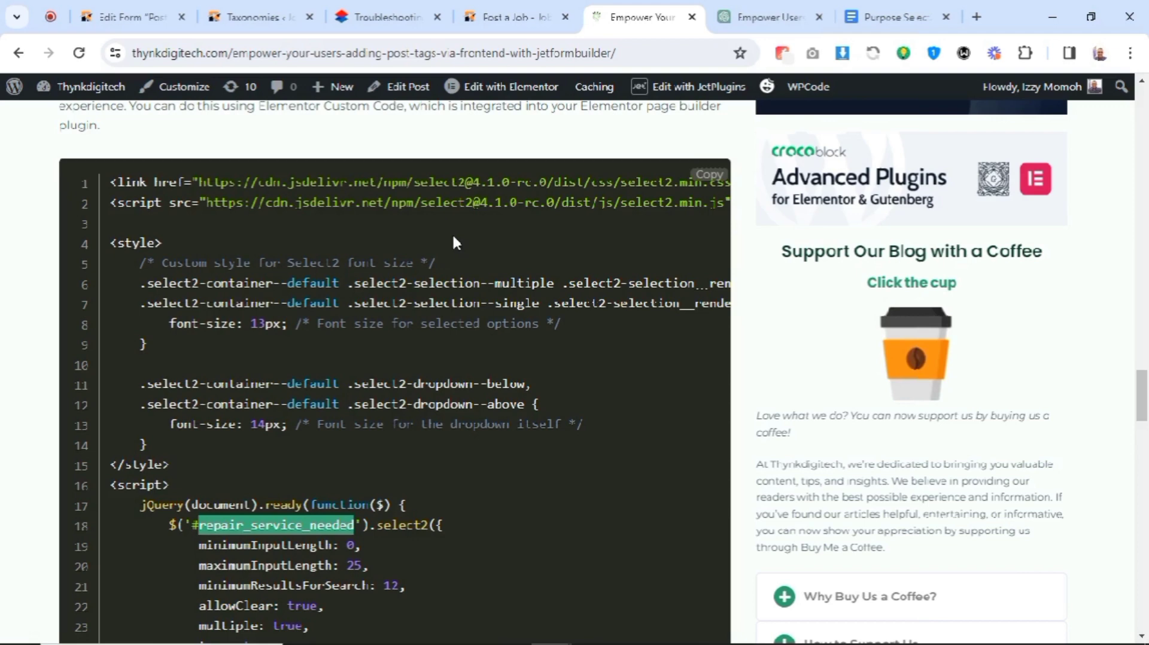
mouse_move(517, 15)
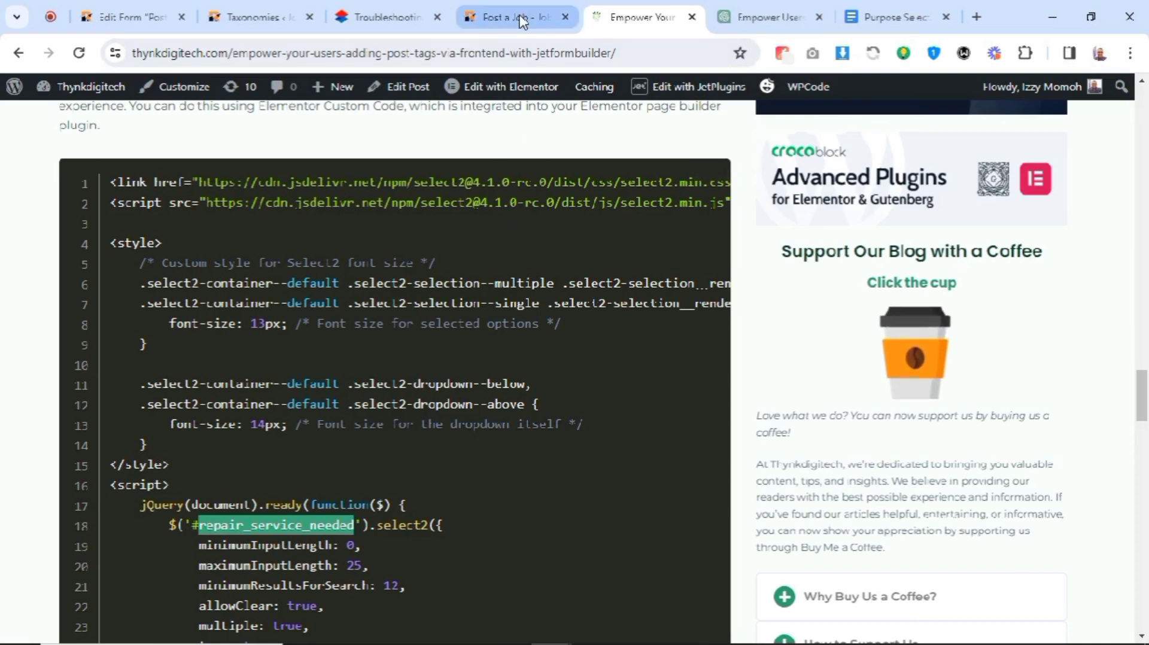
left_click(513, 16)
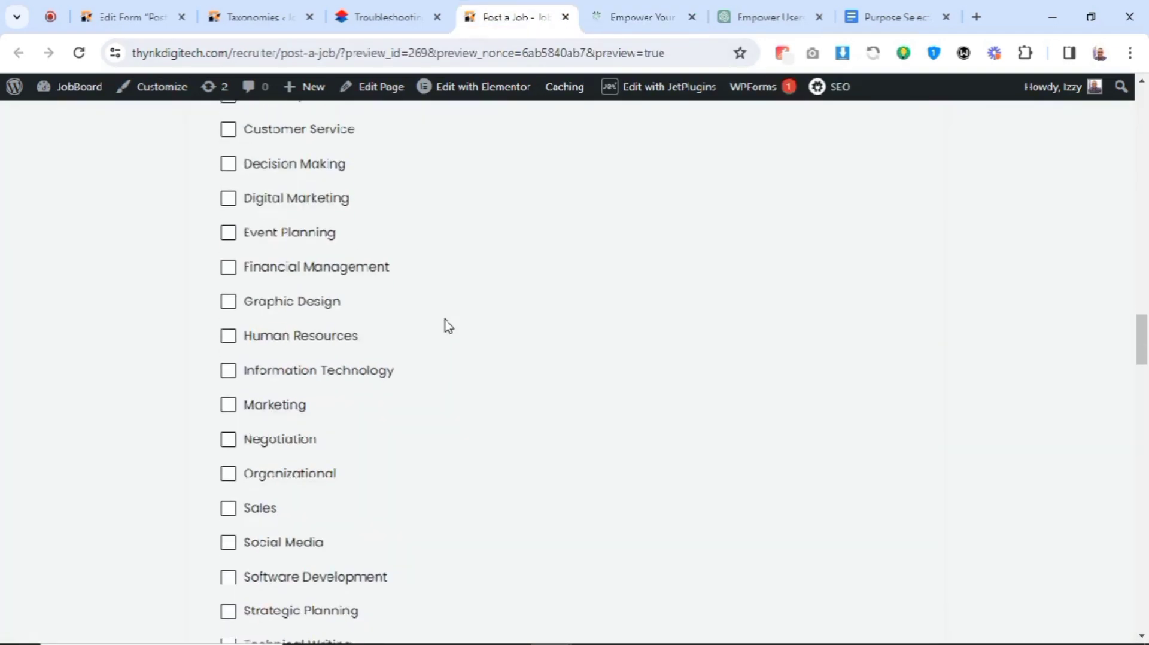
scroll("down", 3)
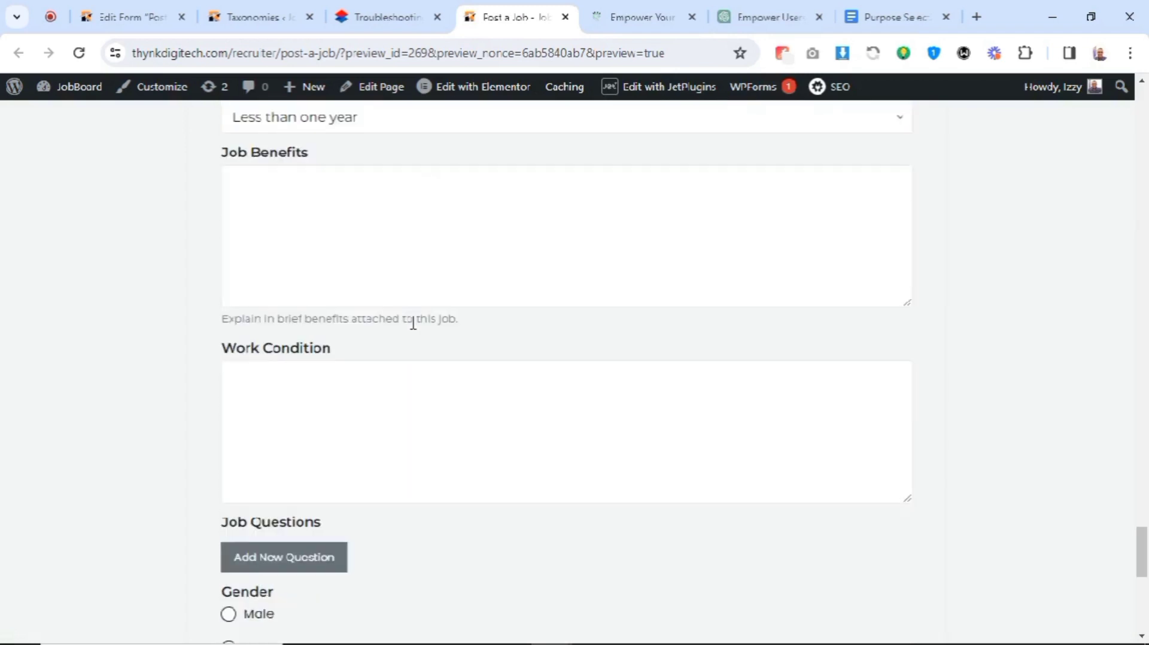
scroll("down", 3)
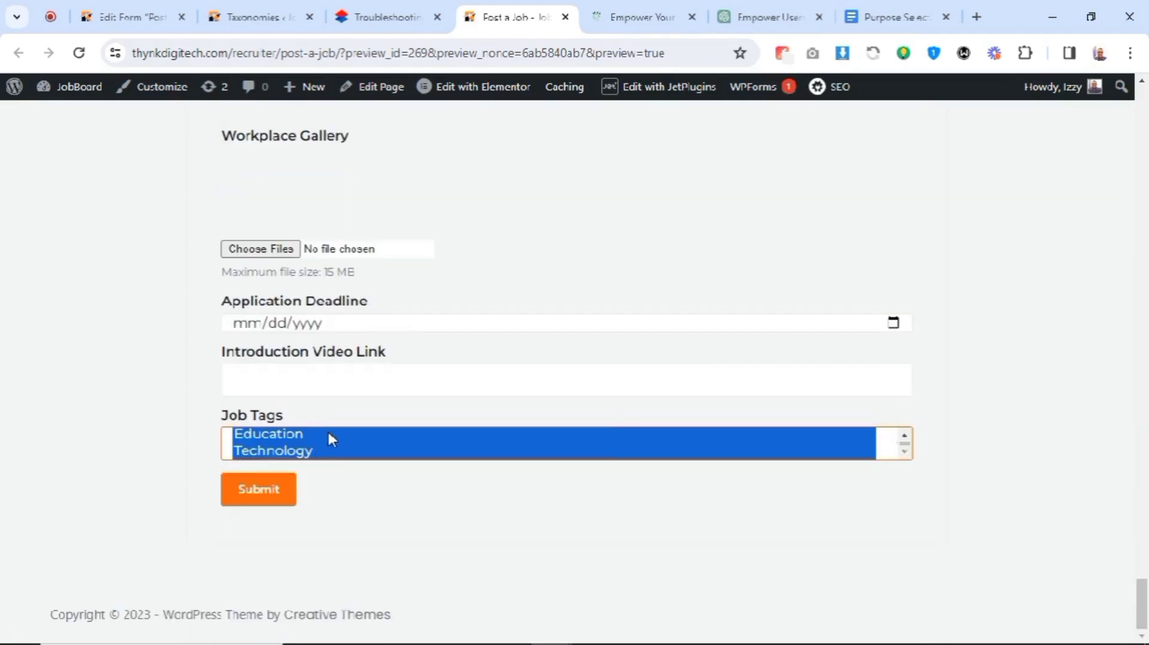
left_click(273, 450)
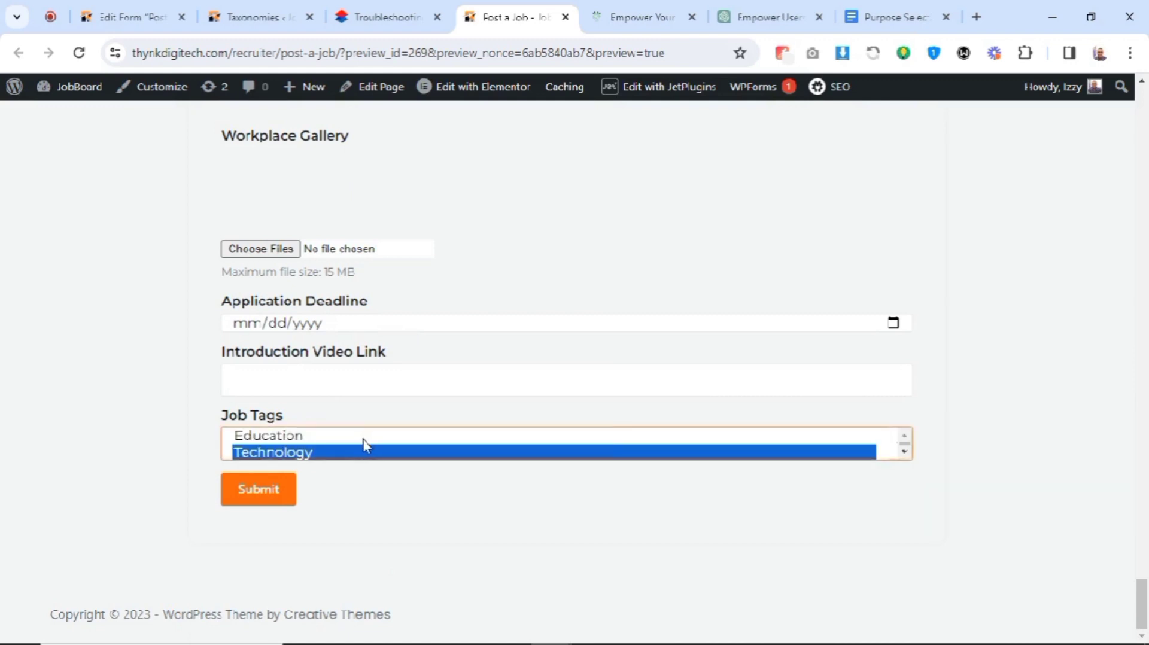
left_click(267, 435)
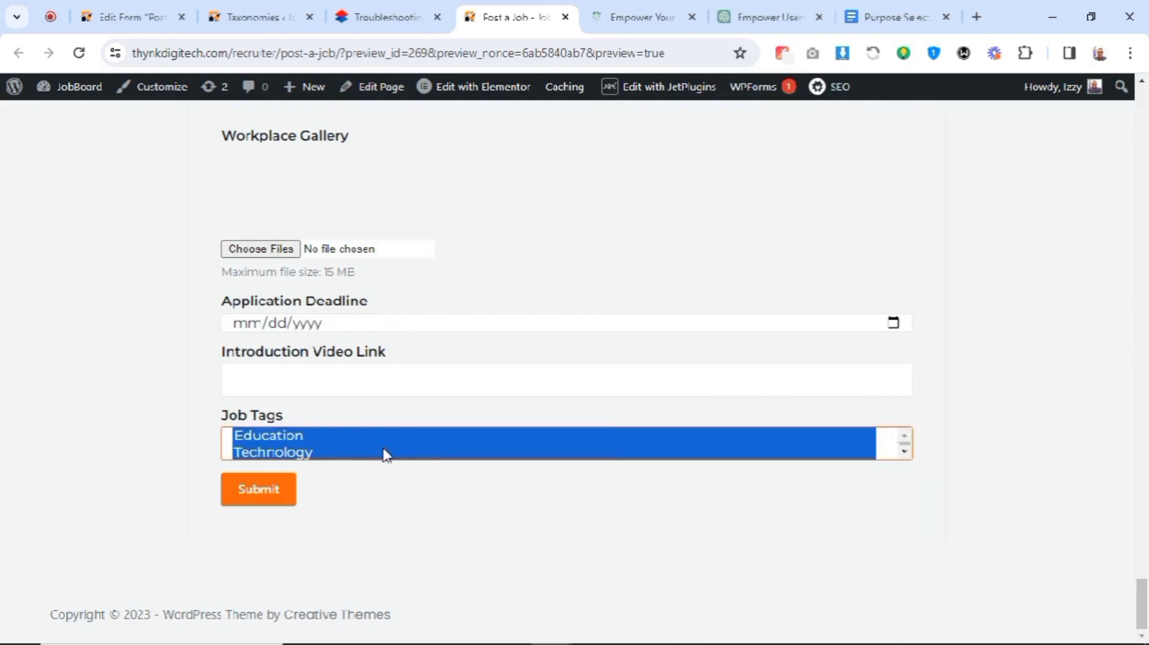
mouse_move(325, 461)
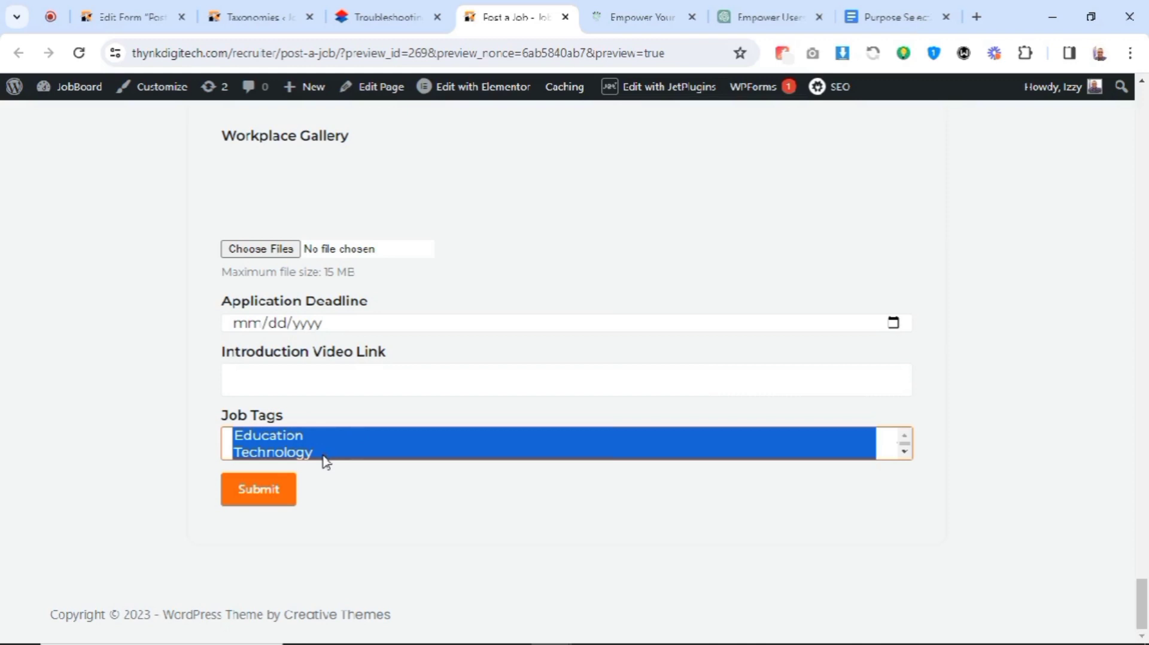
mouse_move(363, 441)
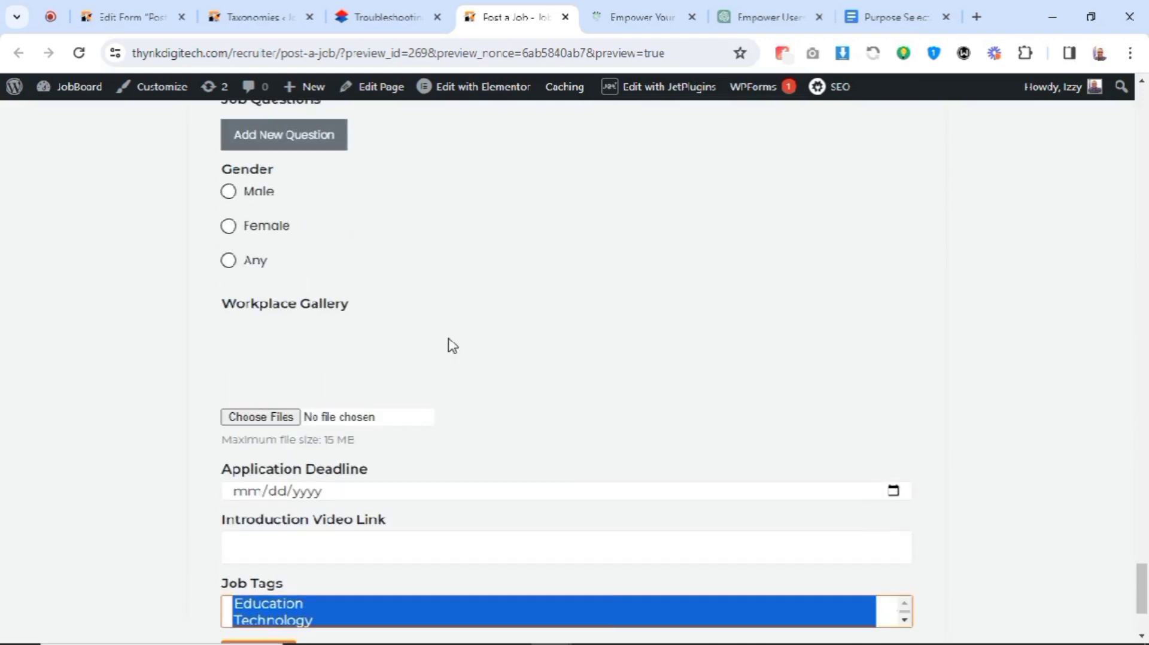
mouse_move(826, 7)
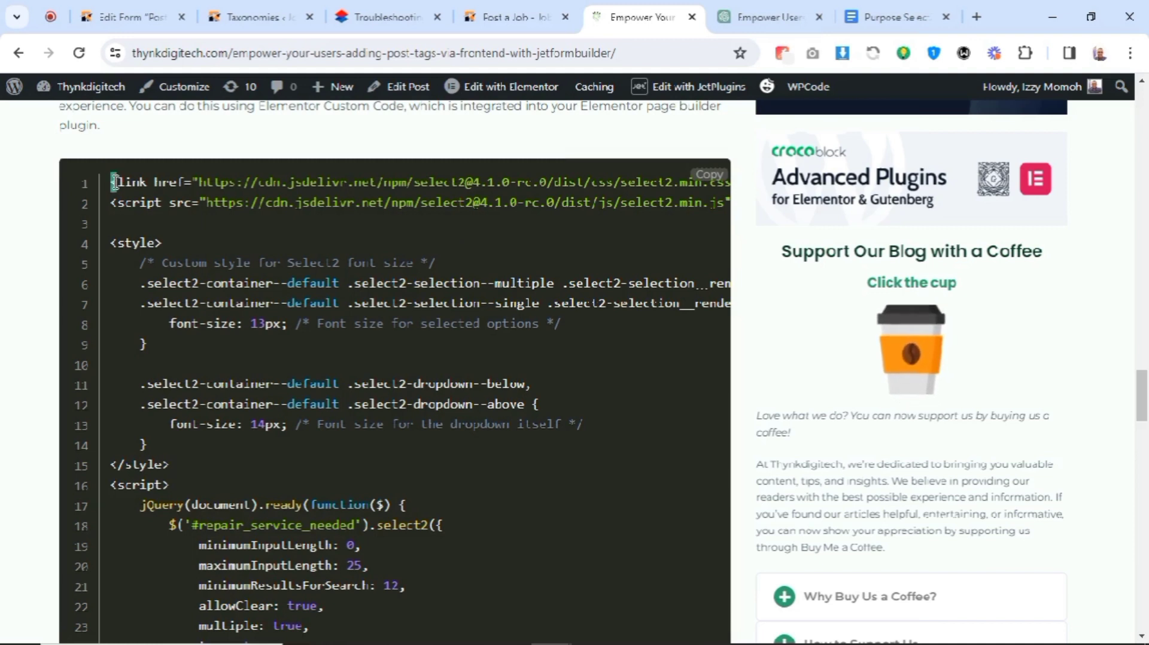
Select the Select2 <link> and <script> lines in the tutorial code, then return to the Job Tags taxonomy admin
left_click_drag(111, 182, 725, 204)
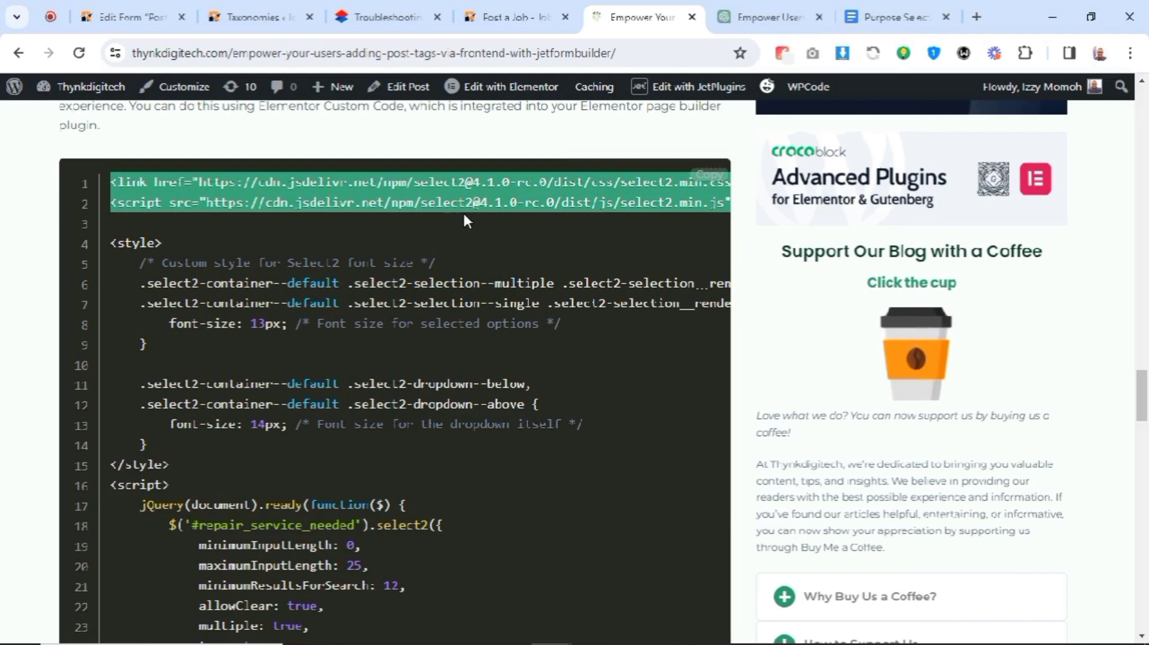
mouse_move(393, 180)
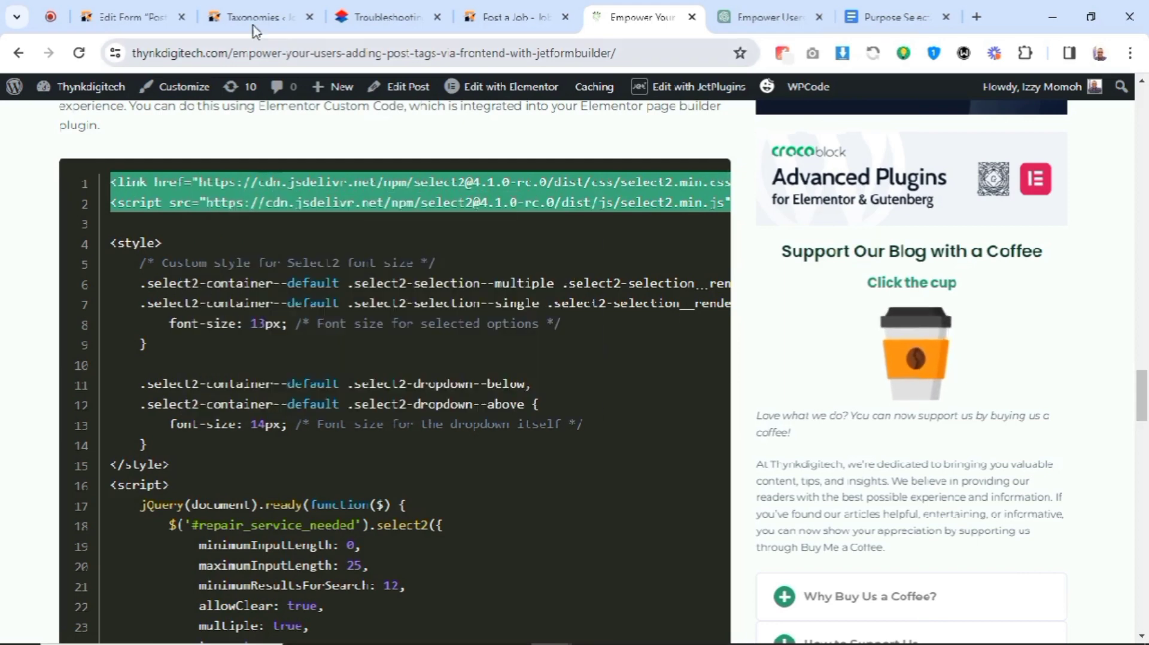
left_click(253, 17)
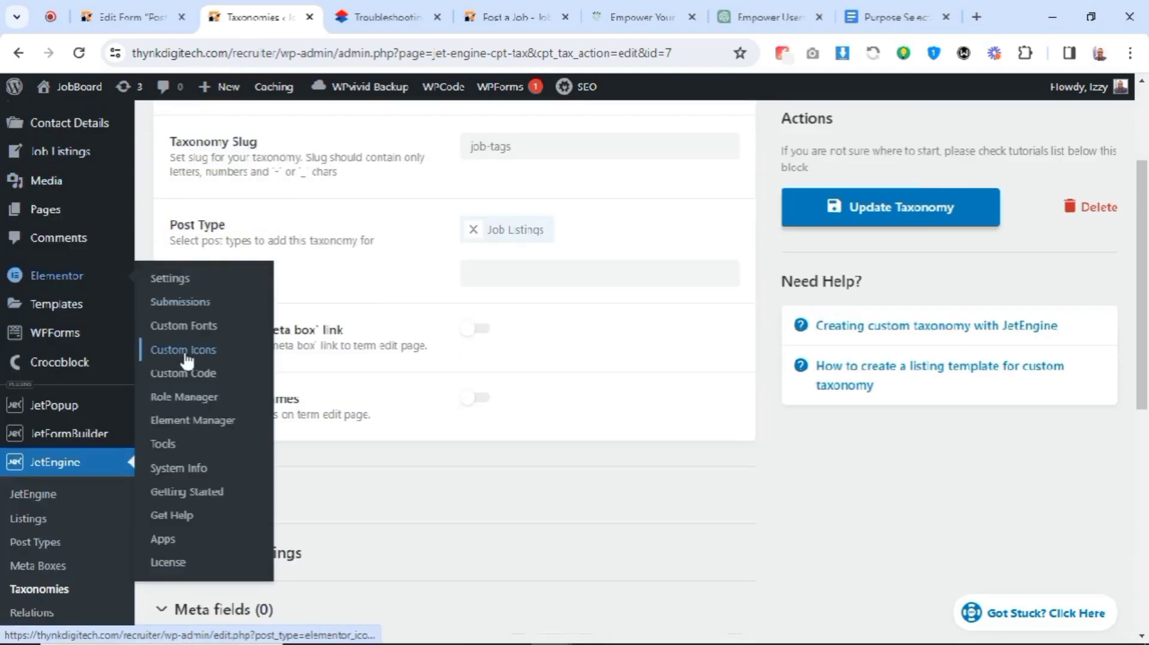
Create a new Elementor Custom Code snippet titled 'Job Tags Select2 Initialization'
left_click(183, 373)
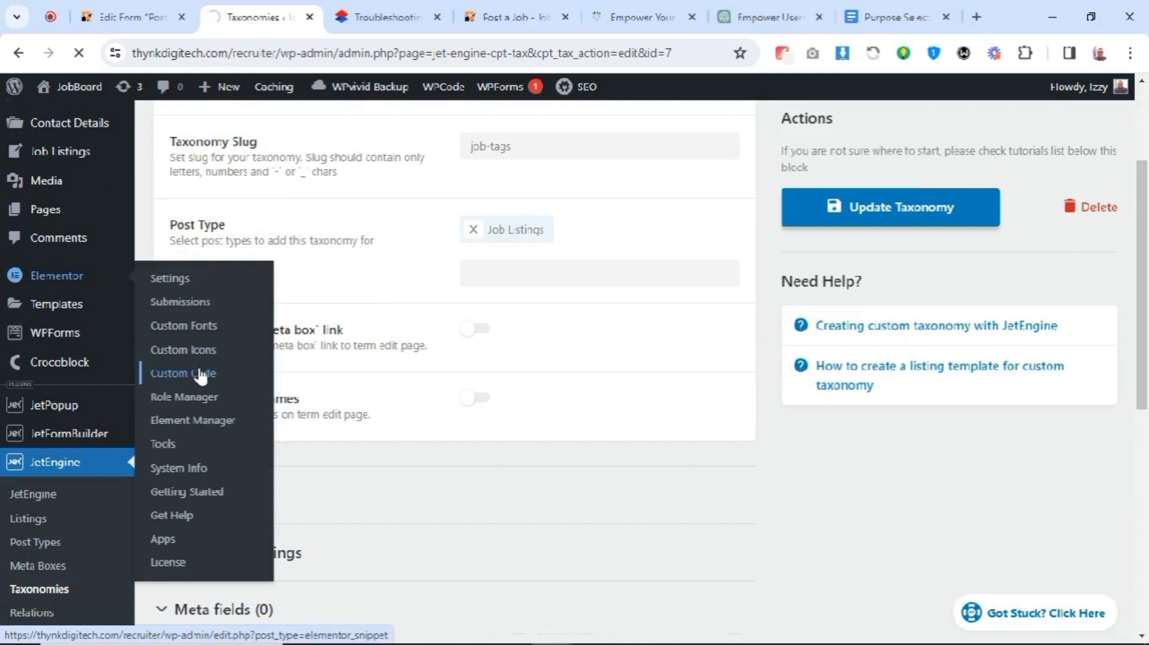
left_click(182, 373)
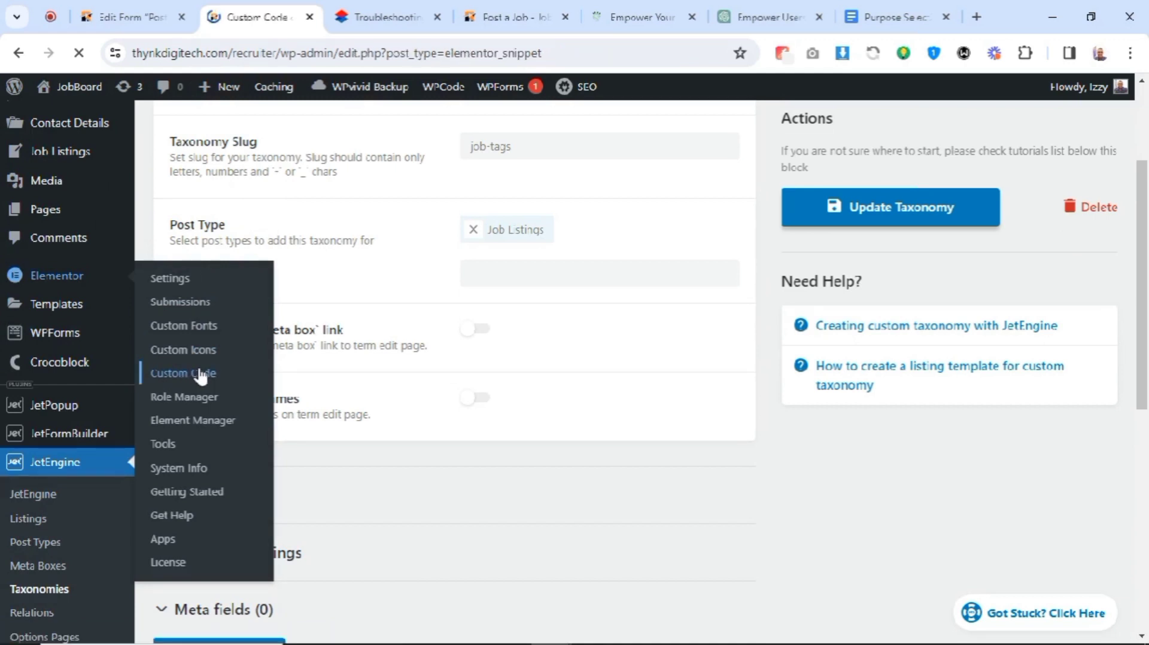
left_click(182, 374)
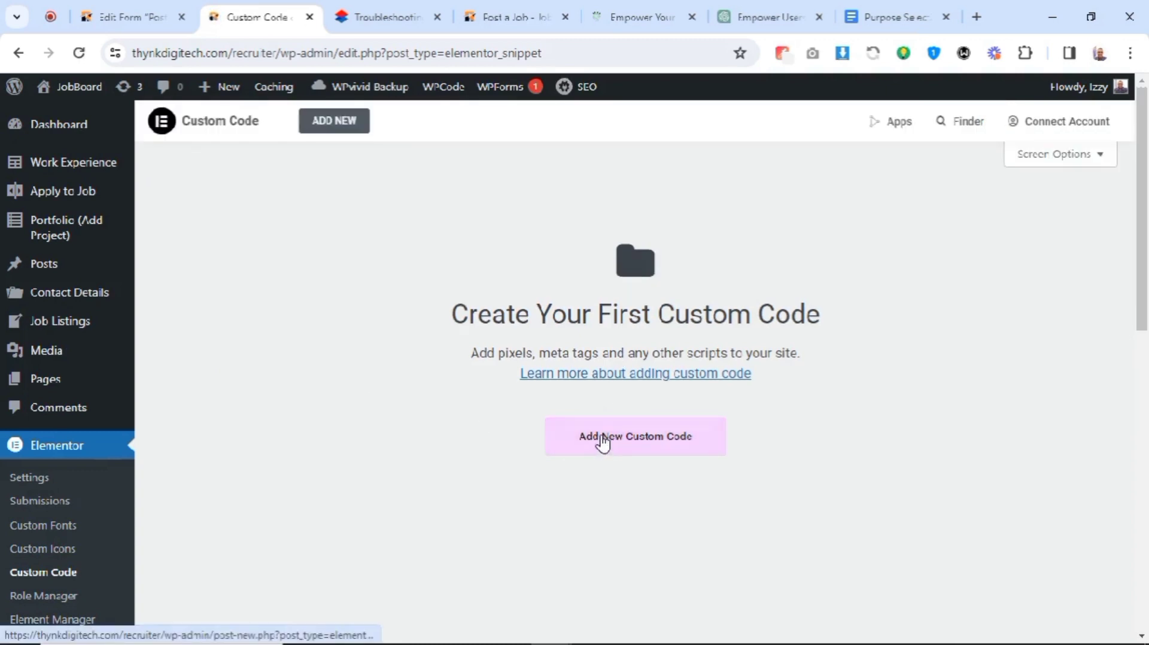
left_click(635, 435)
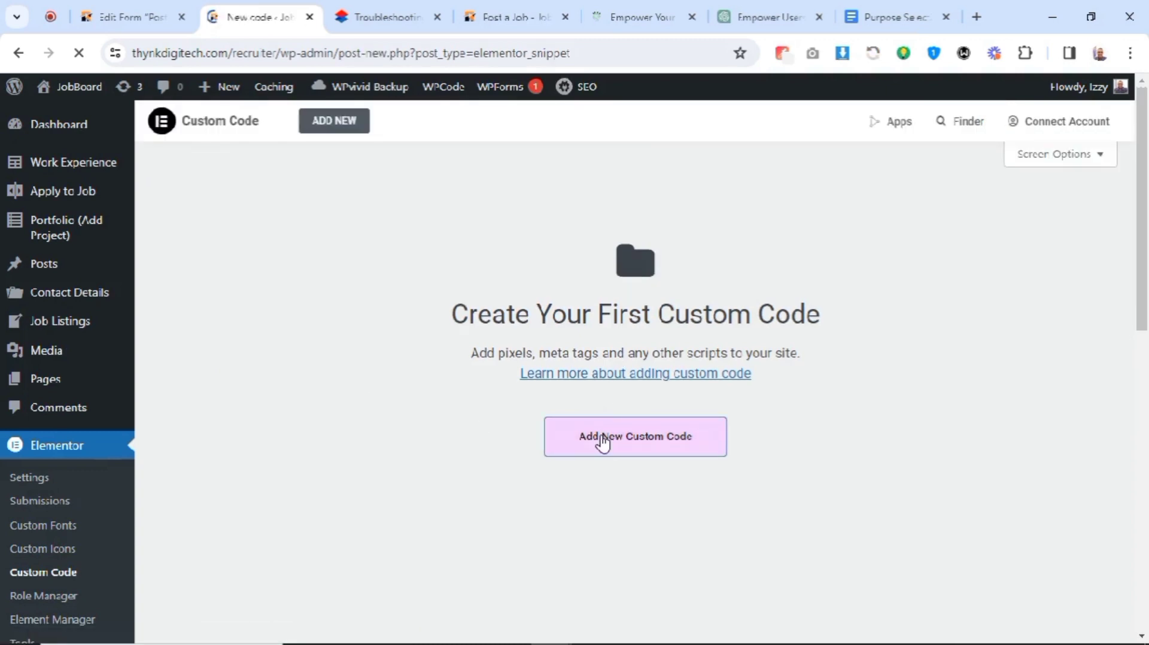
left_click(634, 435)
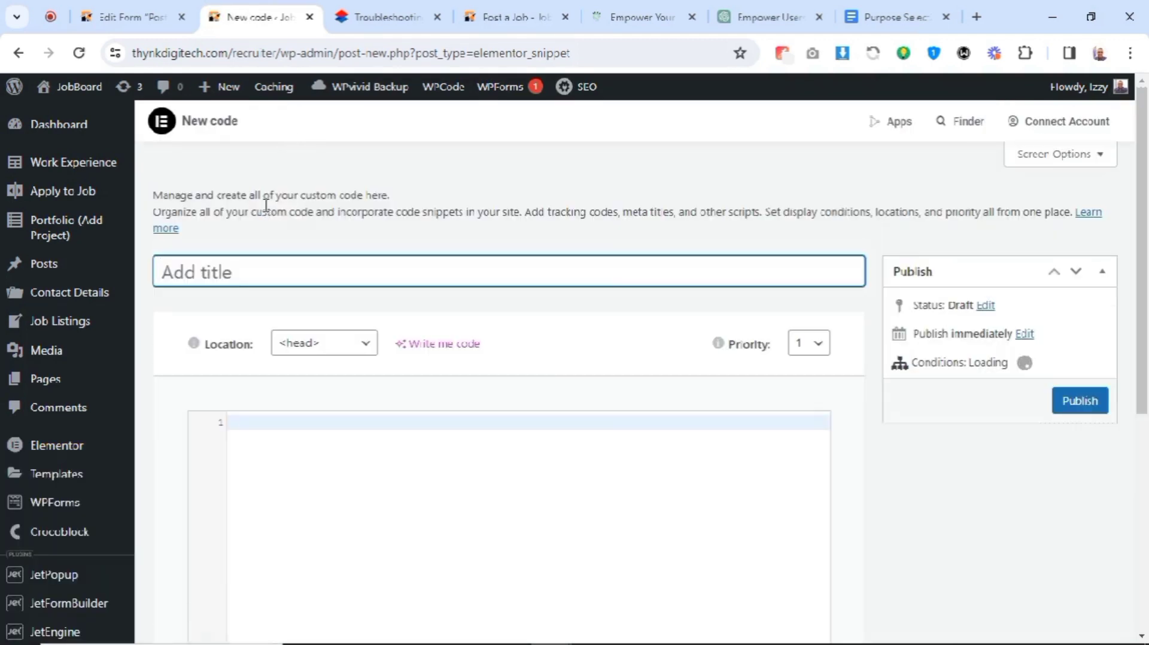
type("Job Tags Sel")
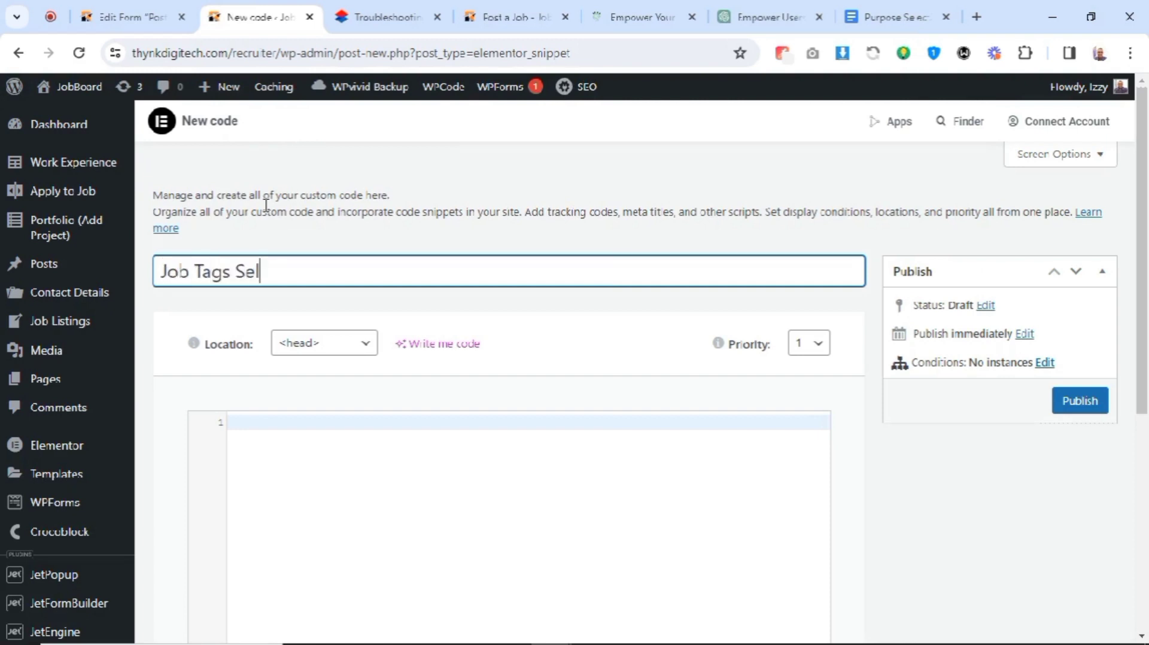
type("ect2")
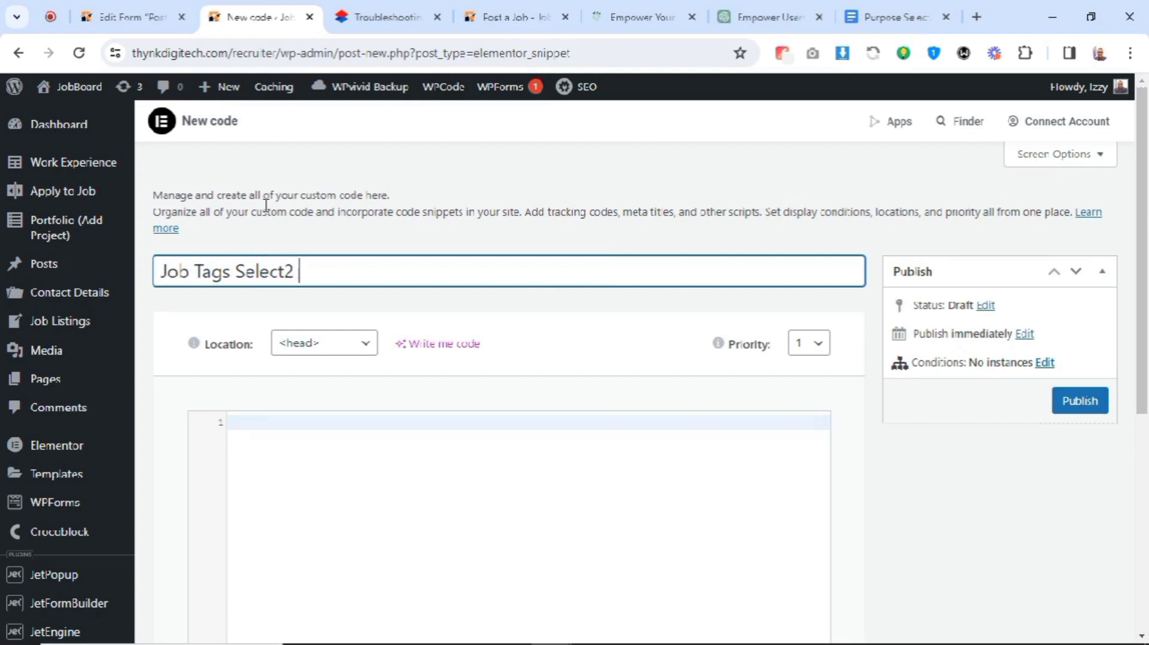
type("Initiali")
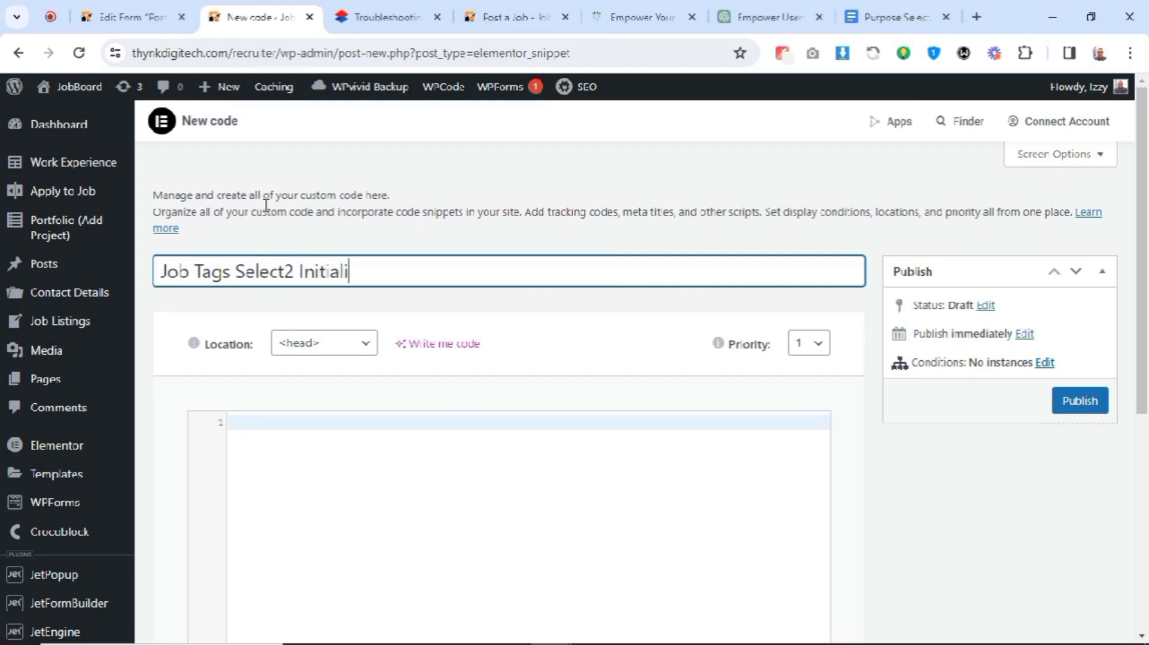
type("zation")
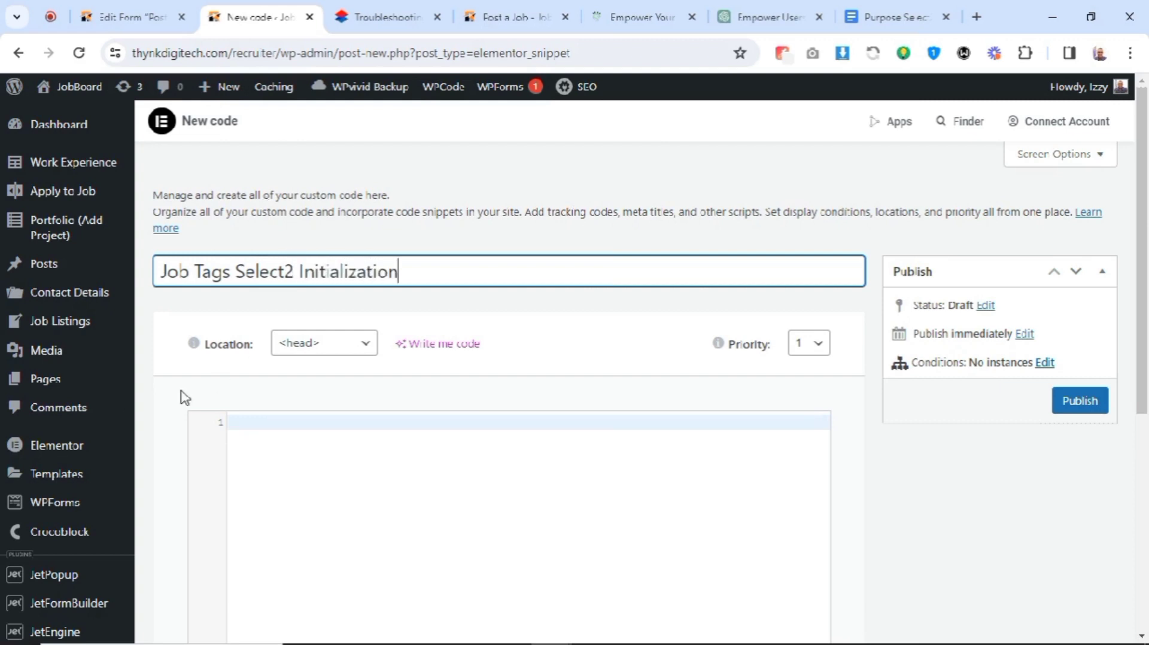
Paste the Select2 CDN stylesheet and script tags into the snippet's <head> code area
right_click(294, 270)
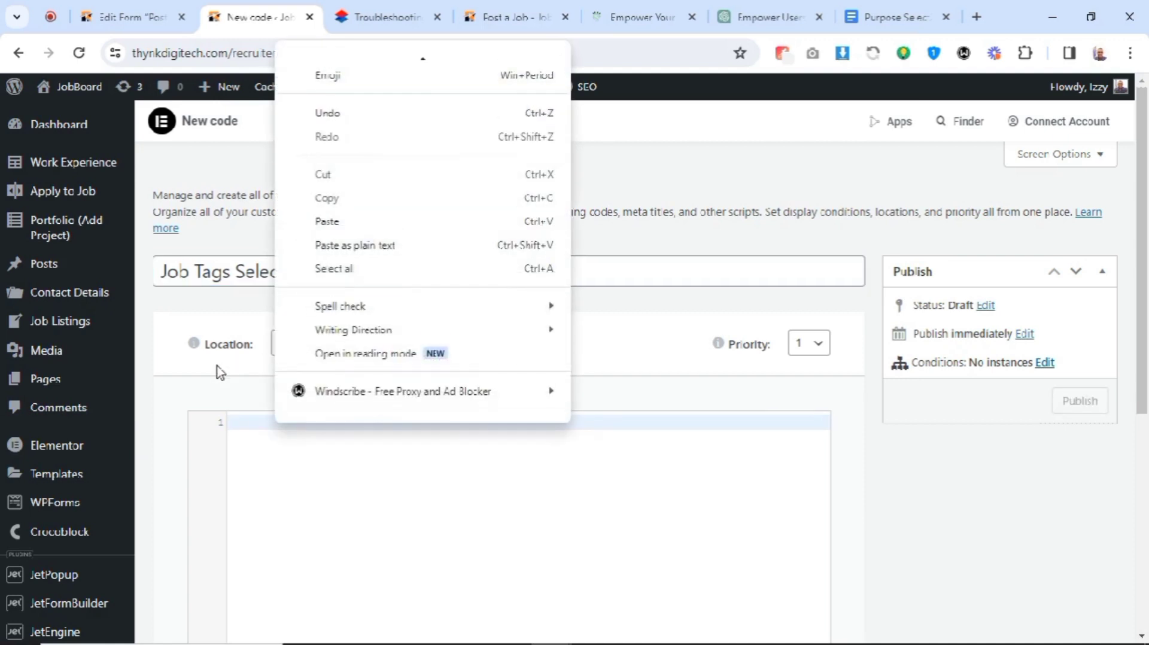
left_click(322, 342)
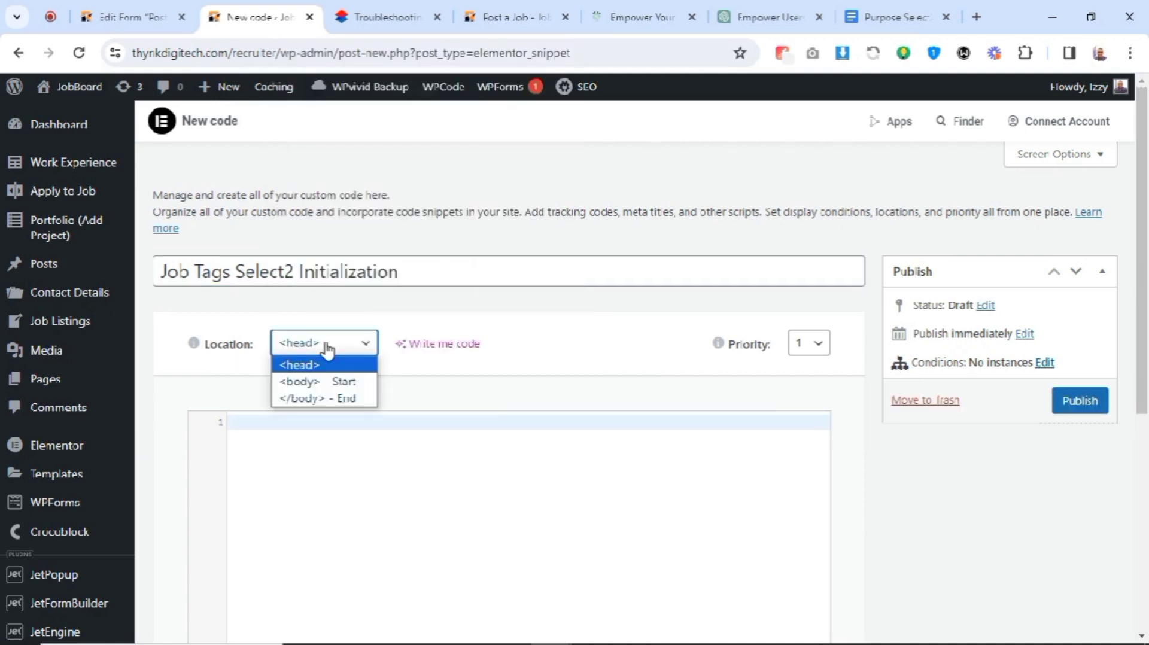
right_click(249, 429)
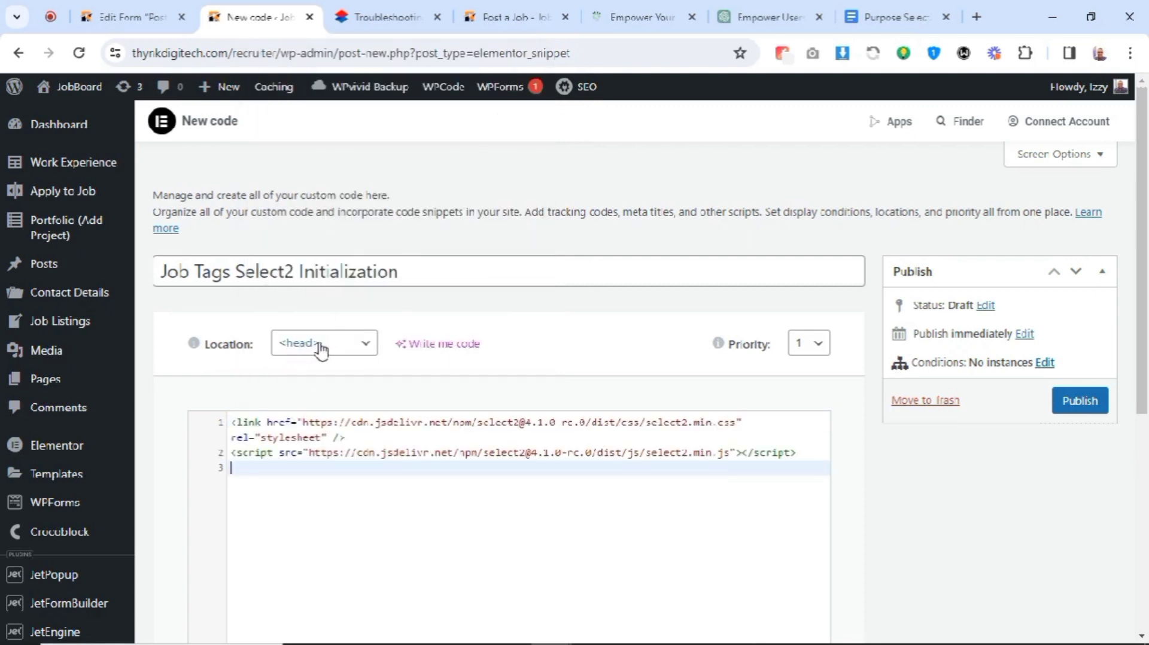
mouse_move(332, 357)
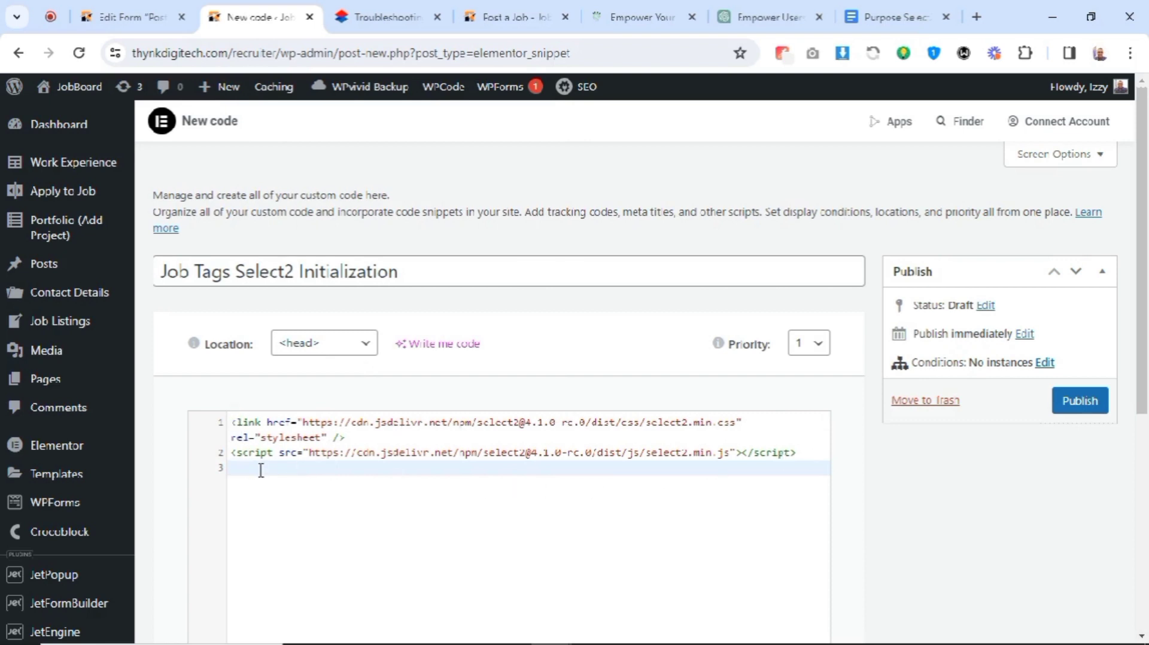
key("enter")
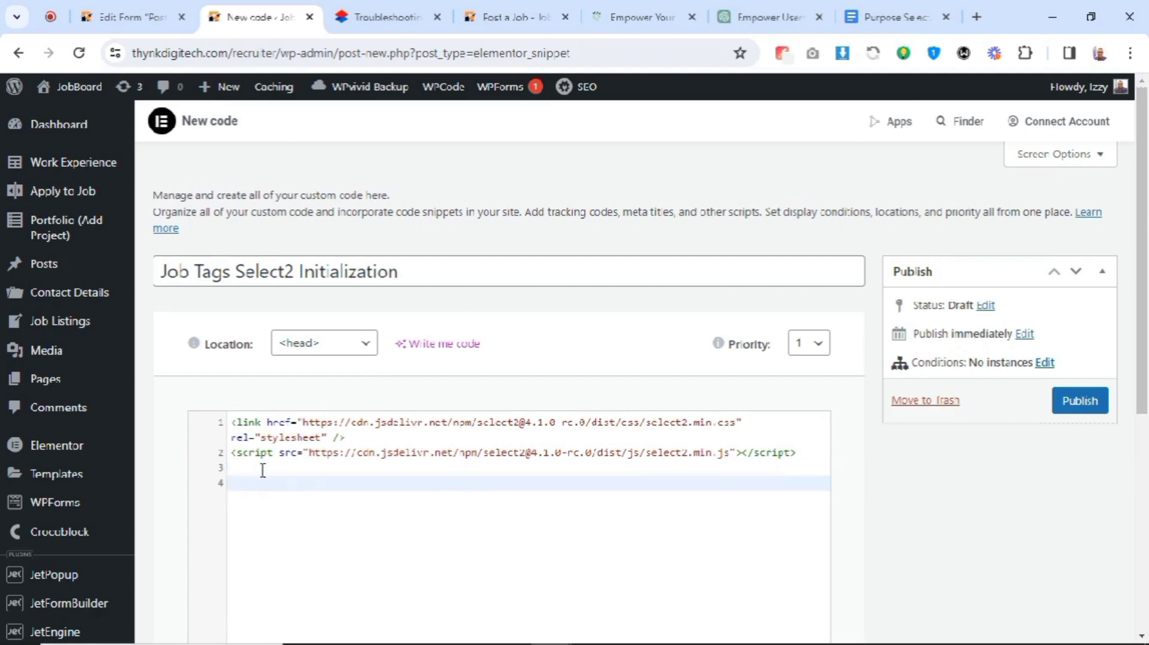
mouse_move(311, 411)
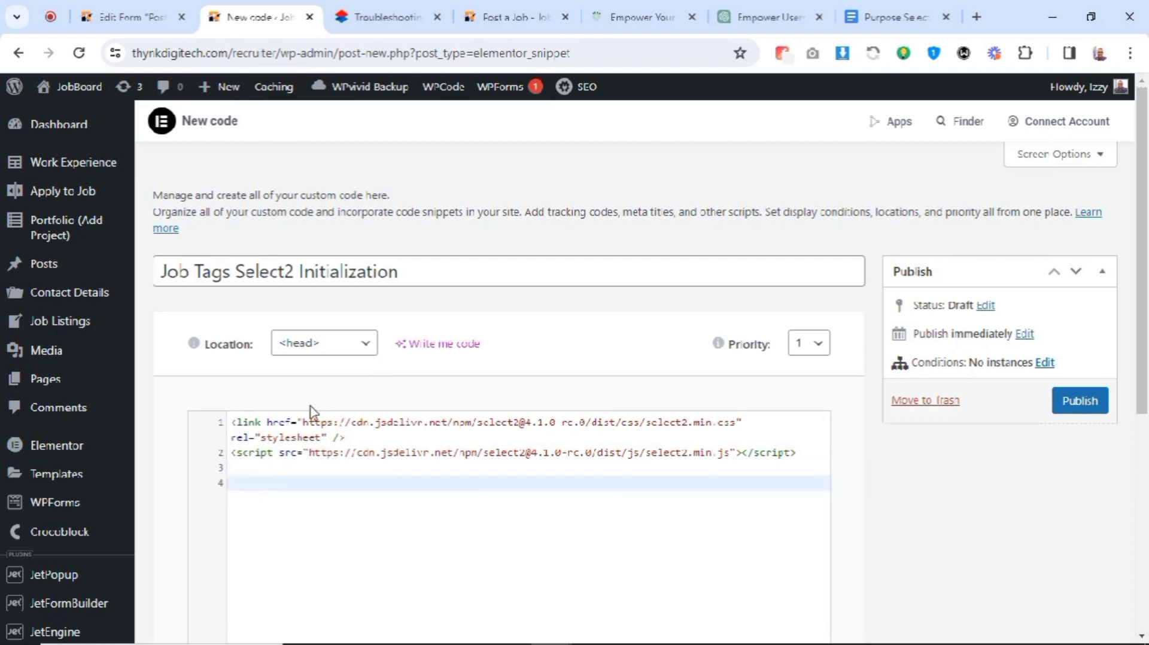
mouse_move(762, 16)
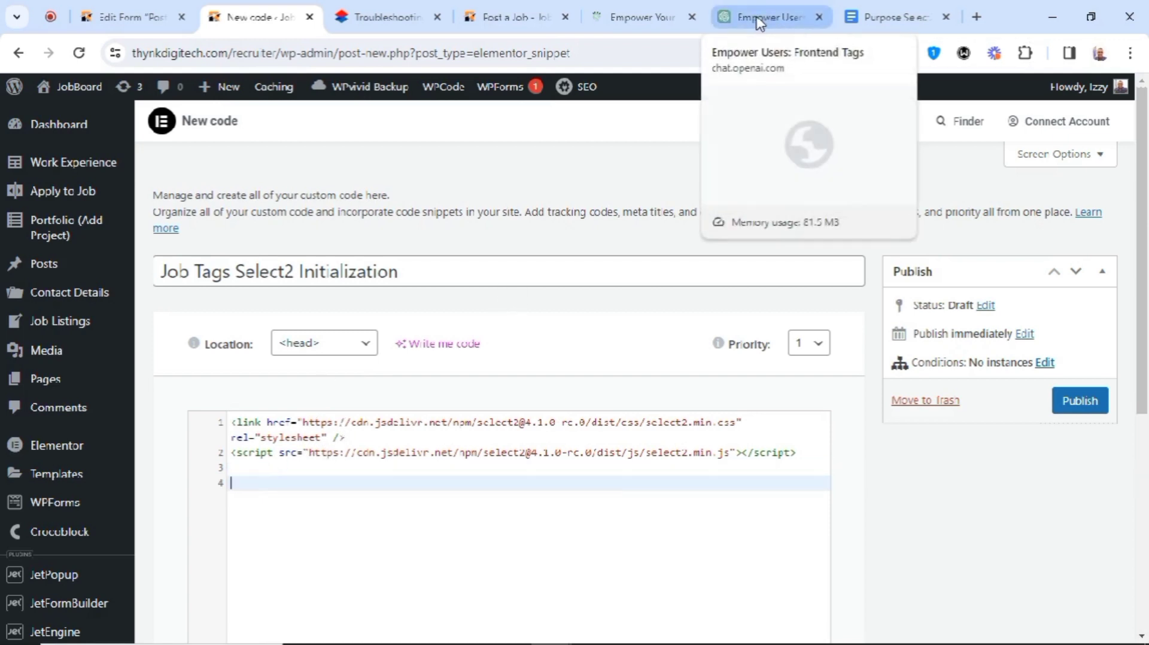
Copy the tutorial's Select2 style rules and init script (lines 4–27) for the snippet
left_click(636, 16)
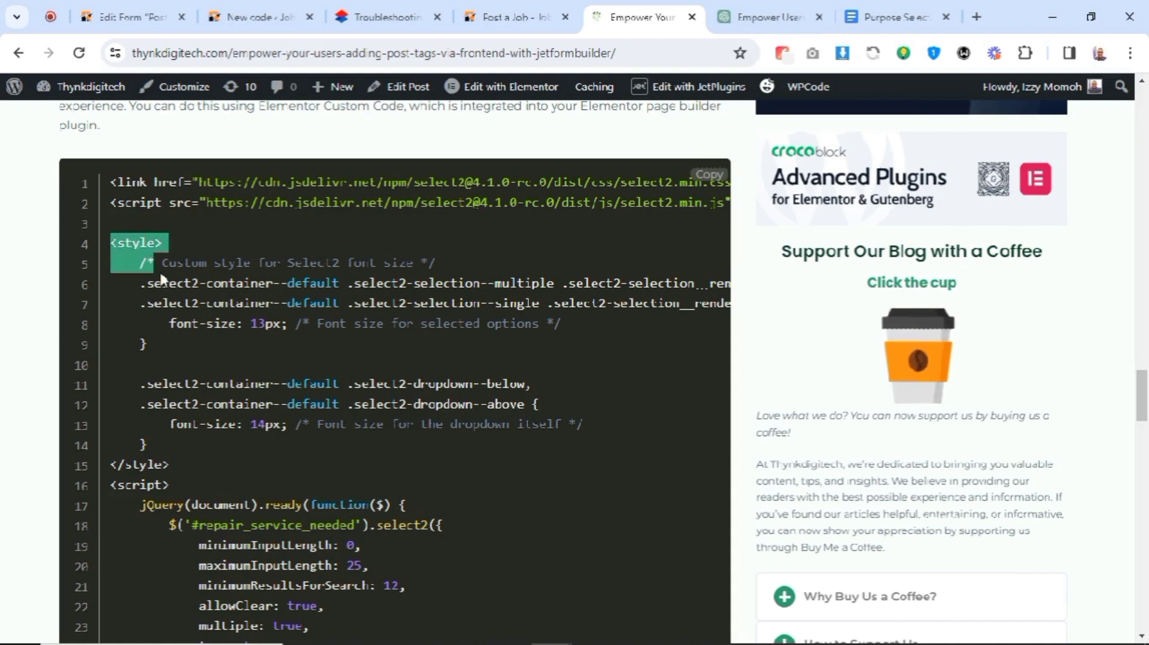
left_click_drag(161, 262, 213, 403)
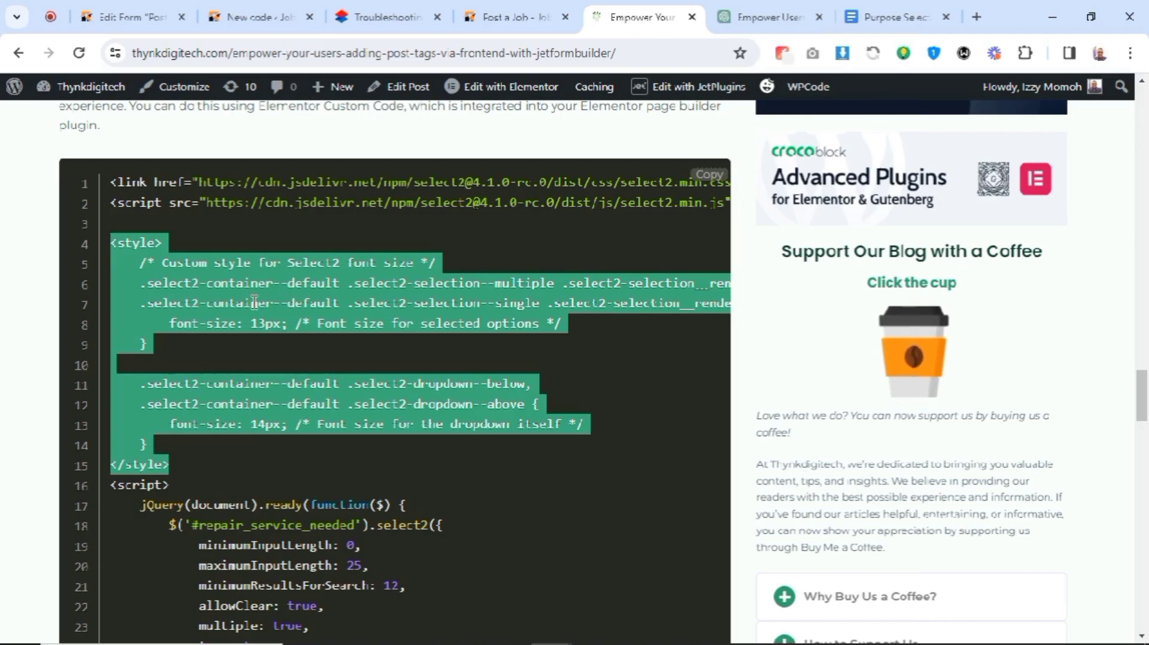
scroll("down", 3)
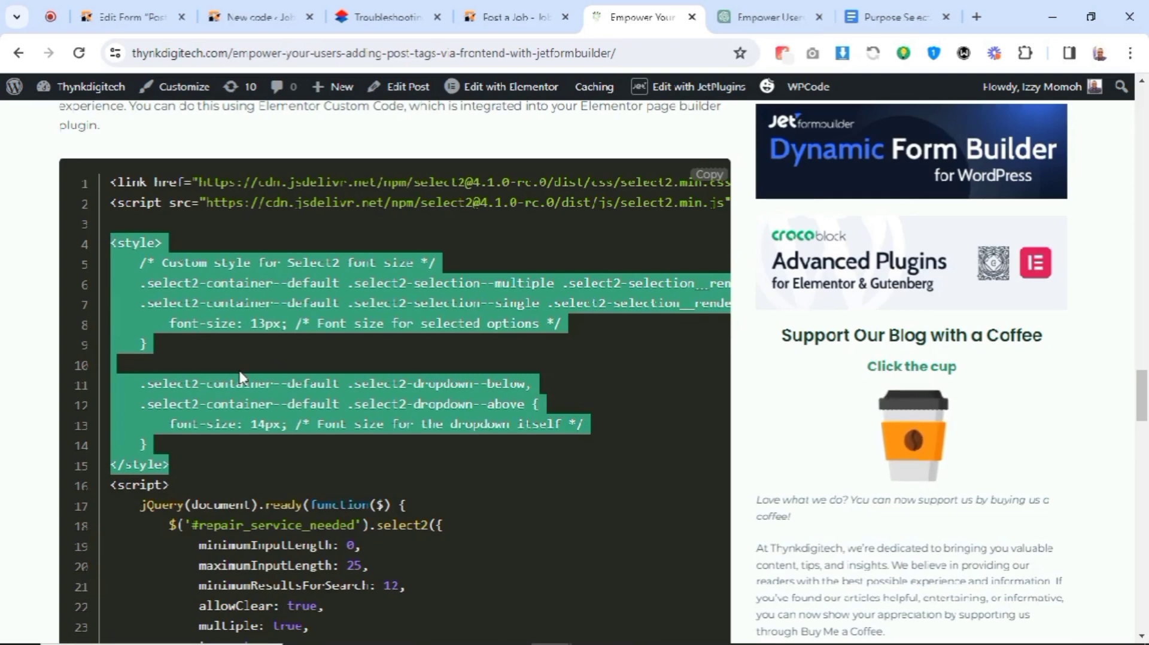
scroll("down", 3)
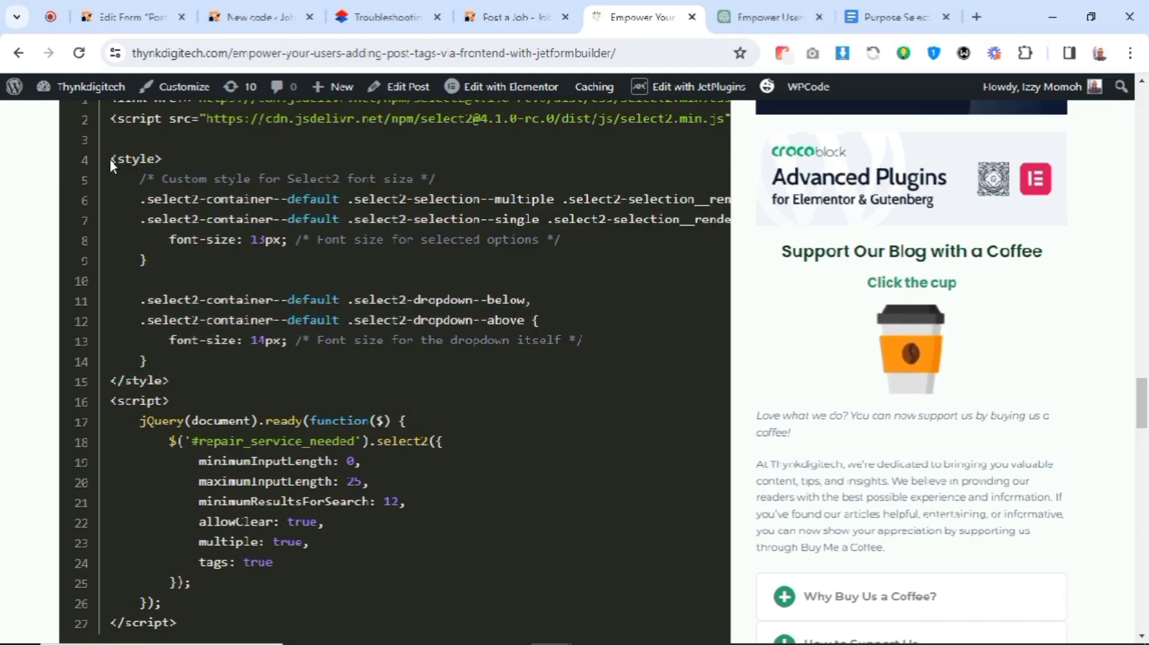
left_click_drag(110, 158, 187, 535)
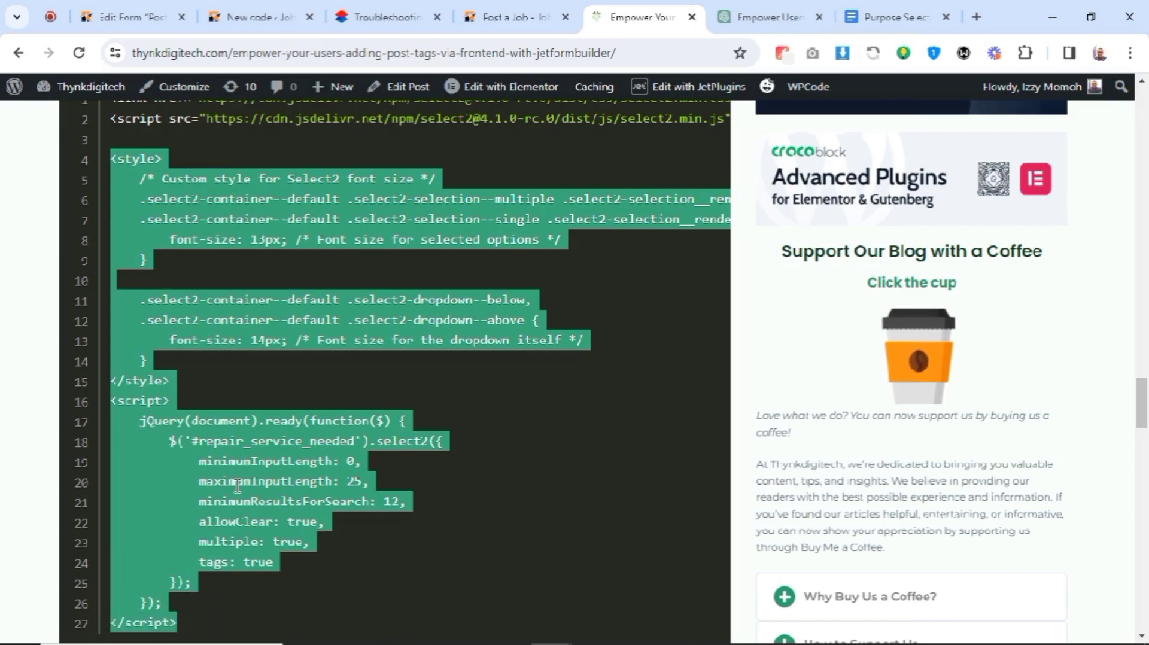
mouse_move(311, 86)
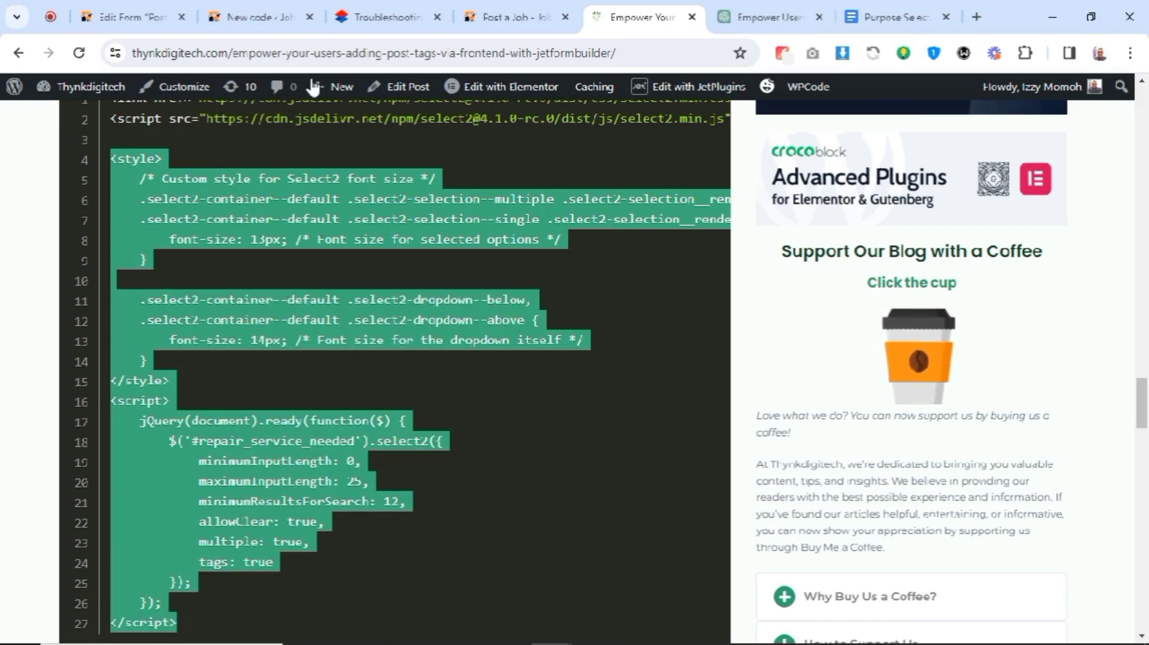
left_click(256, 16)
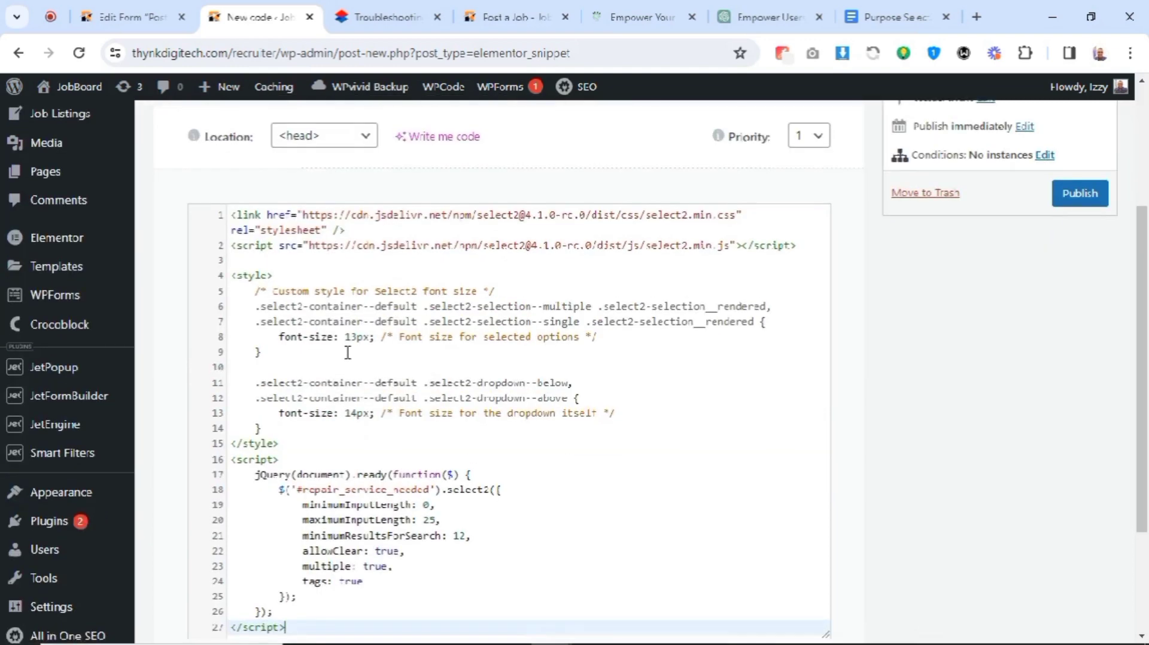
Replace '#repair_service_needed' on line 18 with '#job_tags' in the Select2 script
scroll("down", 3)
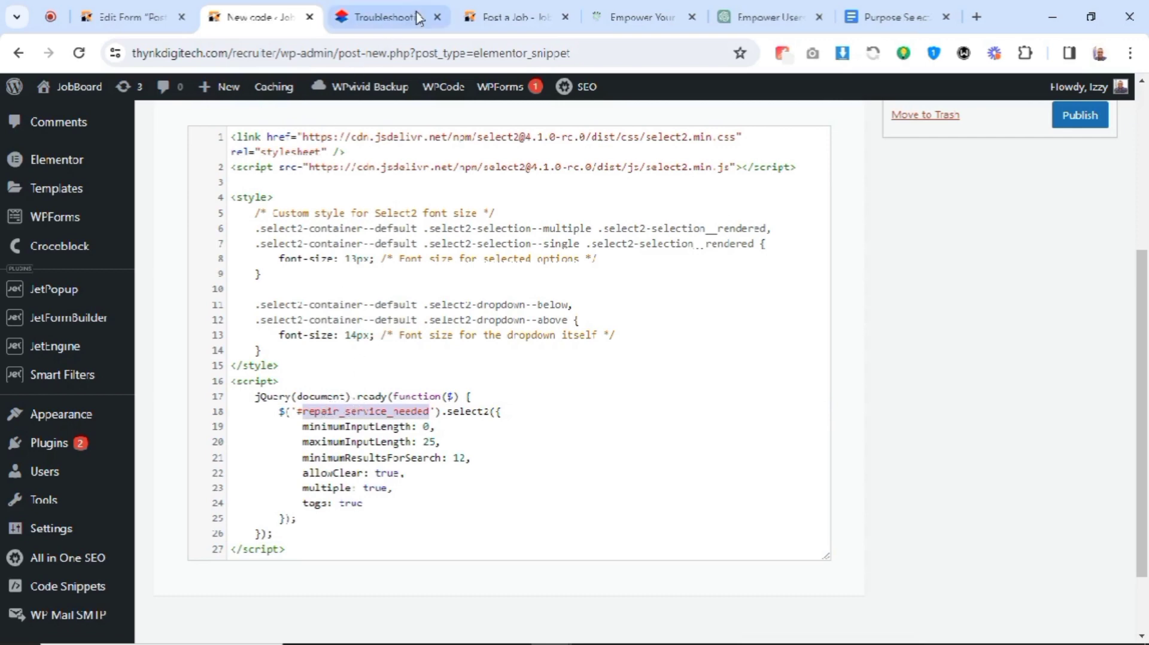
left_click(128, 16)
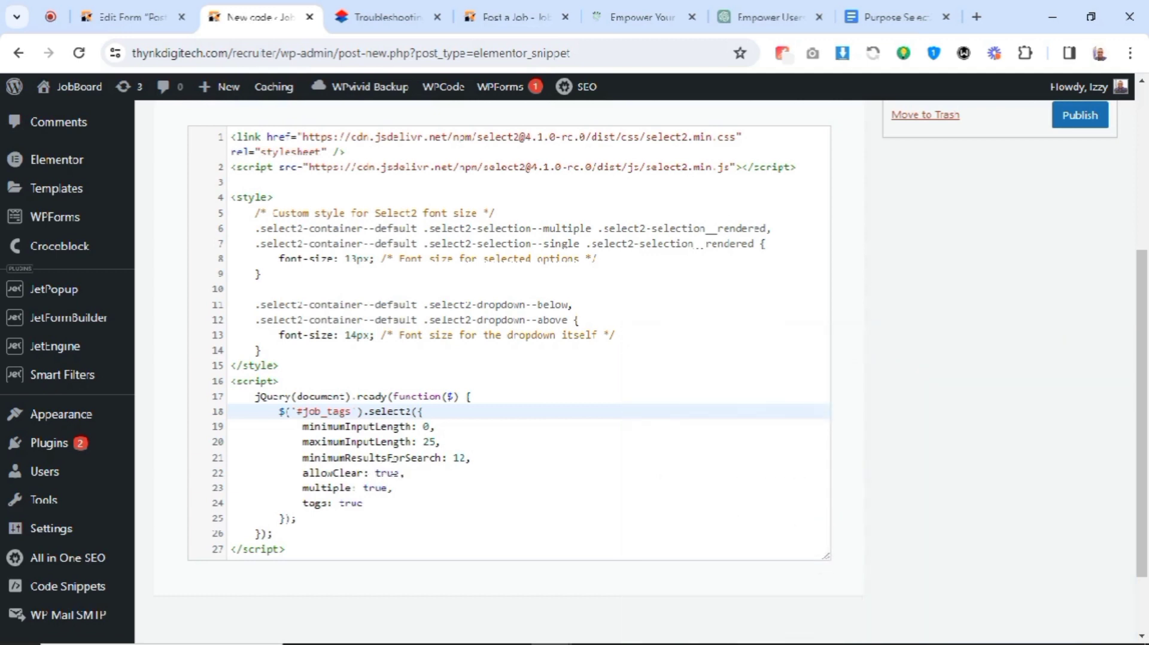
mouse_move(370, 487)
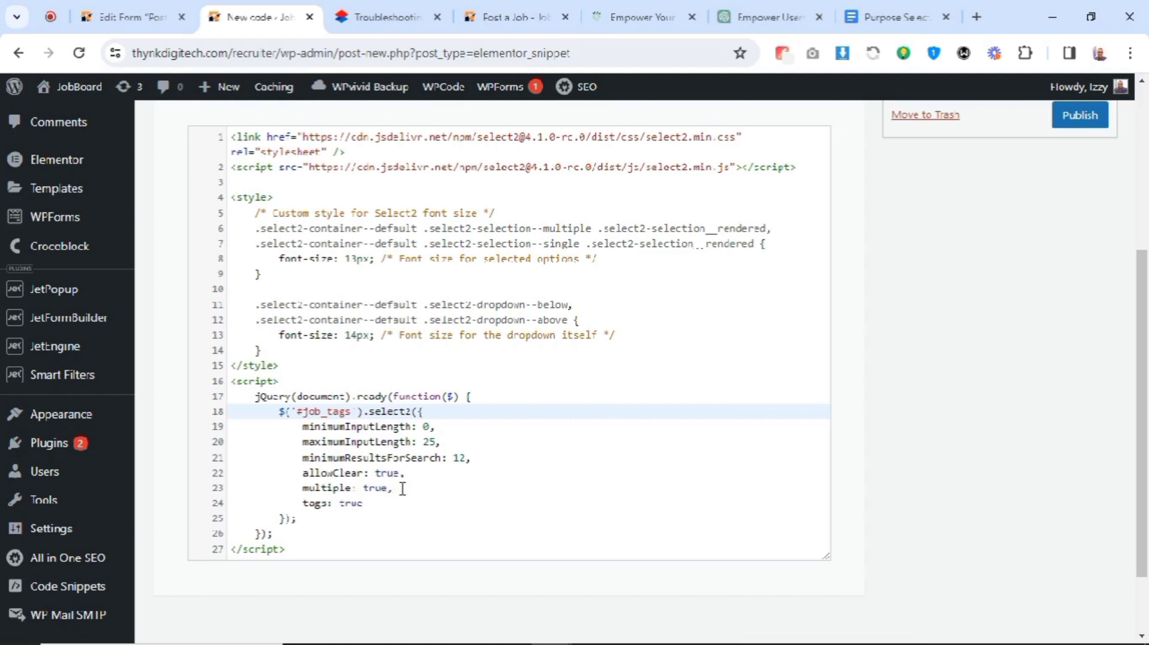
left_click(383, 504)
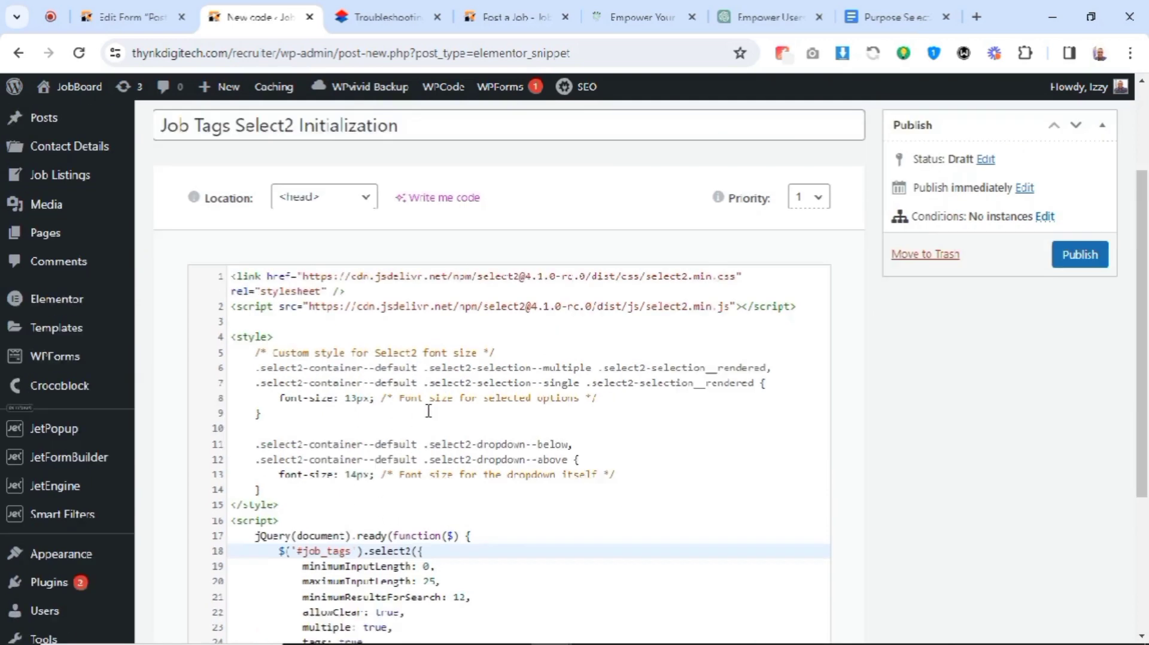
scroll("down", 3)
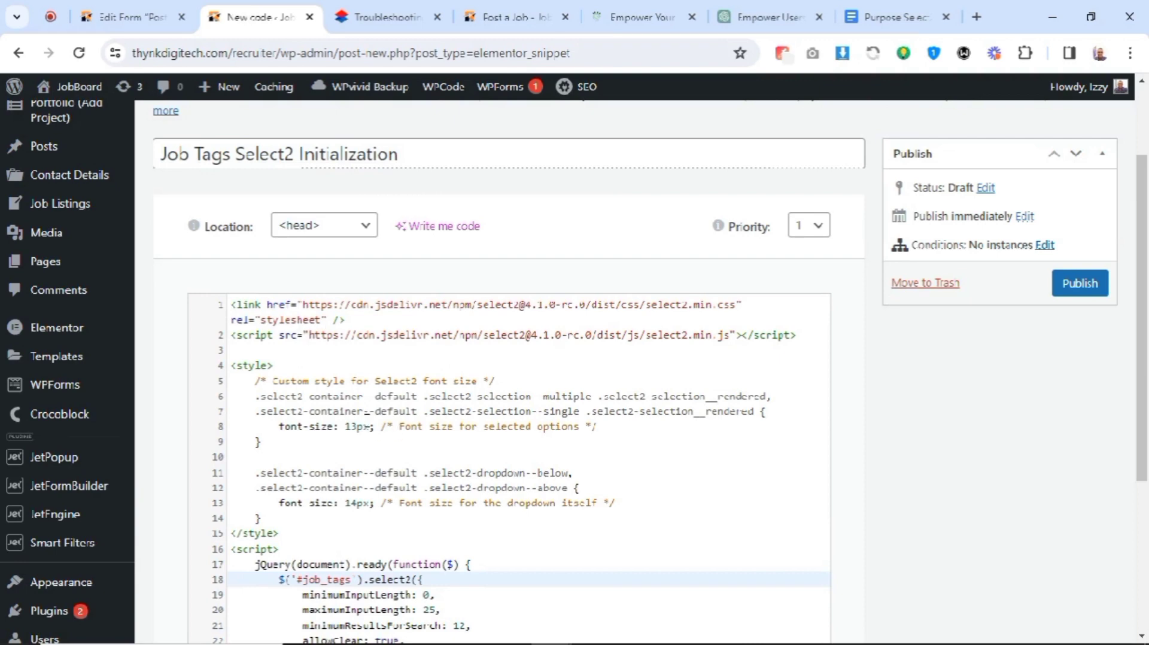
scroll("down", 3)
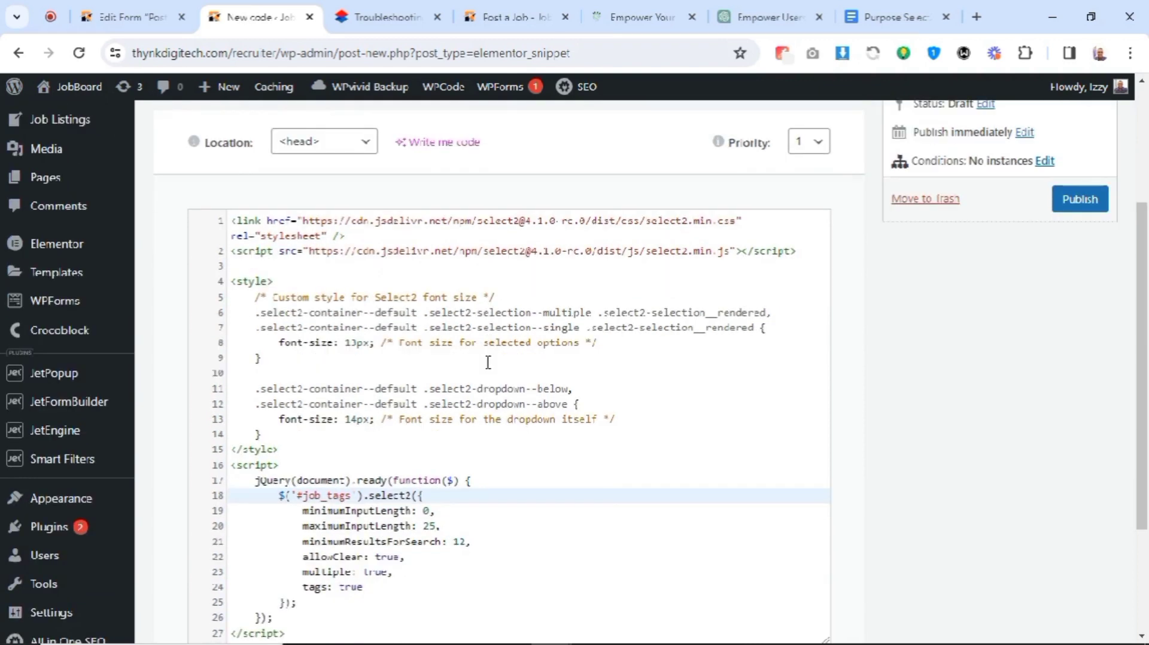
scroll("down", 3)
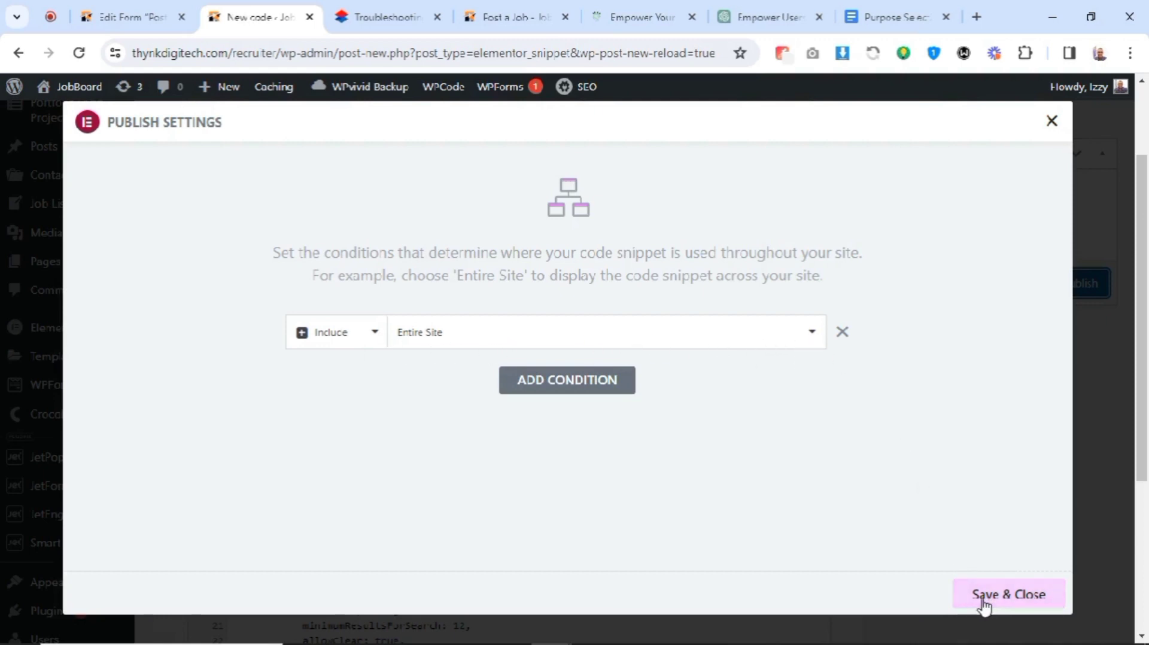
mouse_move(879, 527)
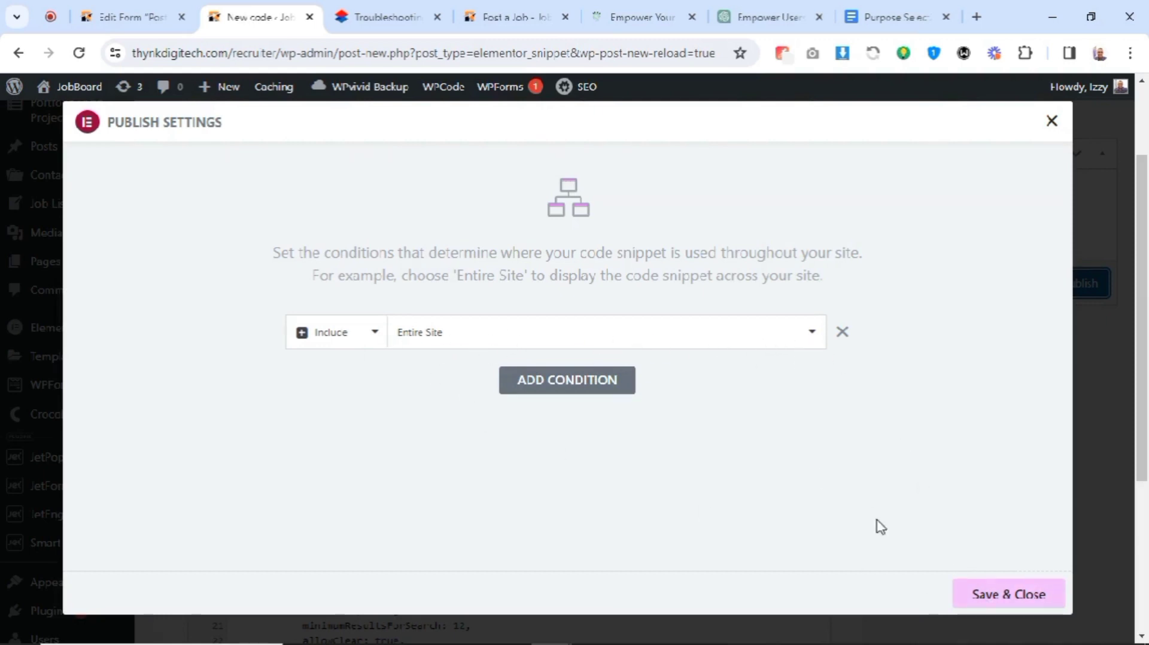
Publish the snippet with the Include > Entire Site condition and reopen it for editing
left_click(1007, 594)
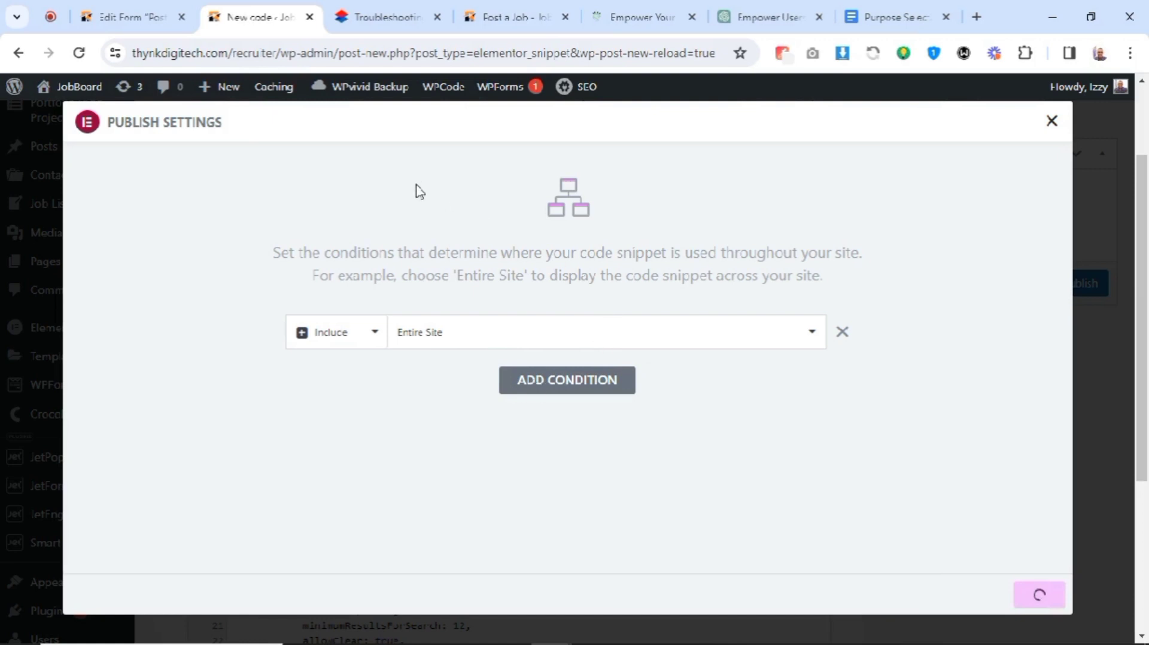
left_click(1051, 121)
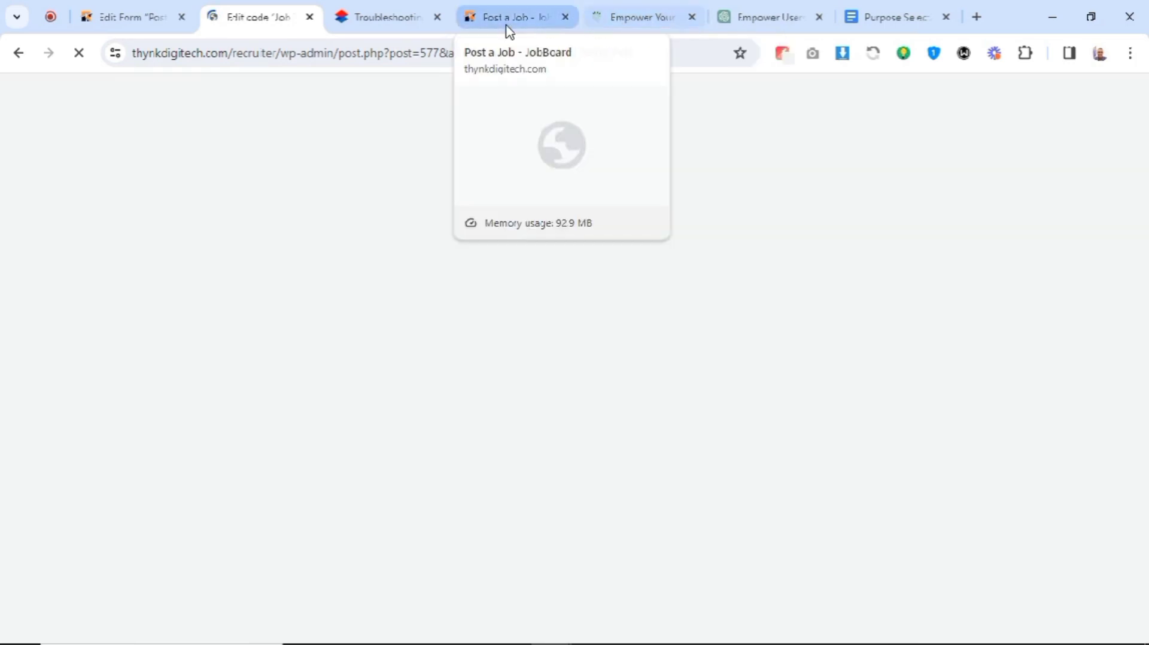
left_click(641, 16)
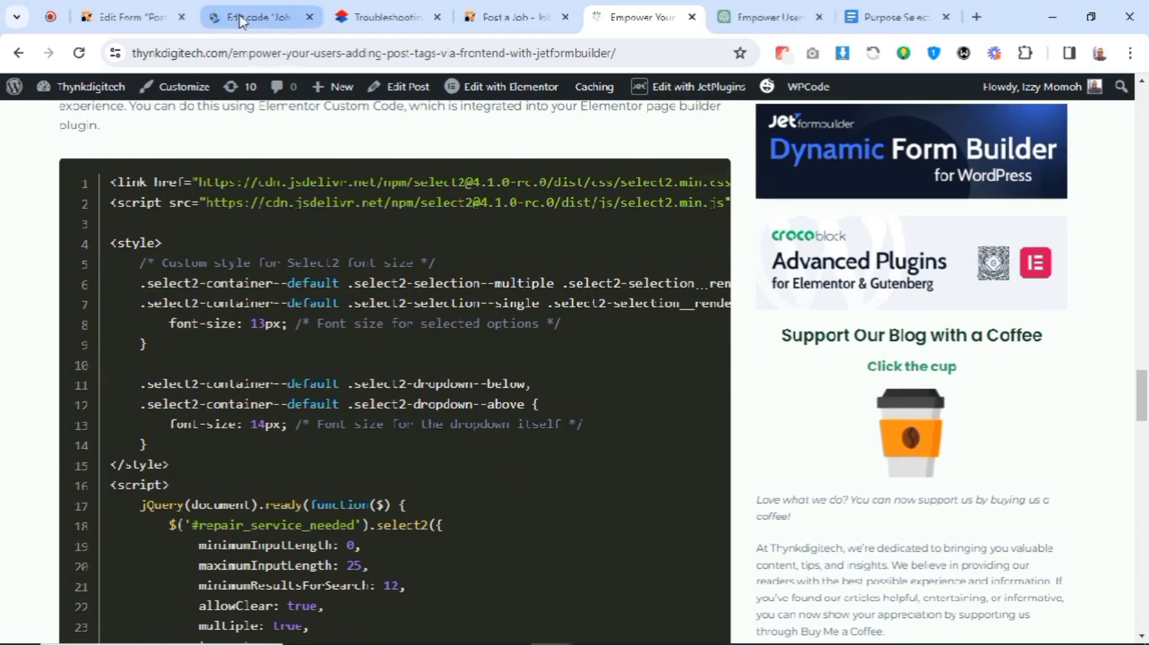
left_click(252, 17)
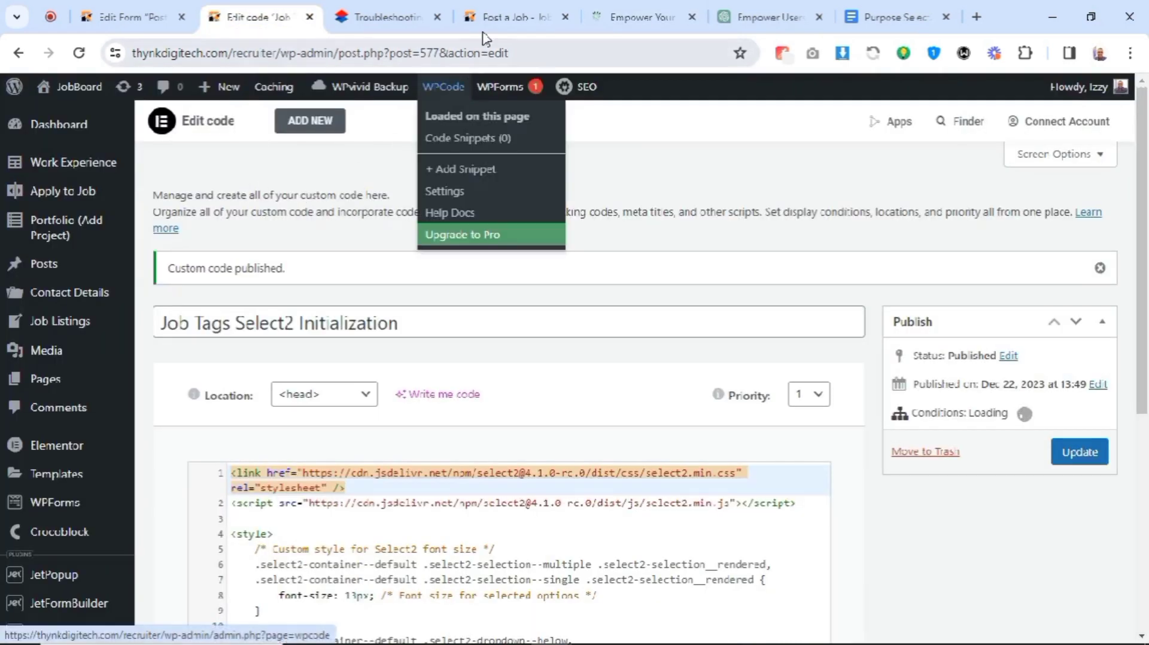
Reload the Post a Job form so Job Tags renders as a Select2 tag box
left_click(513, 16)
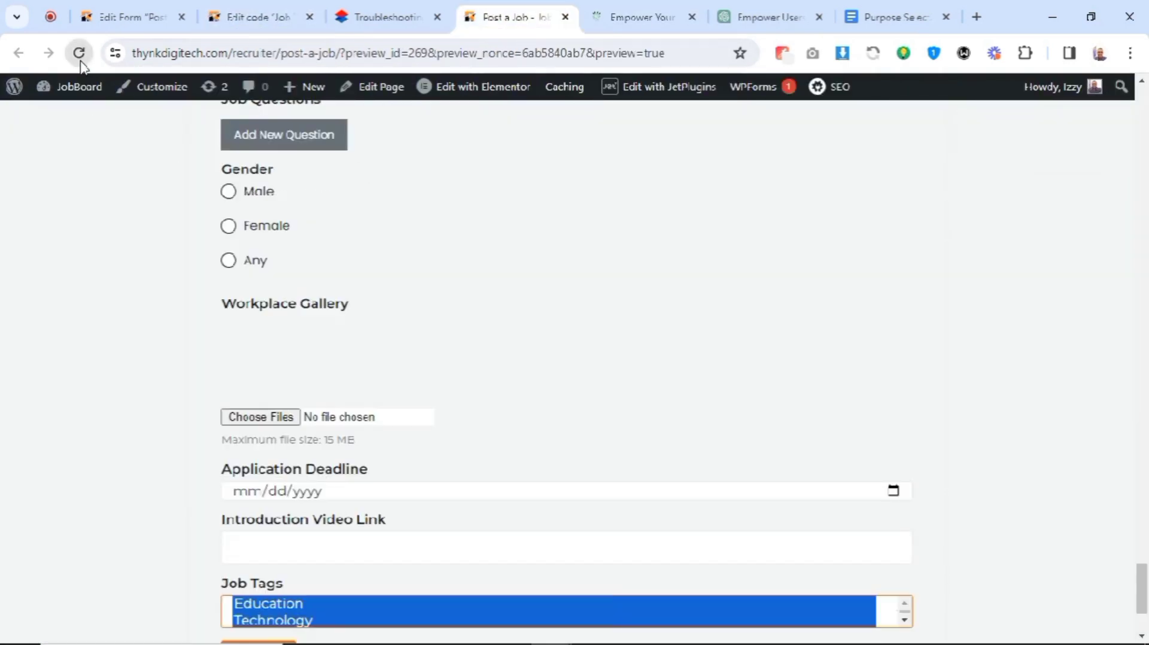
left_click(79, 53)
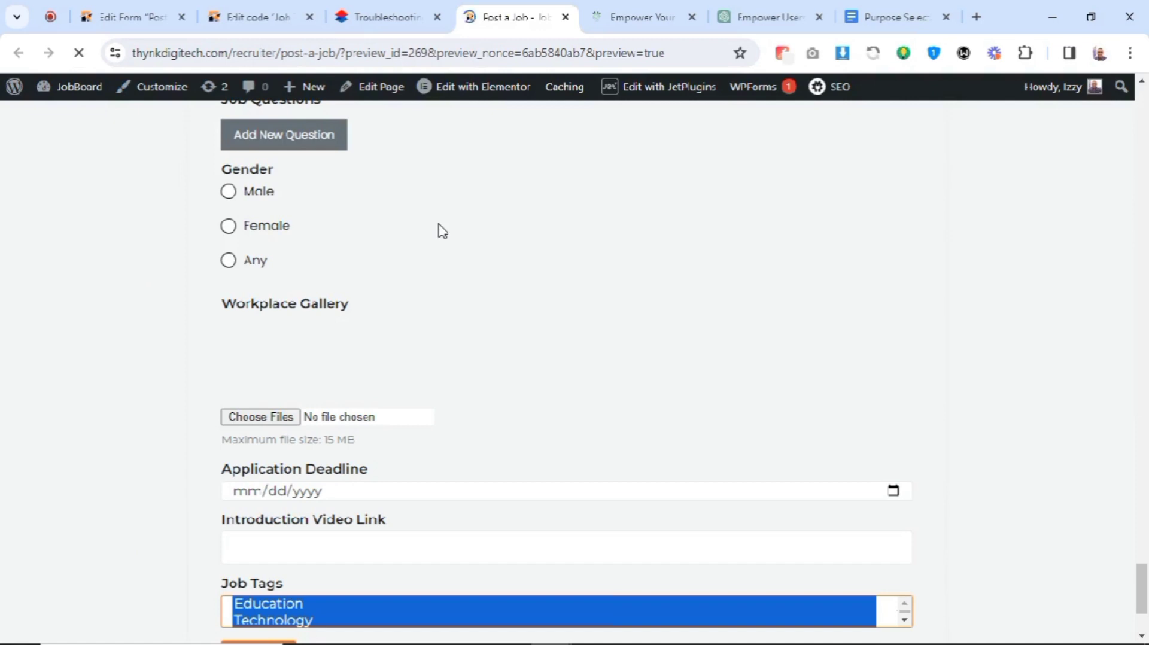
scroll("down", 3)
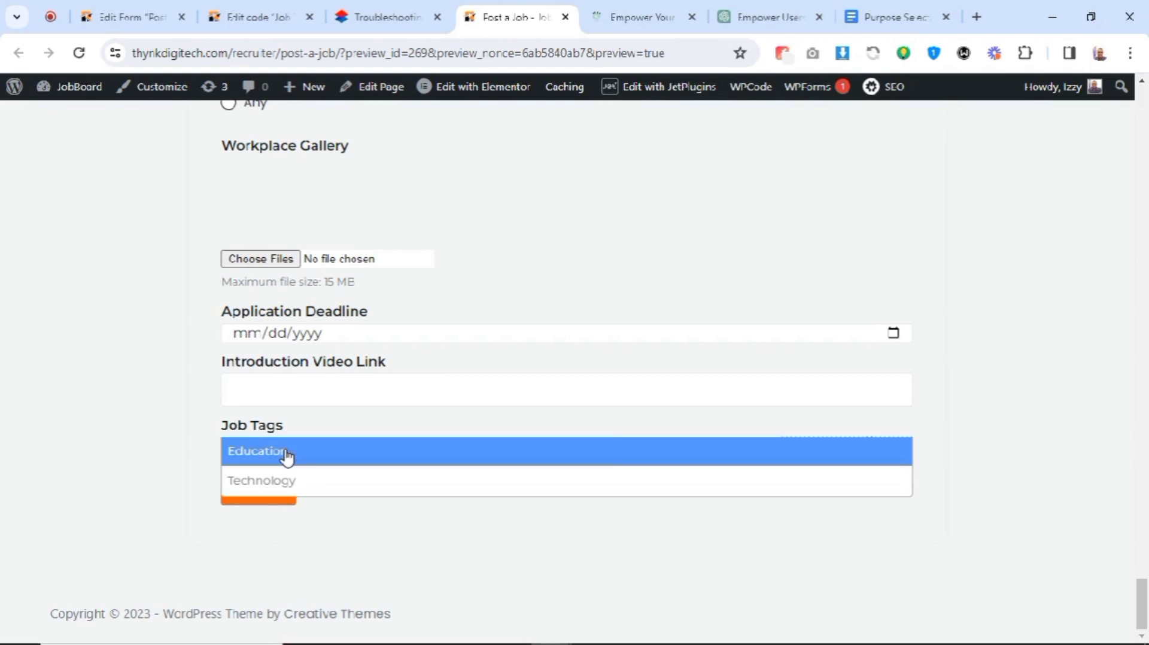
mouse_move(297, 461)
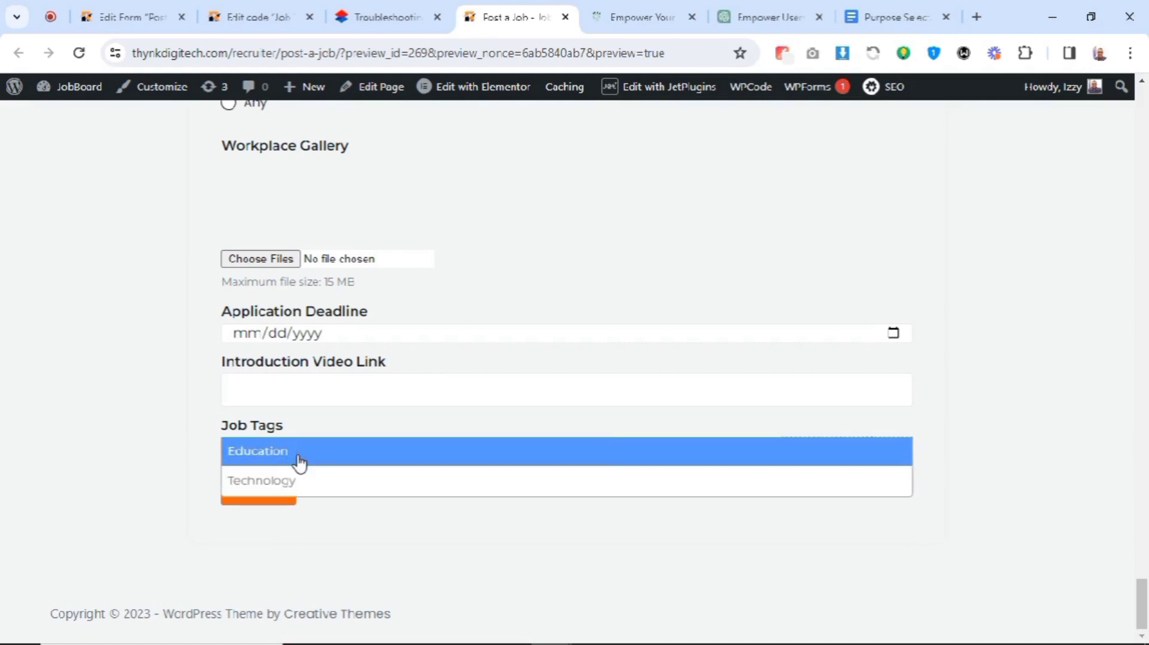
mouse_move(321, 456)
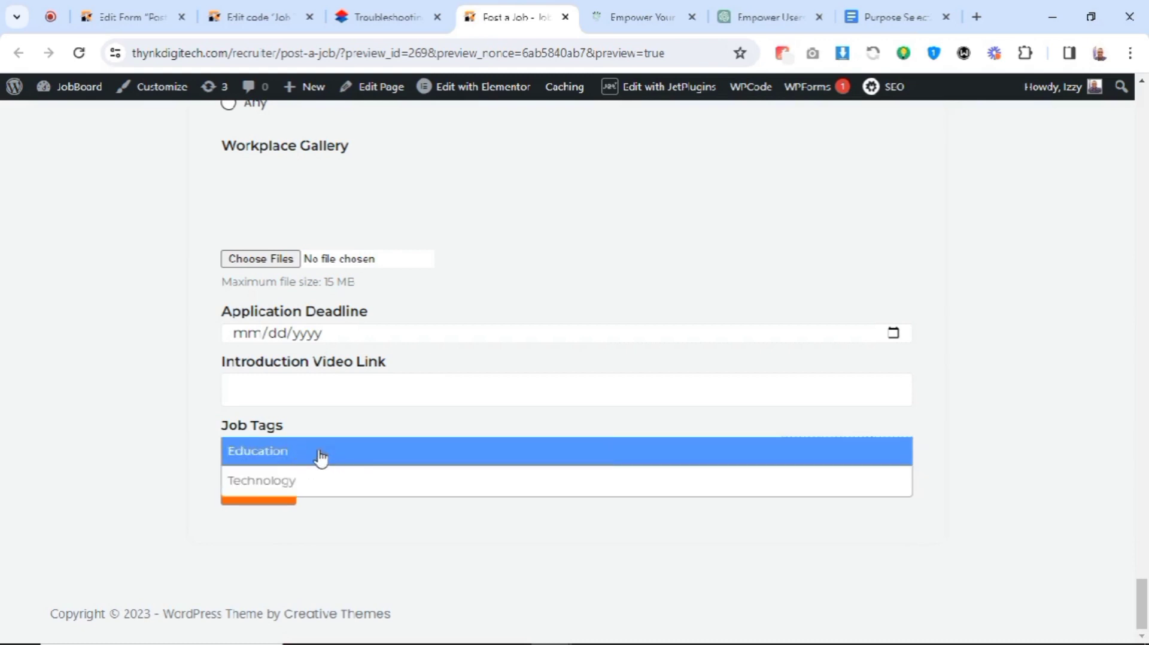
mouse_move(315, 460)
type("Social Media")
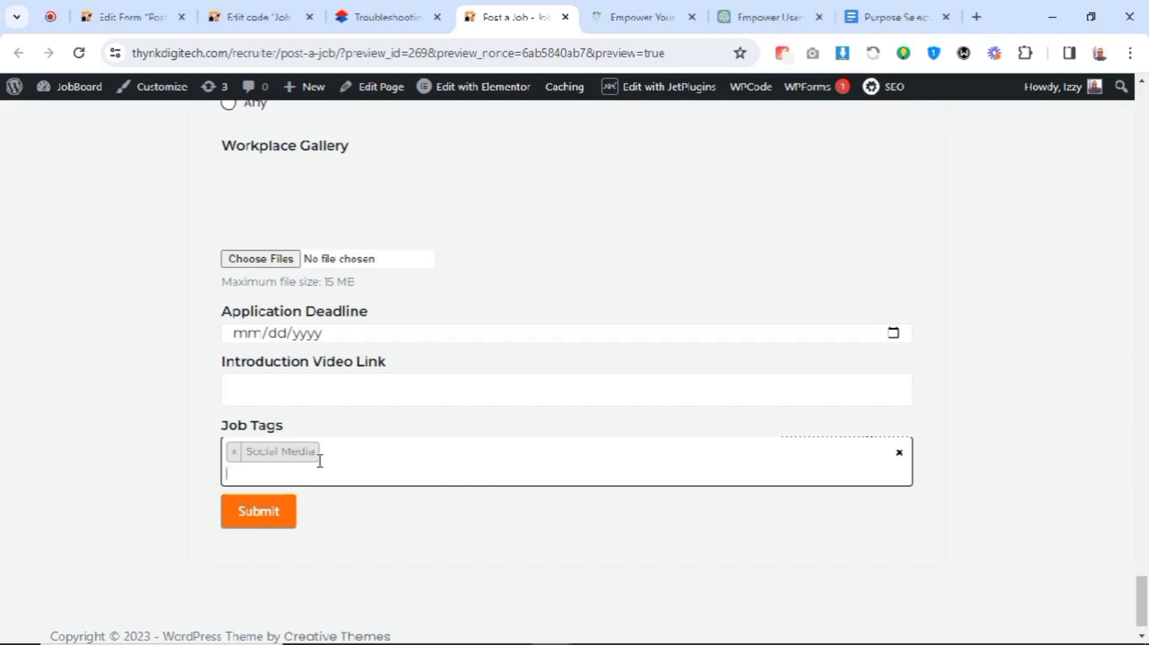
scroll("down", 3)
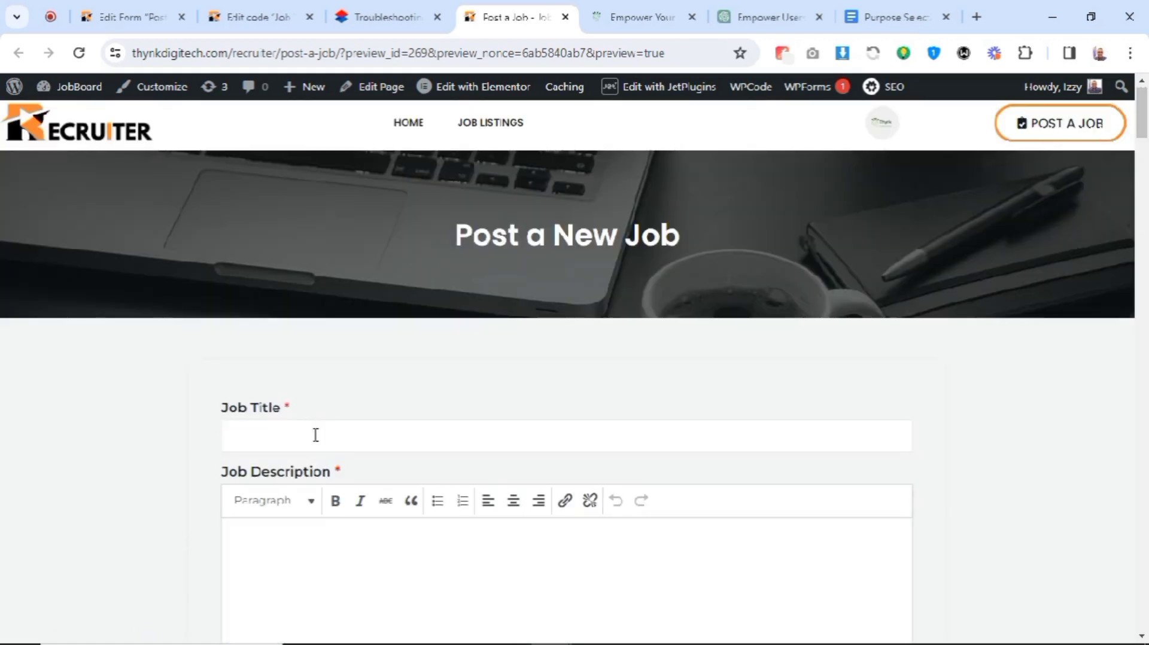
Tag the job Social Media and describe needing an expert social media manager
type("Social Media Manager")
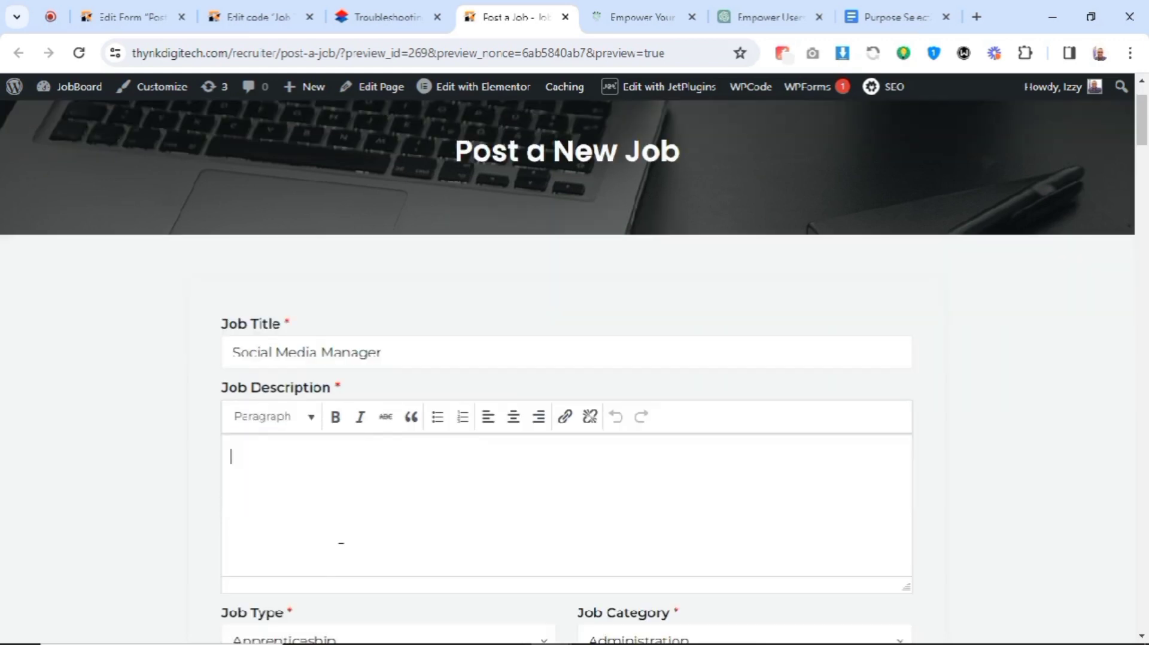
type("I neeed an exp")
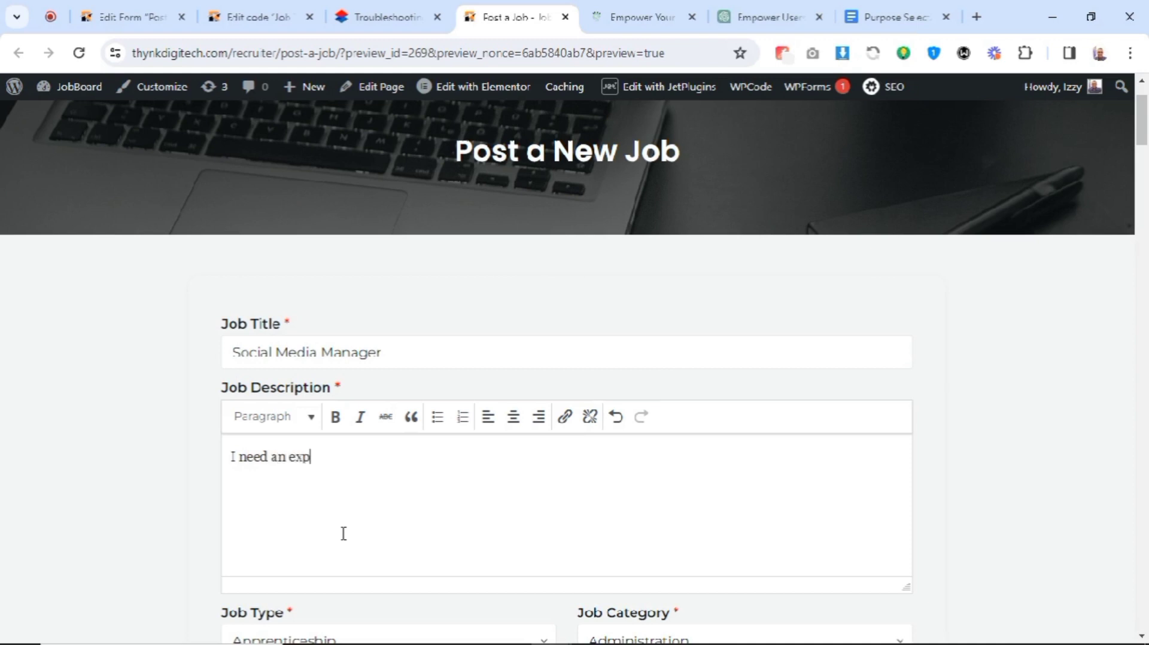
type("ert social med")
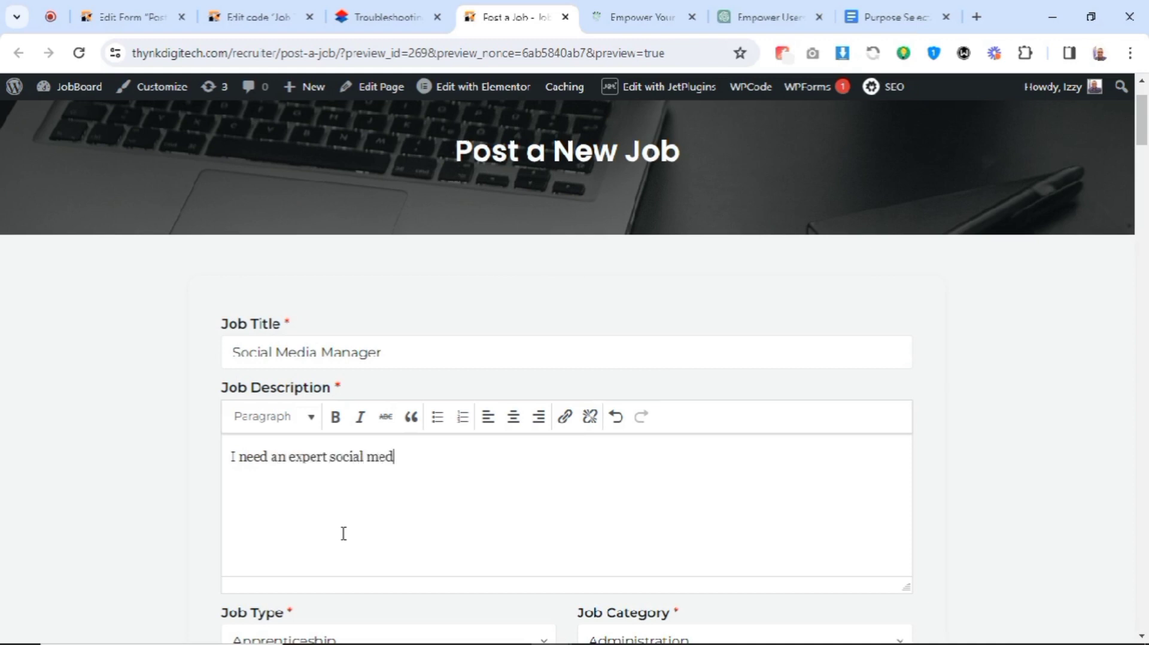
type("ia manager")
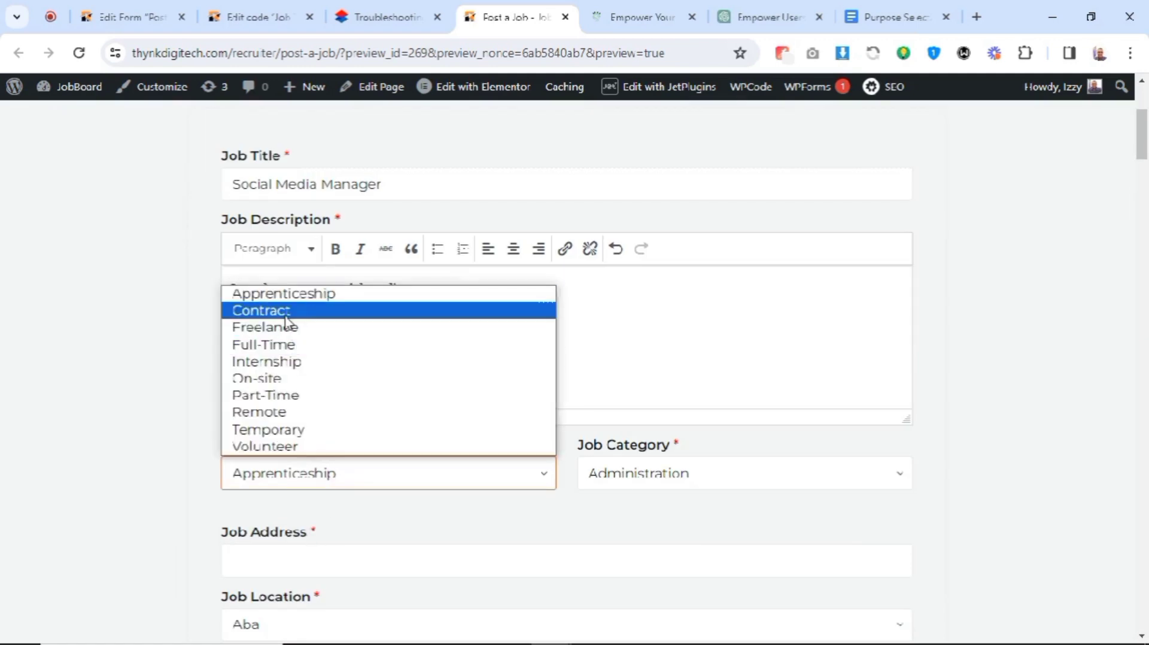
Set job type Freelance, category Media, company 'Univers…' and location Lagos
left_click(264, 327)
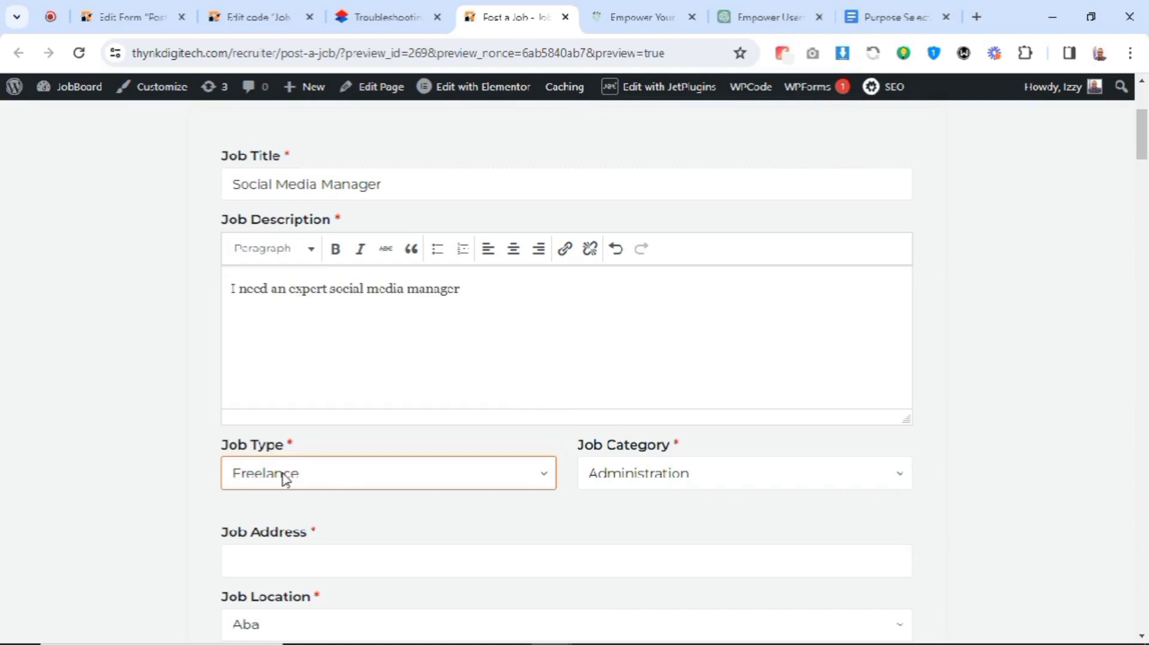
left_click(742, 473)
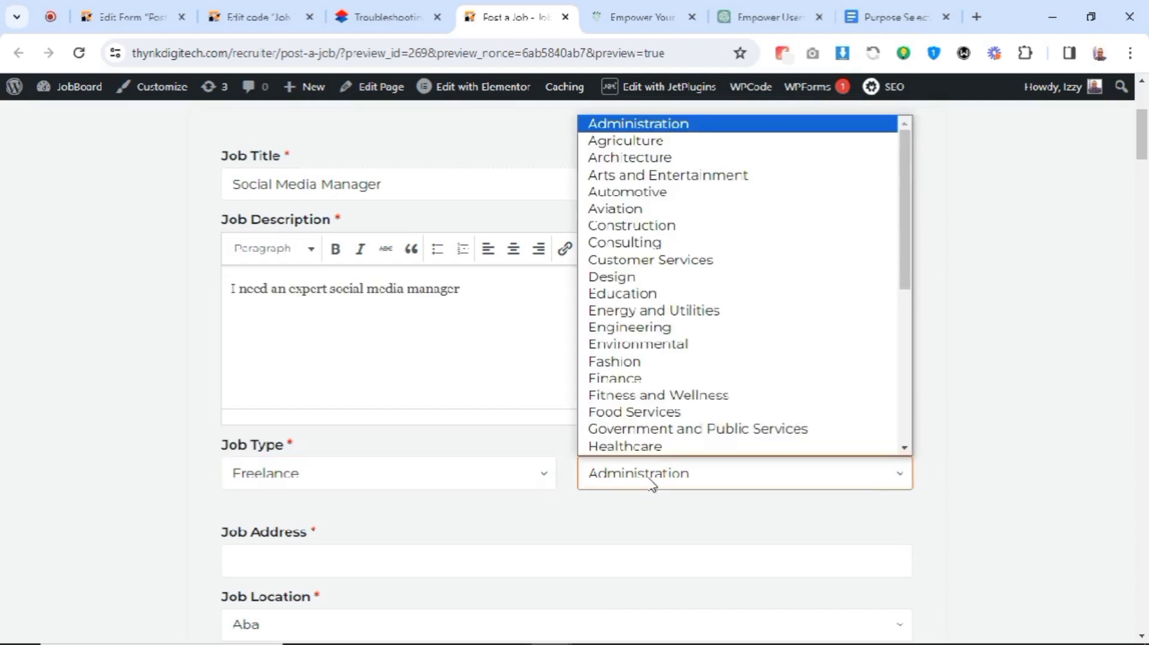
scroll("down", 3)
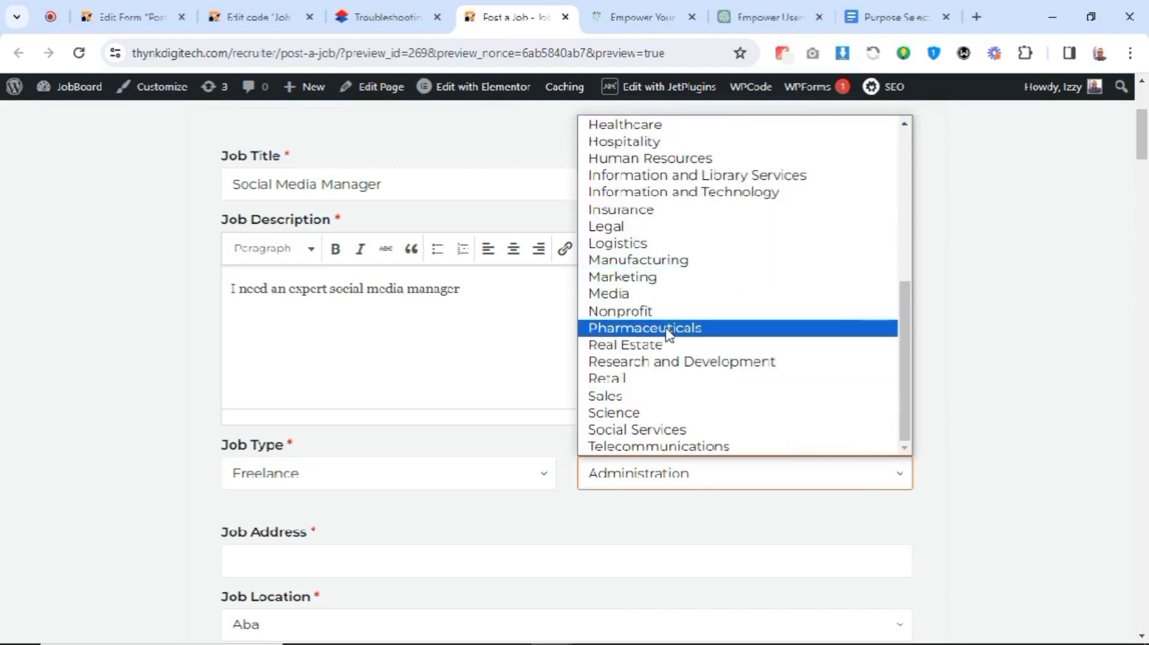
mouse_move(608, 294)
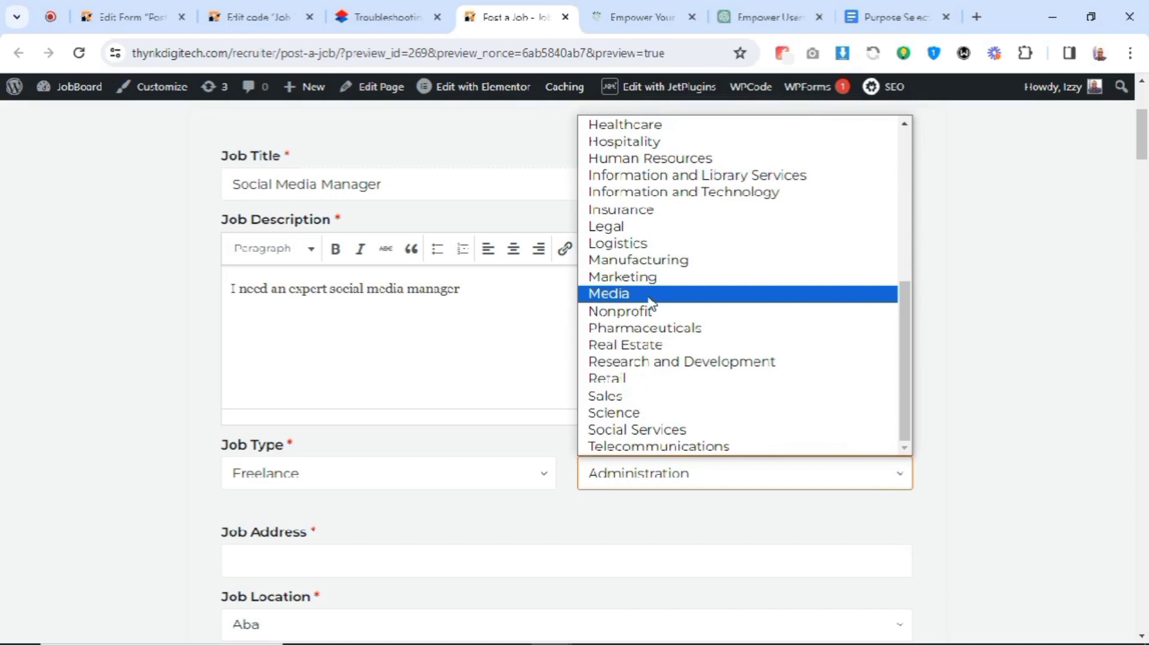
left_click(607, 293)
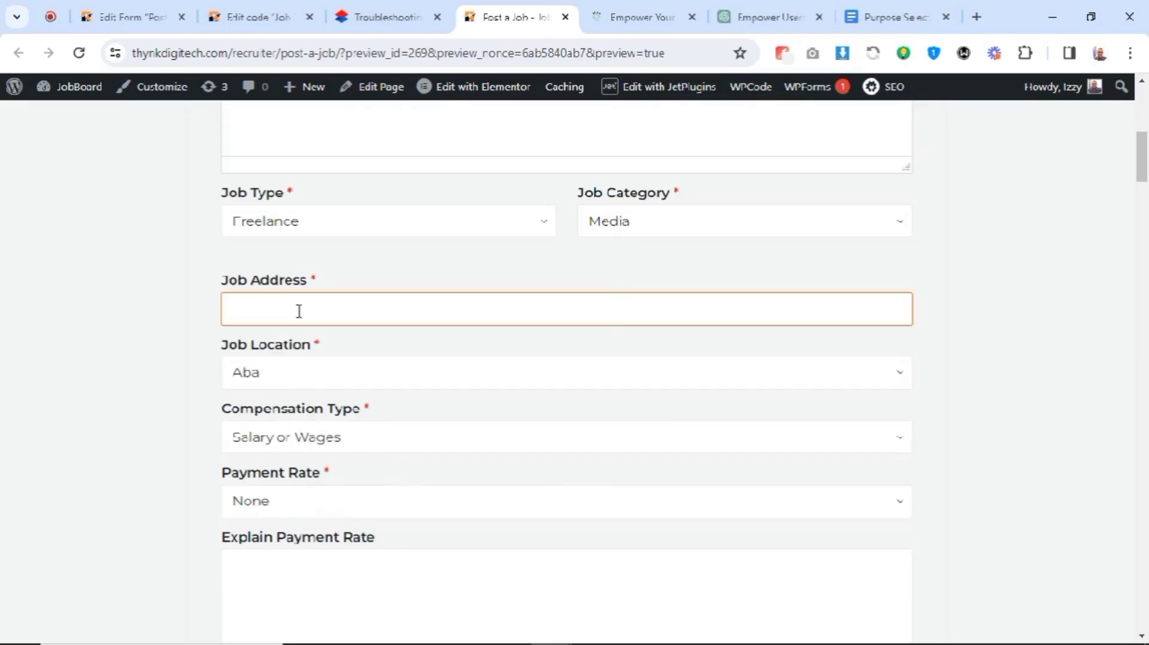
type("Univers")
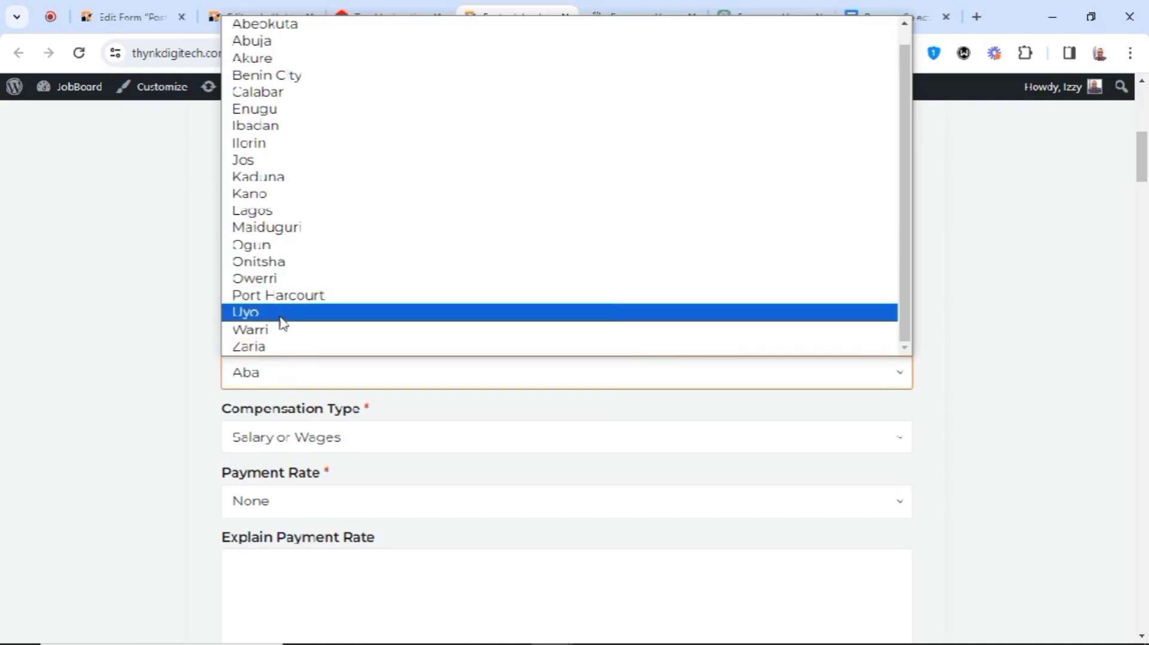
mouse_move(286, 261)
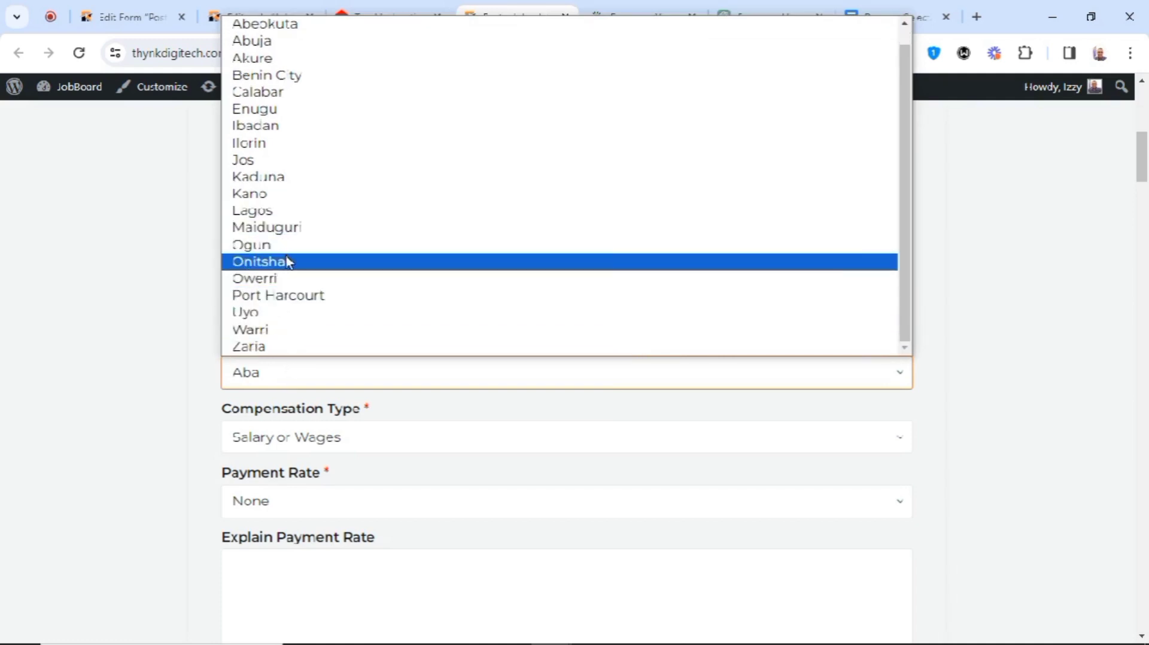
mouse_move(275, 211)
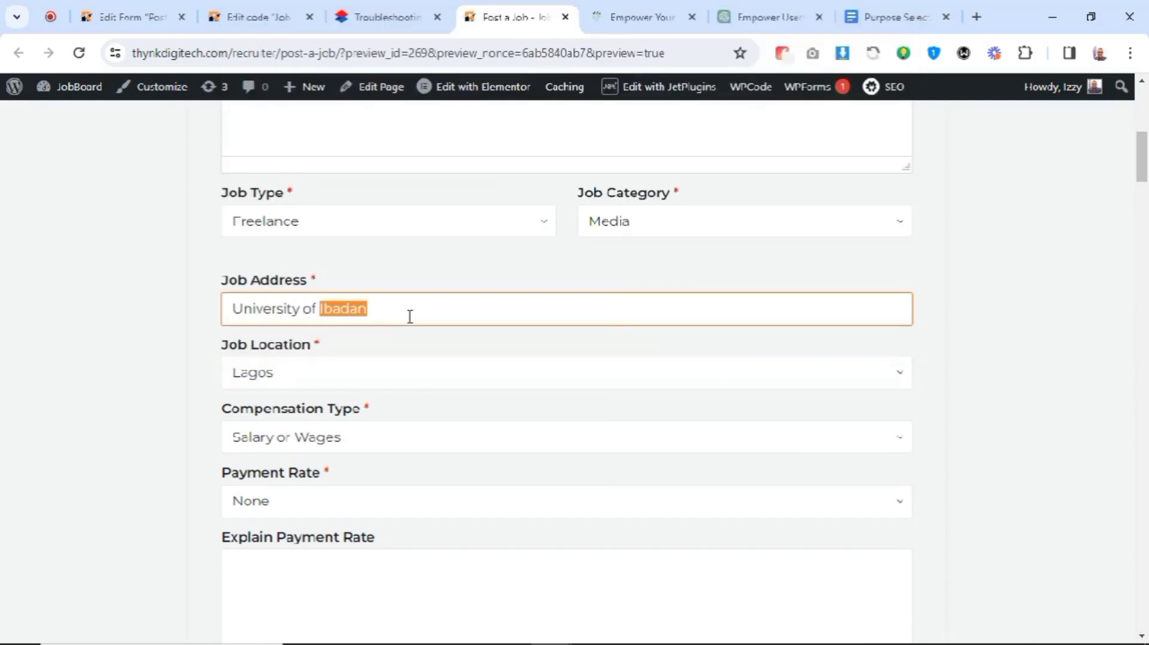
type("Lagos")
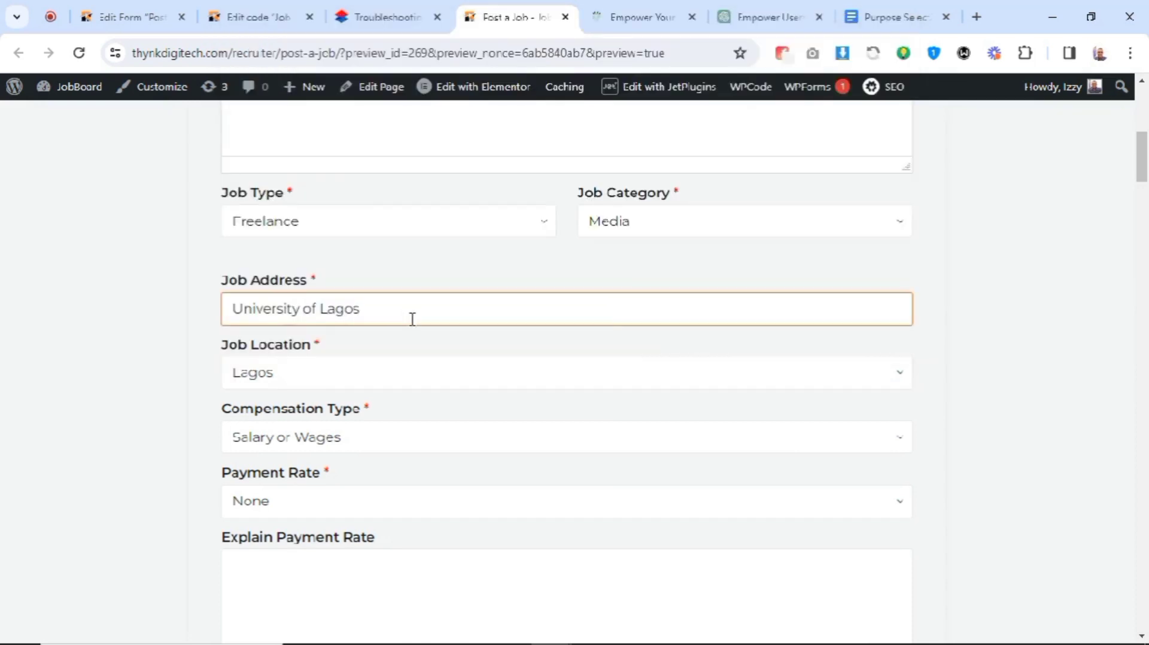
Set compensation to Salary or Wages, One Time Payment, minimum 200 and maximum 400
scroll("down", 3)
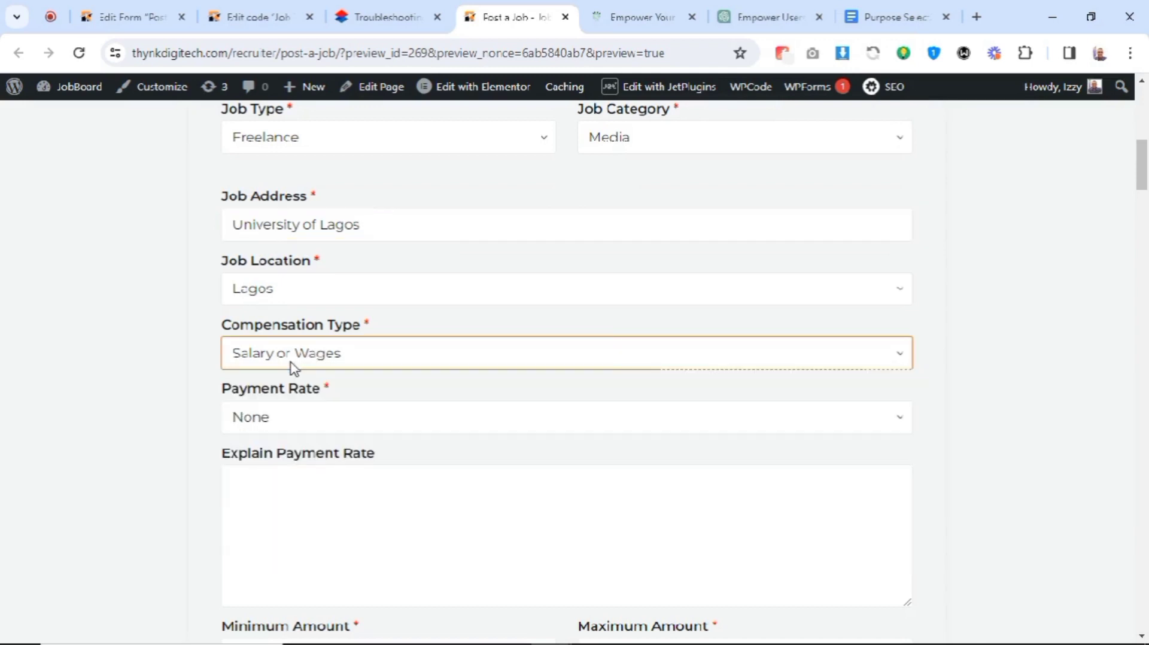
left_click(566, 353)
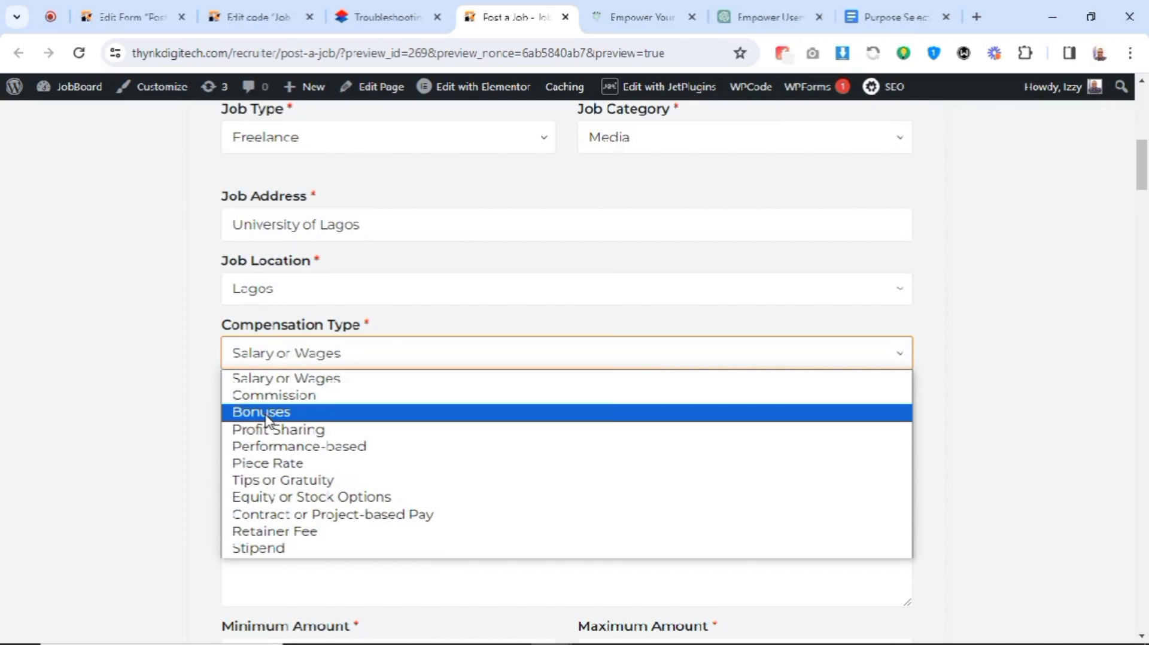
mouse_move(301, 377)
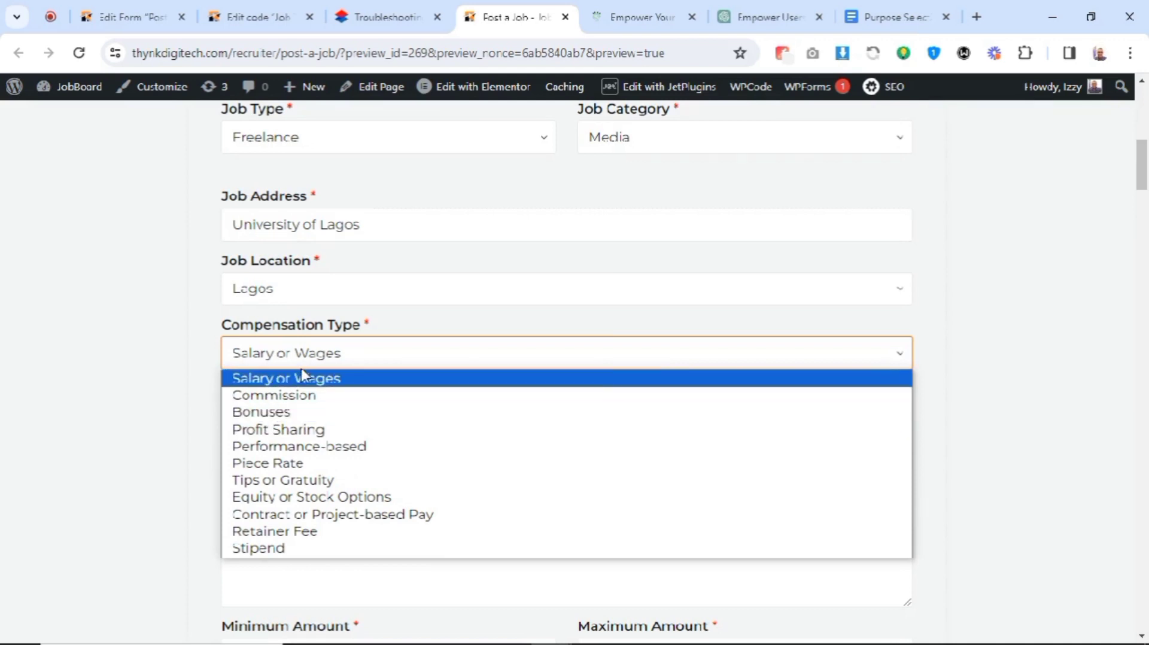
left_click(286, 377)
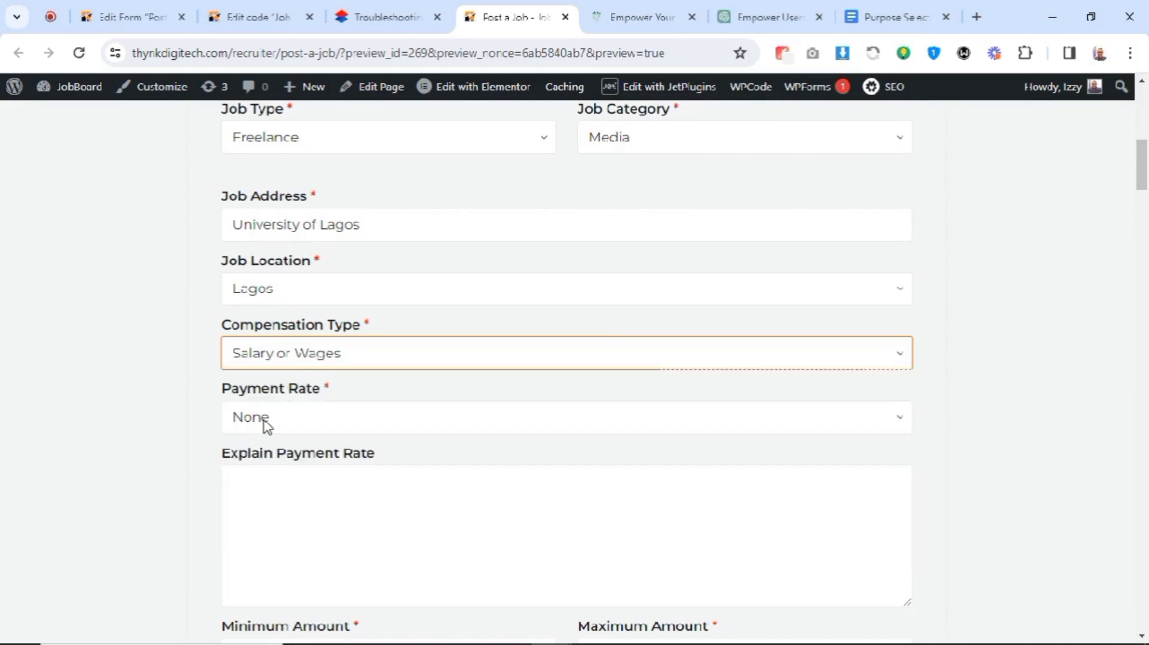
left_click(564, 417)
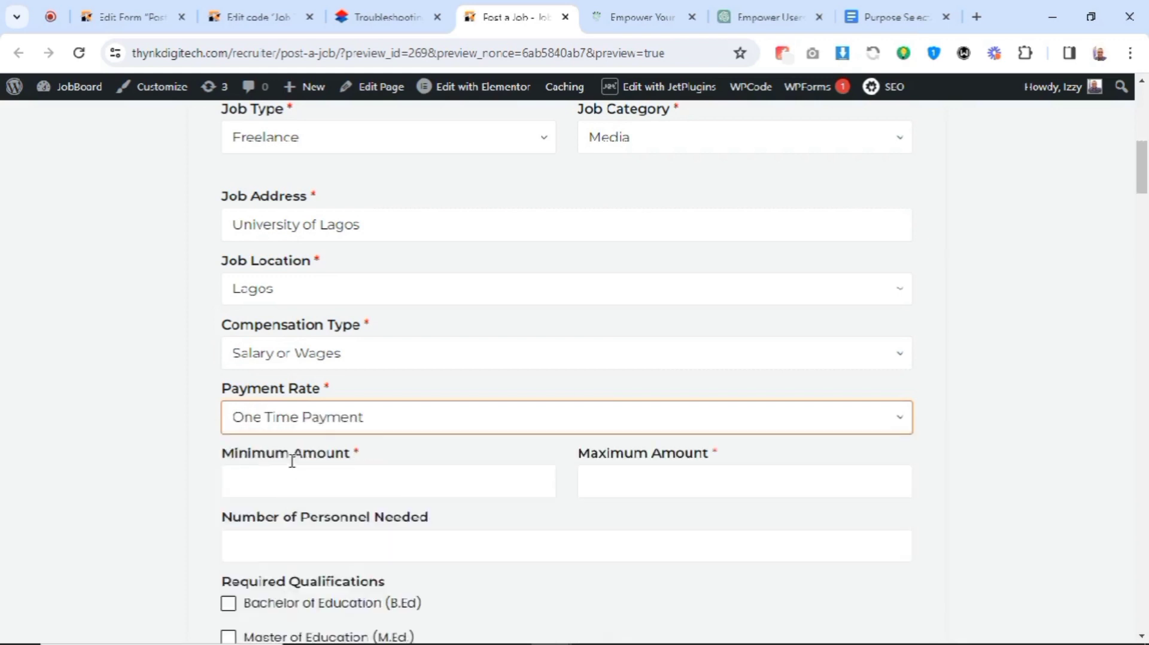
left_click(387, 481)
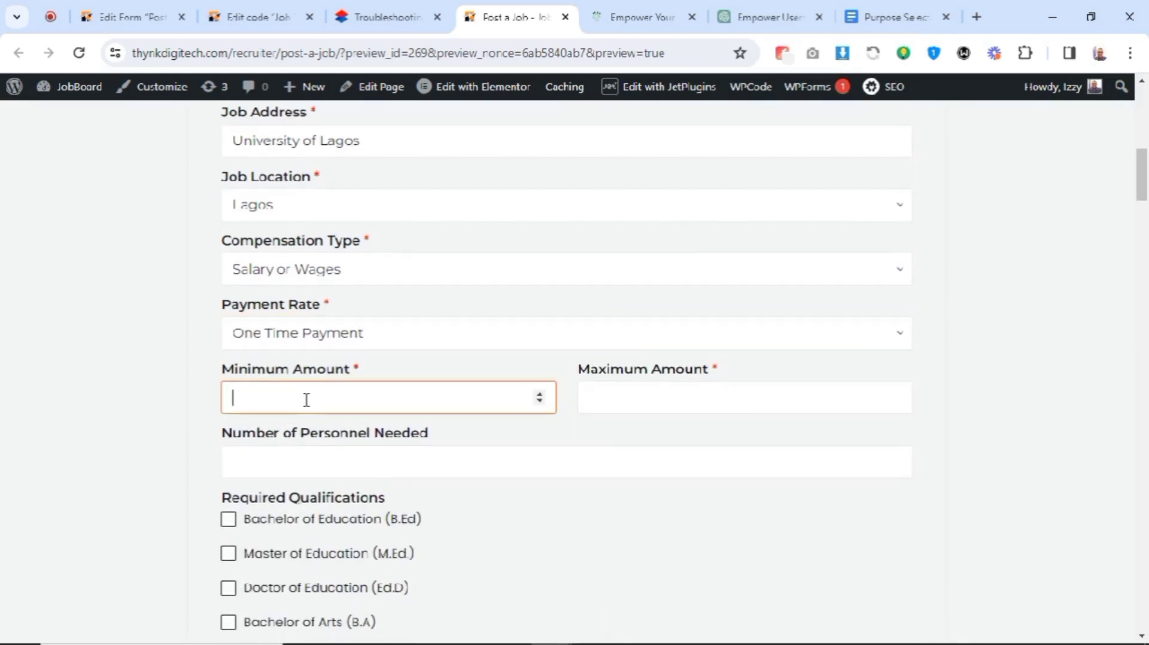
type("2")
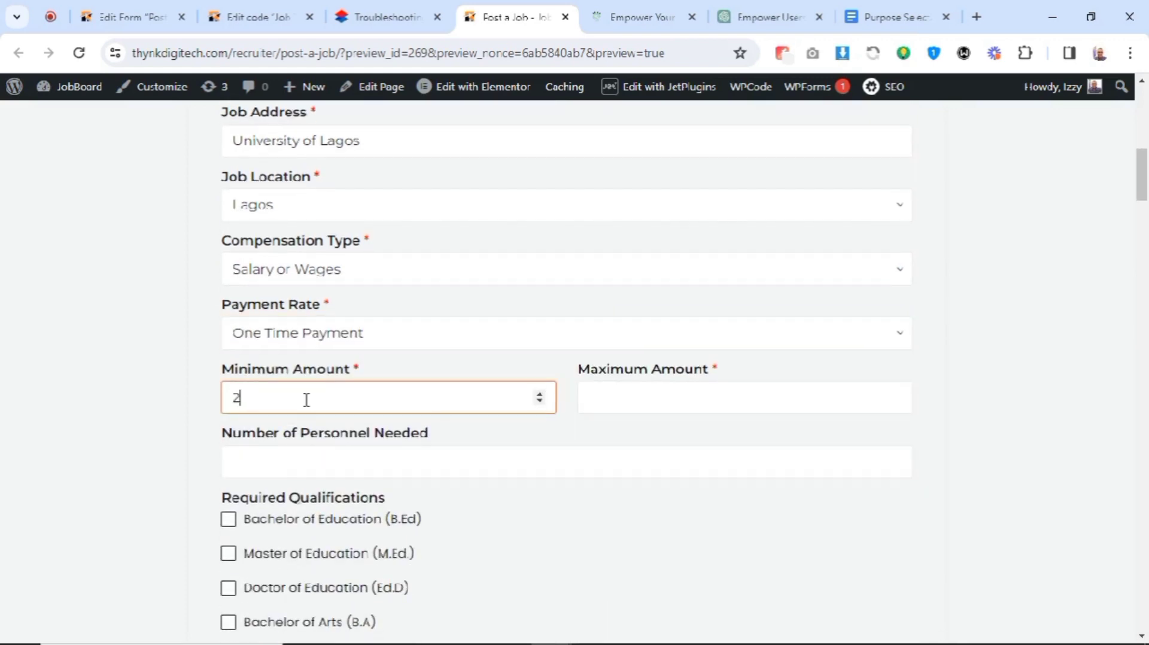
type("00")
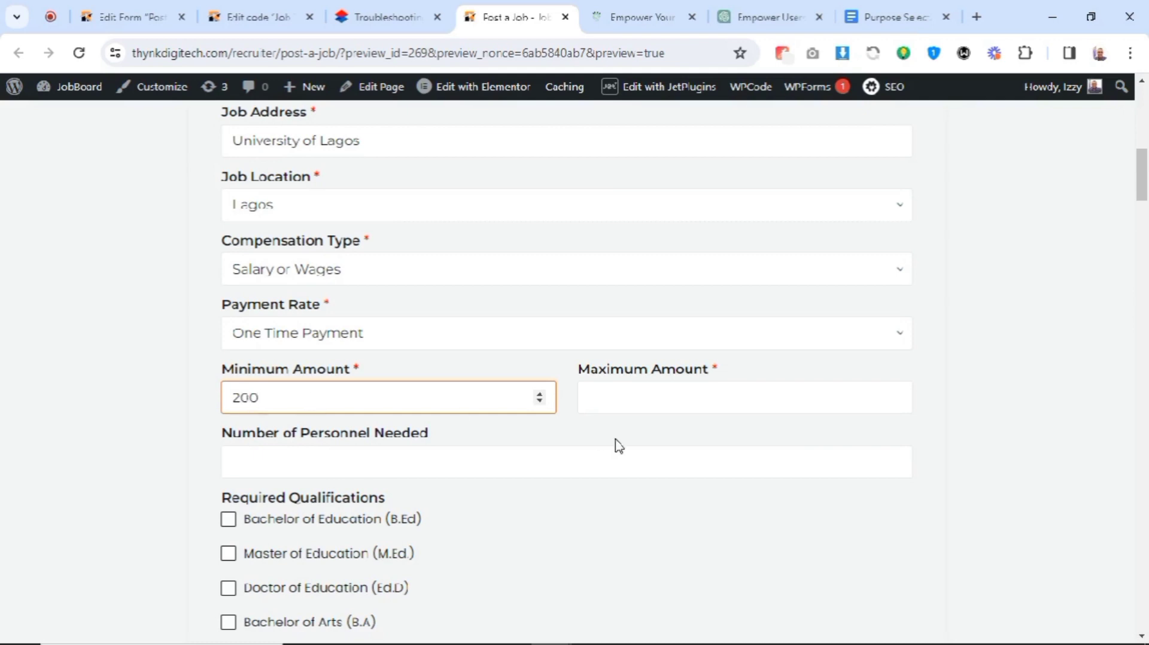
type("4")
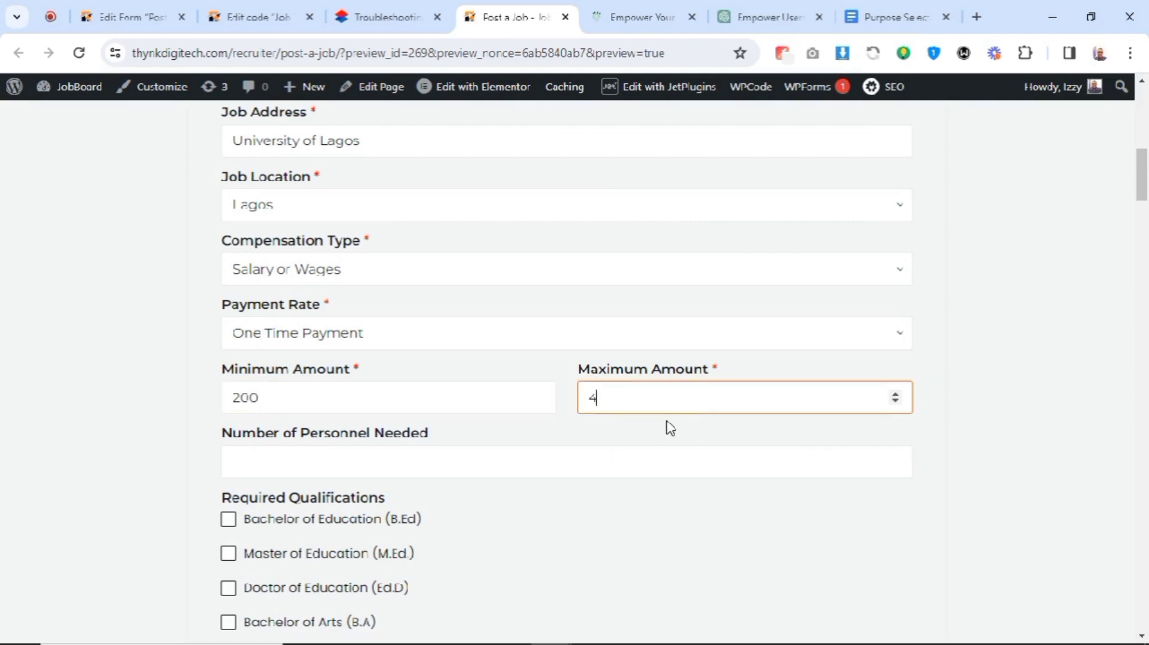
type("00")
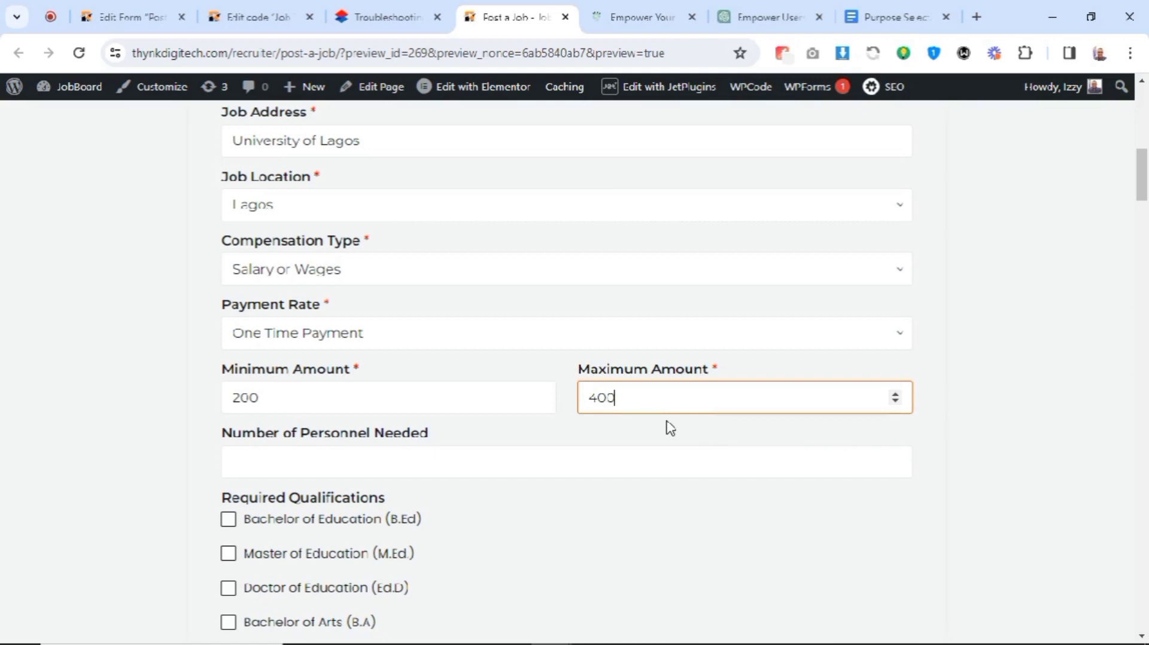
scroll("down", 3)
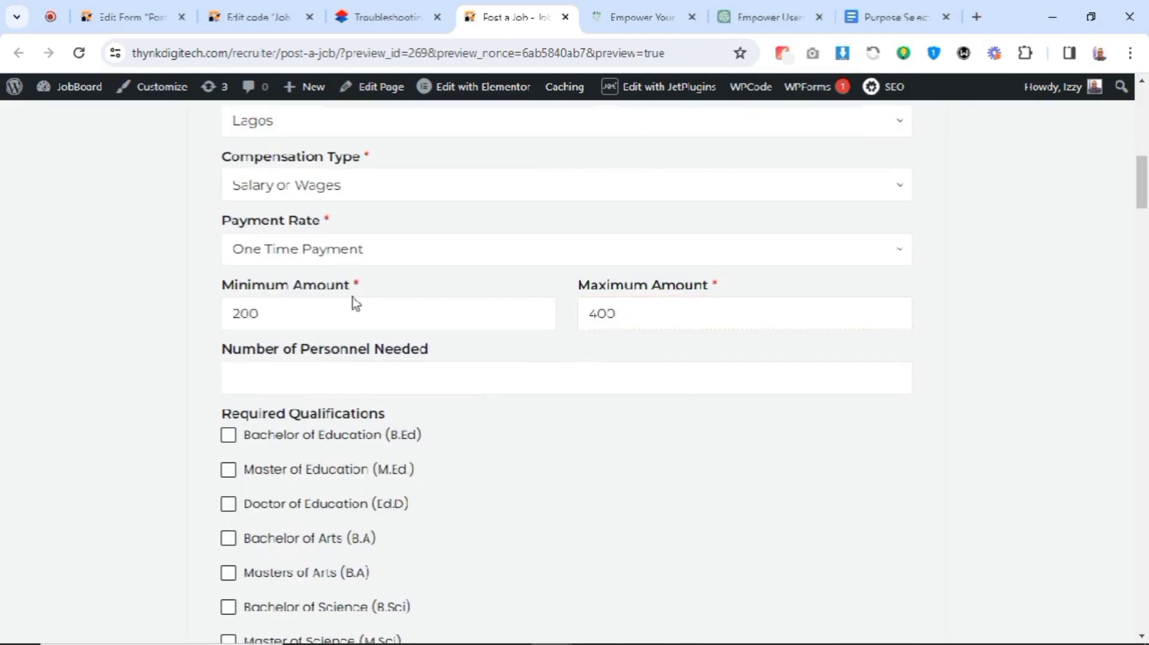
scroll("down", 3)
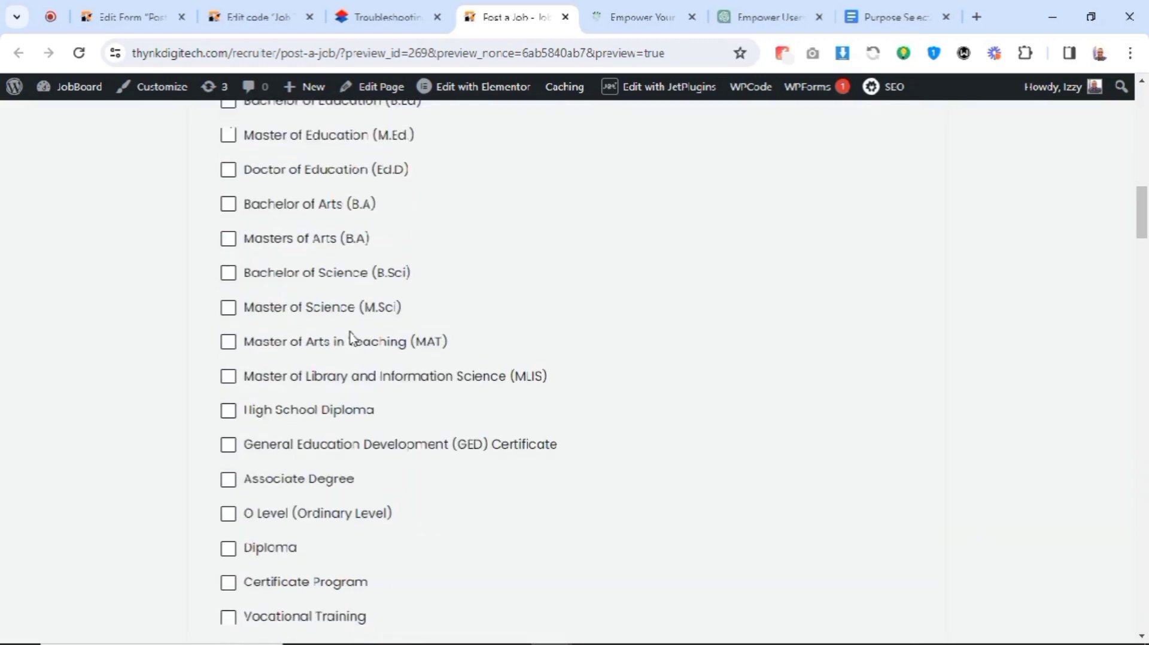
scroll("down", 3)
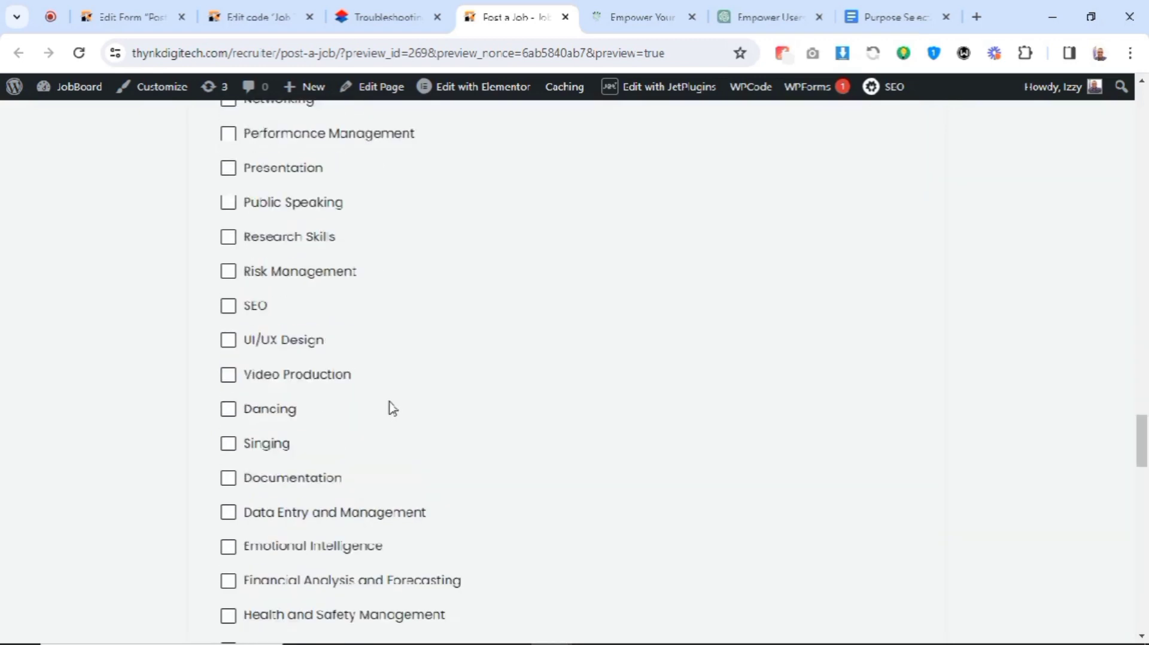
scroll("down", 3)
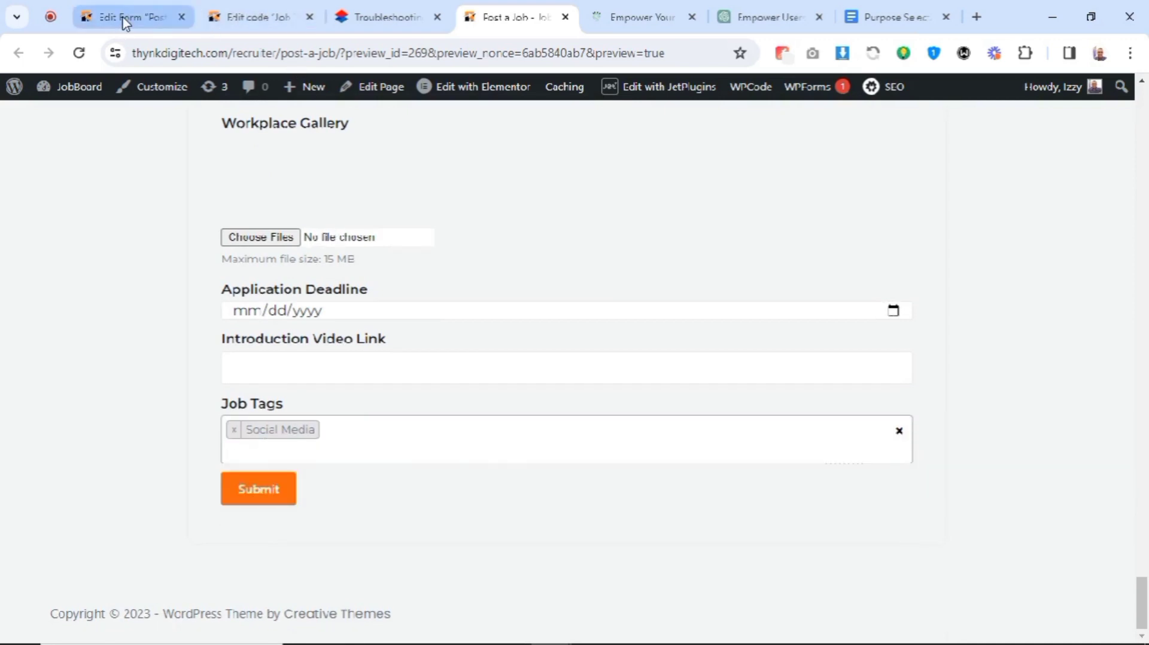
Leave the form editor unsaved and view the existing Job Tags, Education and Technology
left_click(131, 16)
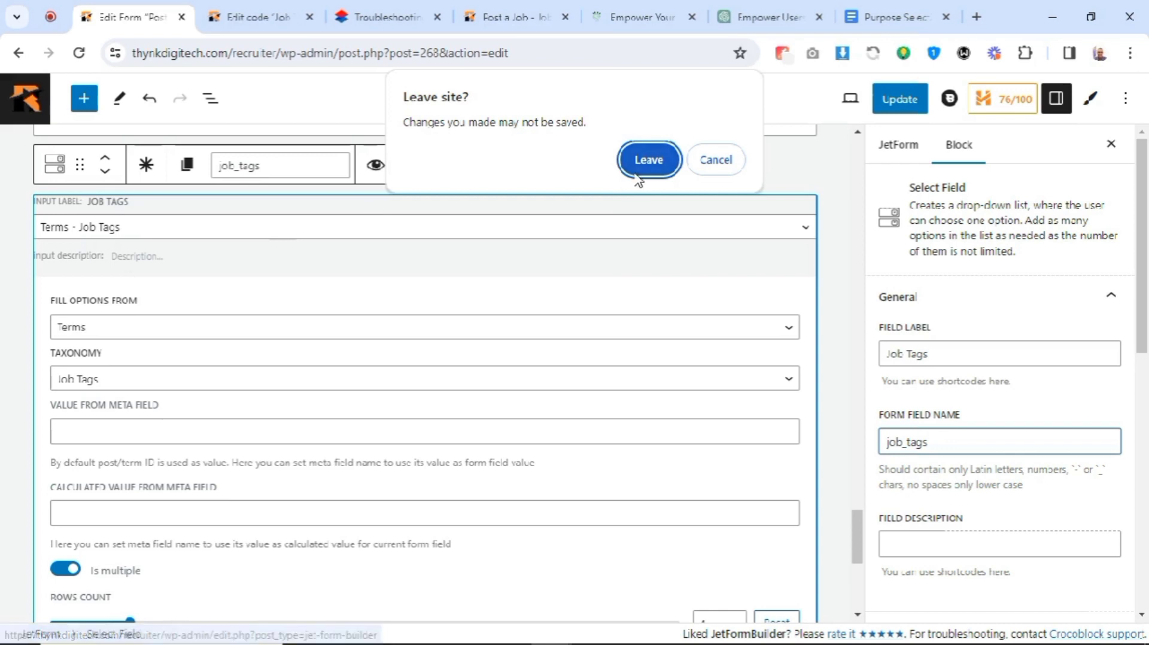
left_click(647, 160)
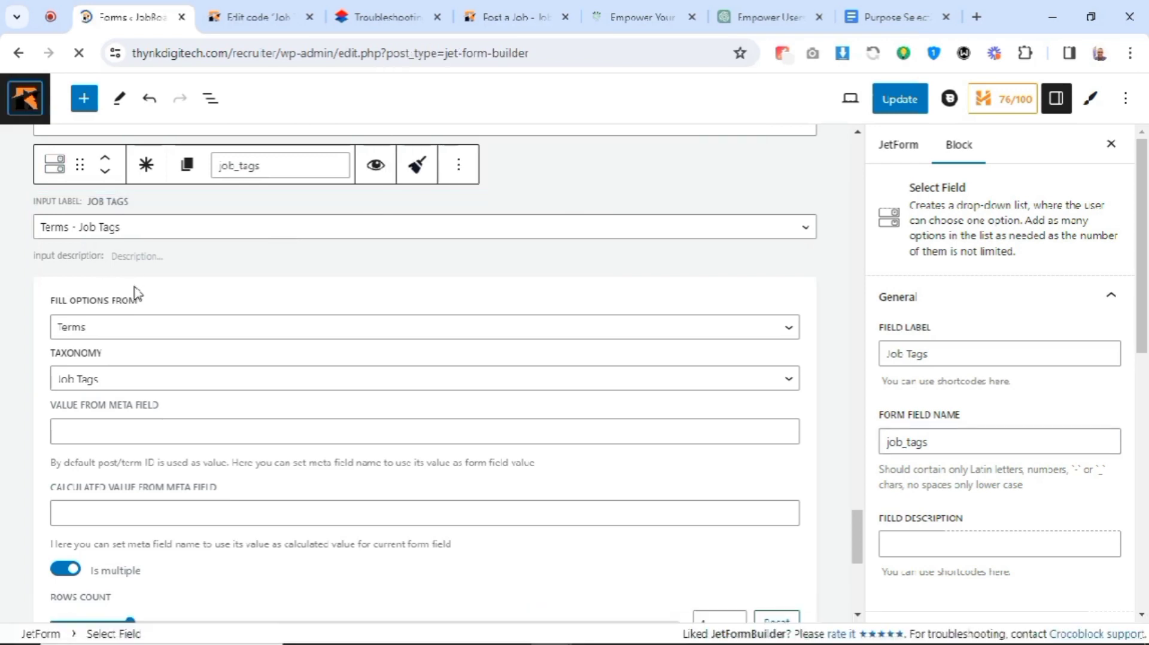
left_click(18, 53)
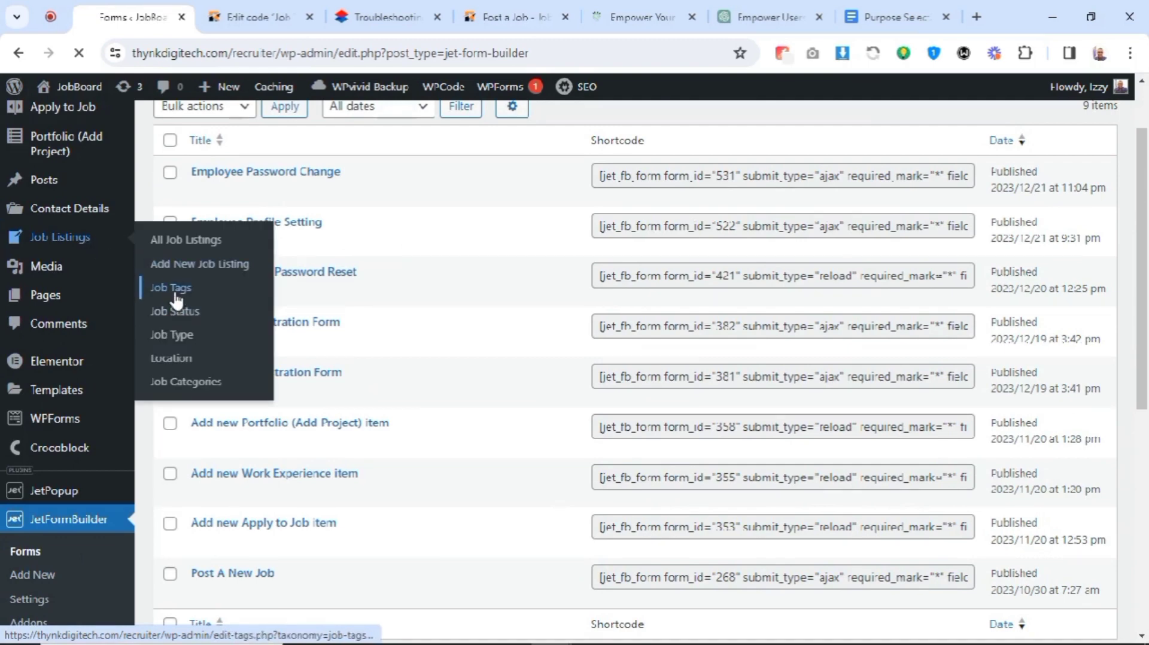
left_click(169, 287)
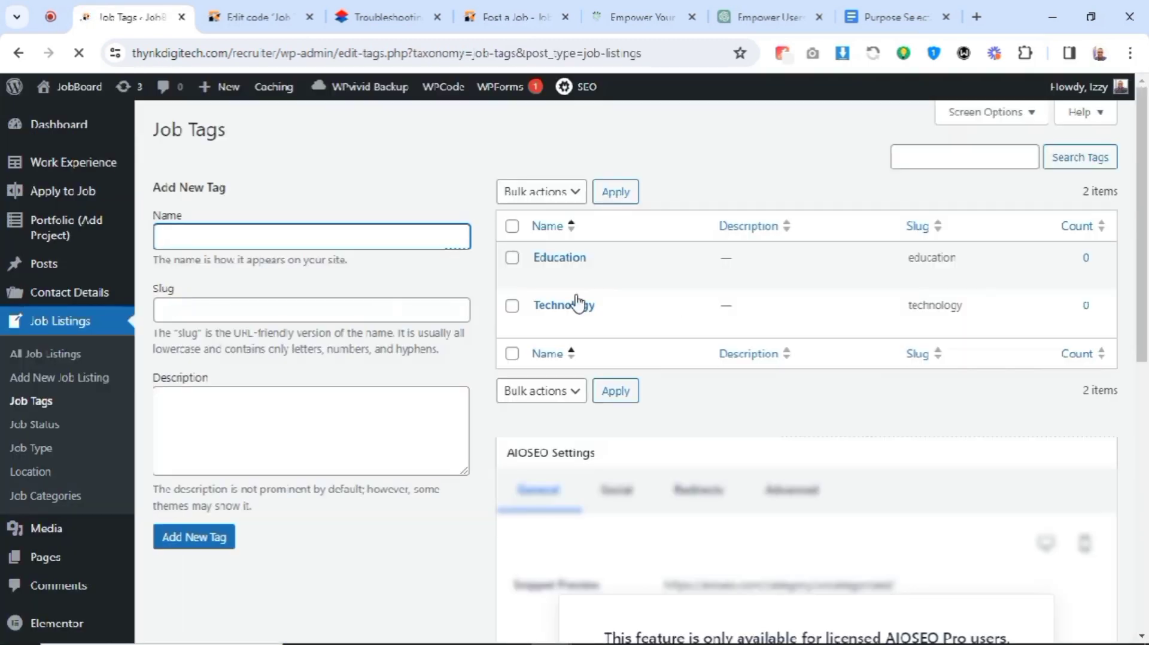
mouse_move(563, 305)
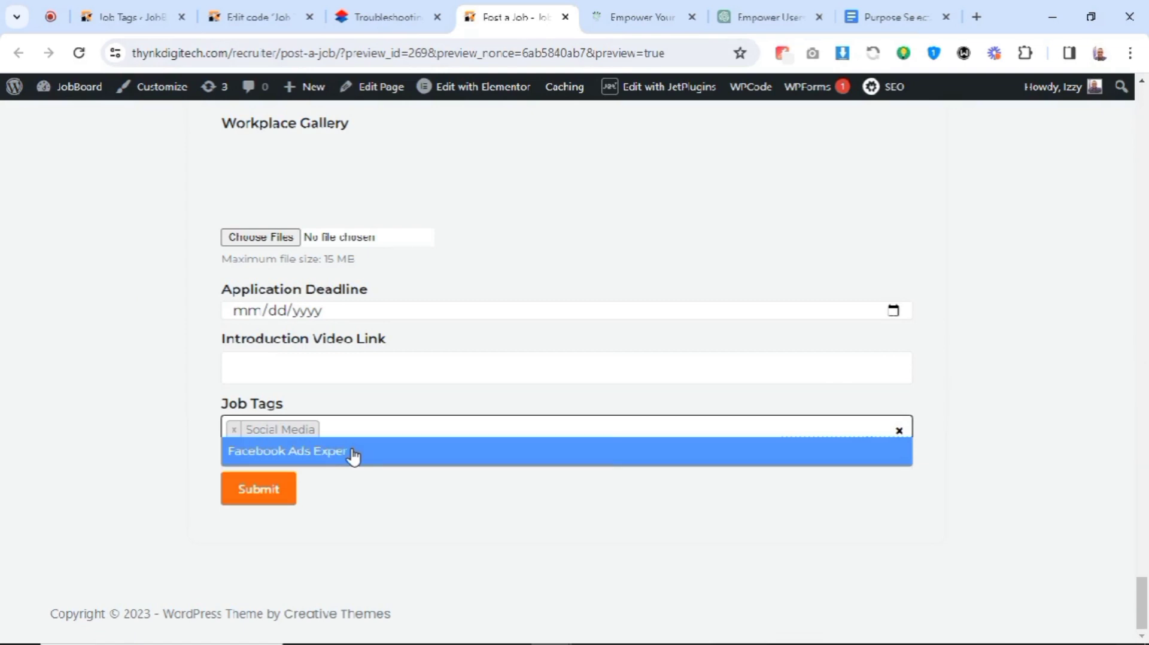
Add tags Facebook Ads Expert, Google Ads Expert, Social Media Ads Expert, Digital Markting Expert and Digital Marketer
left_click(288, 452)
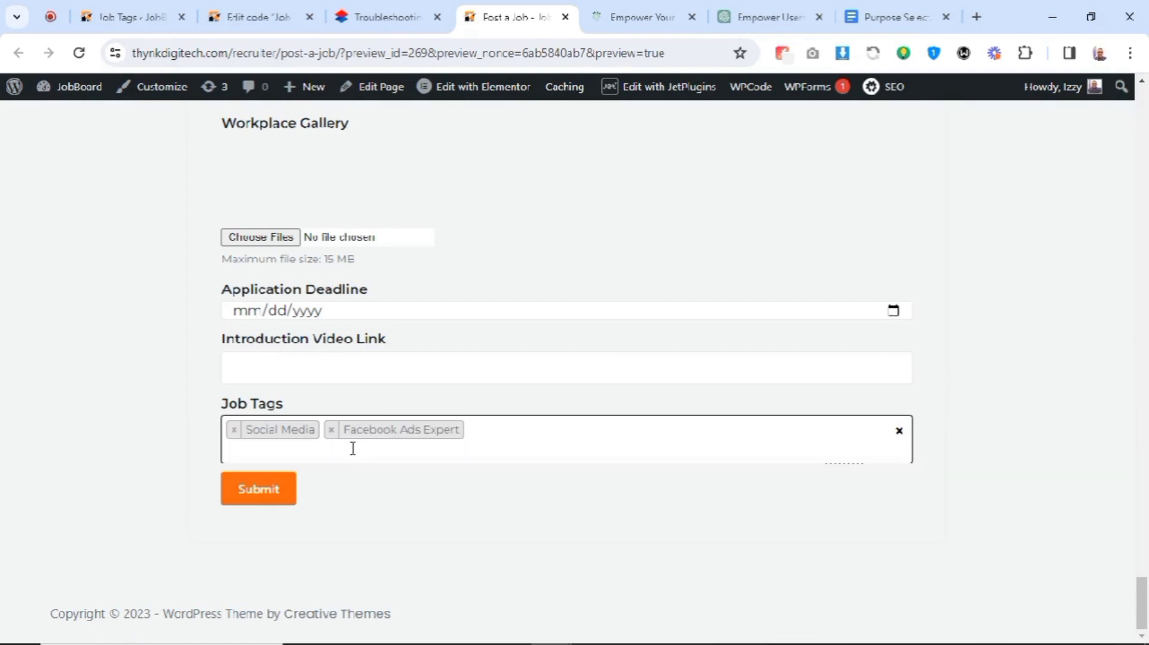
type("Google Ads Expe")
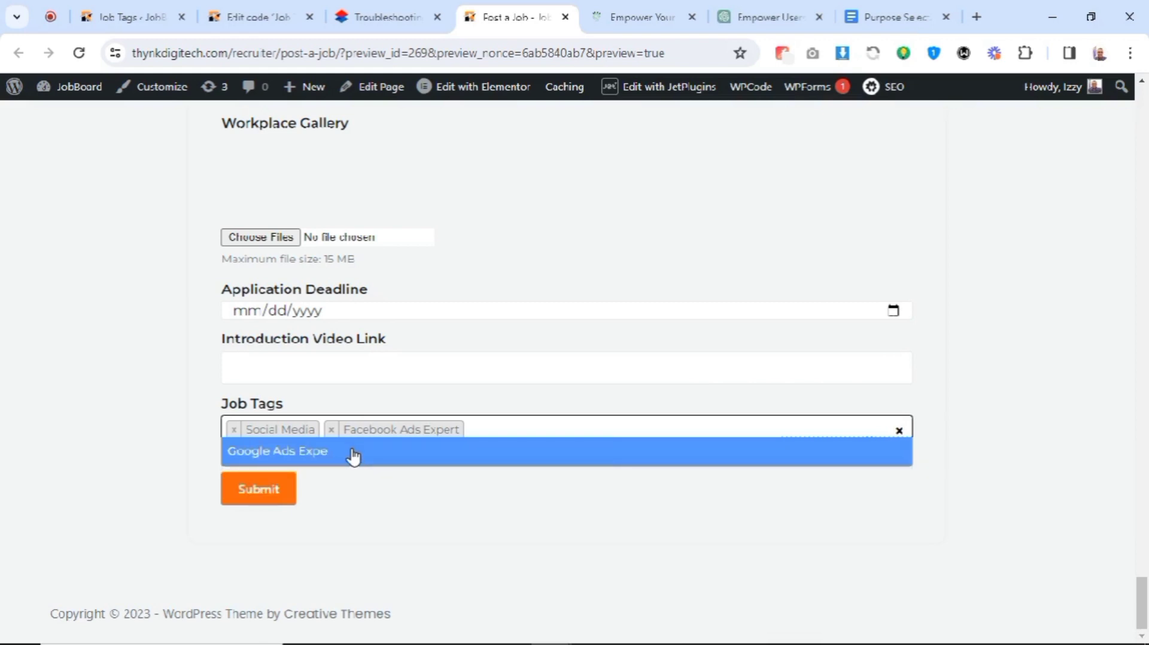
left_click(276, 451)
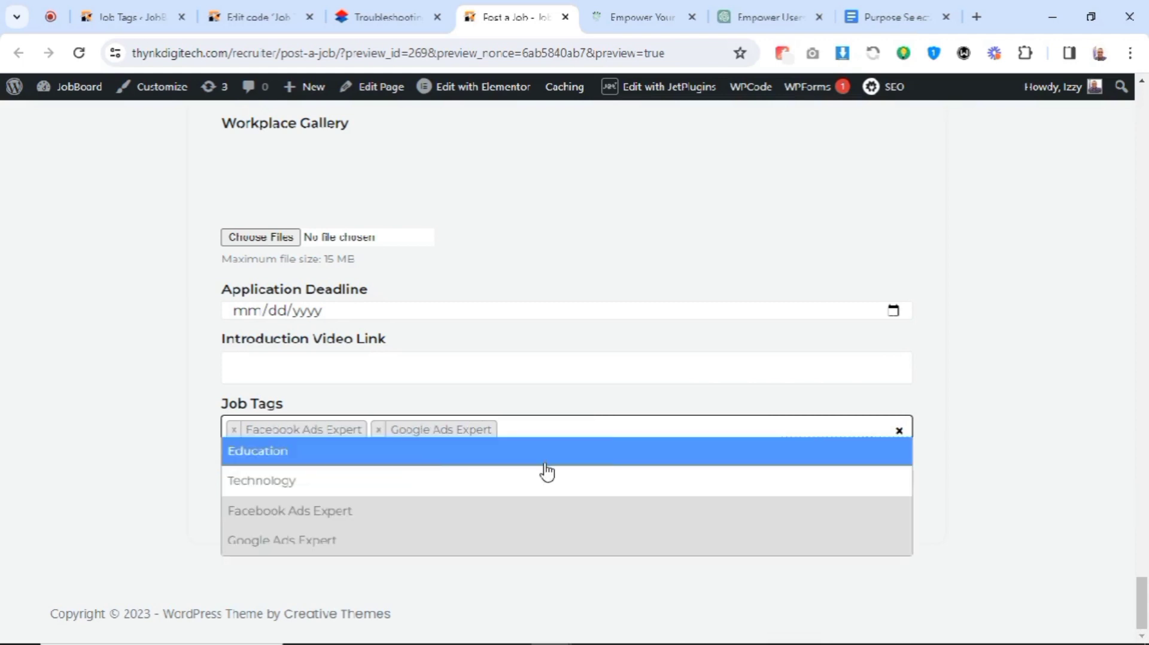
type("s")
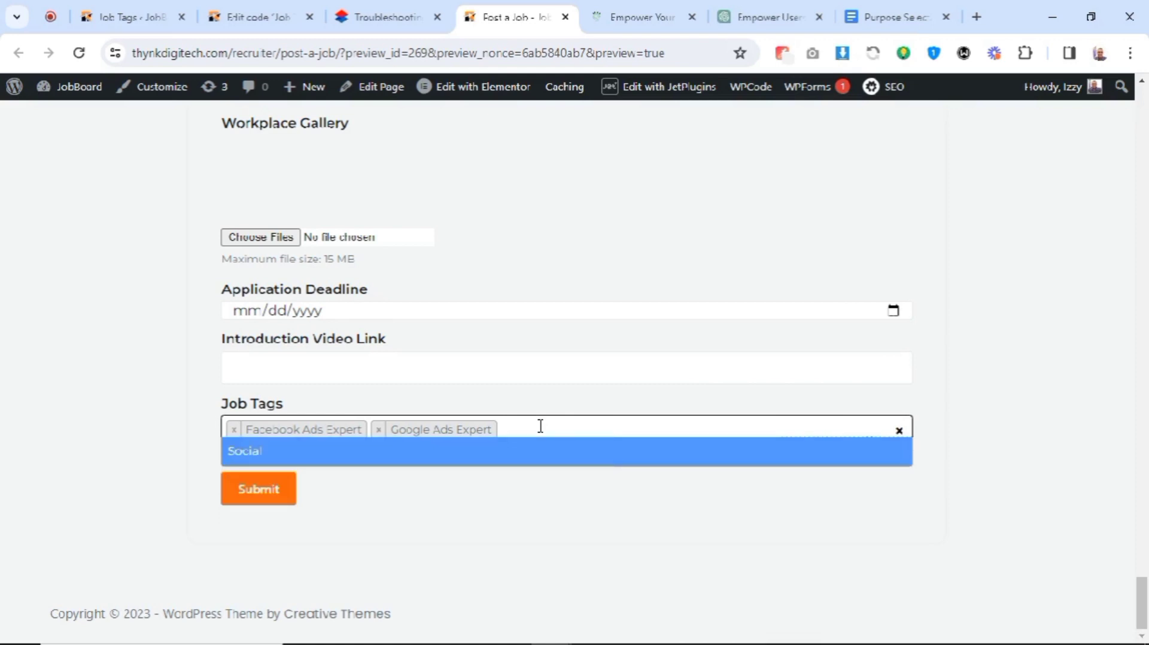
type("Media A")
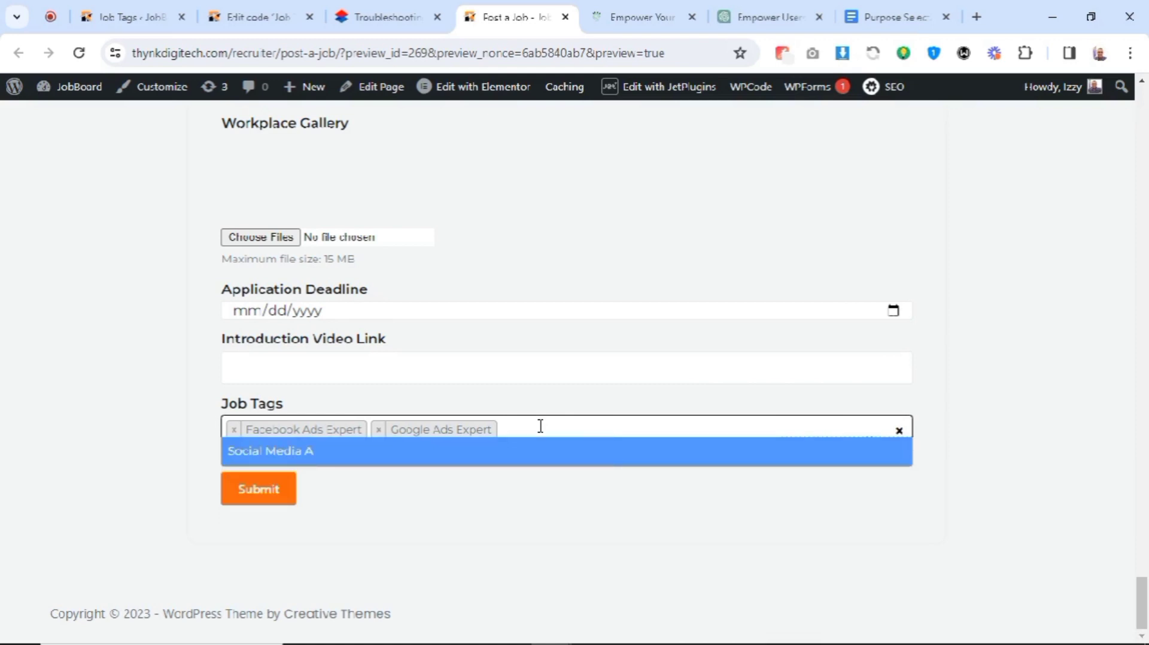
left_click(270, 451)
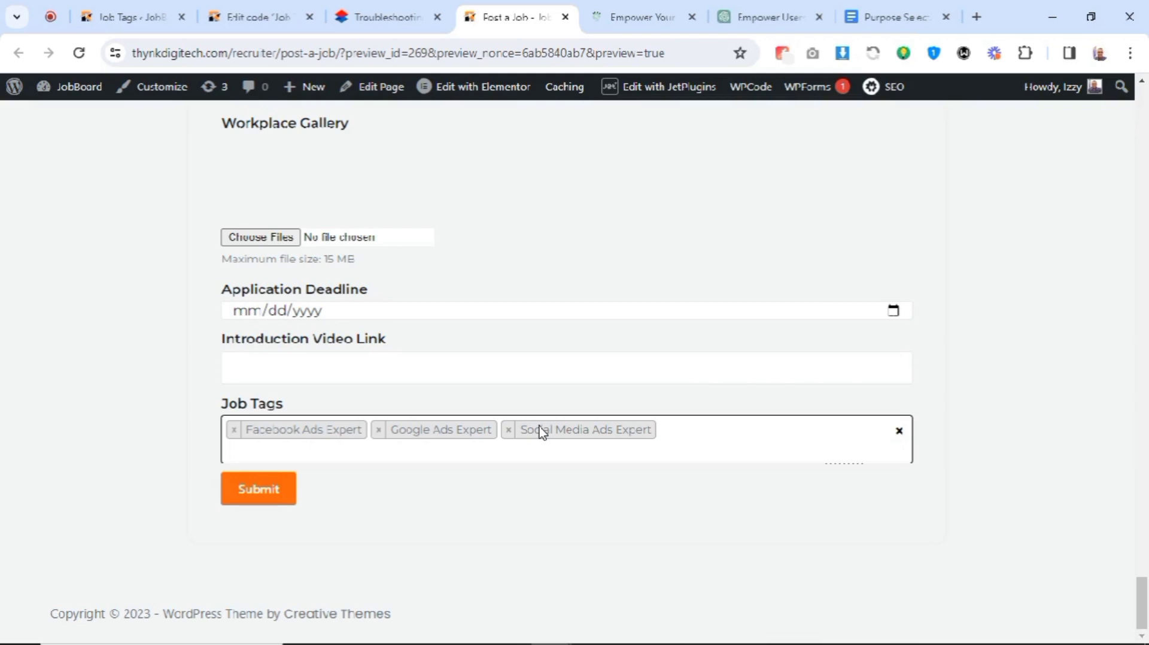
left_click(564, 447)
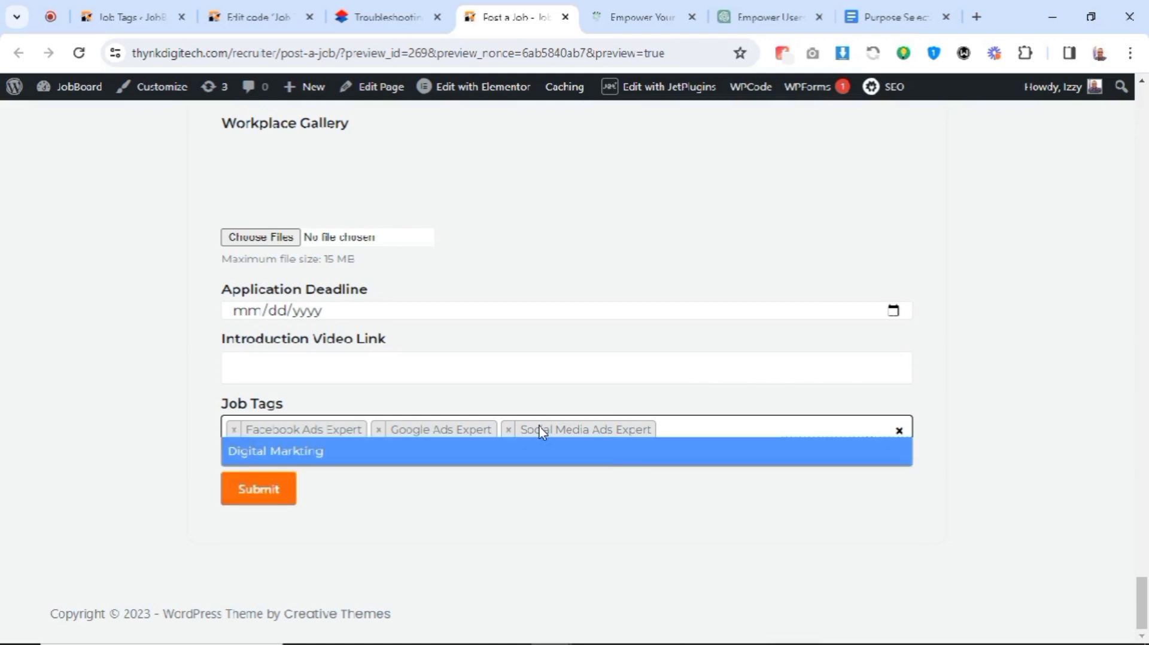
left_click(276, 451)
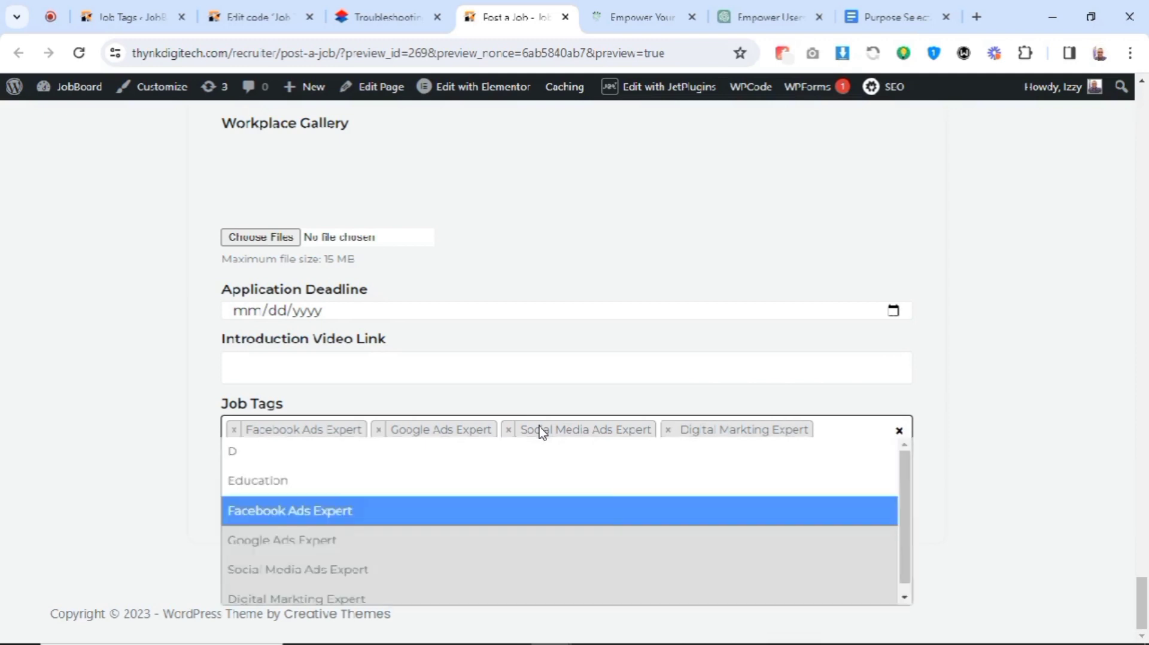
type("igital Marketer")
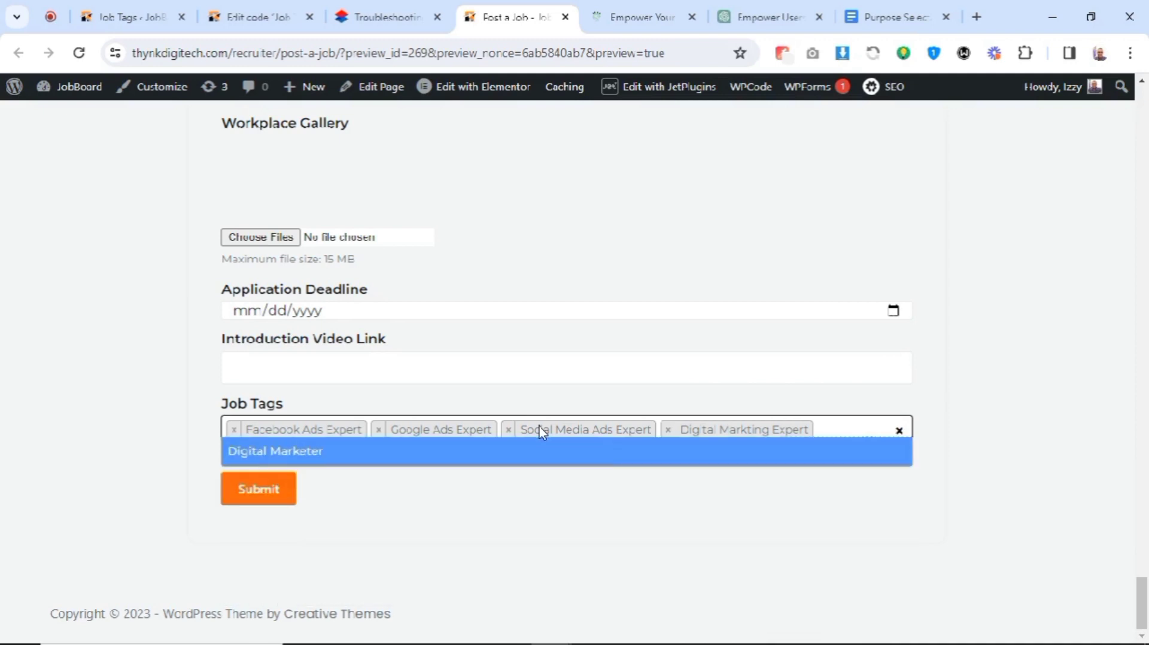
left_click(276, 451)
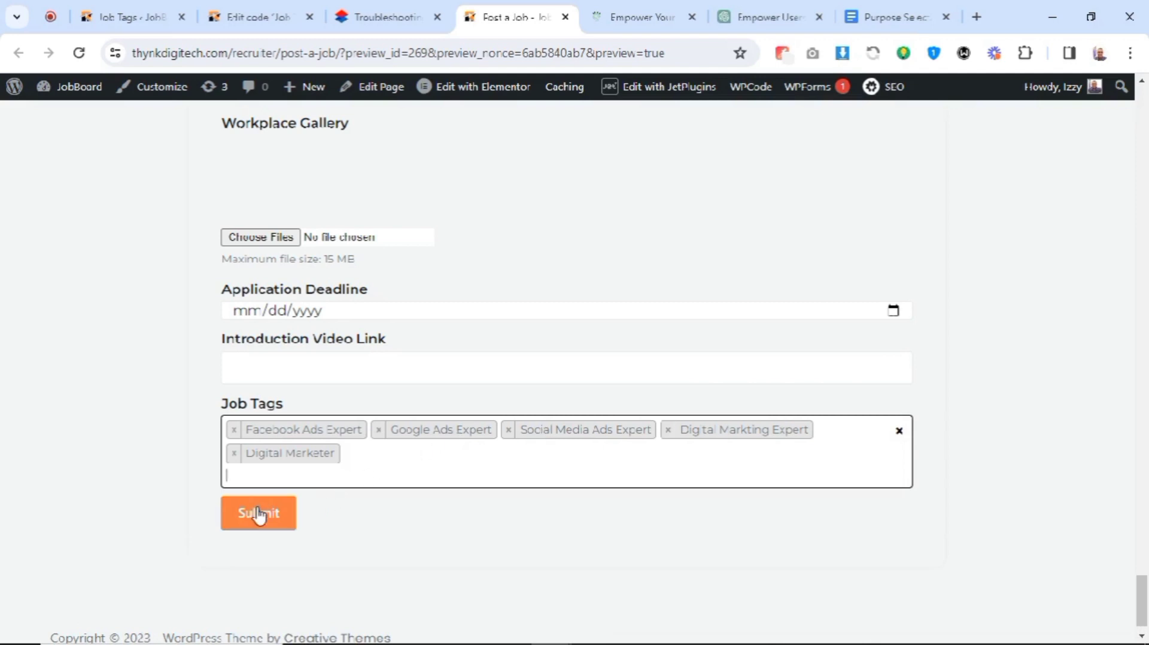
Submit the job post and open the pending Social Media Manager listing for editing
left_click(259, 512)
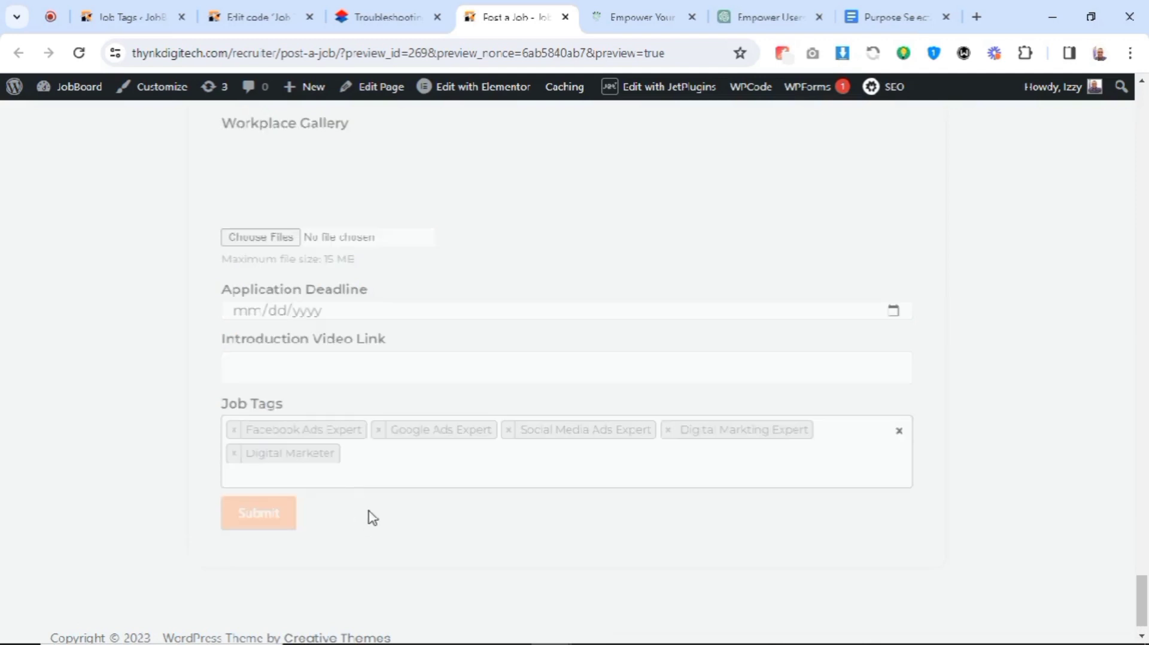
left_click(259, 512)
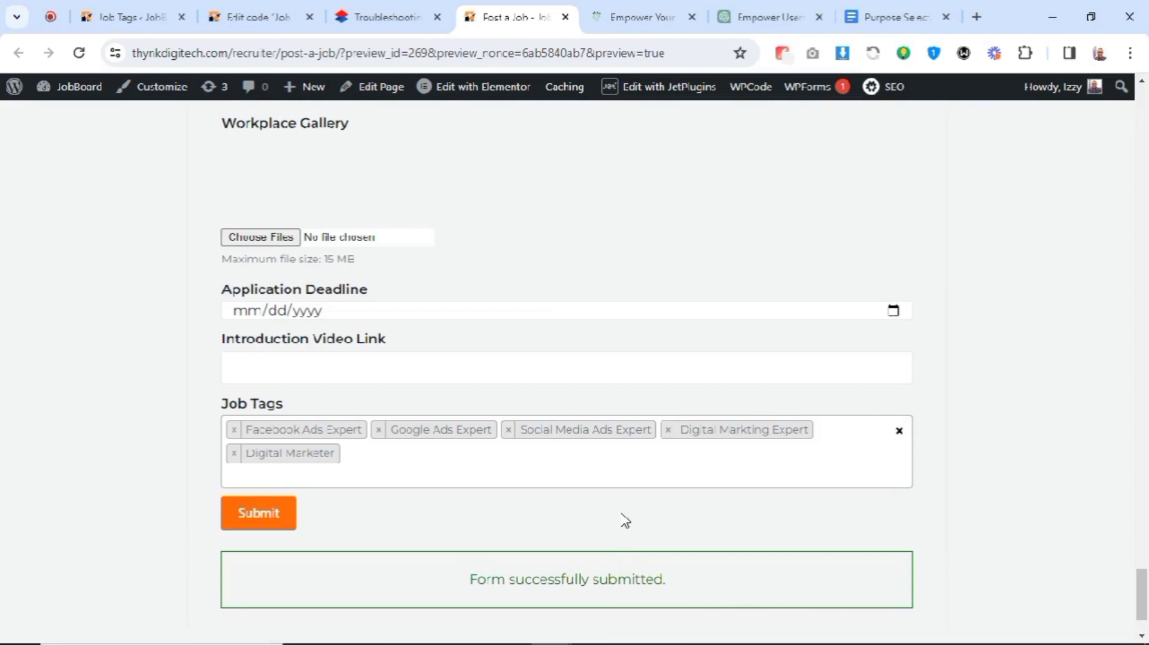
left_click(130, 15)
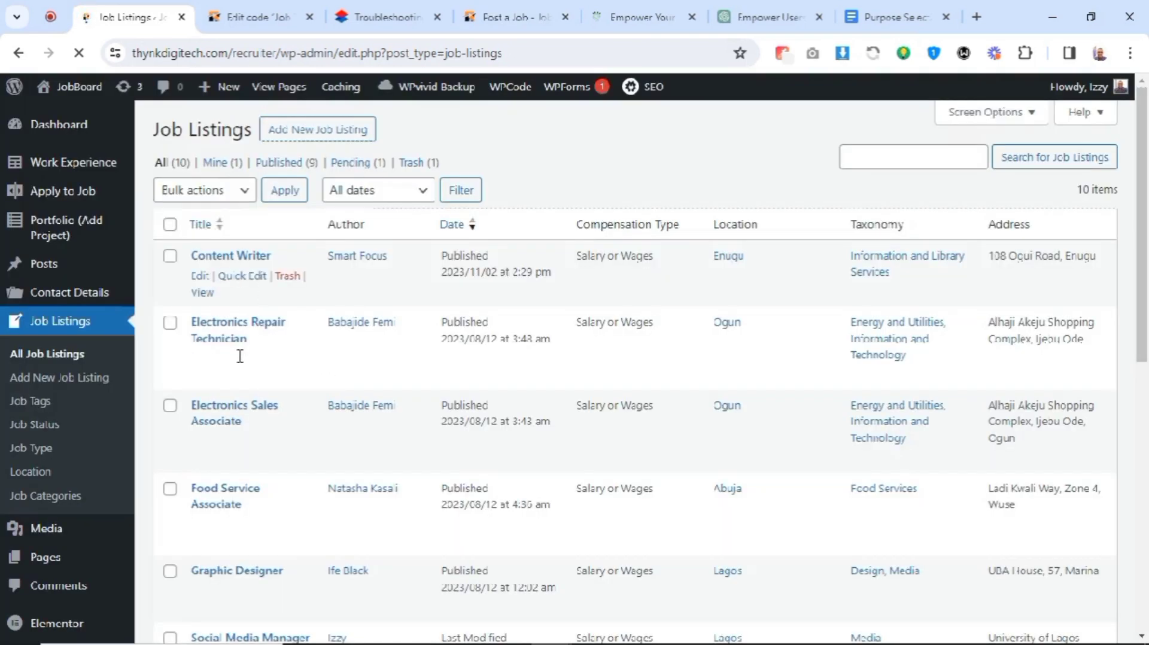
scroll("down", 3)
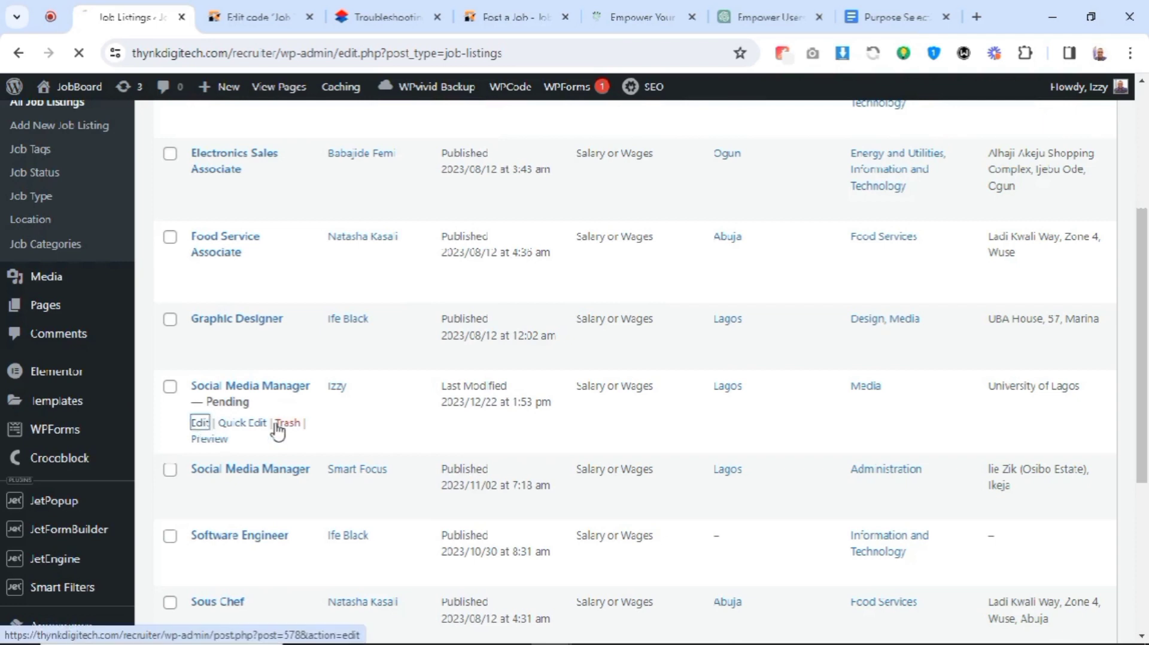
left_click(198, 423)
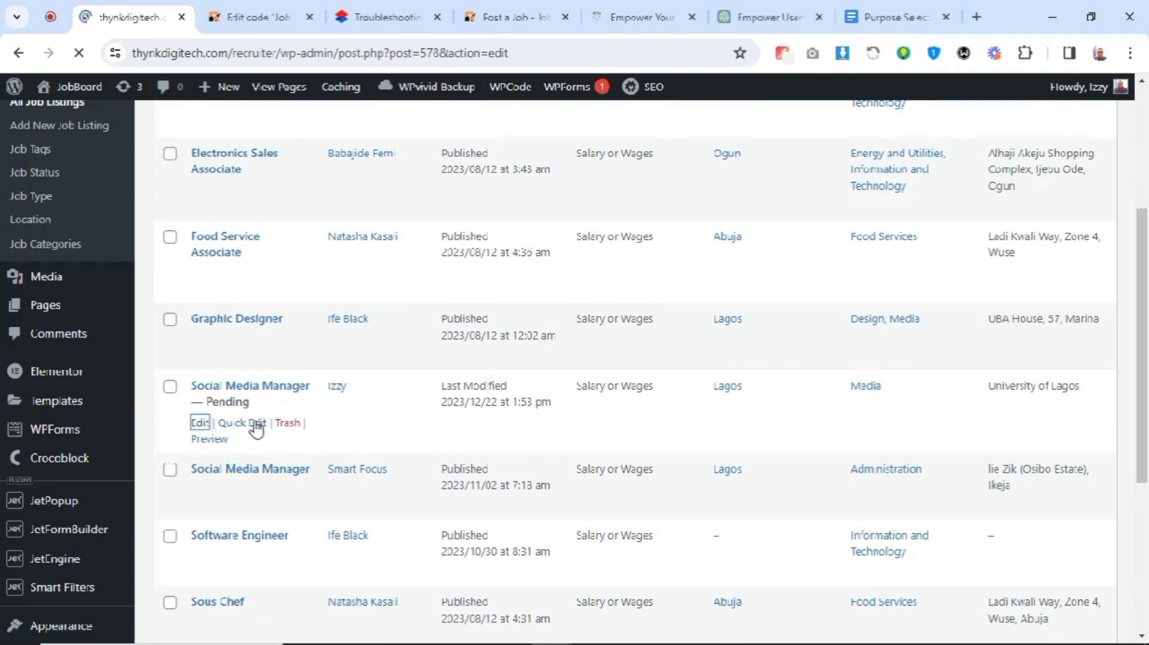
Publish the Social Media Manager listing with its Job Tags, including Digital Marketer and Facebook Ads Expert
left_click(199, 423)
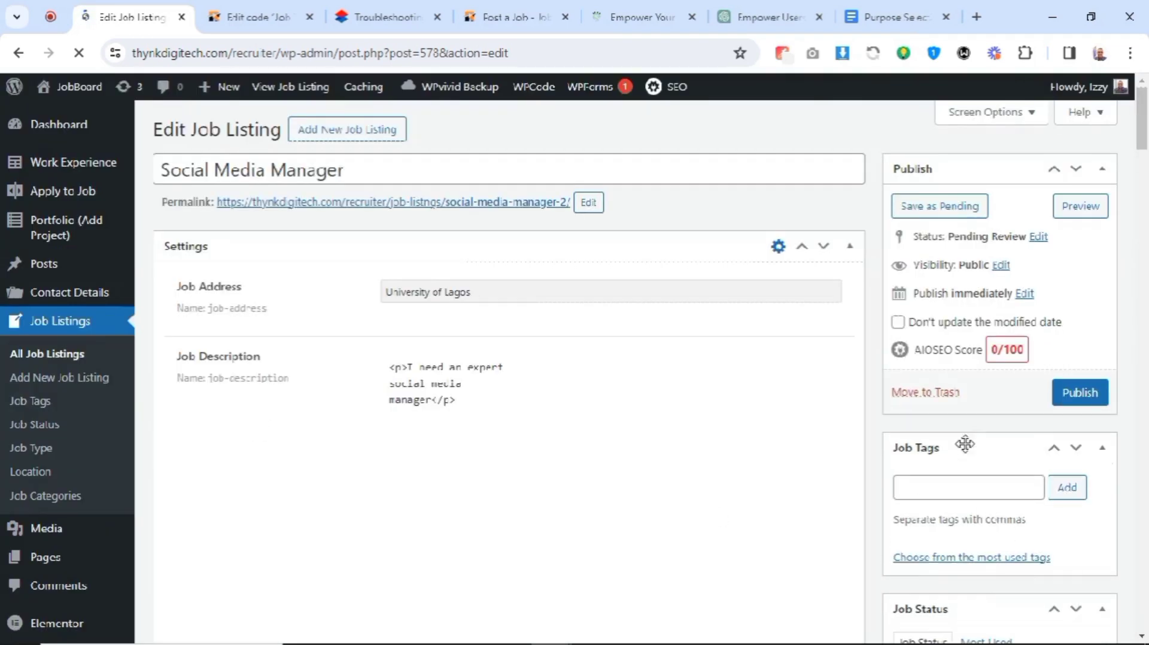
scroll("down", 3)
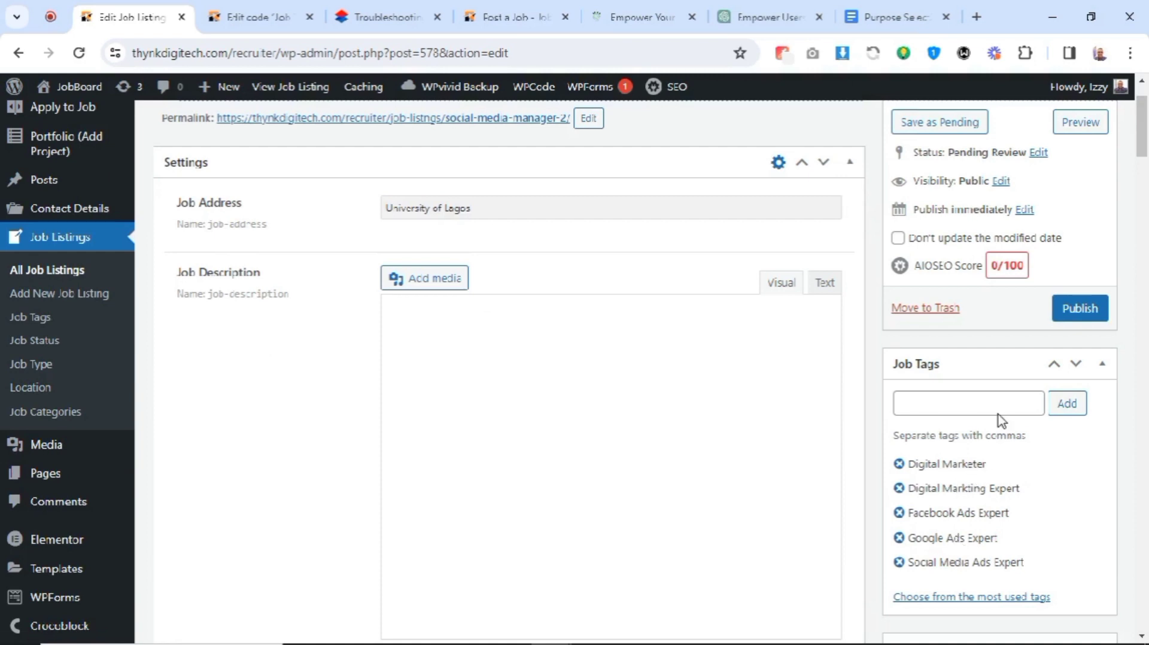
mouse_move(1029, 326)
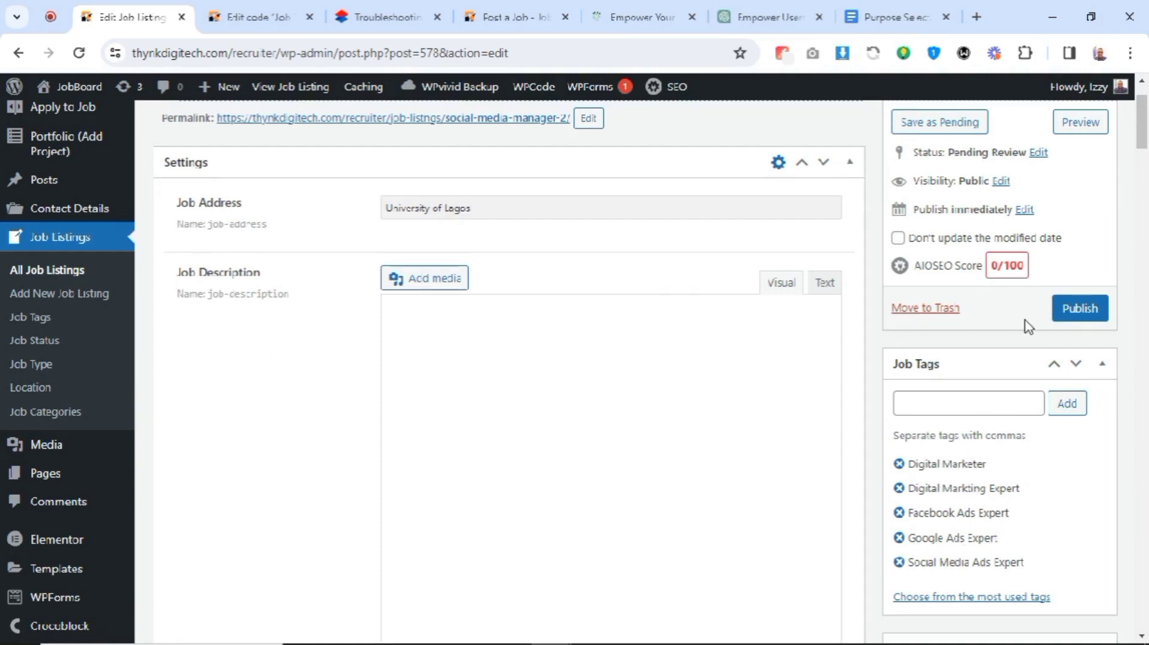
left_click(1078, 308)
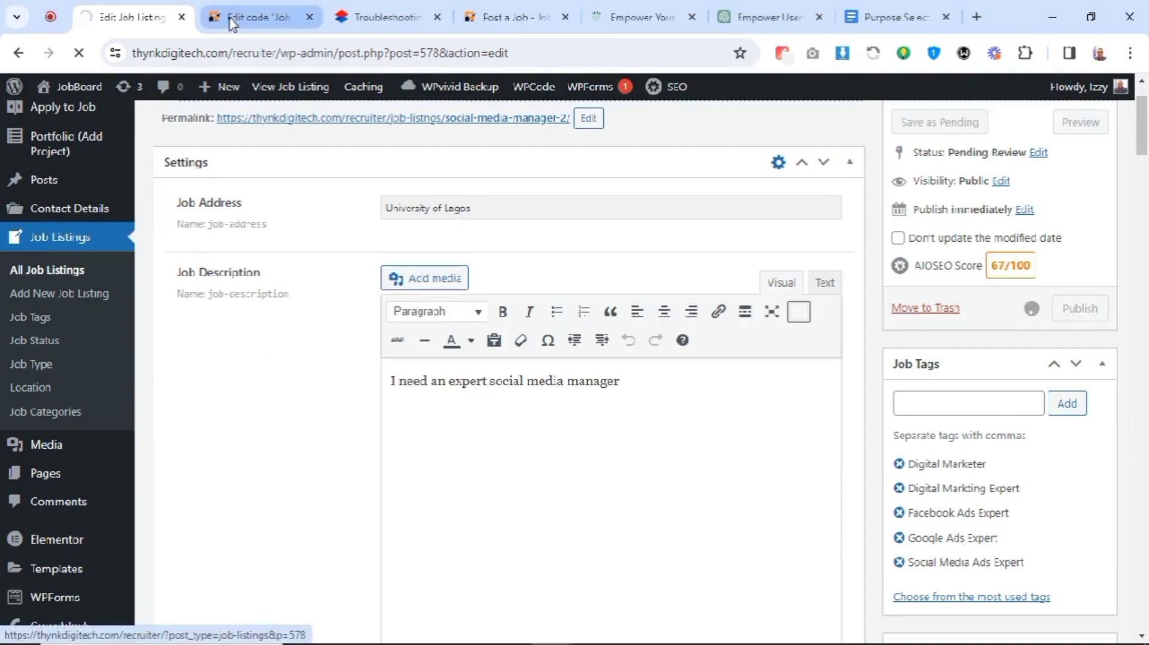
left_click(128, 15)
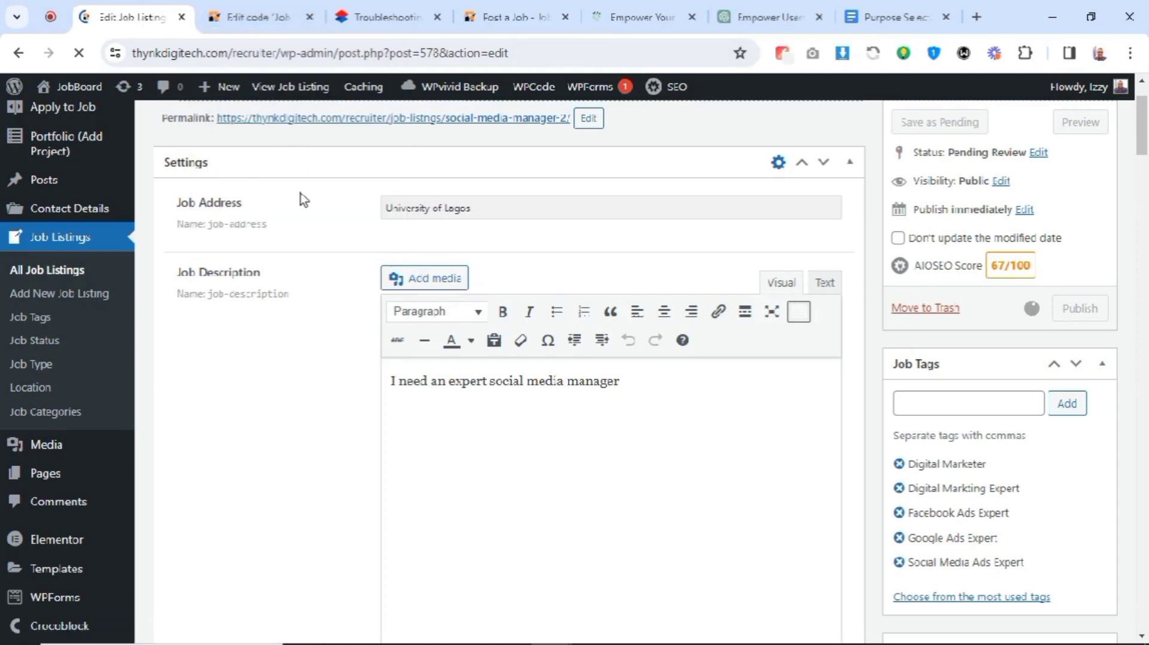
left_click(1078, 307)
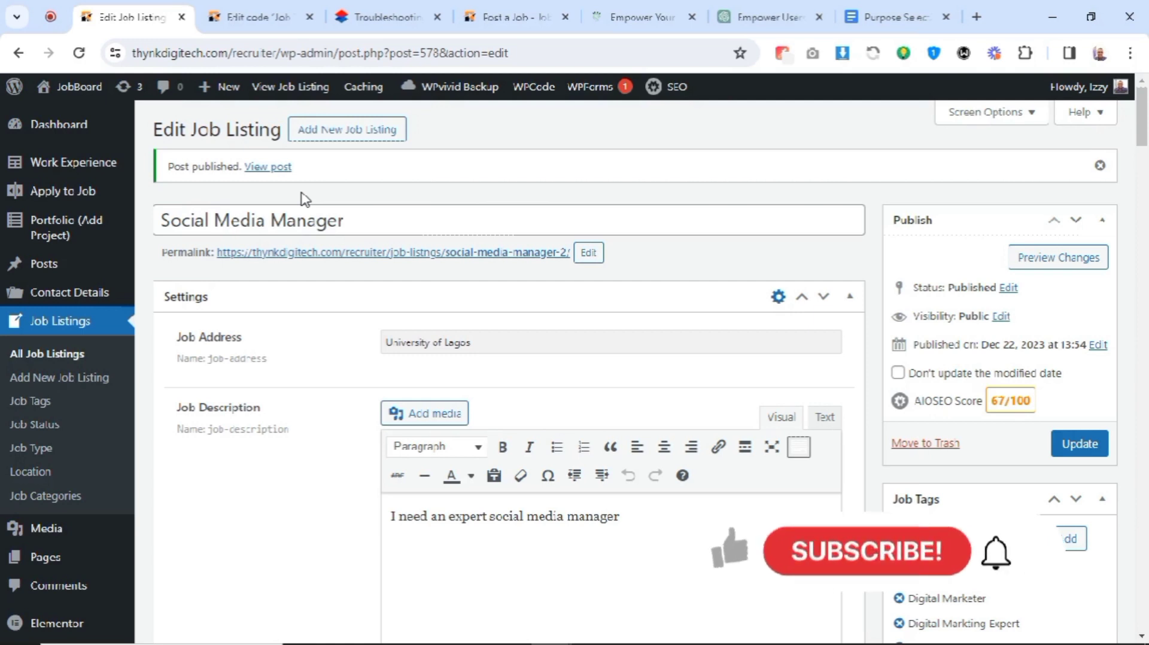
mouse_move(824, 565)
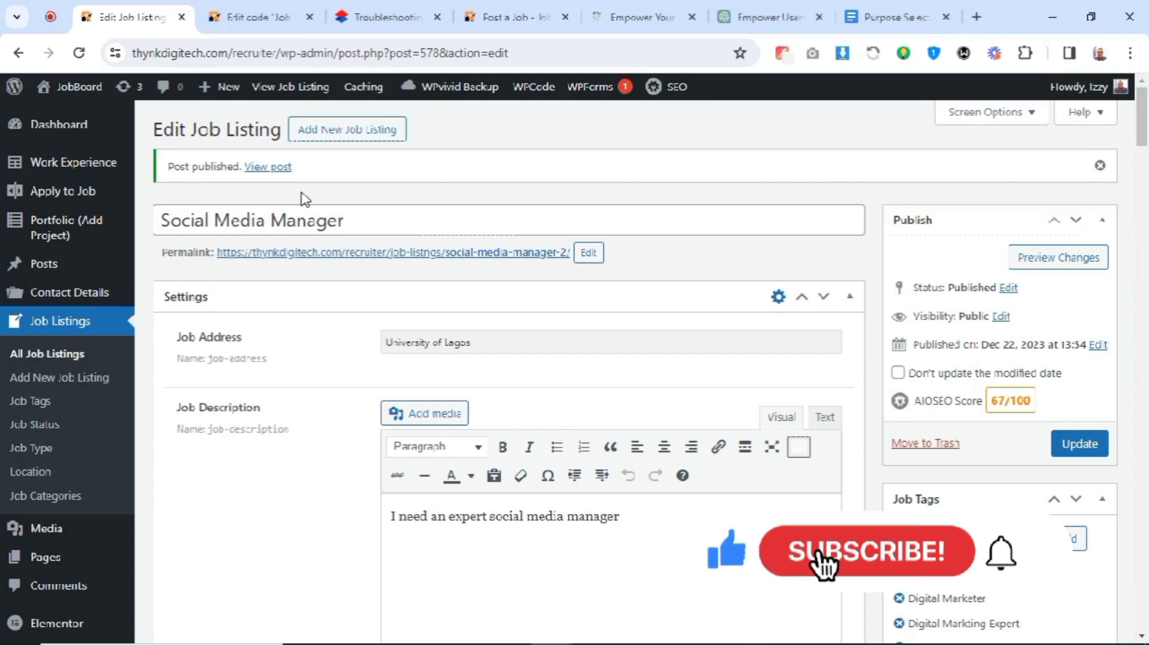